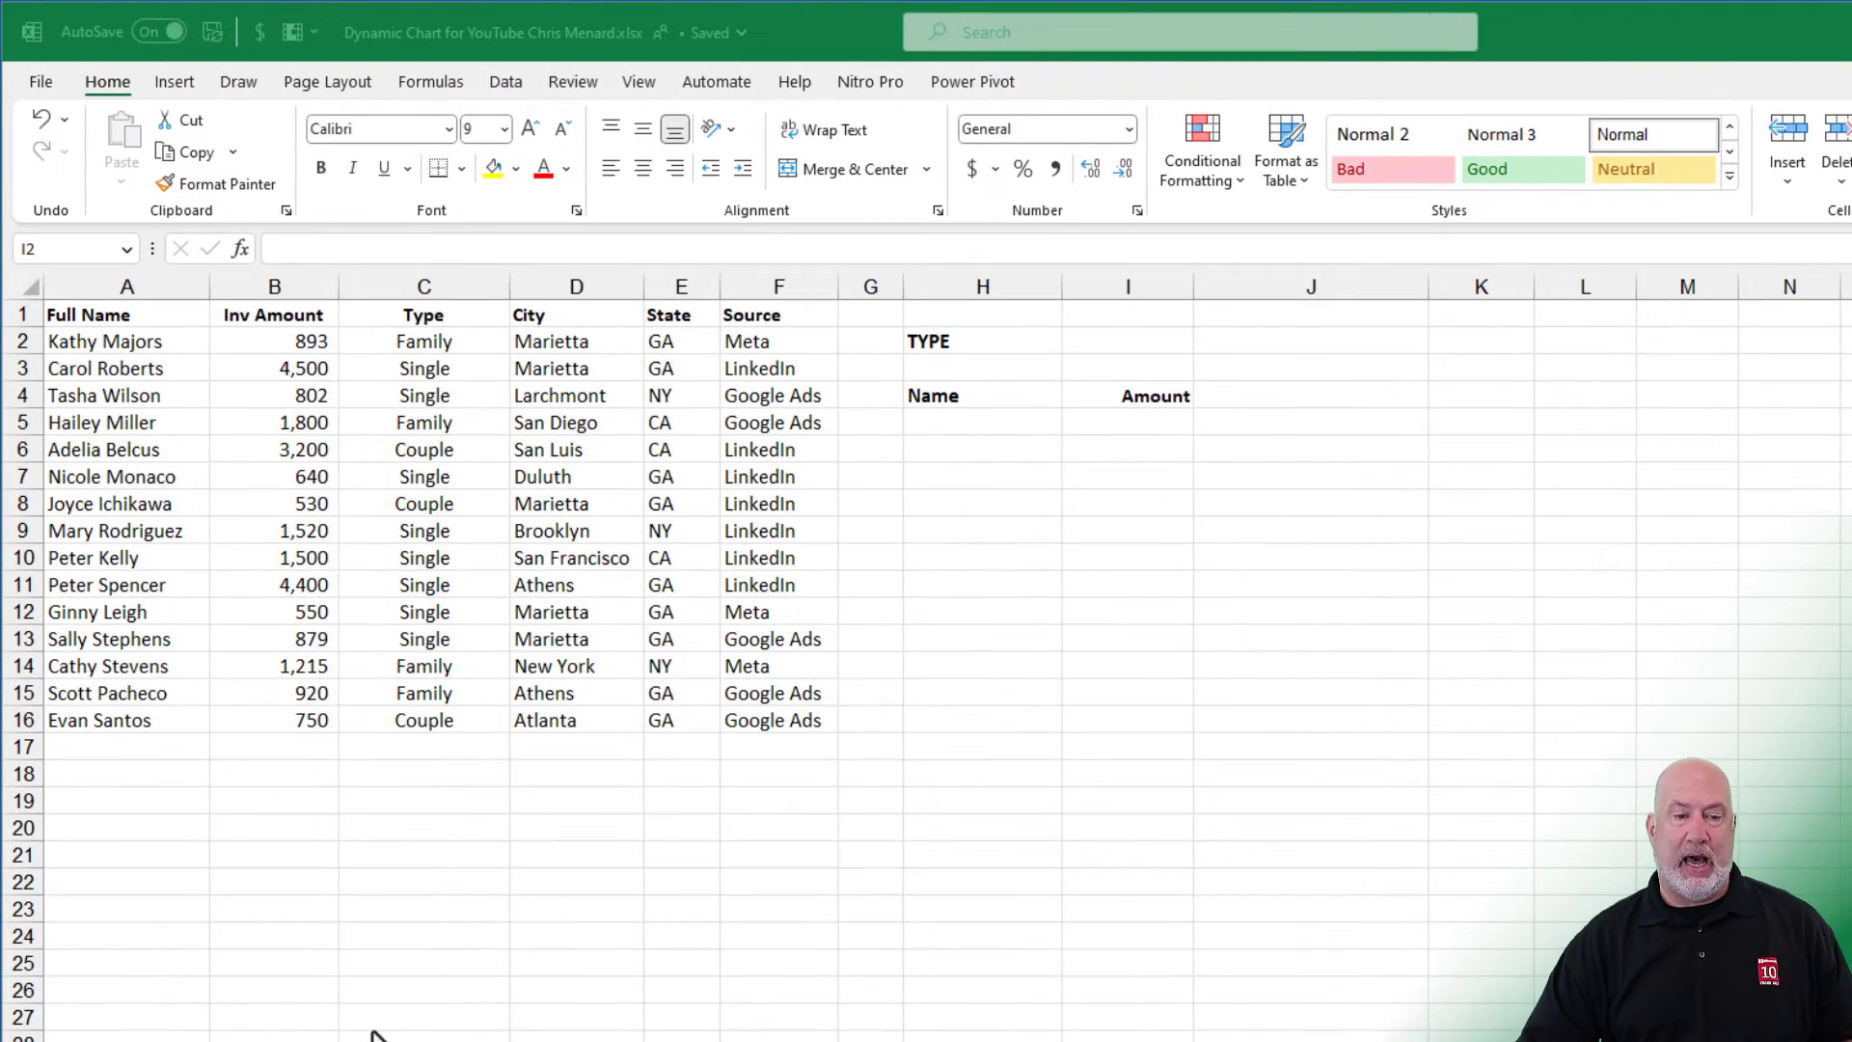
Step: Convert the customer data in A1:F16 into a table with headers via Ctrl+T
{"action": "left_click", "coordinate": [1127, 340]}
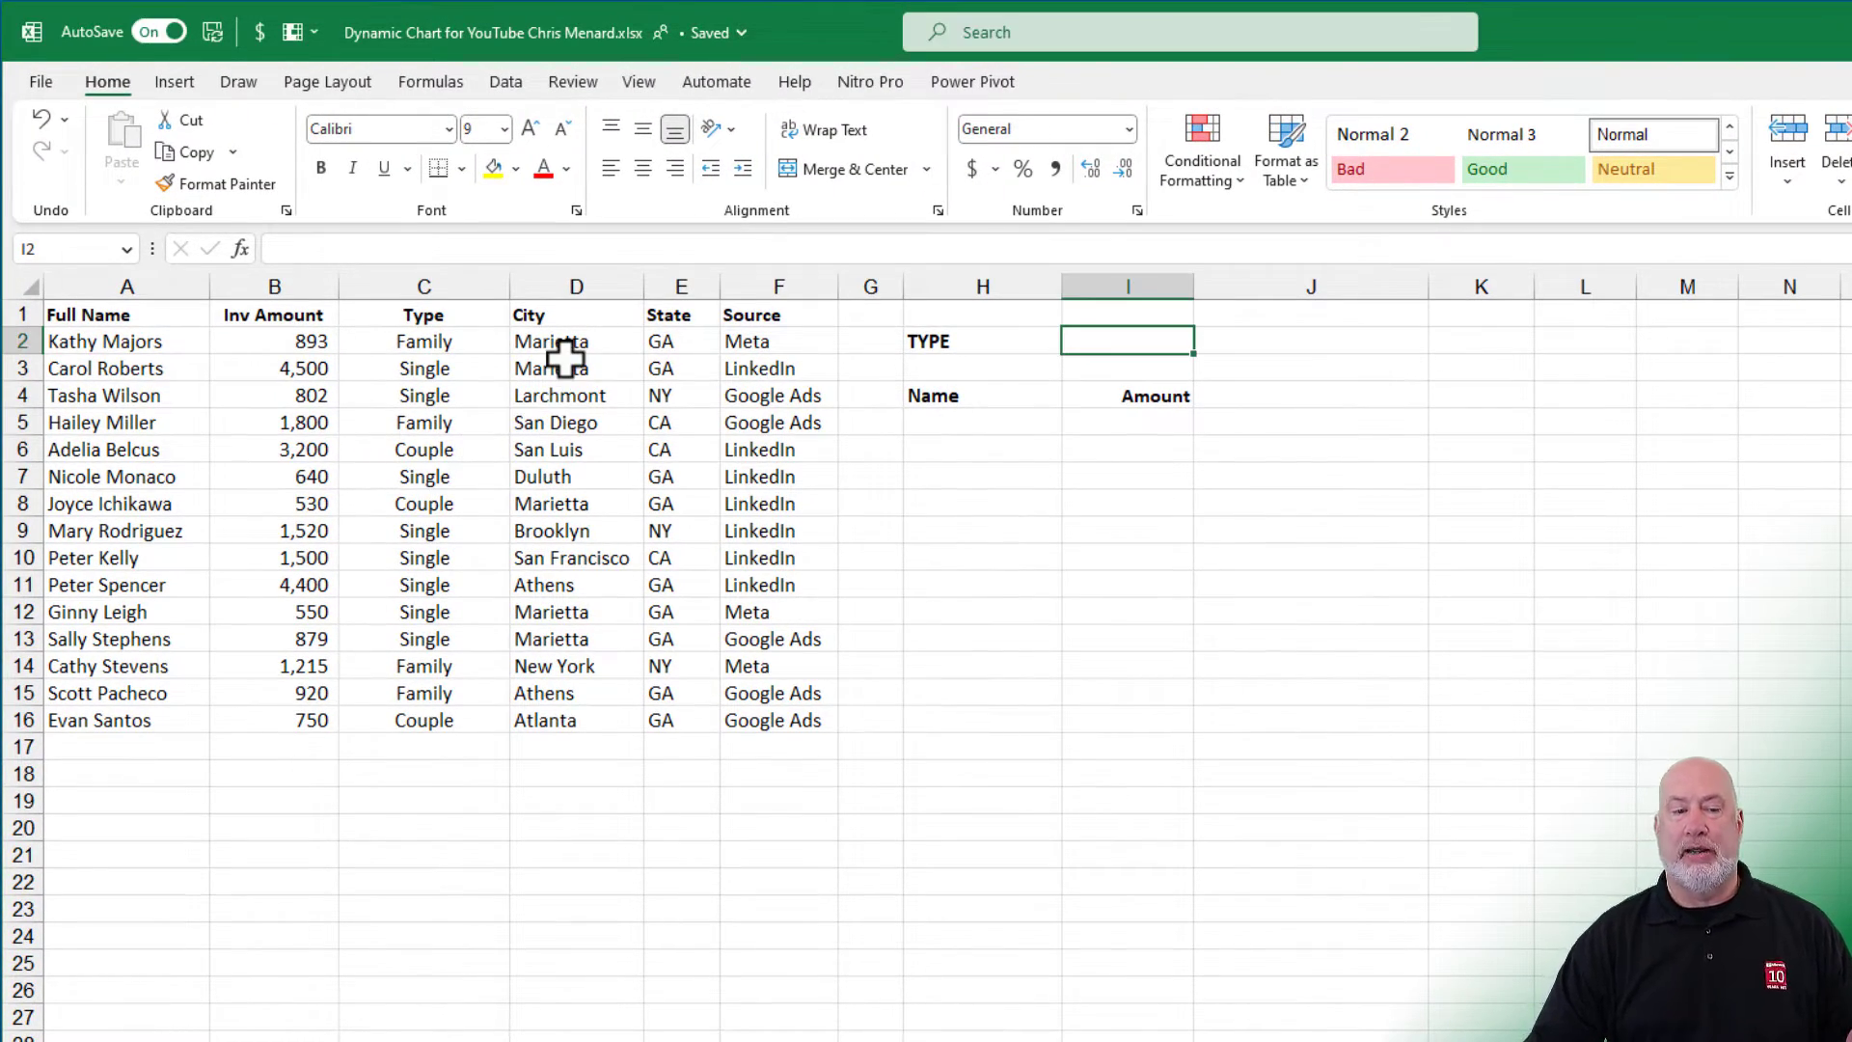
{"action": "left_click", "coordinate": [560, 368]}
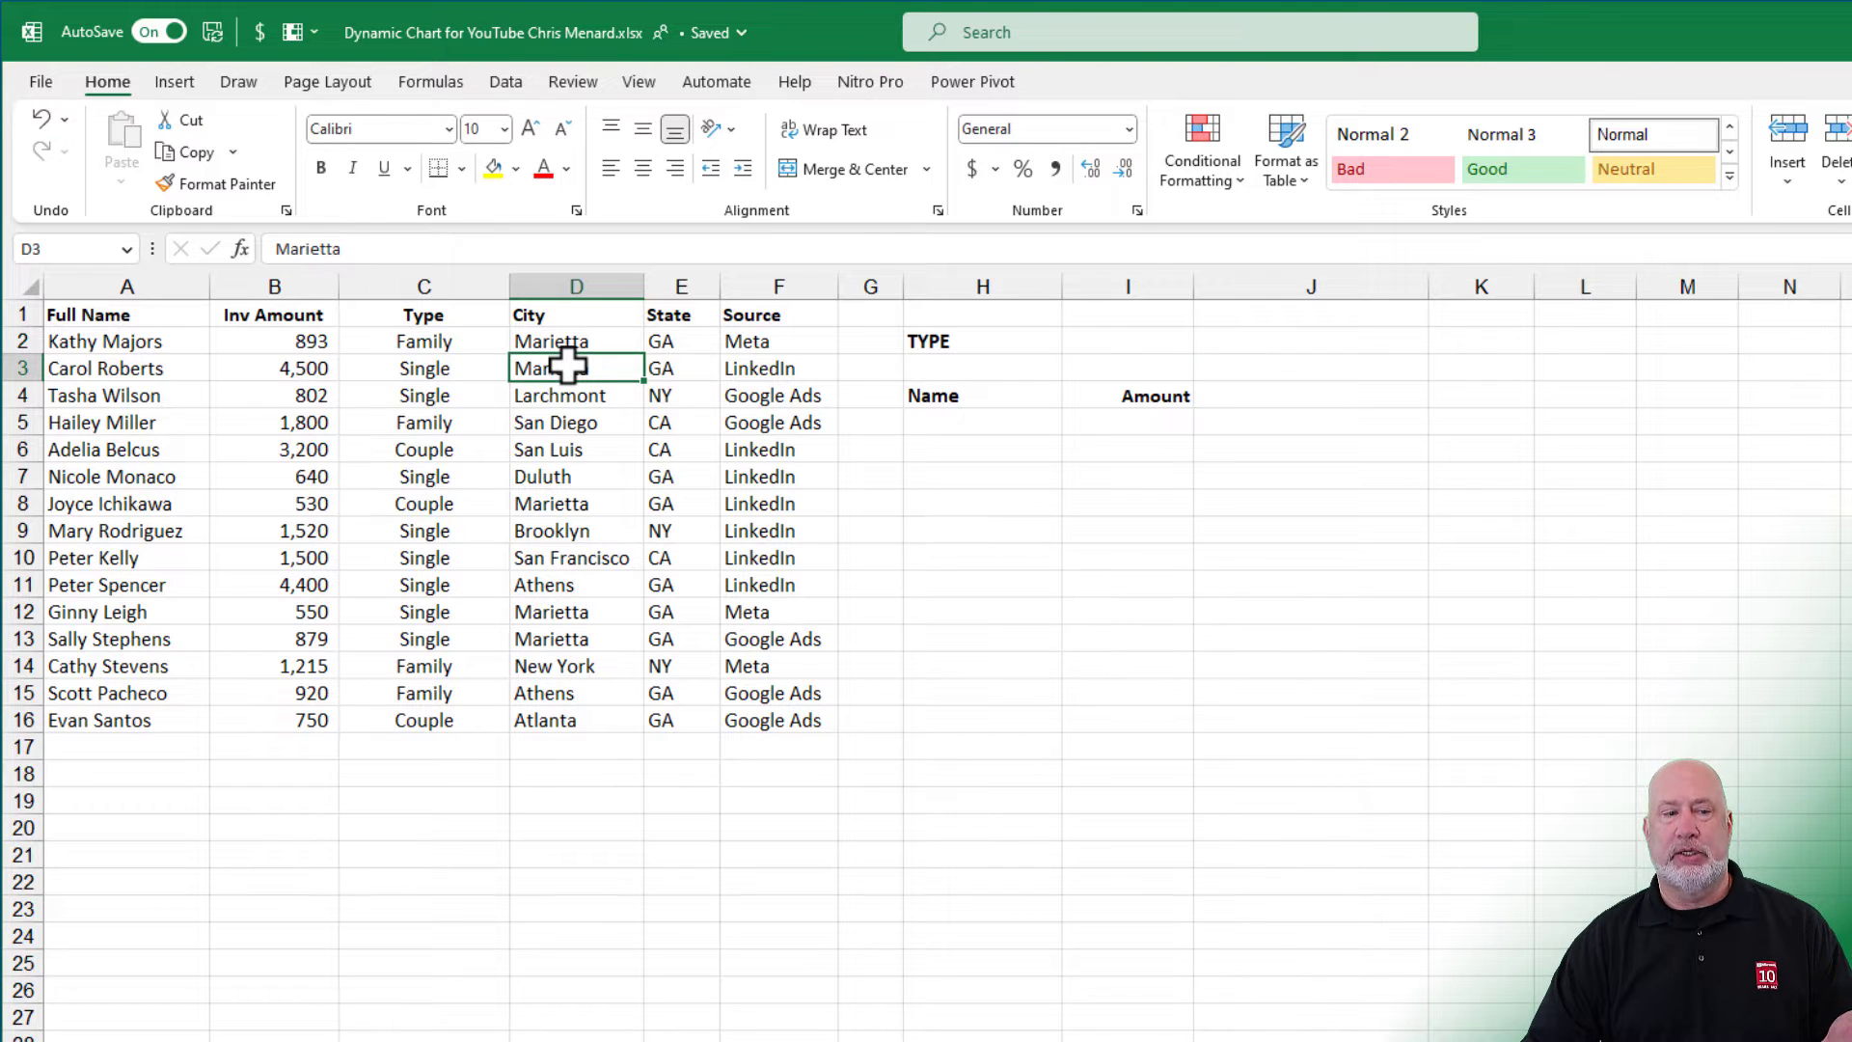
{"action": "mouse_move", "coordinate": [198, 326]}
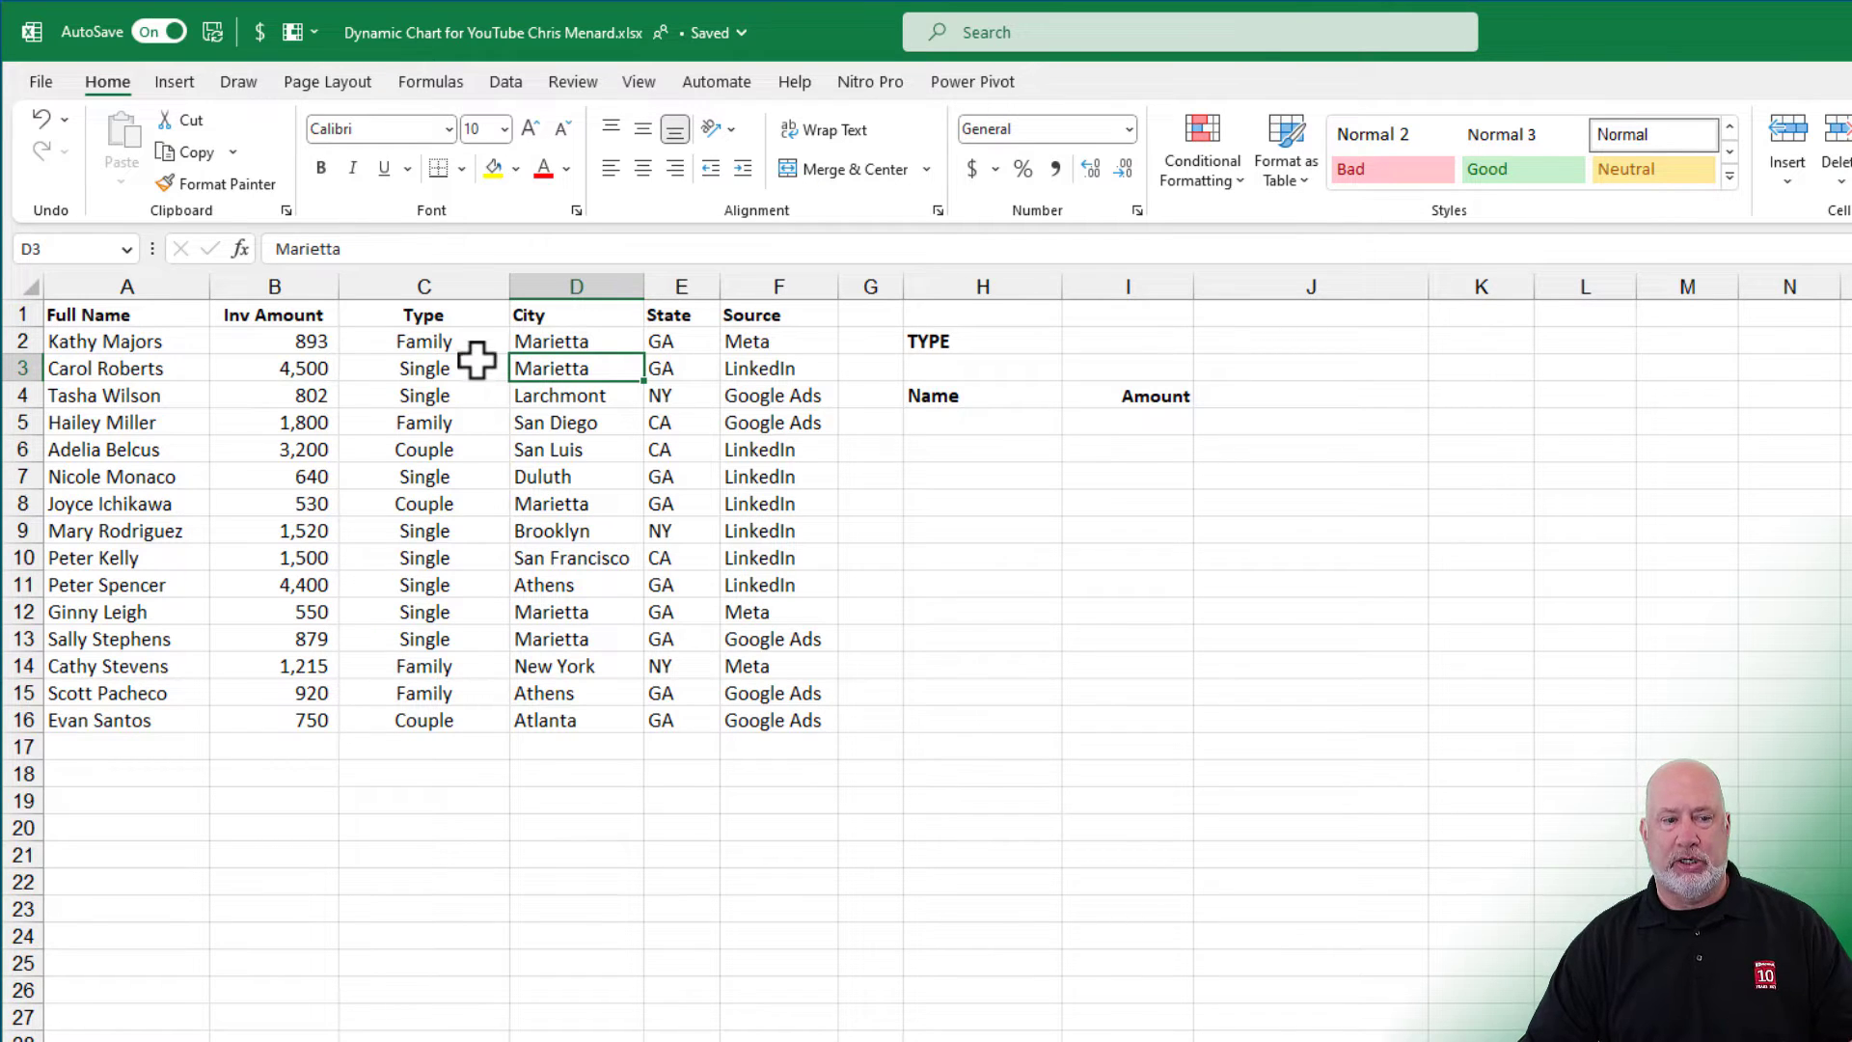
{"action": "left_click", "coordinate": [422, 340]}
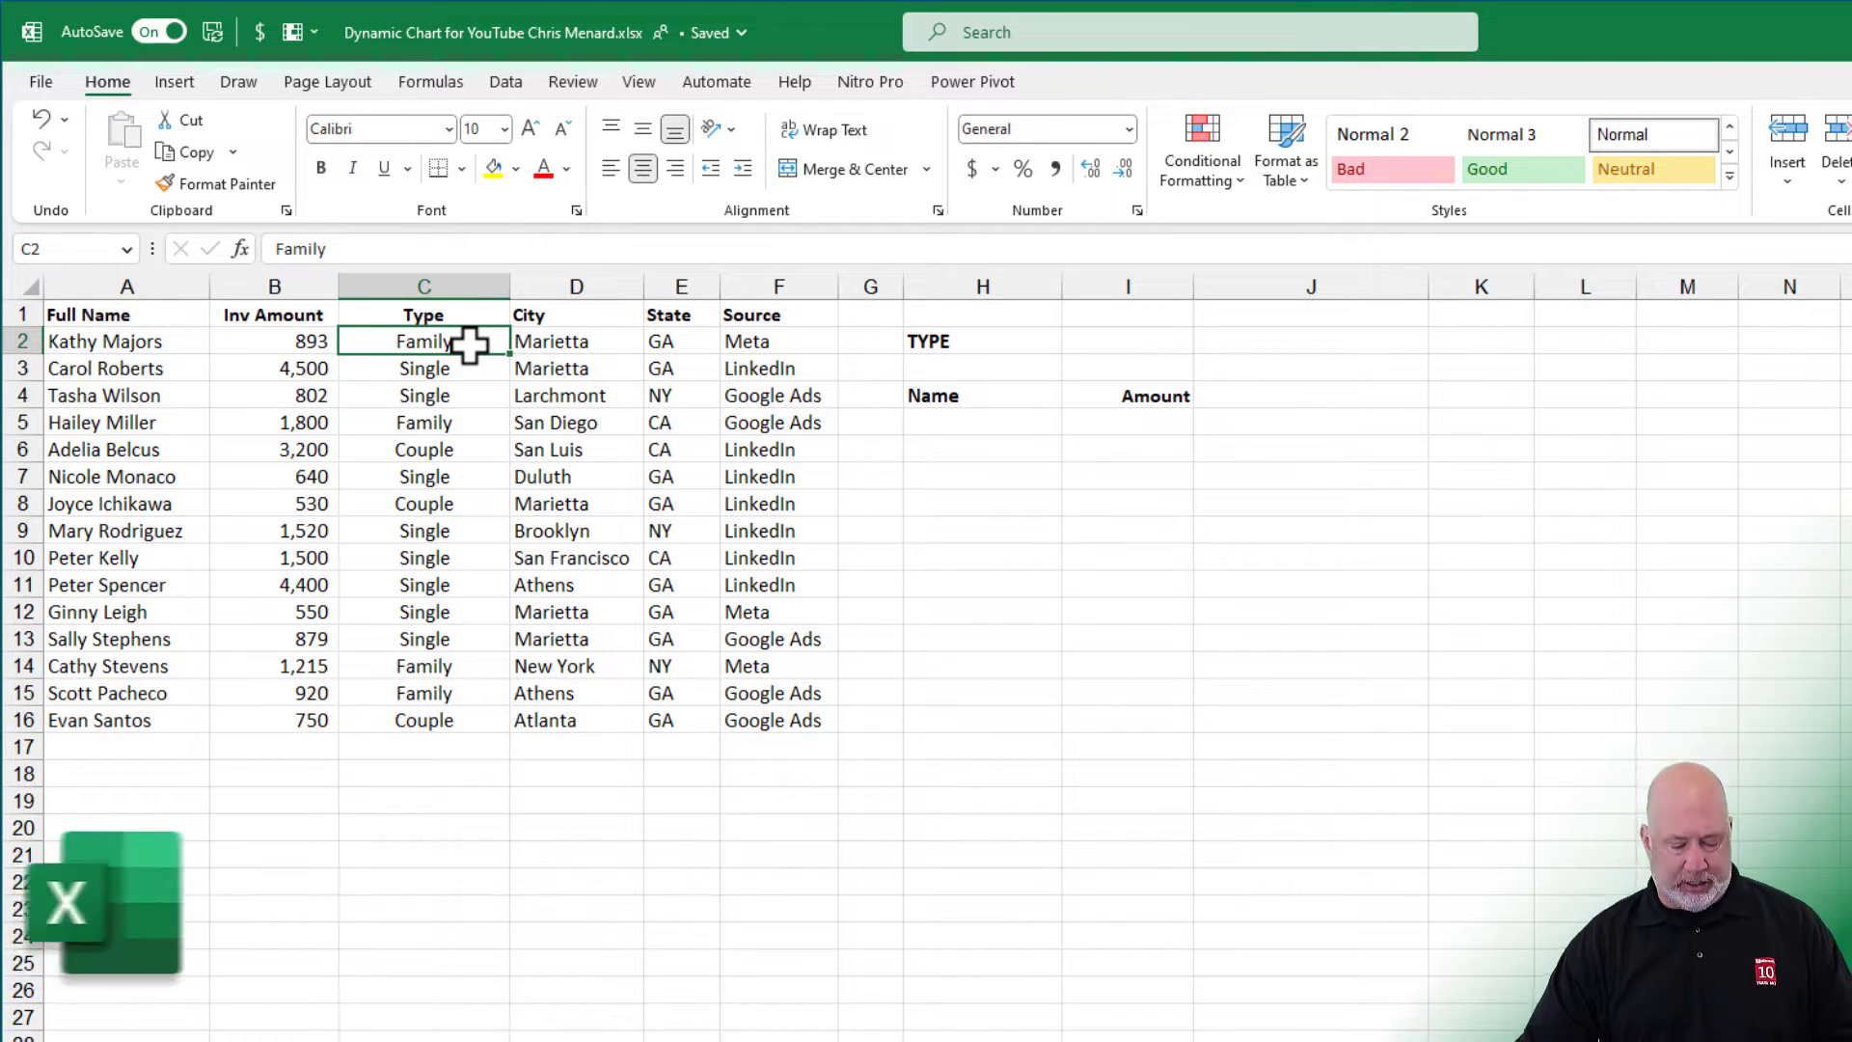
{"action": "key", "text": "Ctrl+T"}
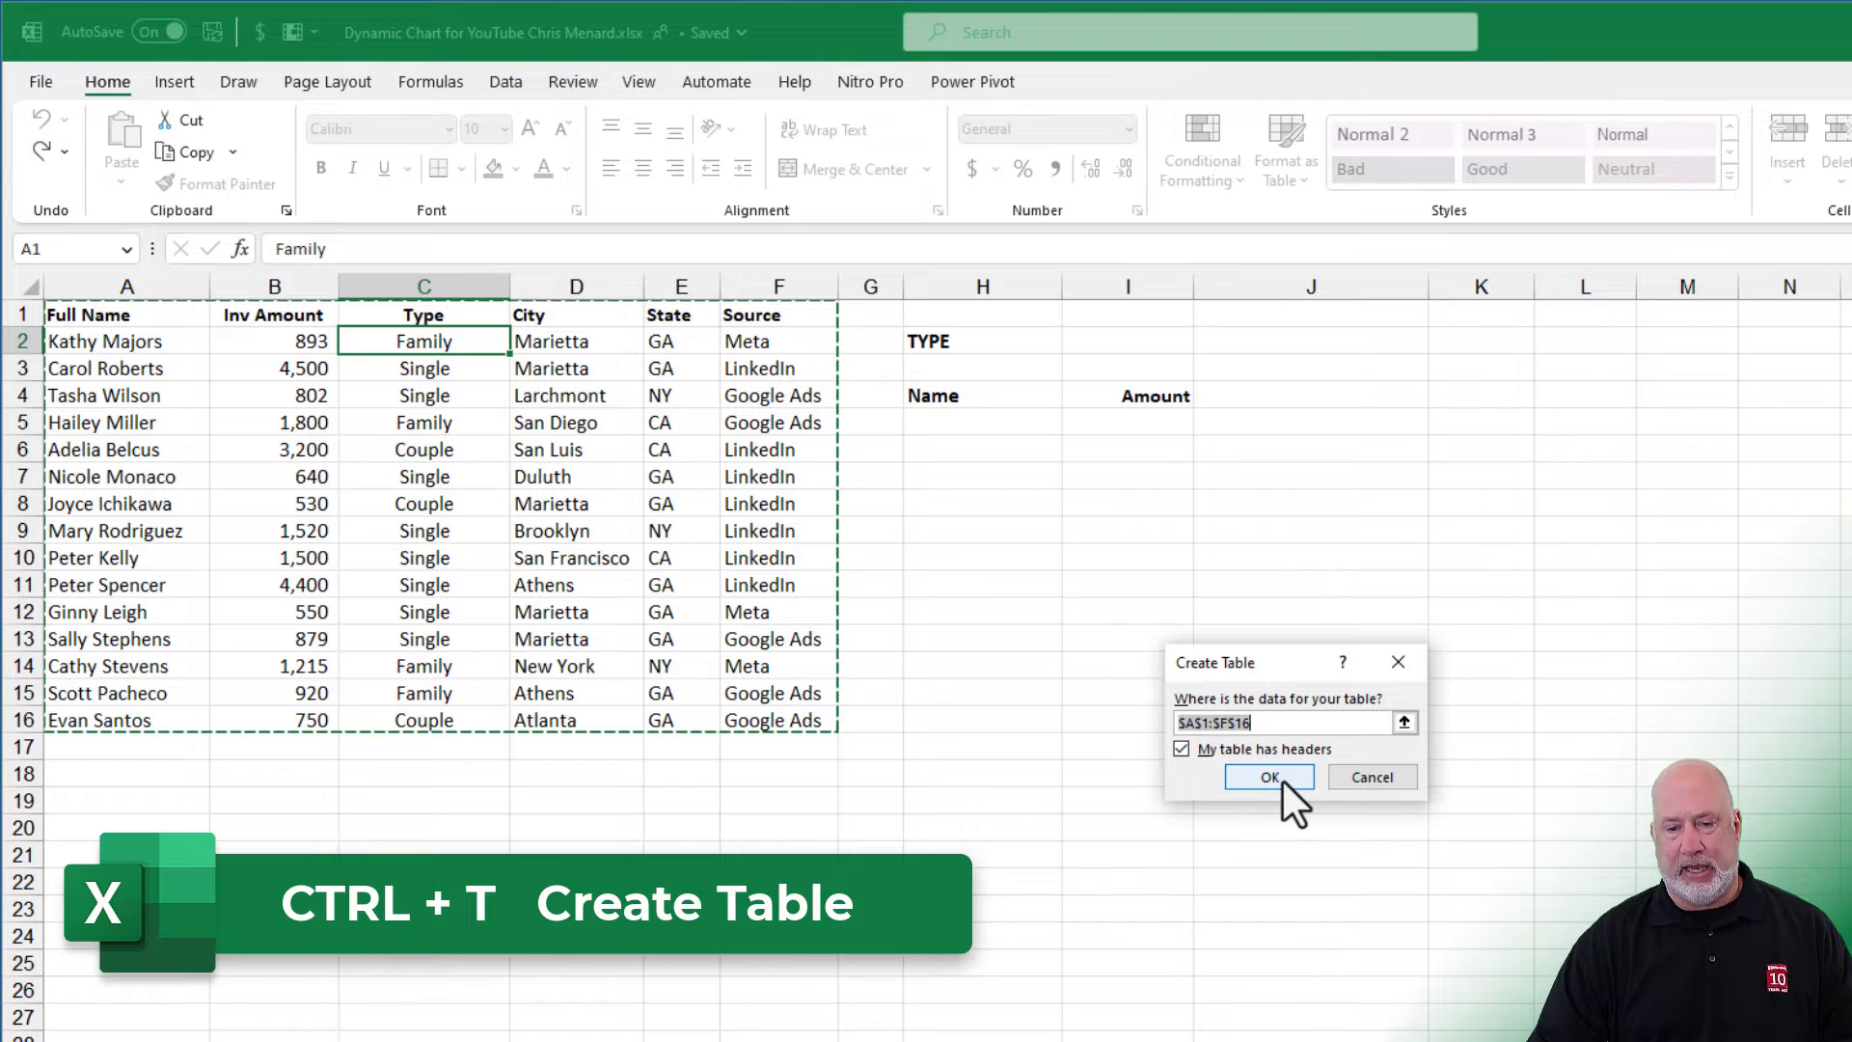
{"action": "left_click", "coordinate": [1270, 777]}
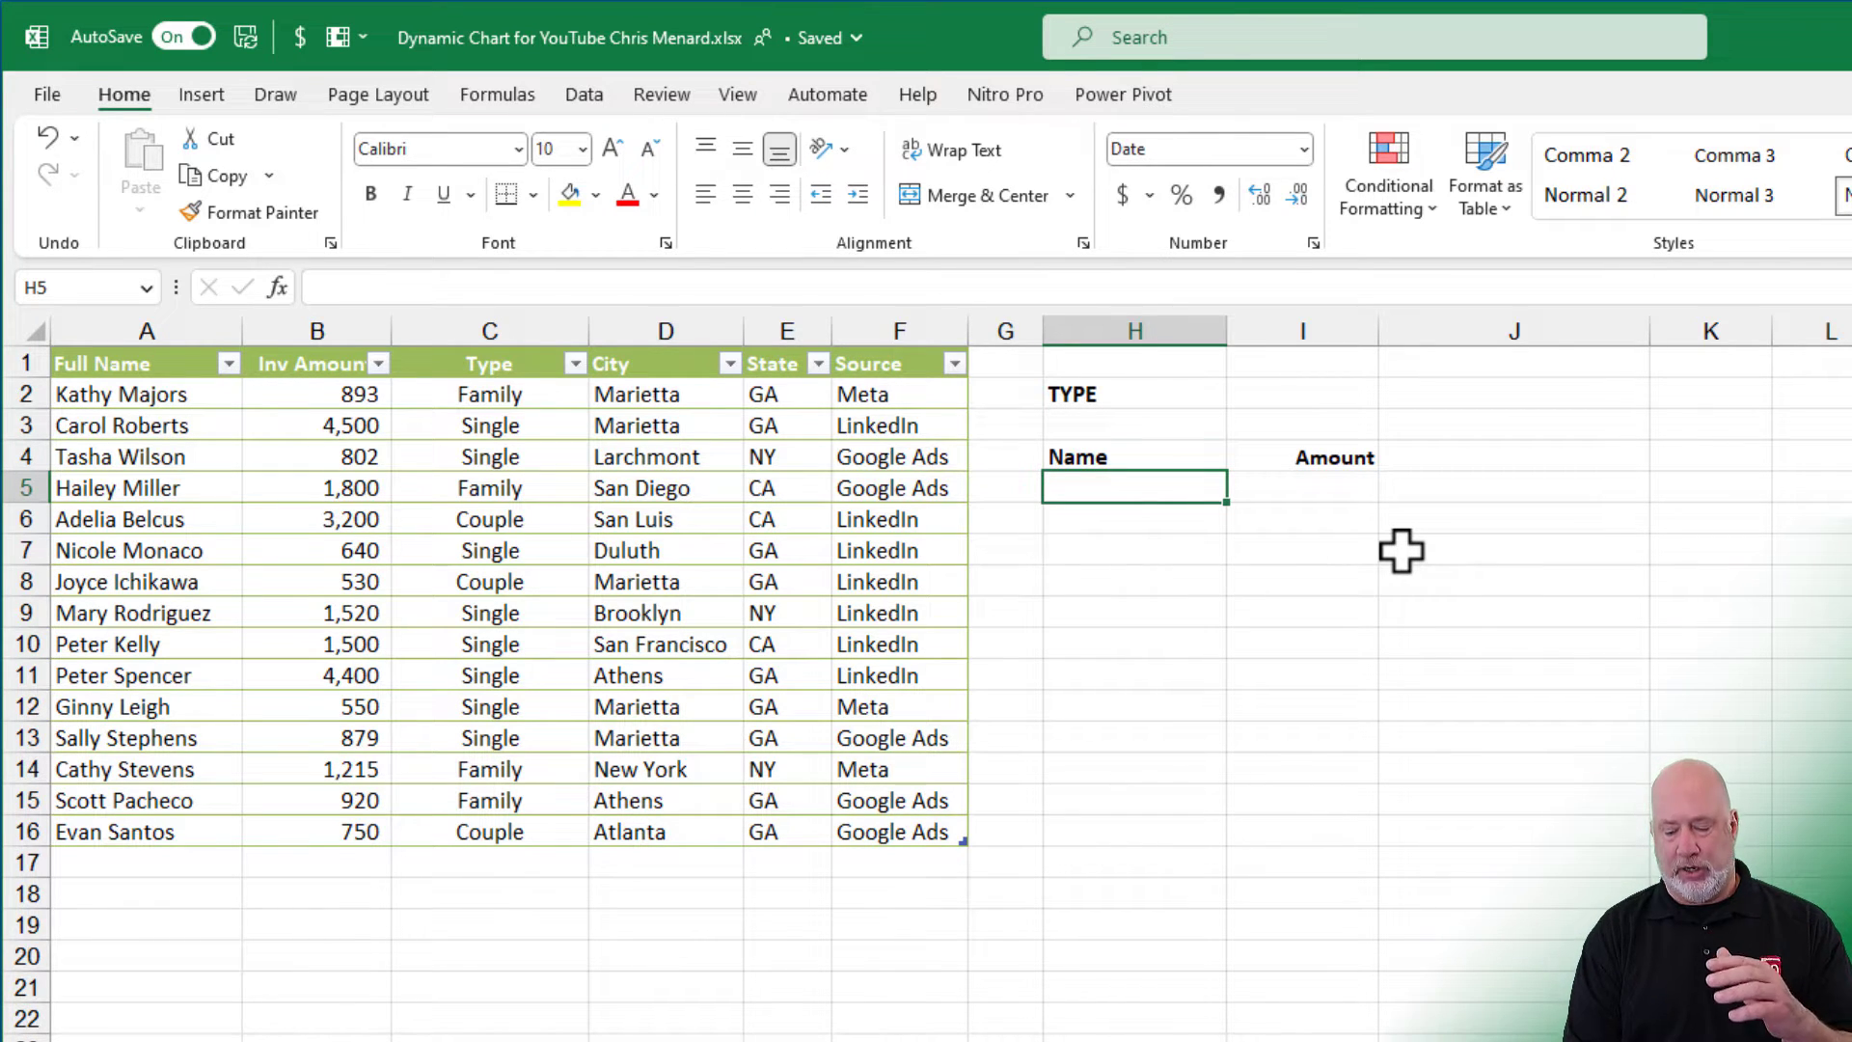
Step: Enter =FILTER(Table4[[Full Name]:[Inv Amount]],Table4[Type]=I2,"not found") in H5
{"action": "type", "text": "=fil"}
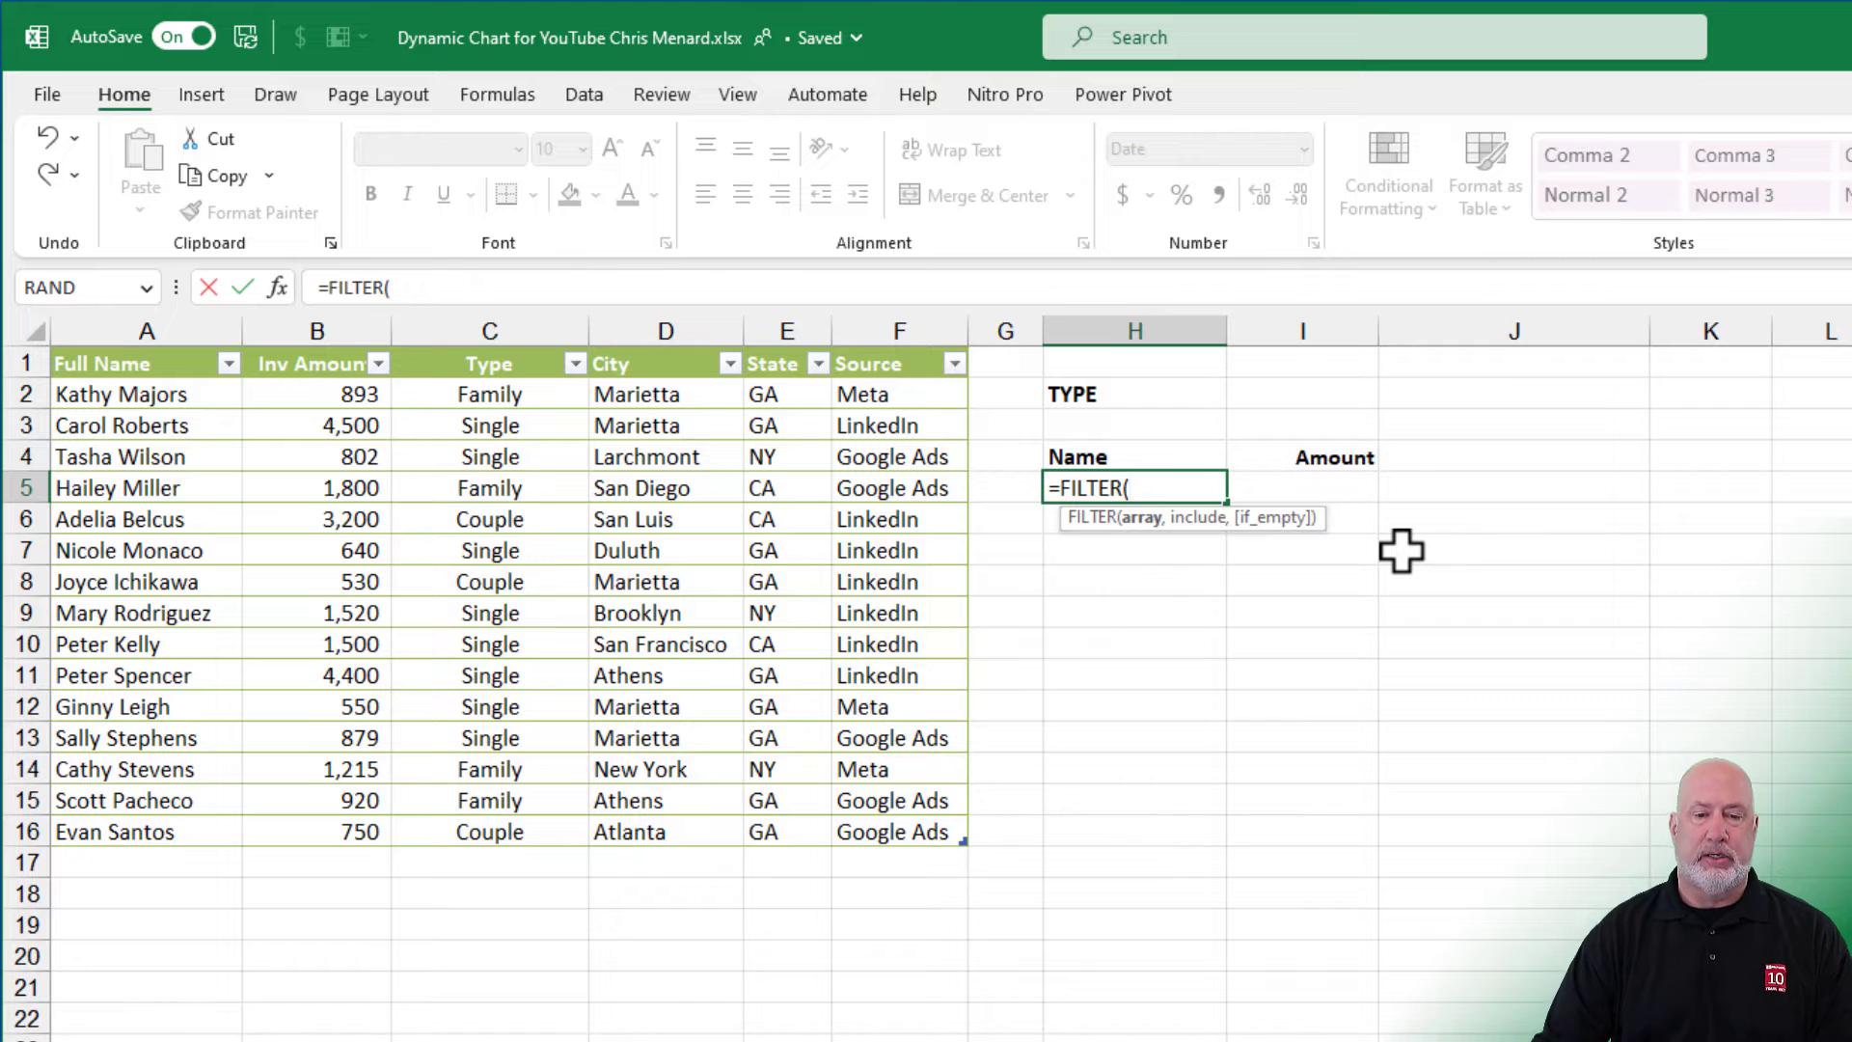
{"action": "mouse_move", "coordinate": [333, 449]}
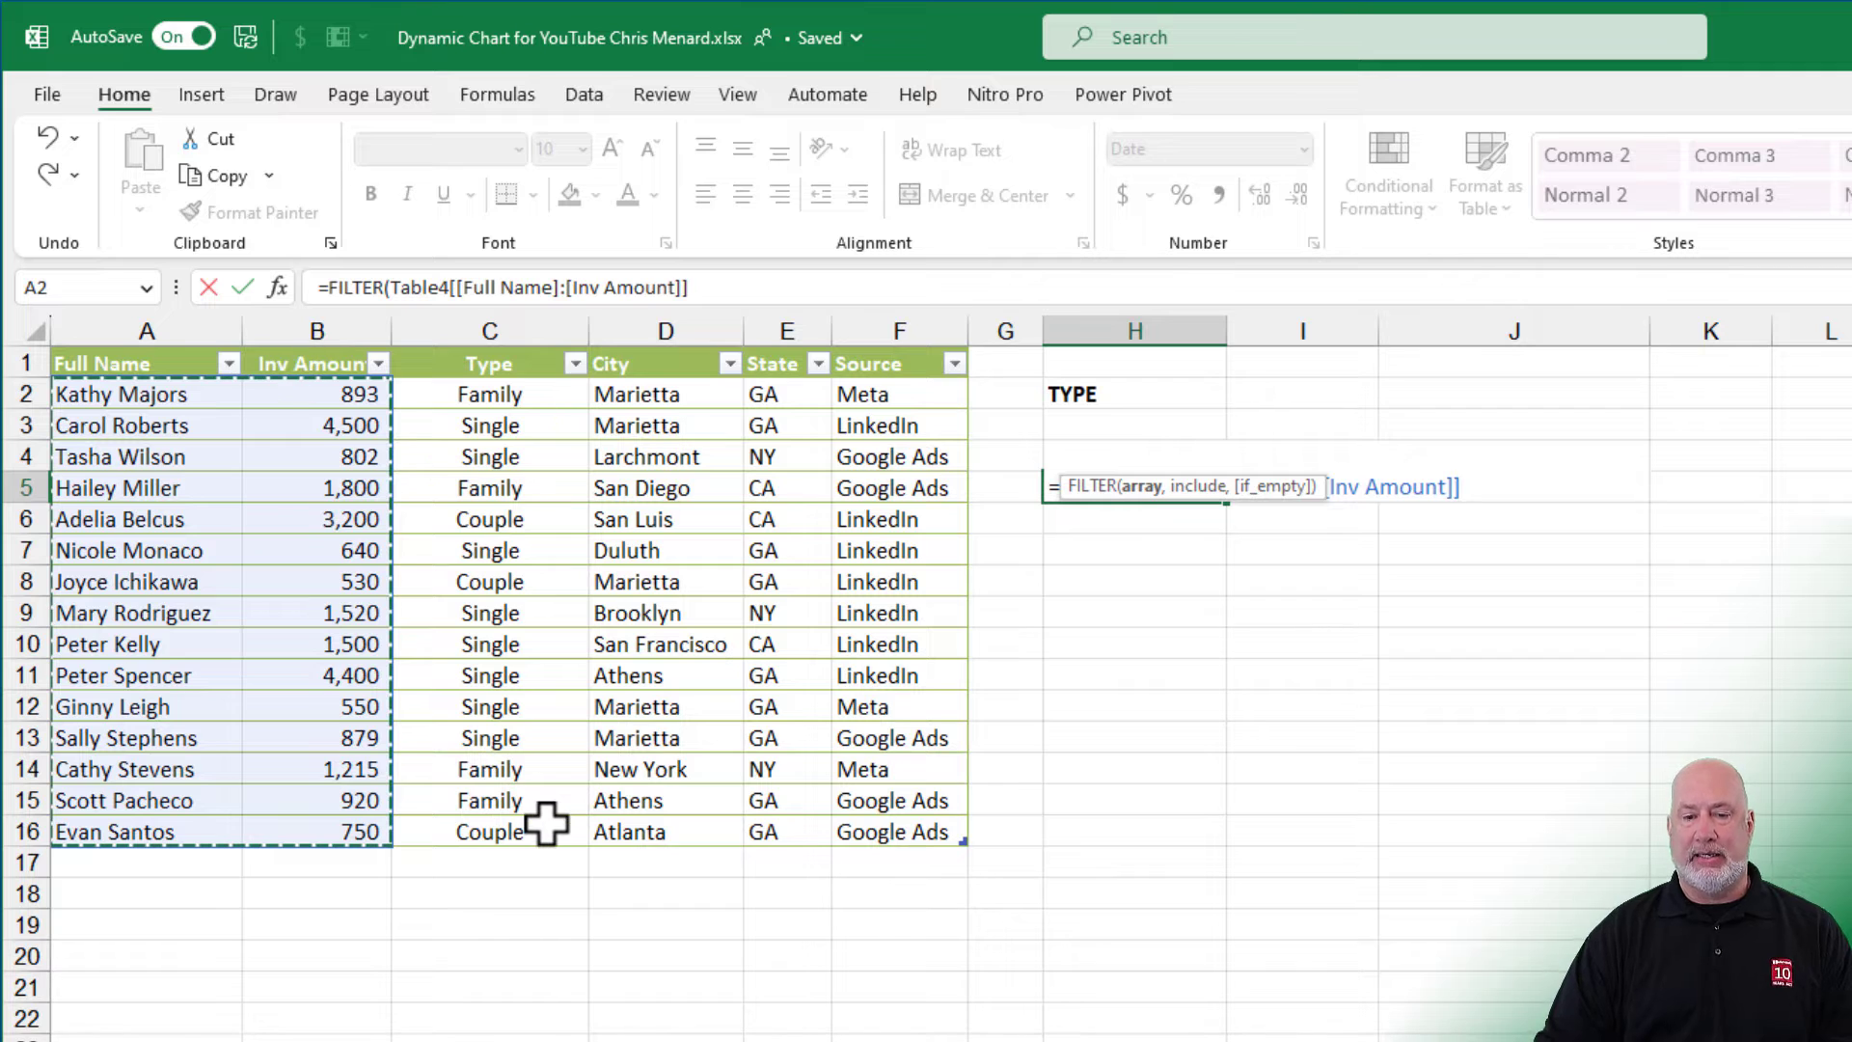
{"action": "type", "text": ","}
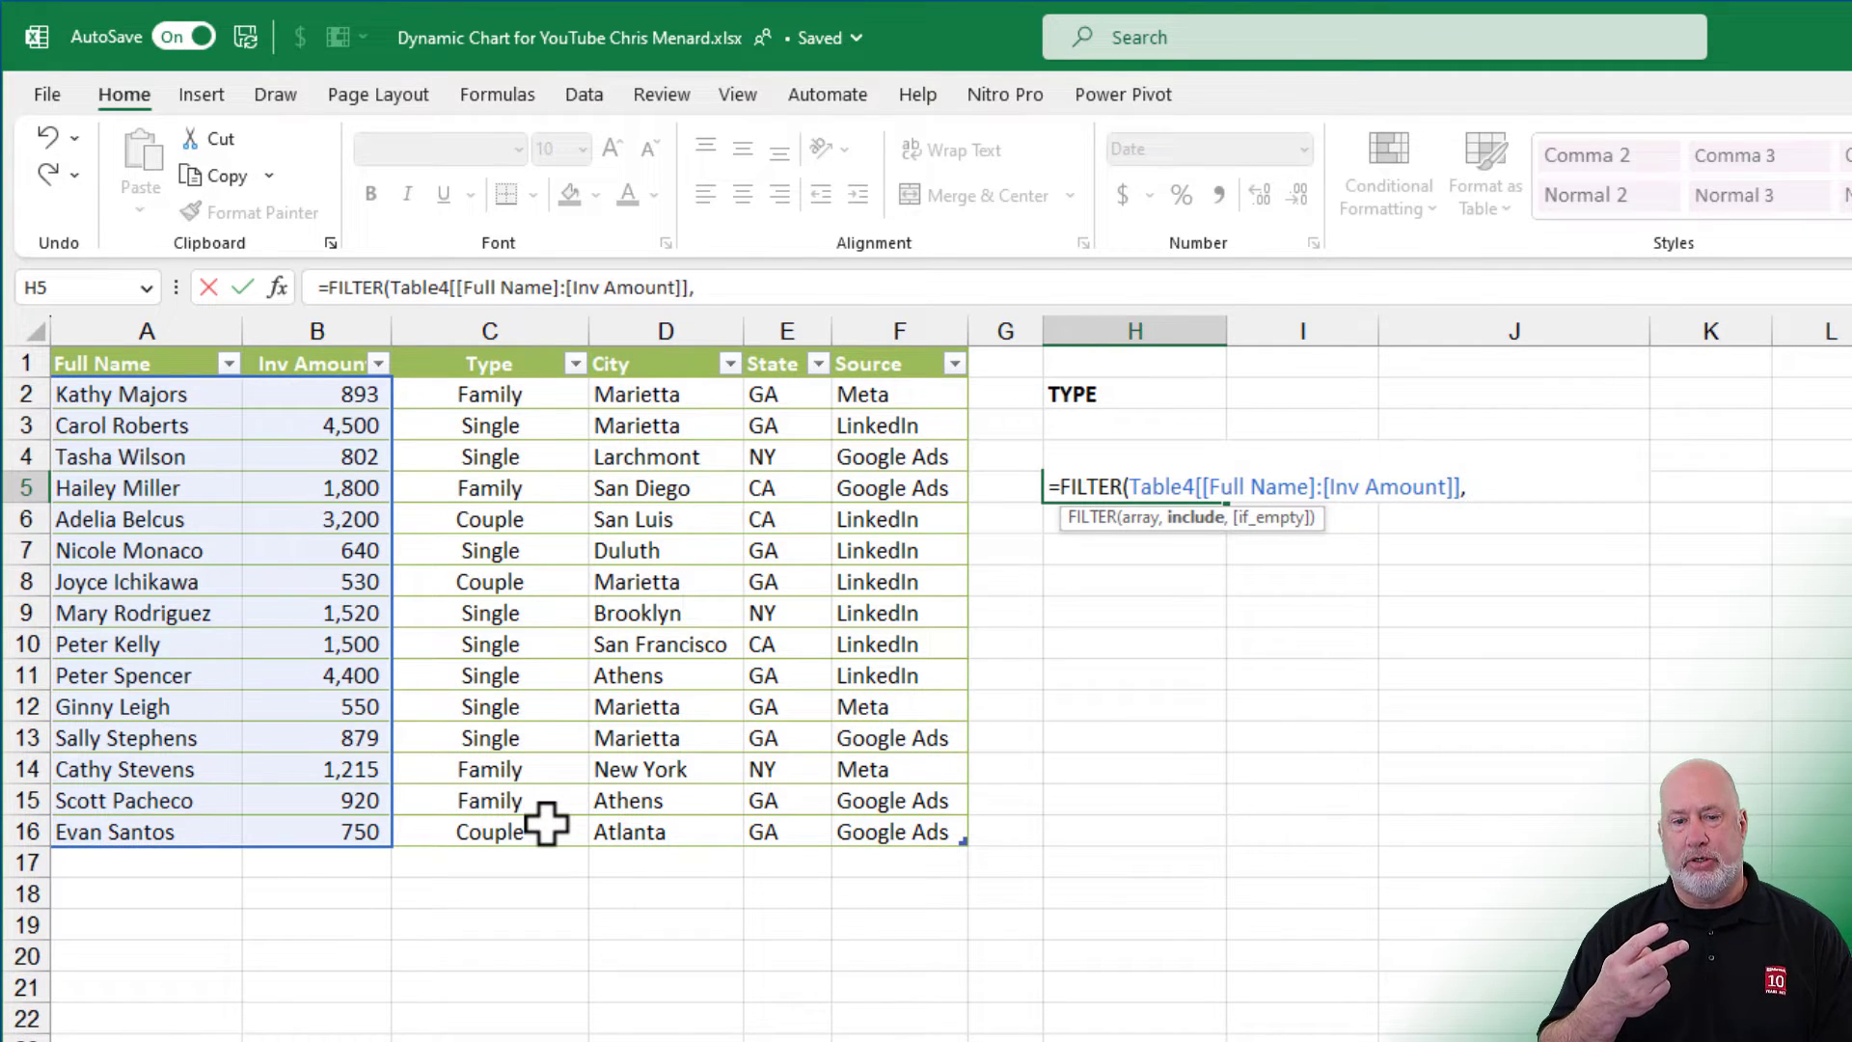
{"action": "mouse_move", "coordinate": [508, 560]}
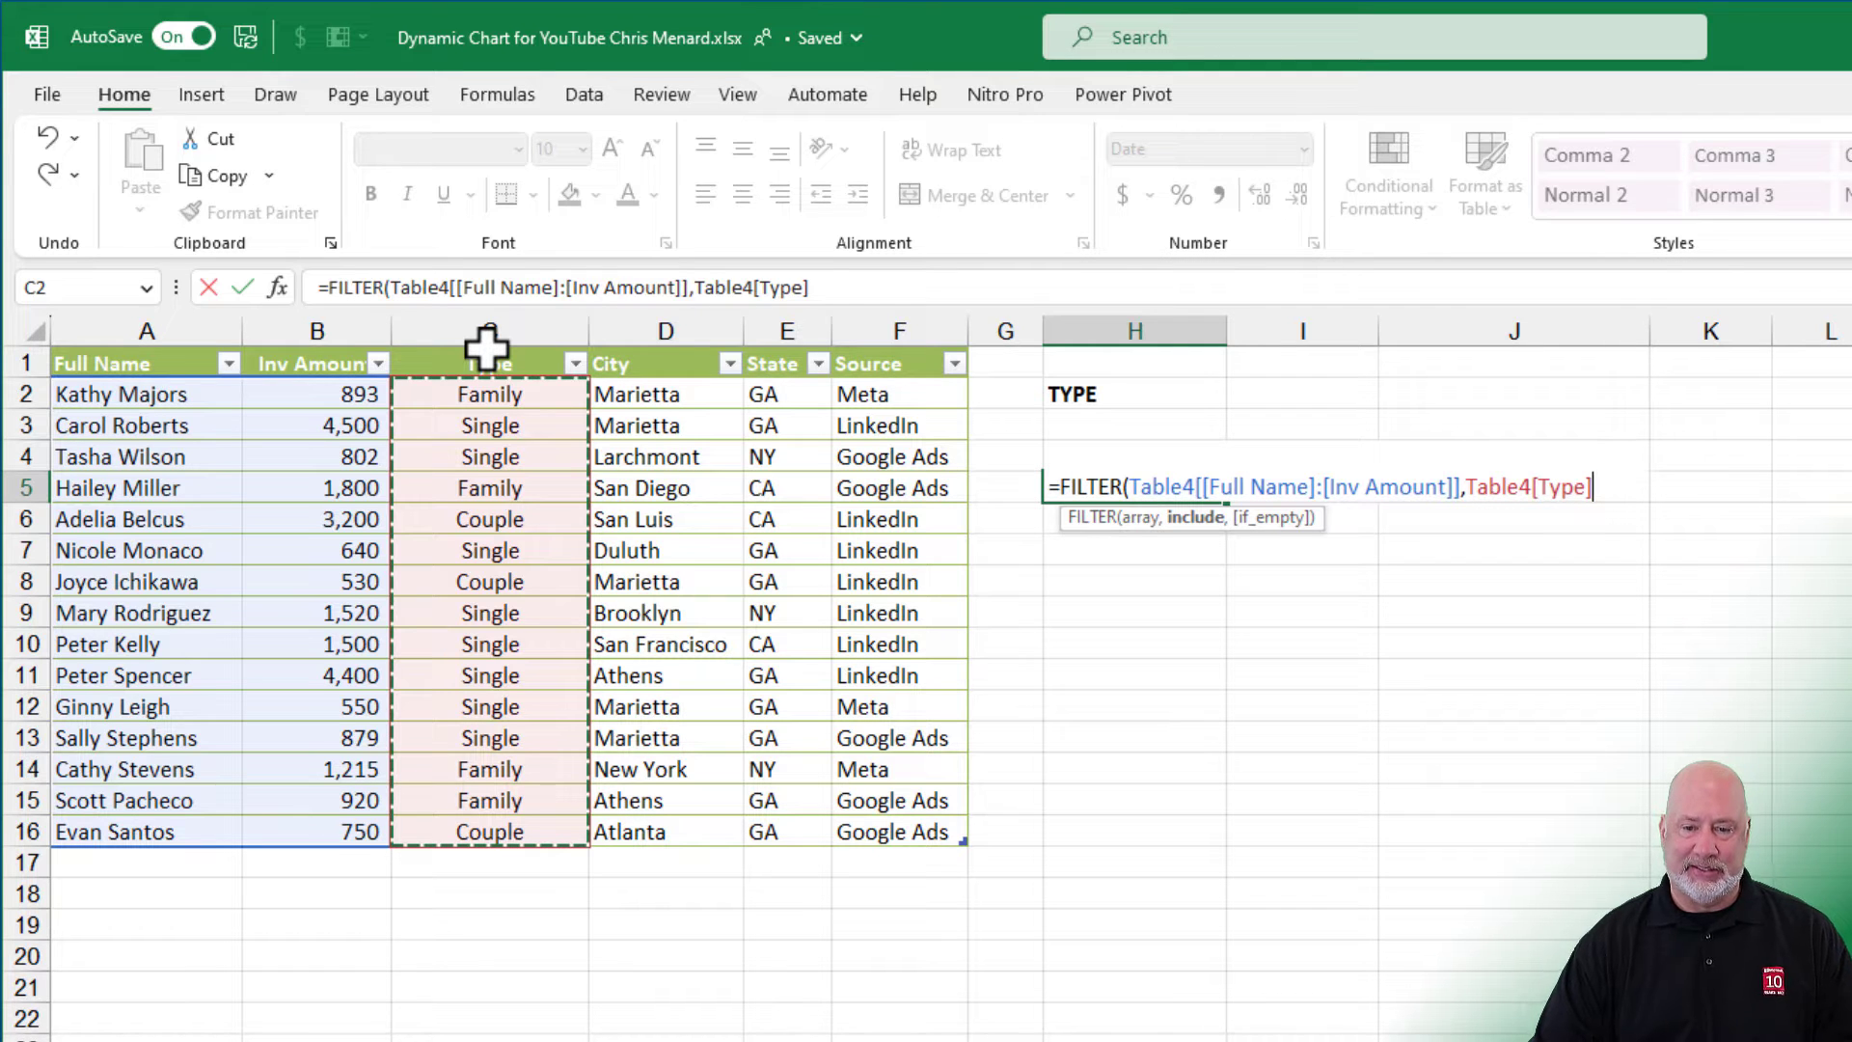
{"action": "type", "text": "="}
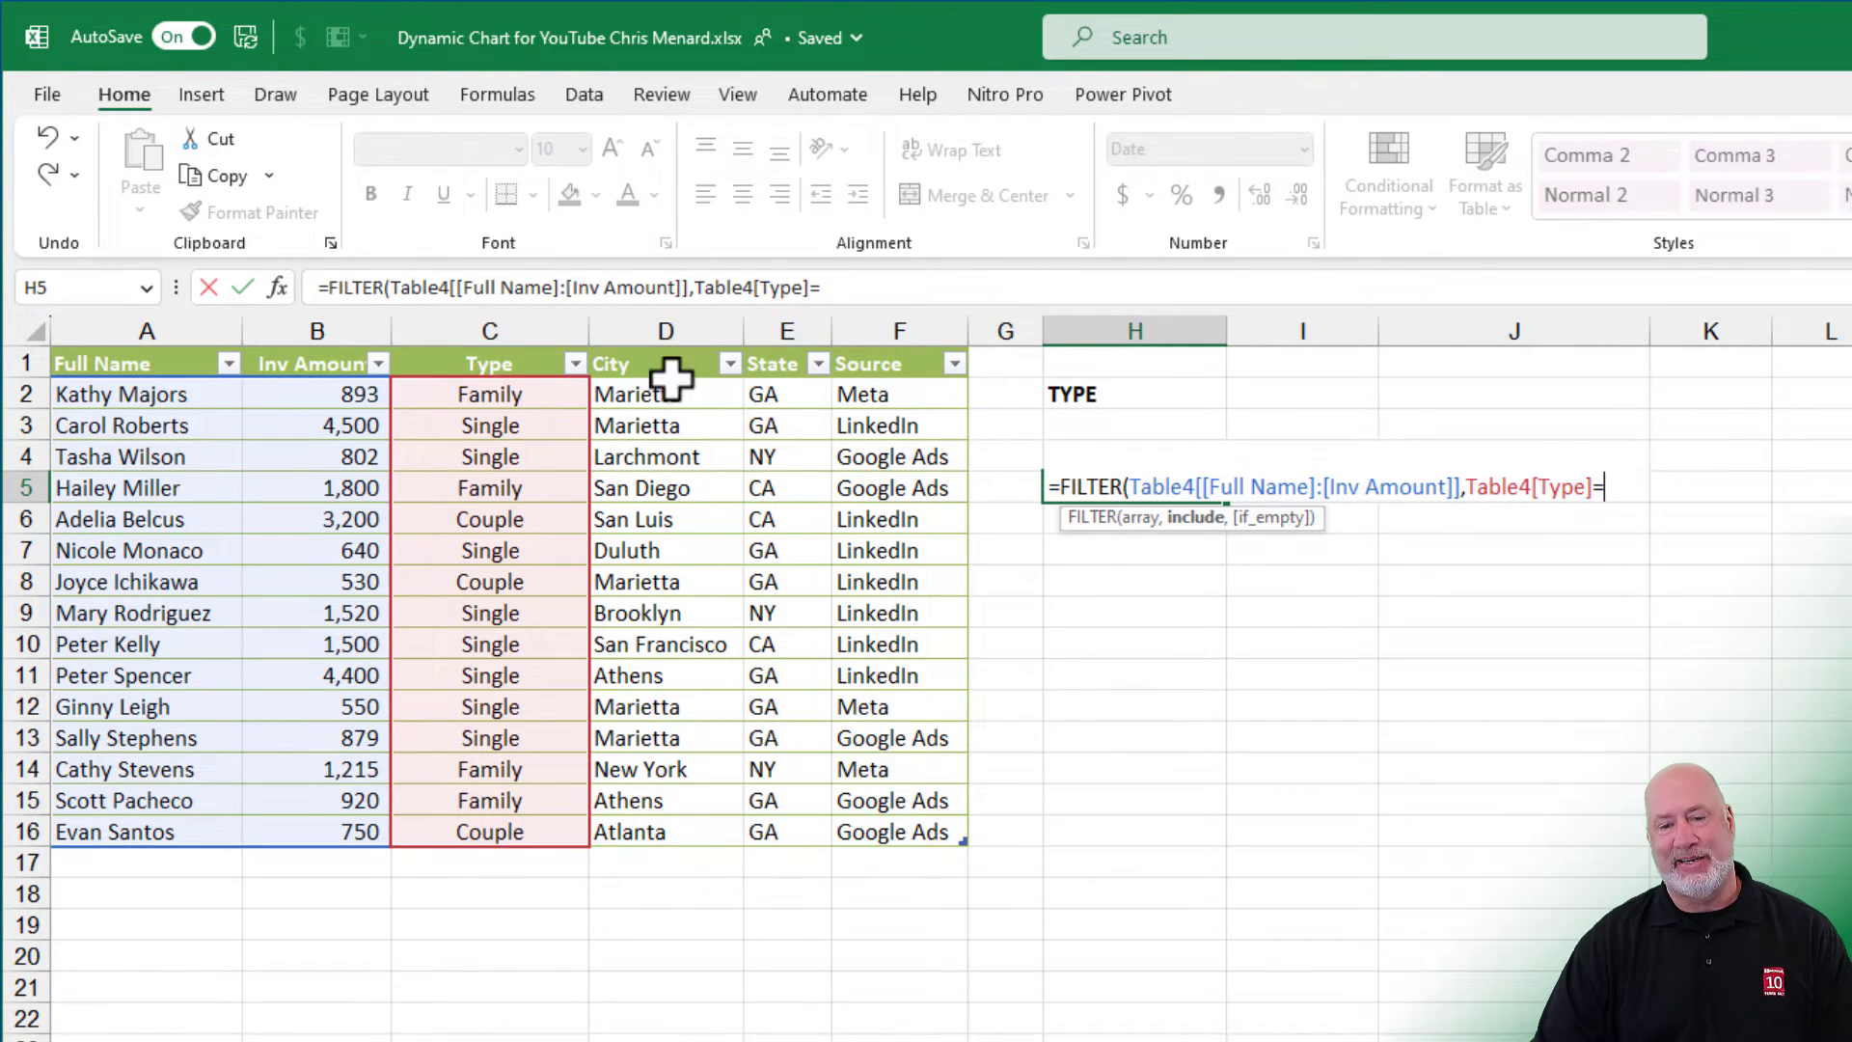
{"action": "left_click", "coordinate": [1303, 394]}
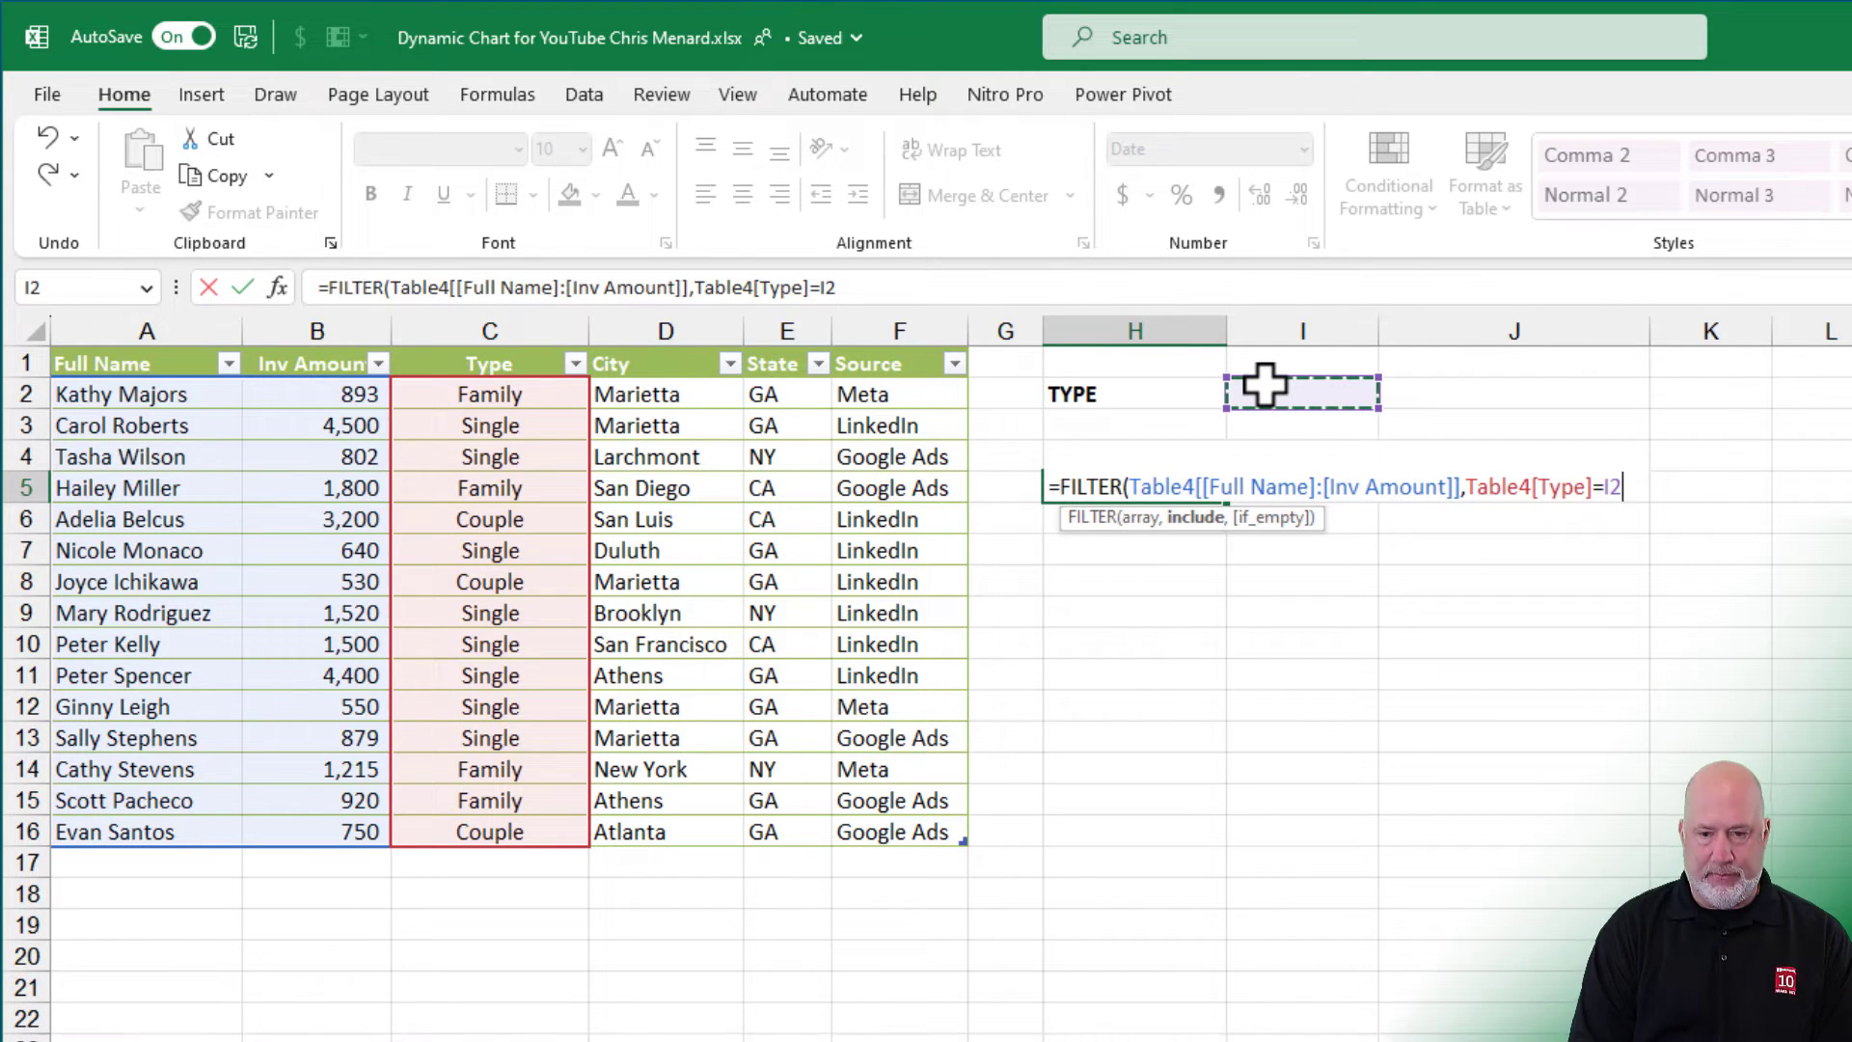
{"action": "type", "text": ","}
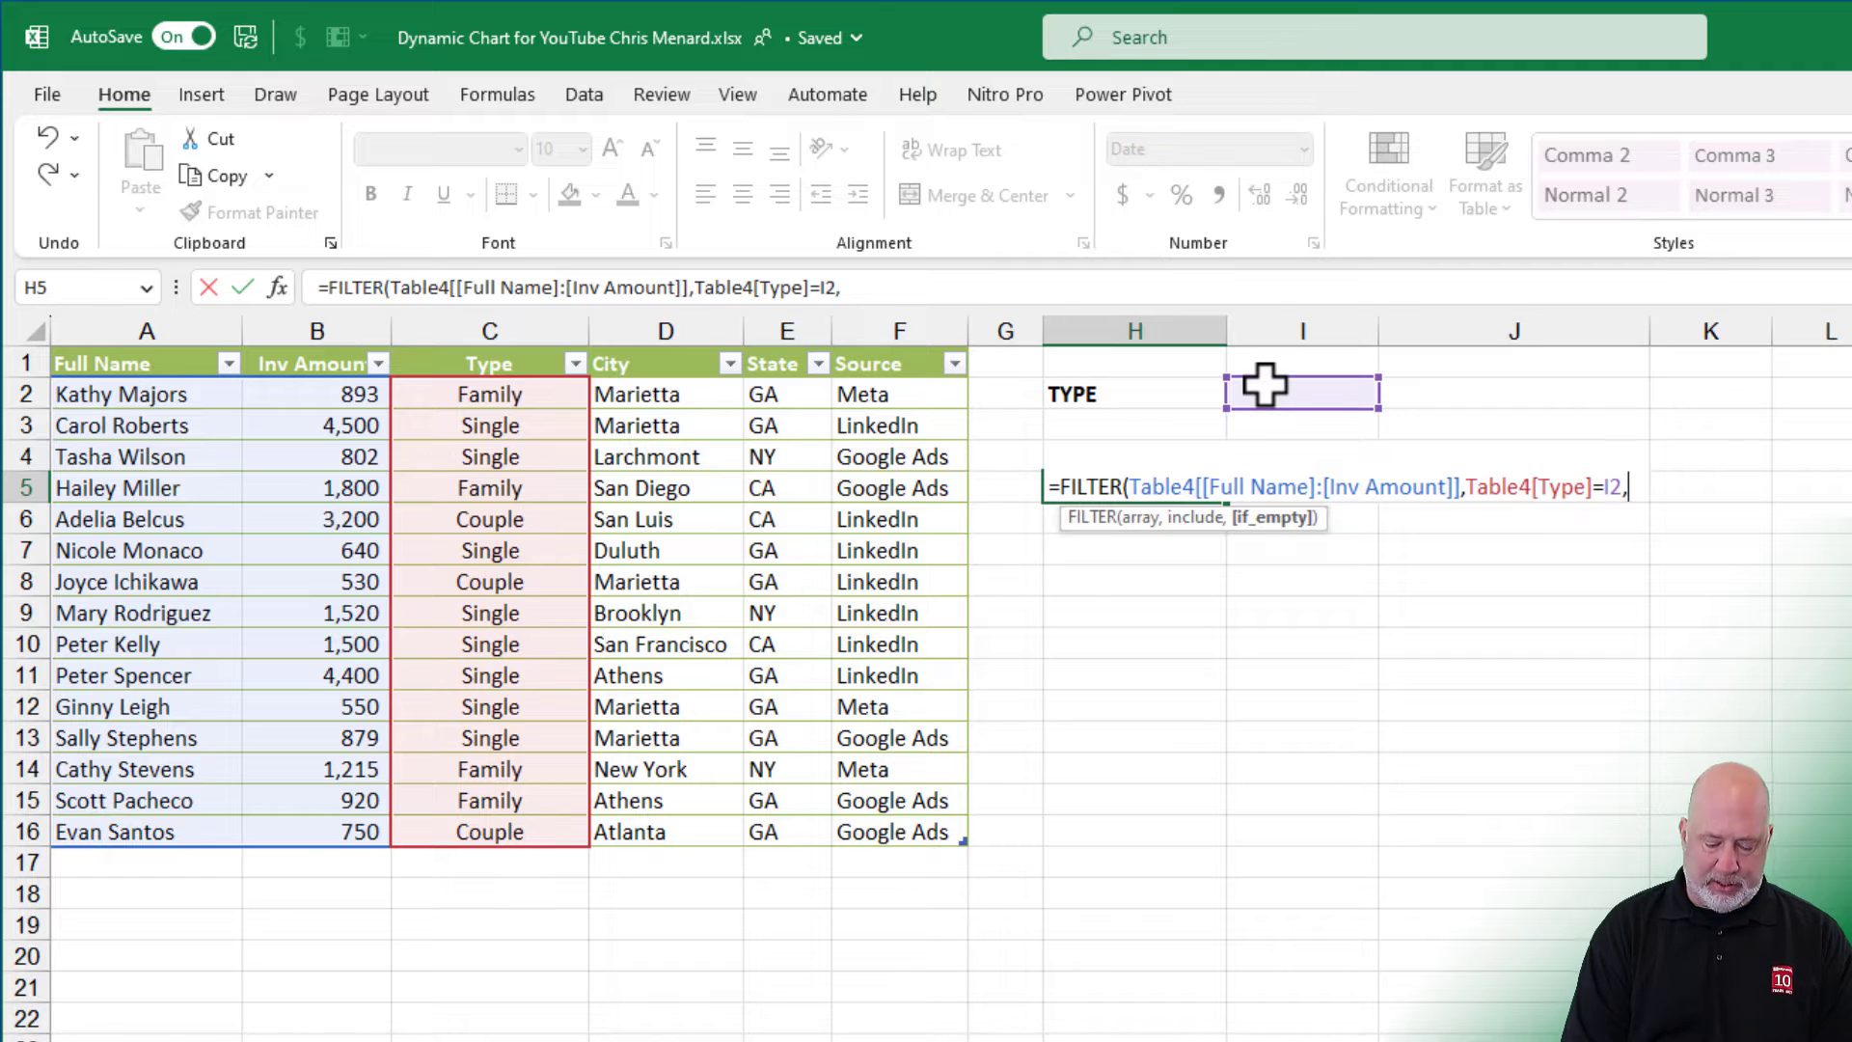
{"action": "type", "text": "\"not"}
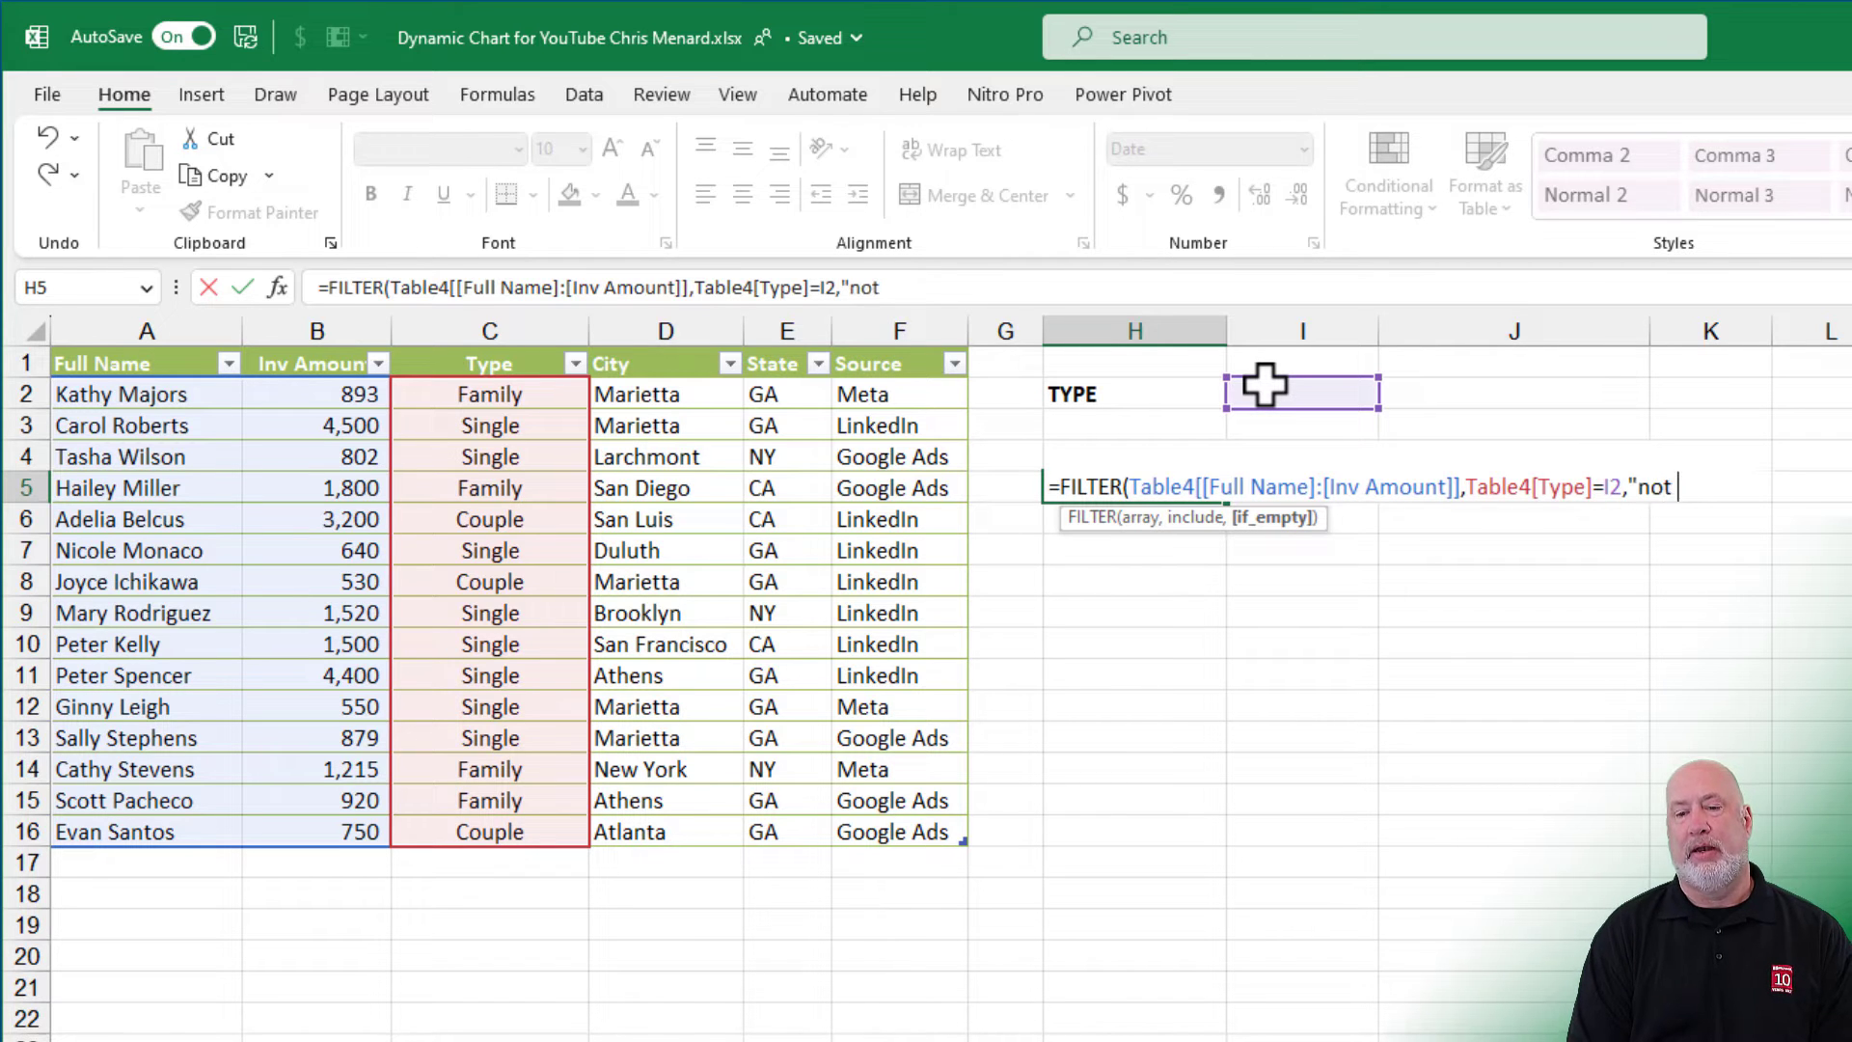
{"action": "type", "text": "found\""}
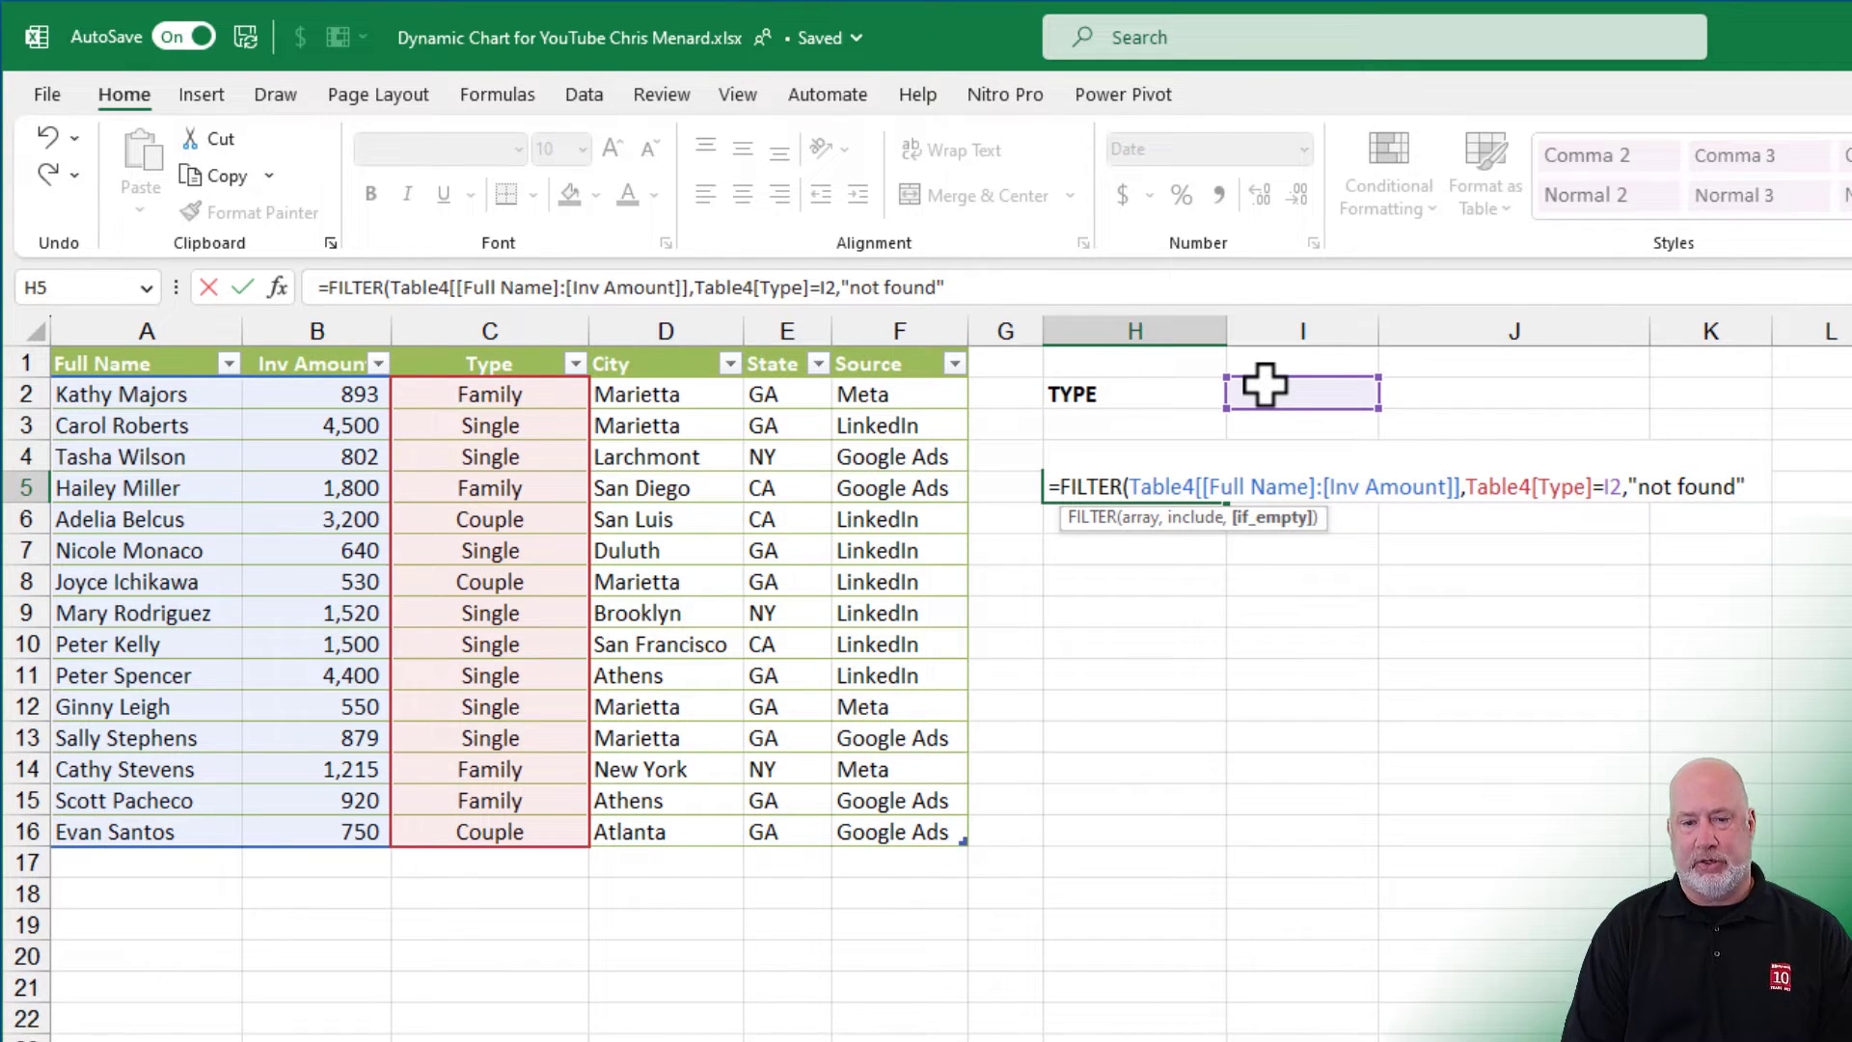
{"action": "key", "text": "Enter"}
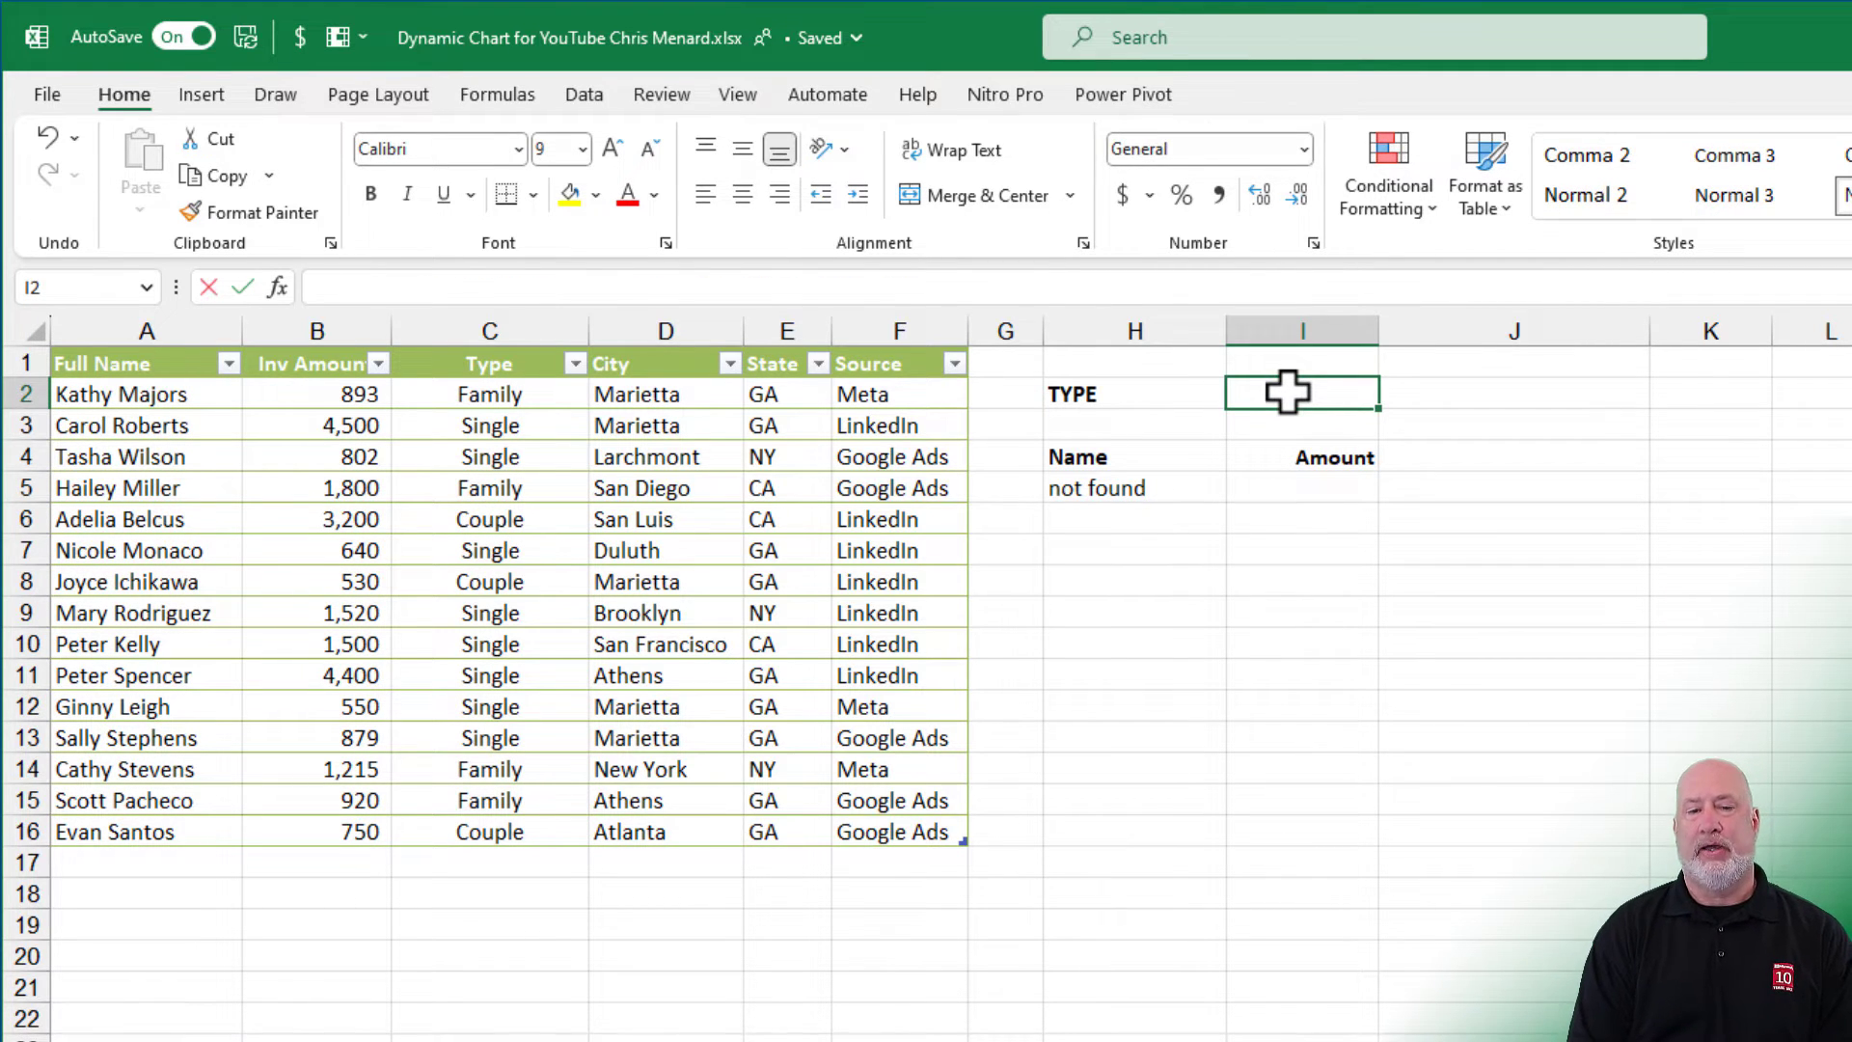
Step: Try Single, family, couple and single in I2, ending on single to list single customers
{"action": "type", "text": "Single"}
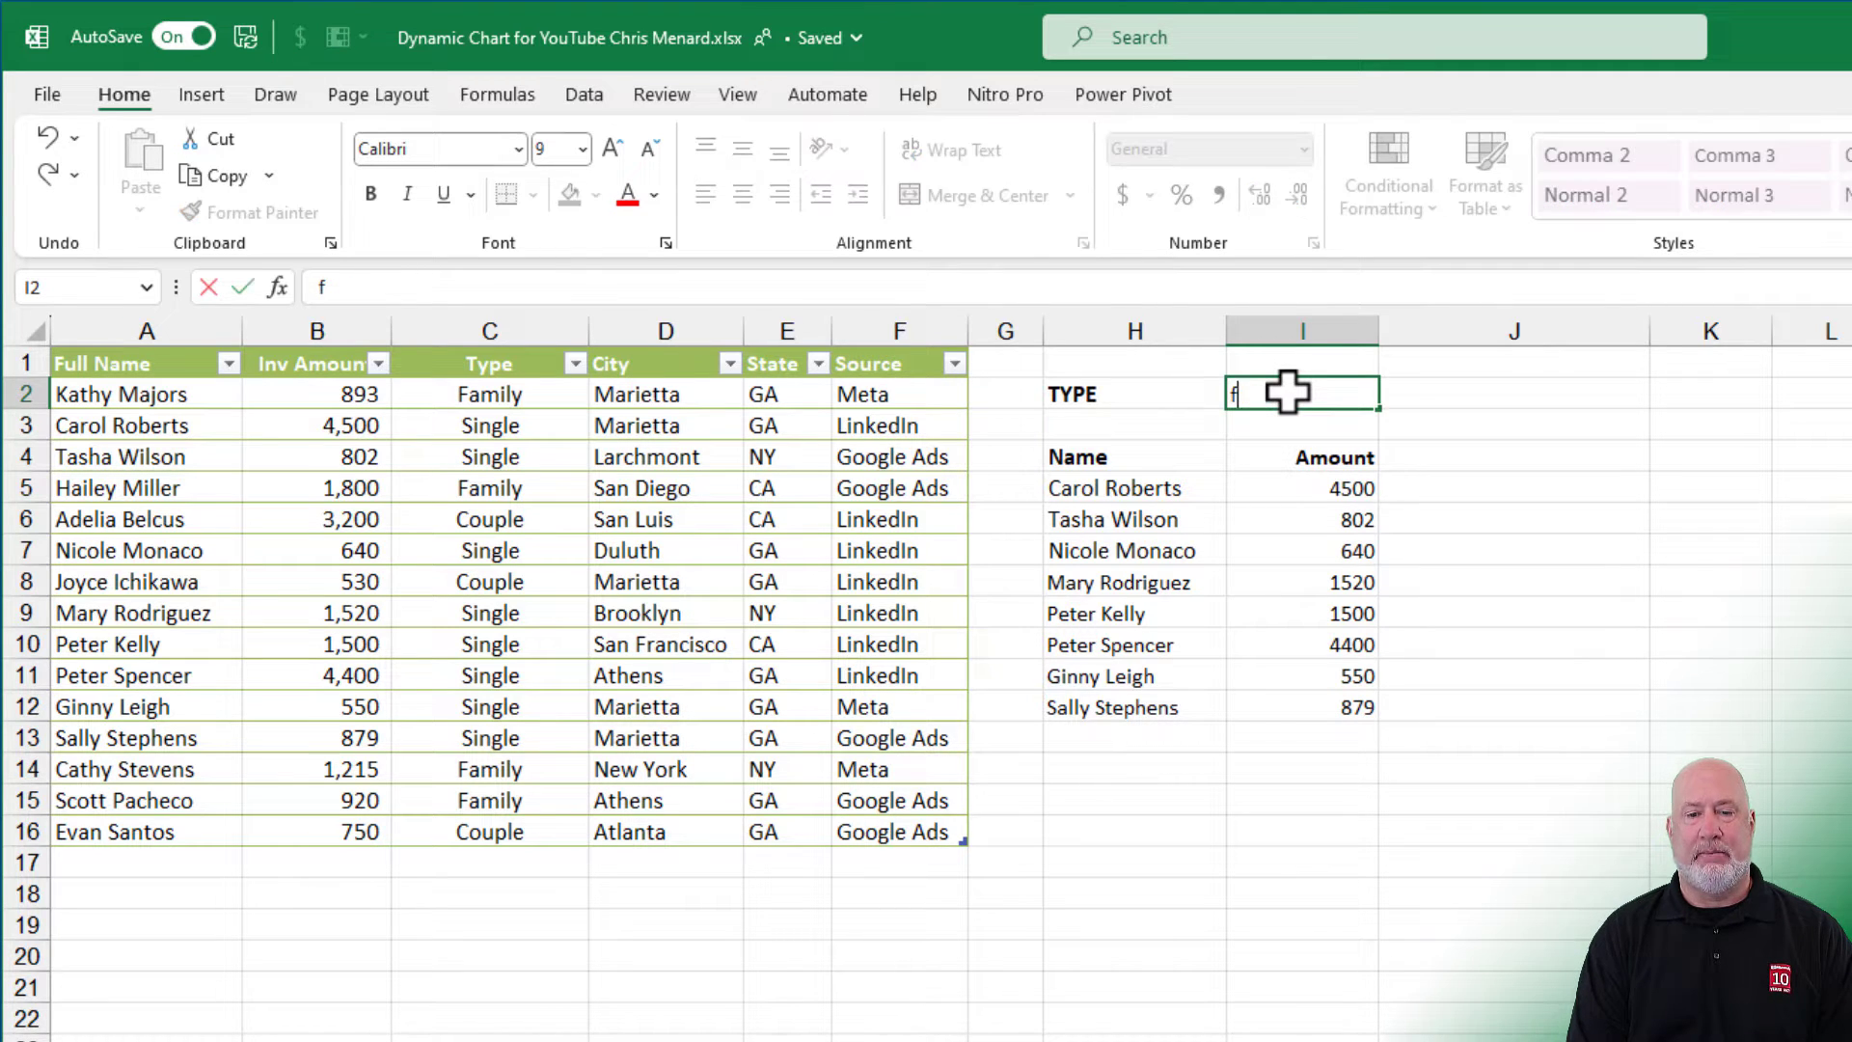
{"action": "type", "text": "amil"}
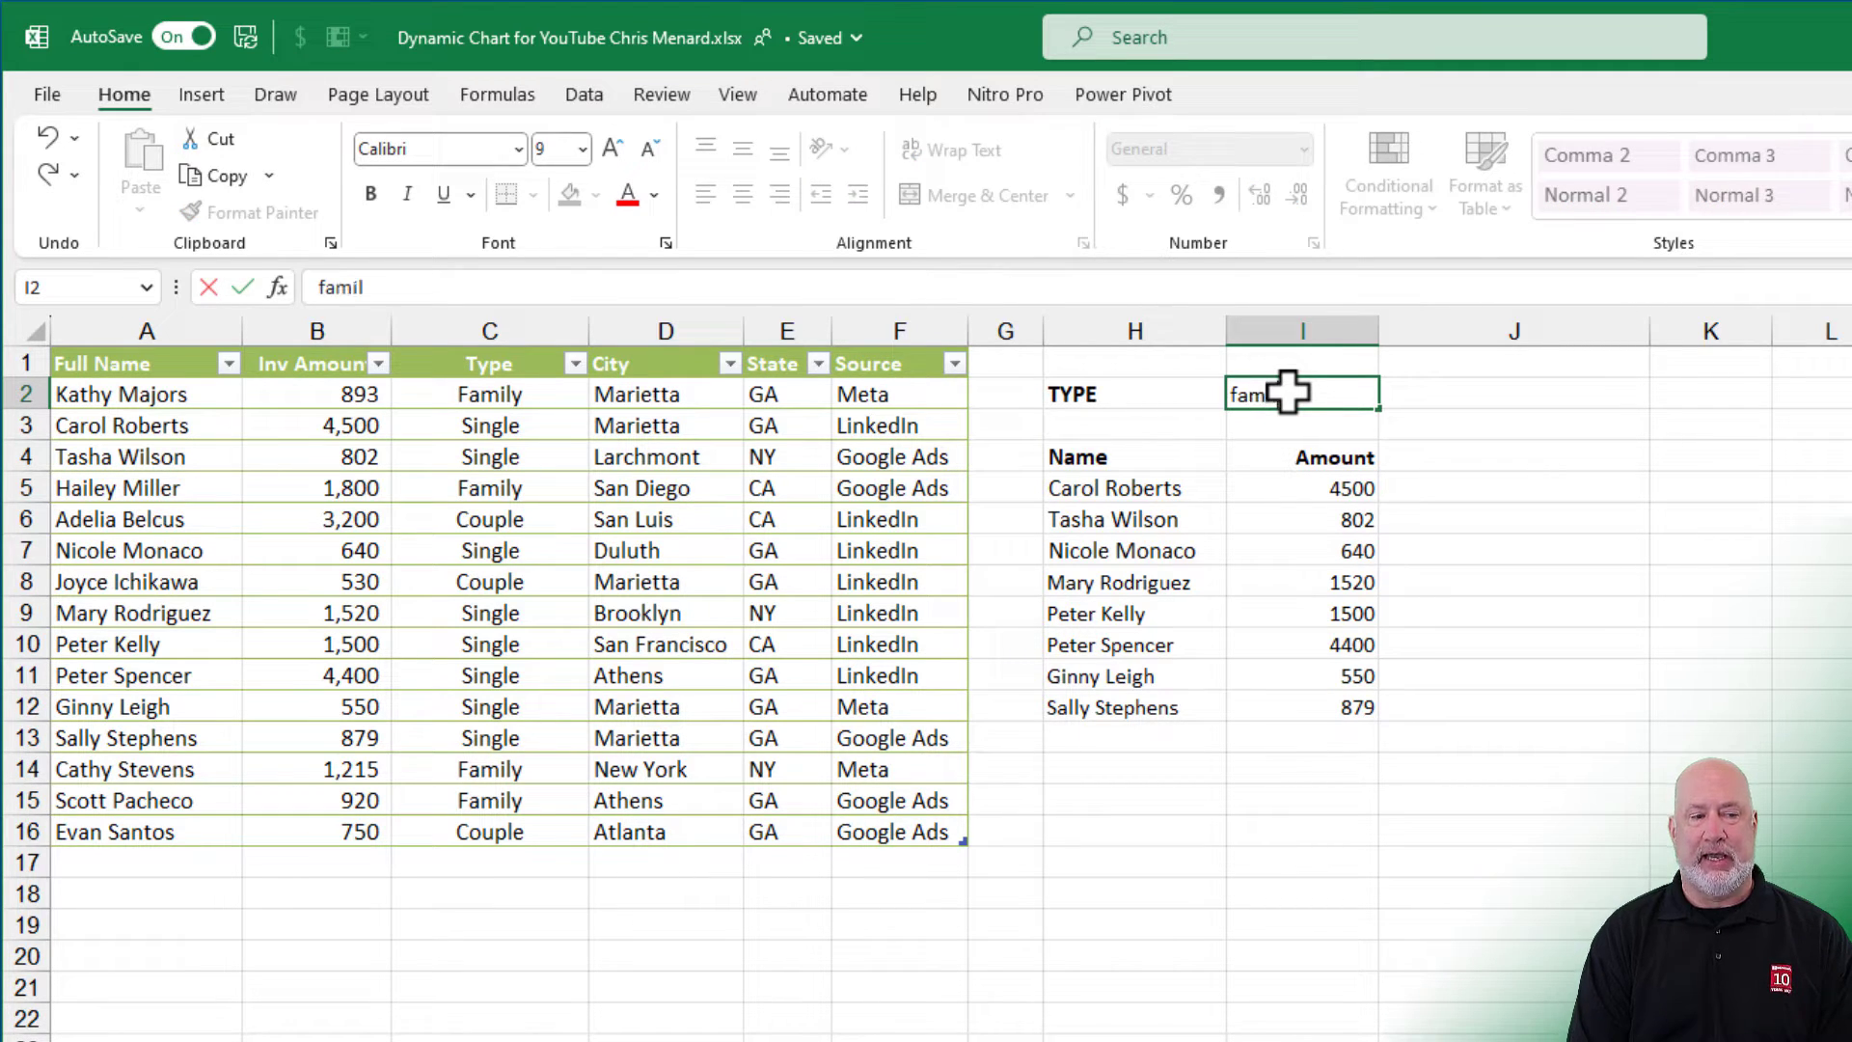
{"action": "key", "text": "Enter"}
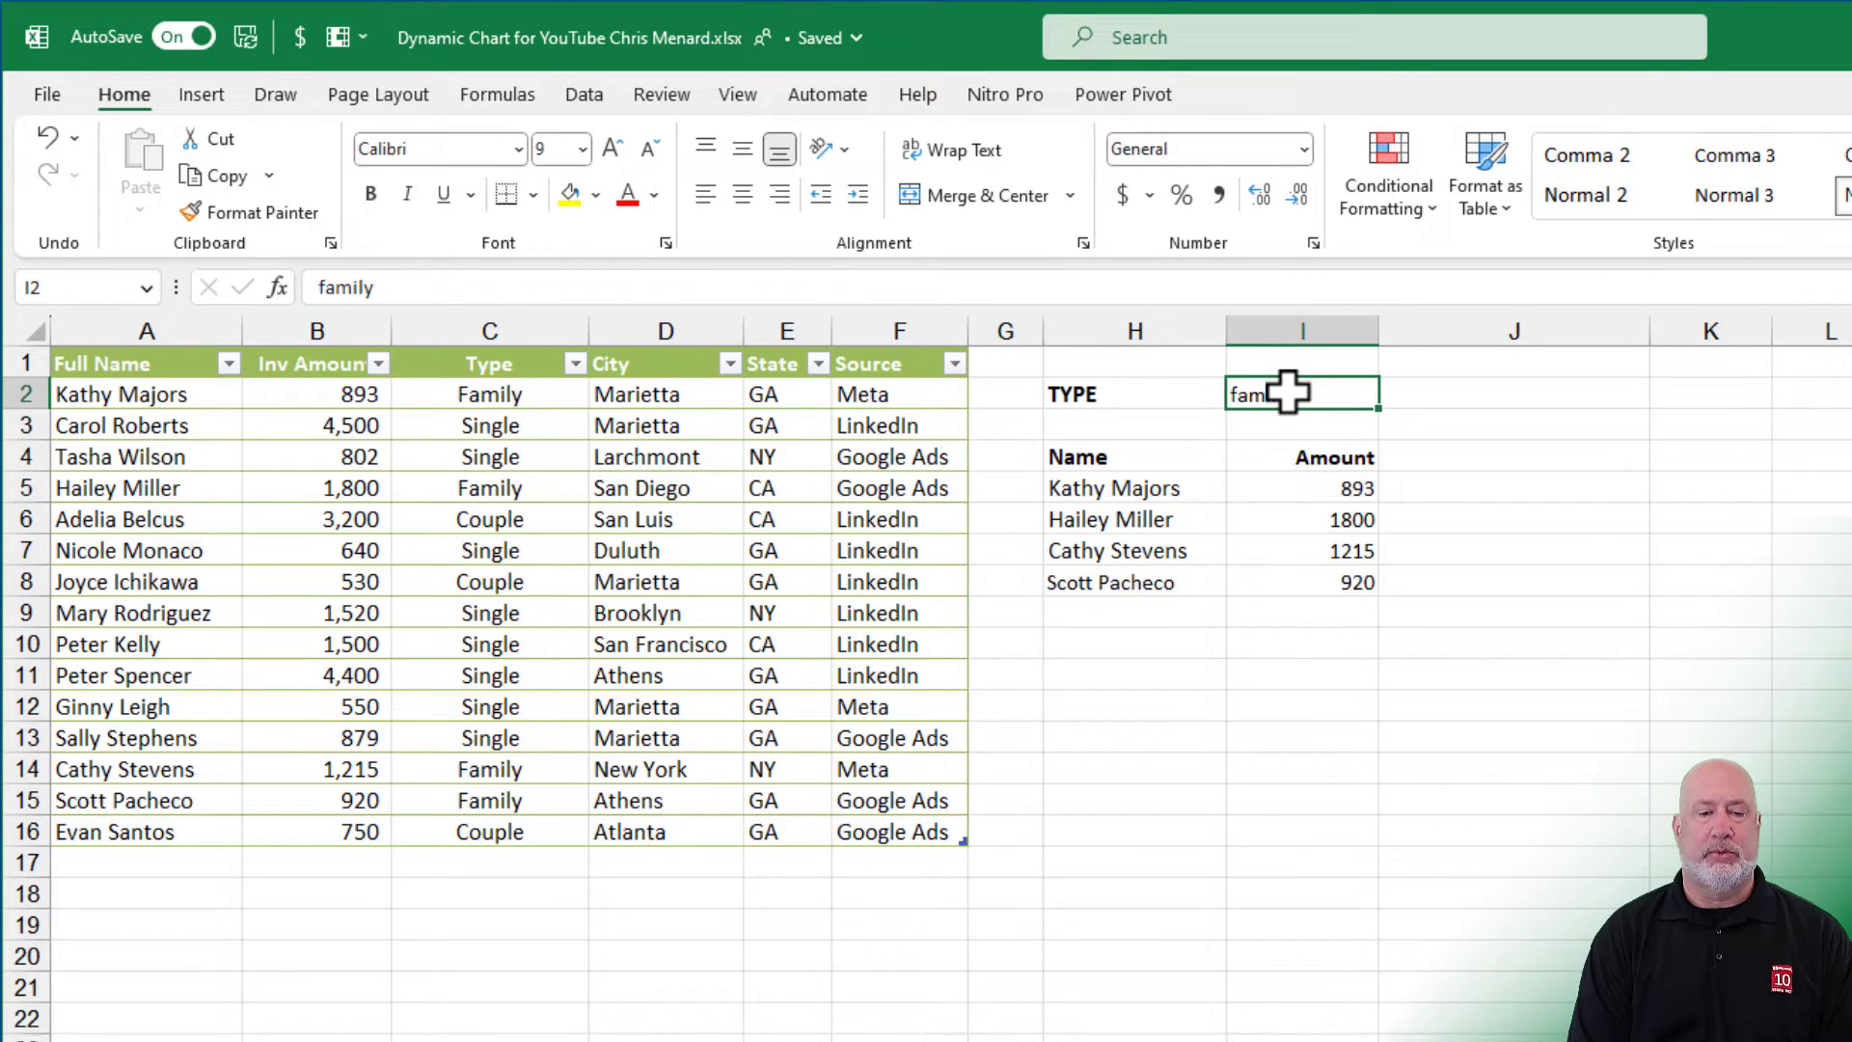
{"action": "type", "text": "couple"}
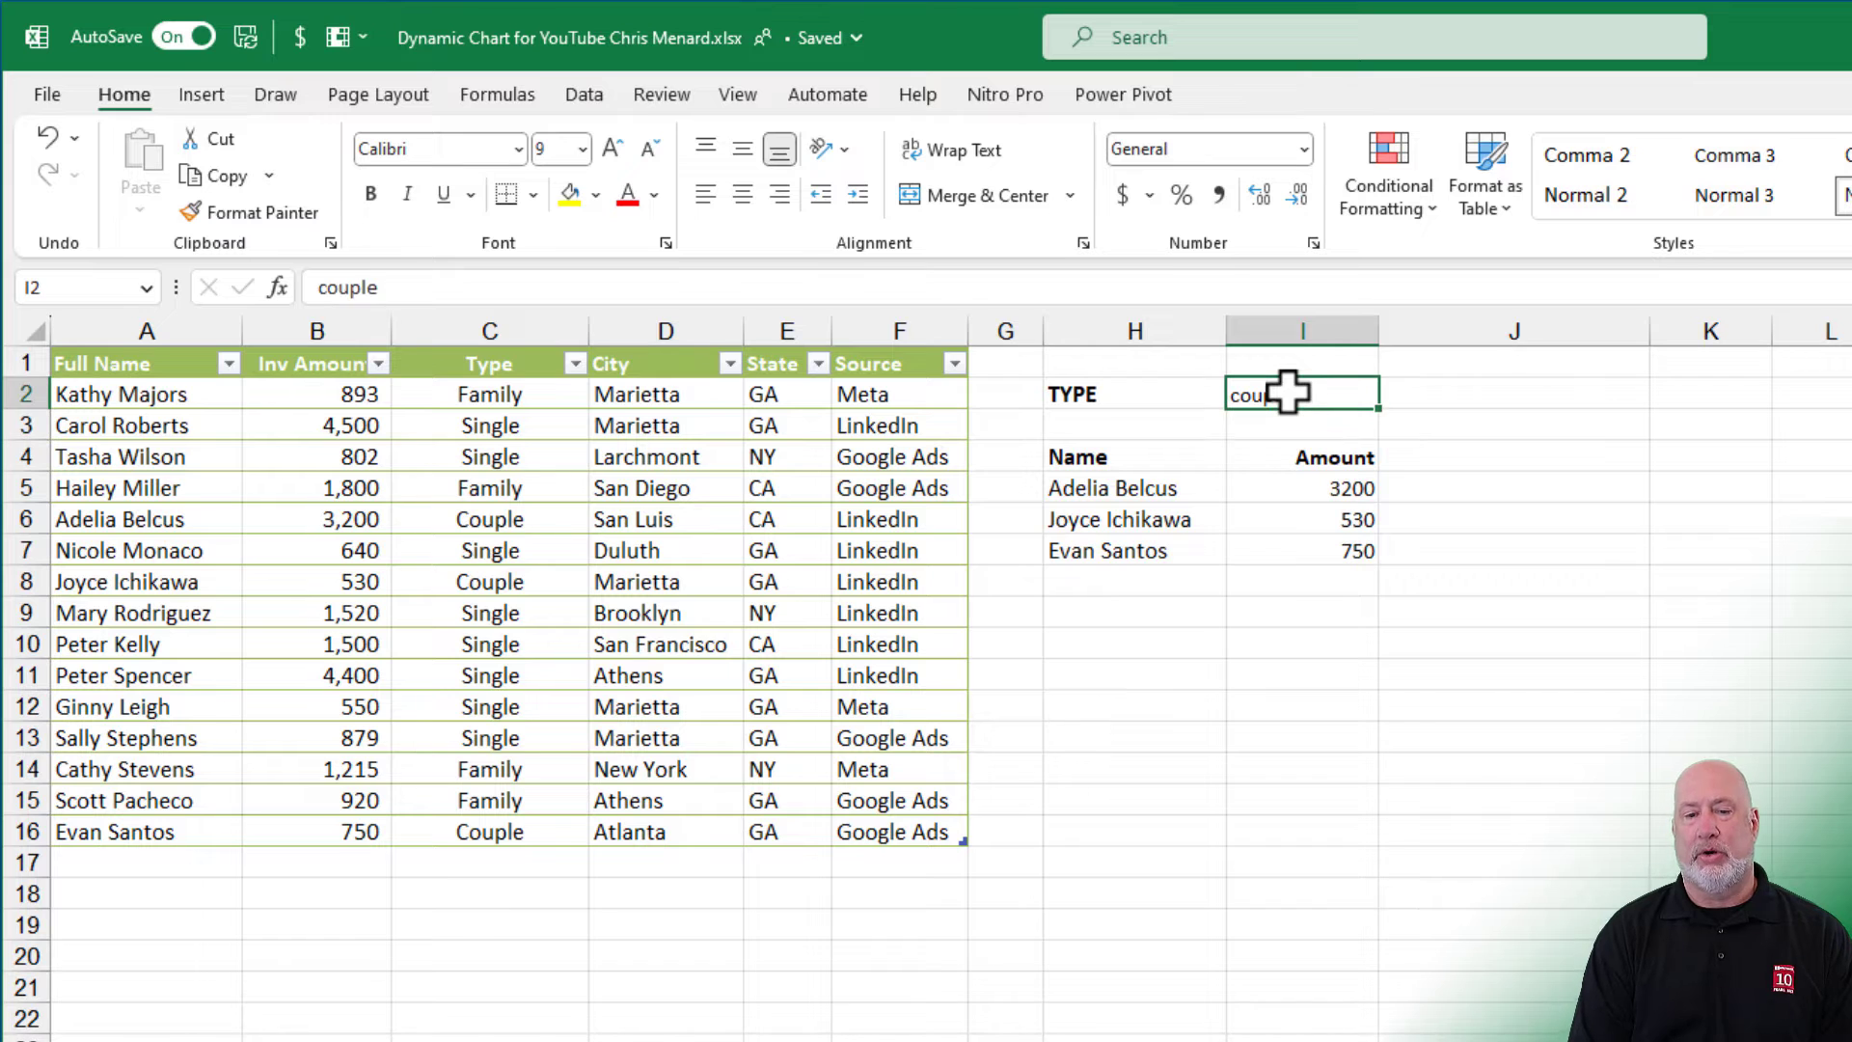
{"action": "type", "text": "single"}
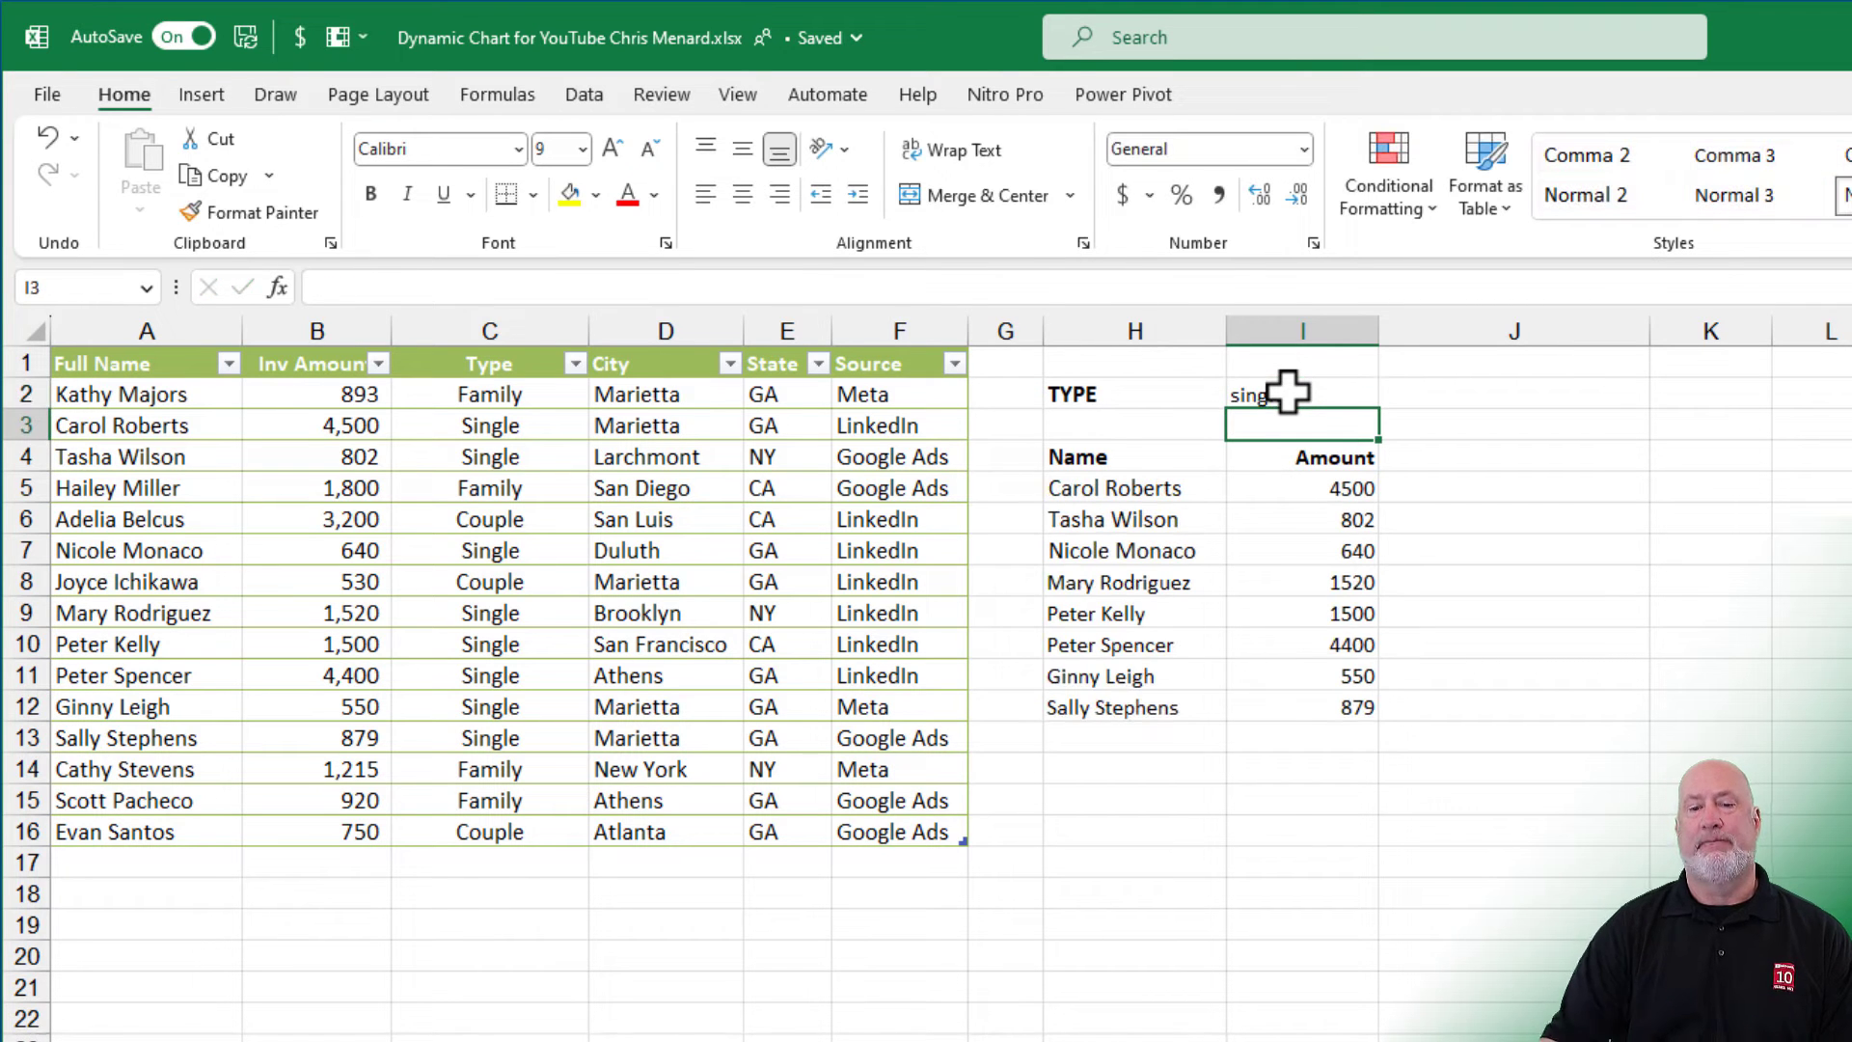
{"action": "key", "text": "Enter"}
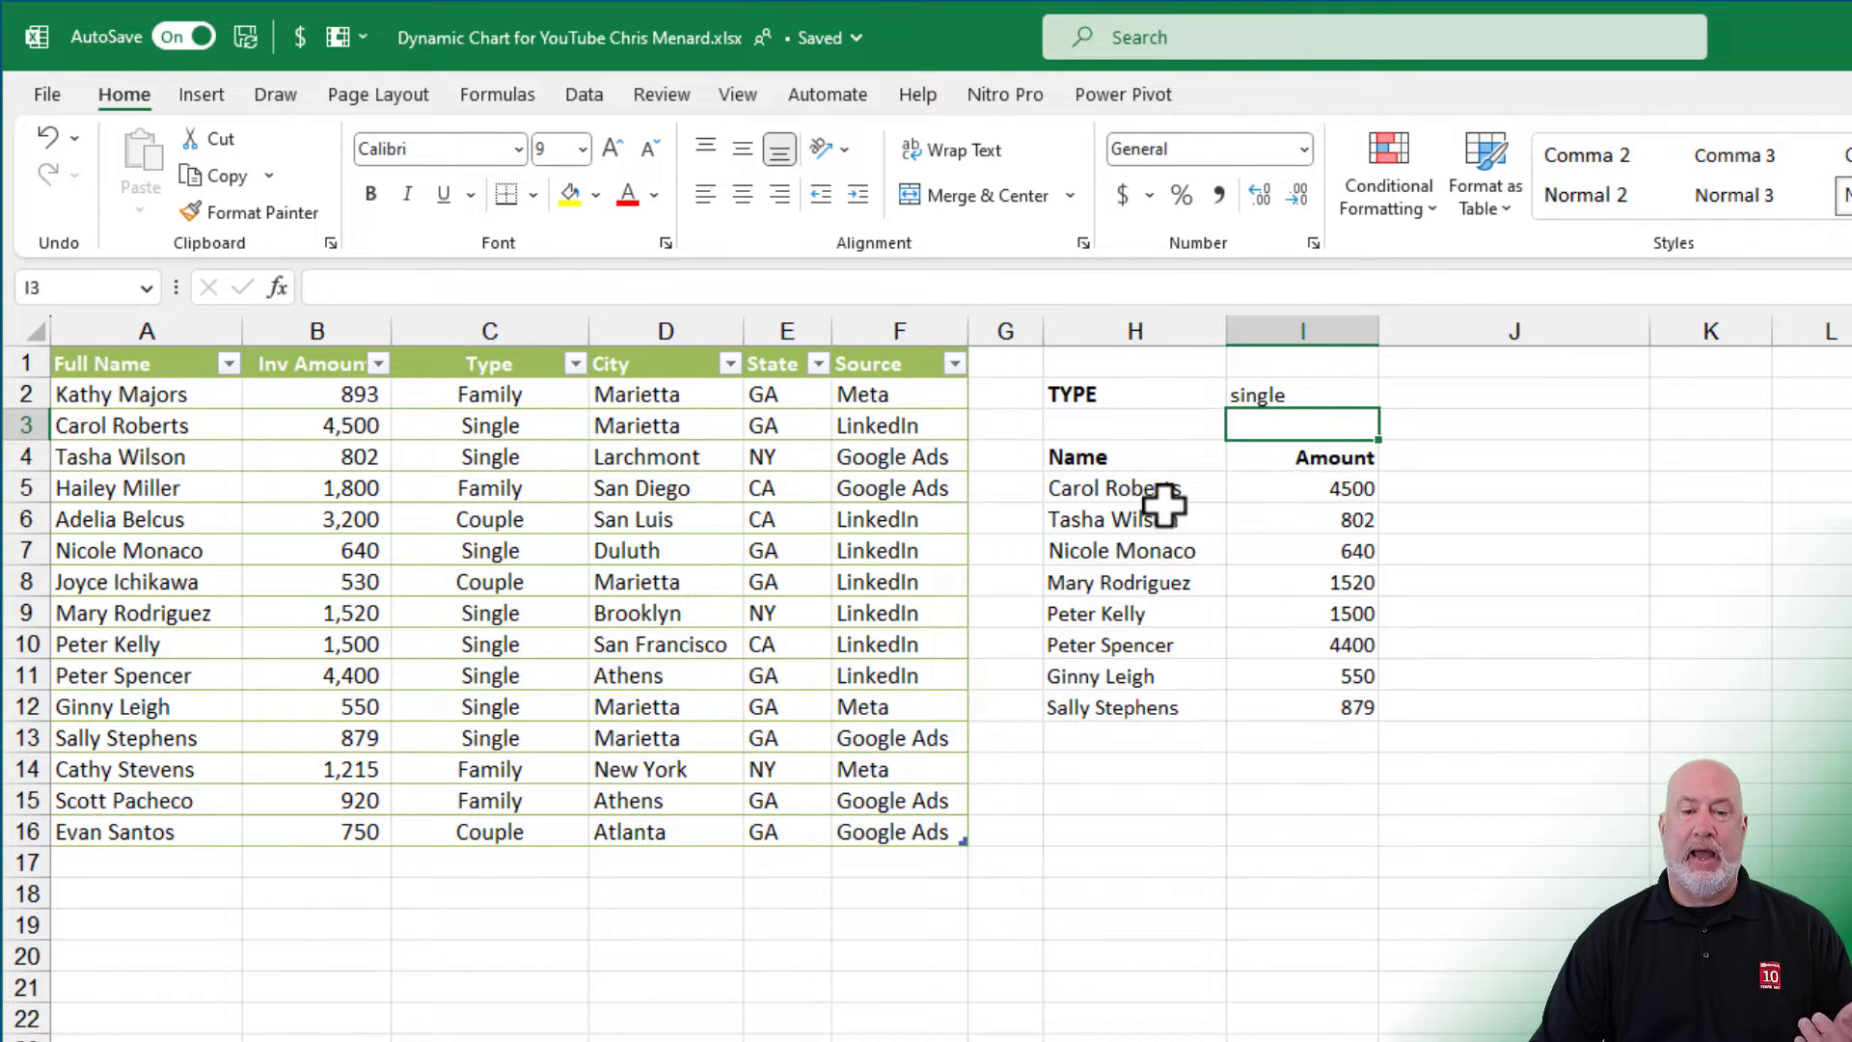
{"action": "mouse_move", "coordinate": [1233, 513]}
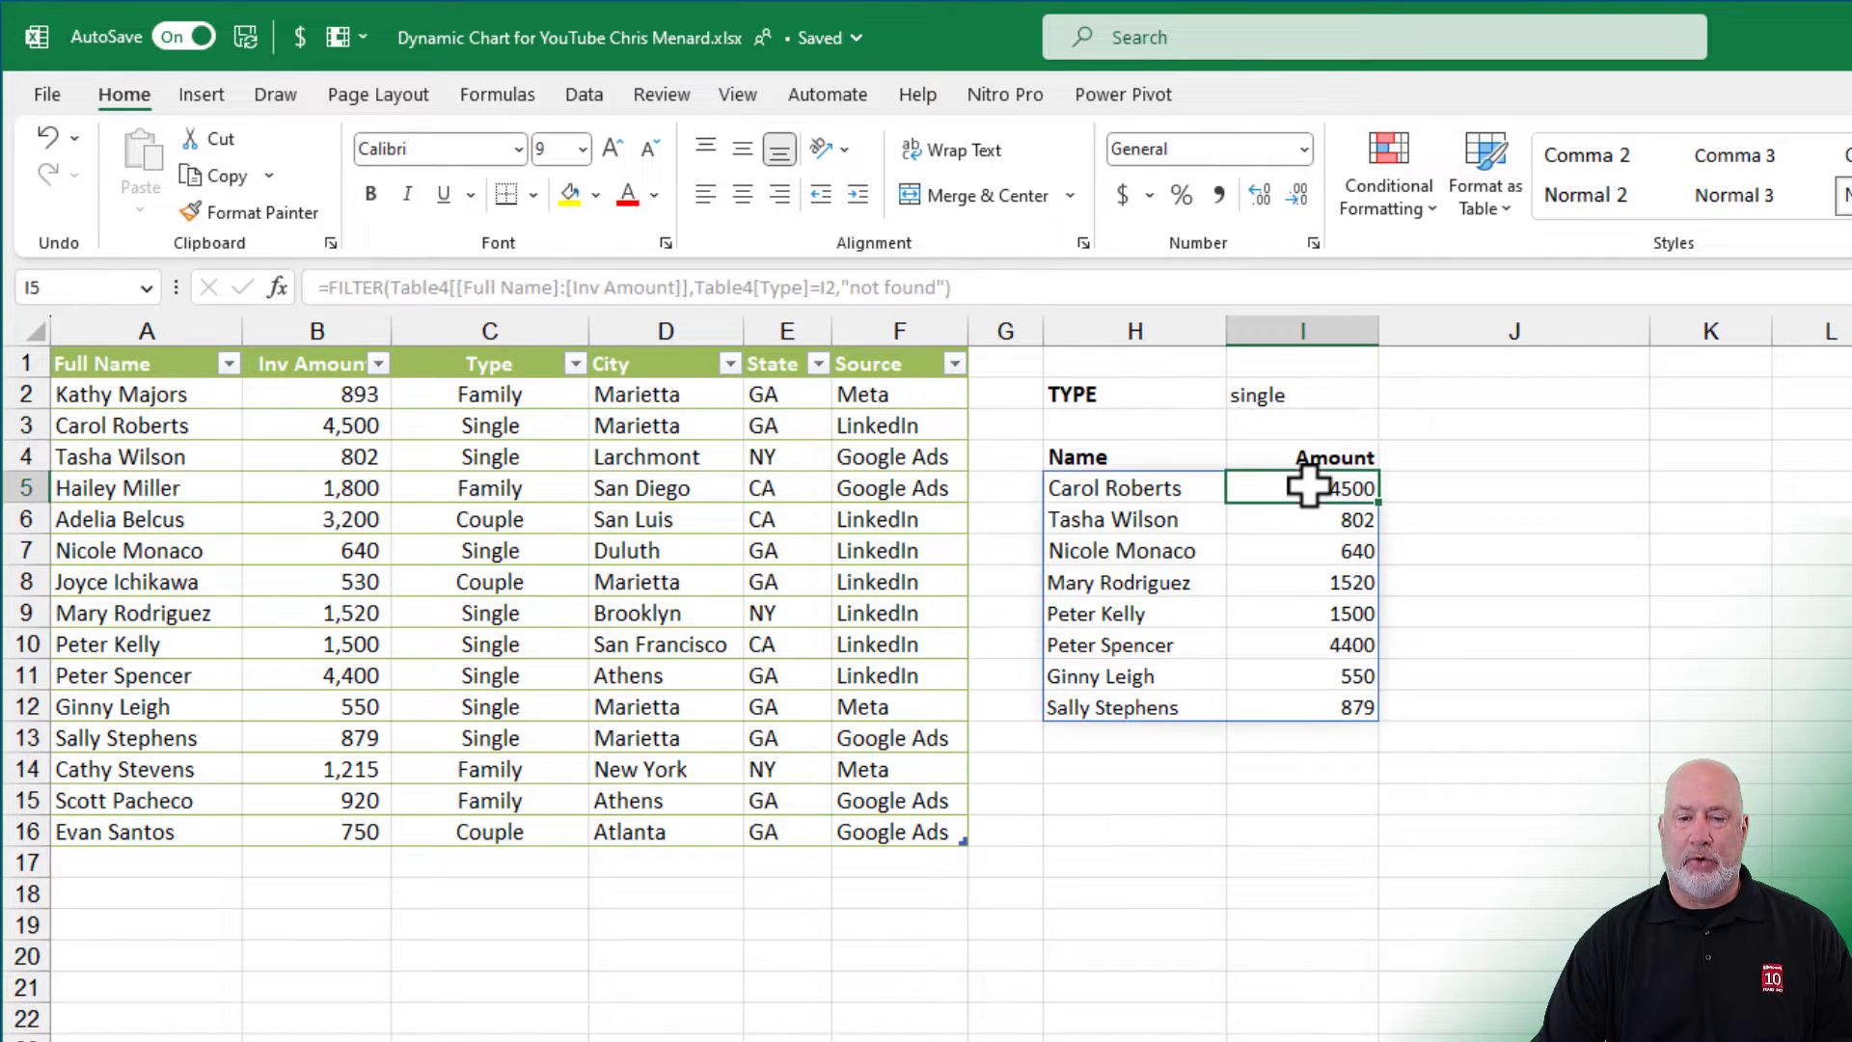
Step: Apply Comma Style to the Amount results I5:I20 so values read like 4,500
{"action": "left_click_drag", "start_coordinate": [1301, 487], "coordinate": [1301, 831]}
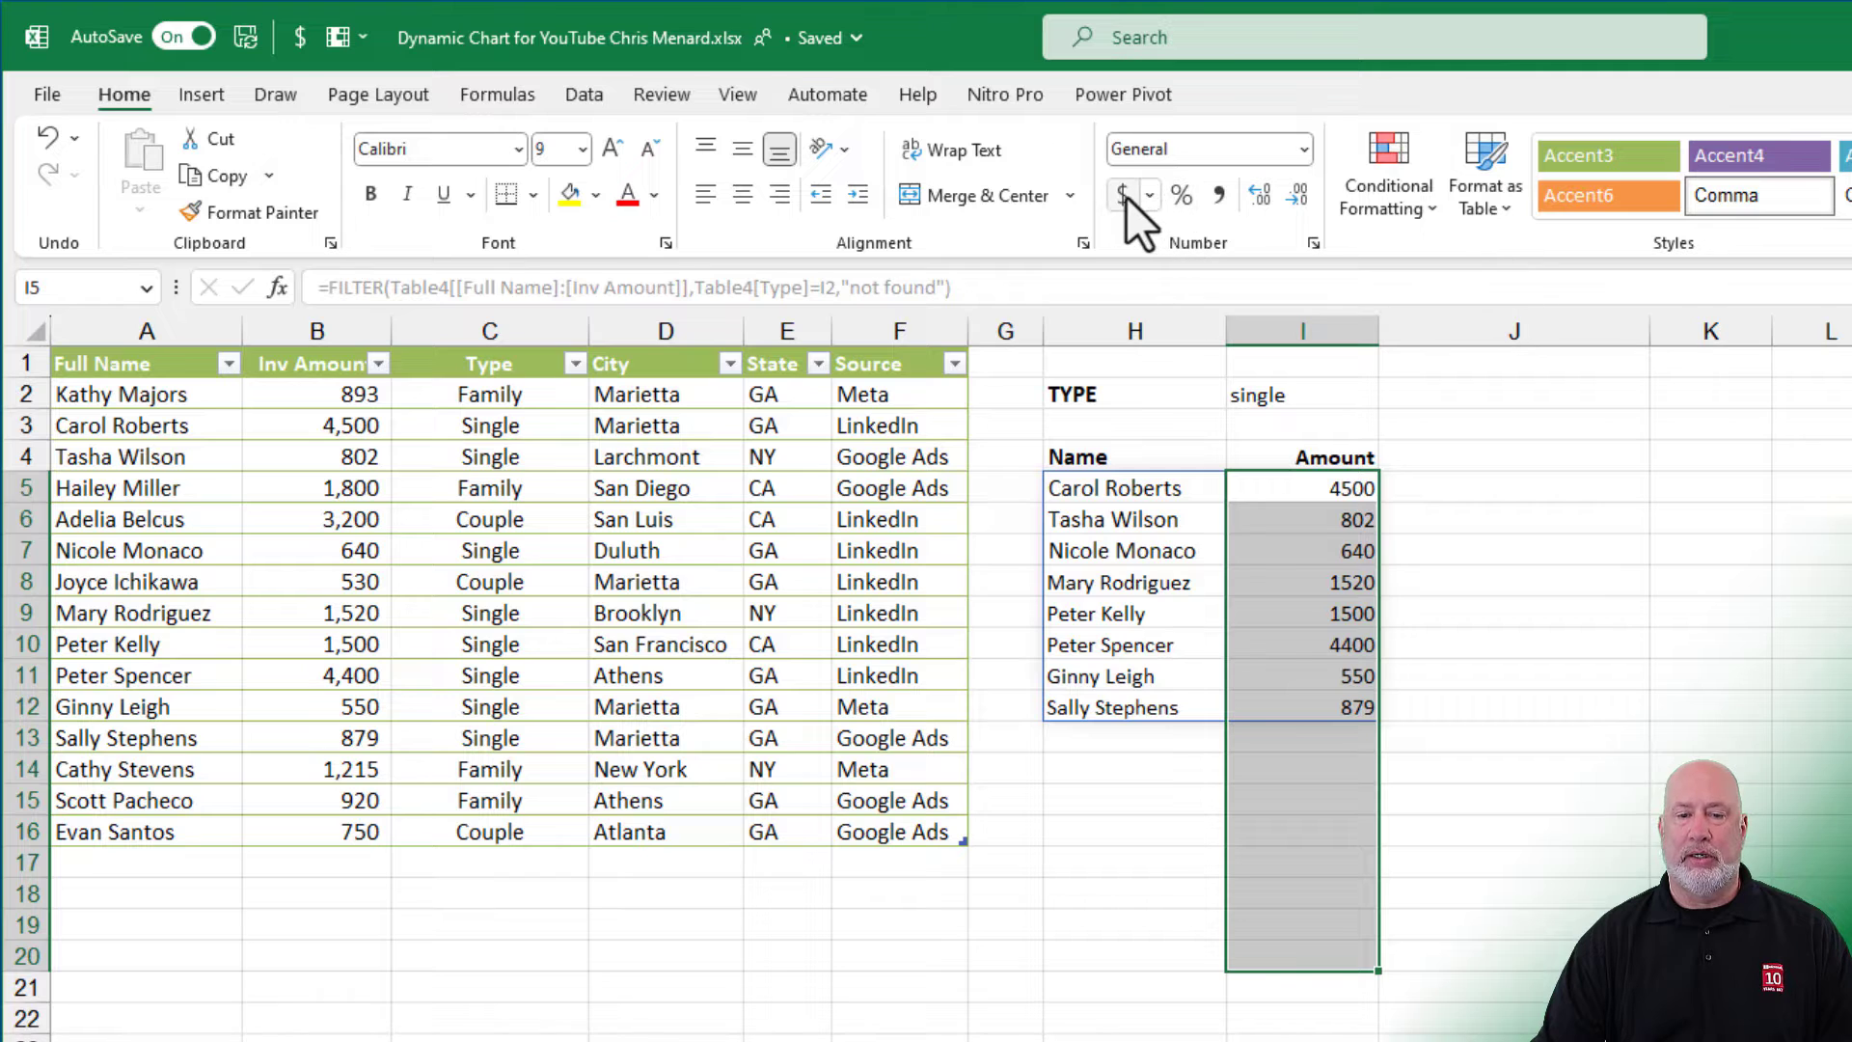
{"action": "left_click", "coordinate": [1120, 195]}
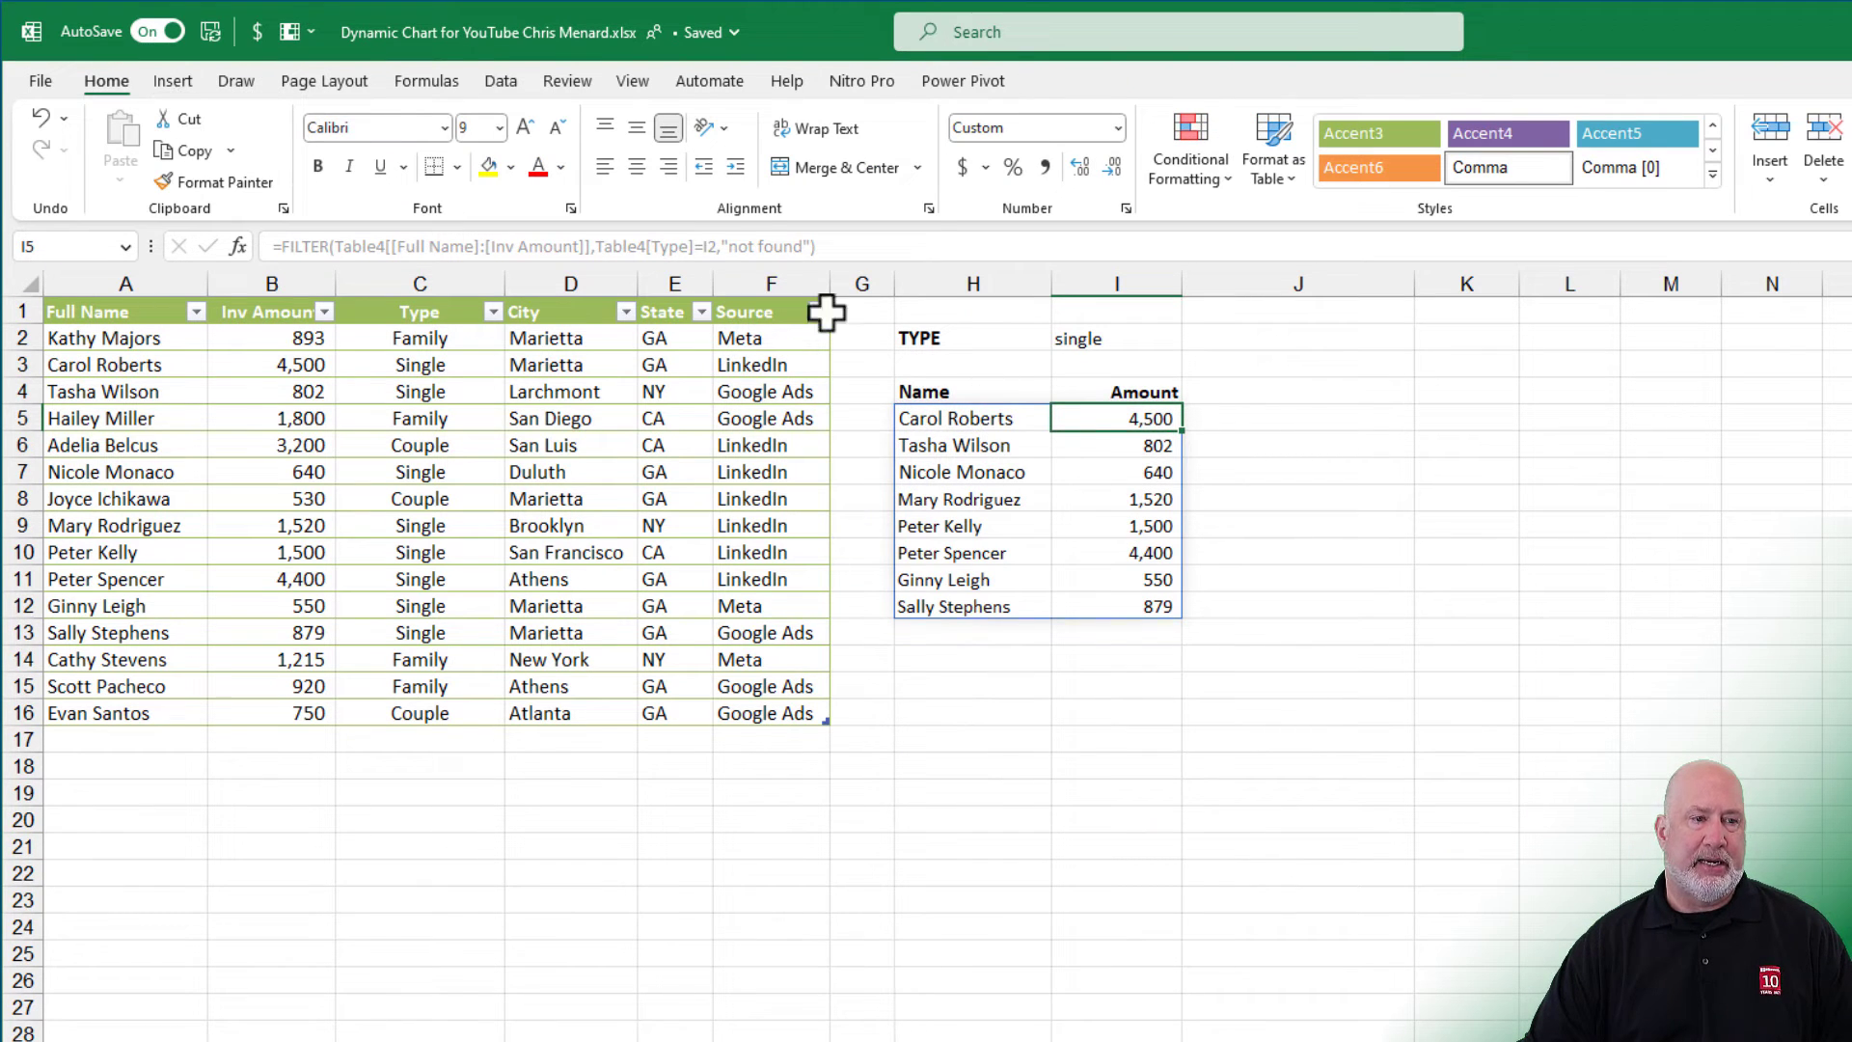
Step: Insert a 2-D clustered column chart of the filtered results and move it below the table
{"action": "left_click", "coordinate": [172, 81]}
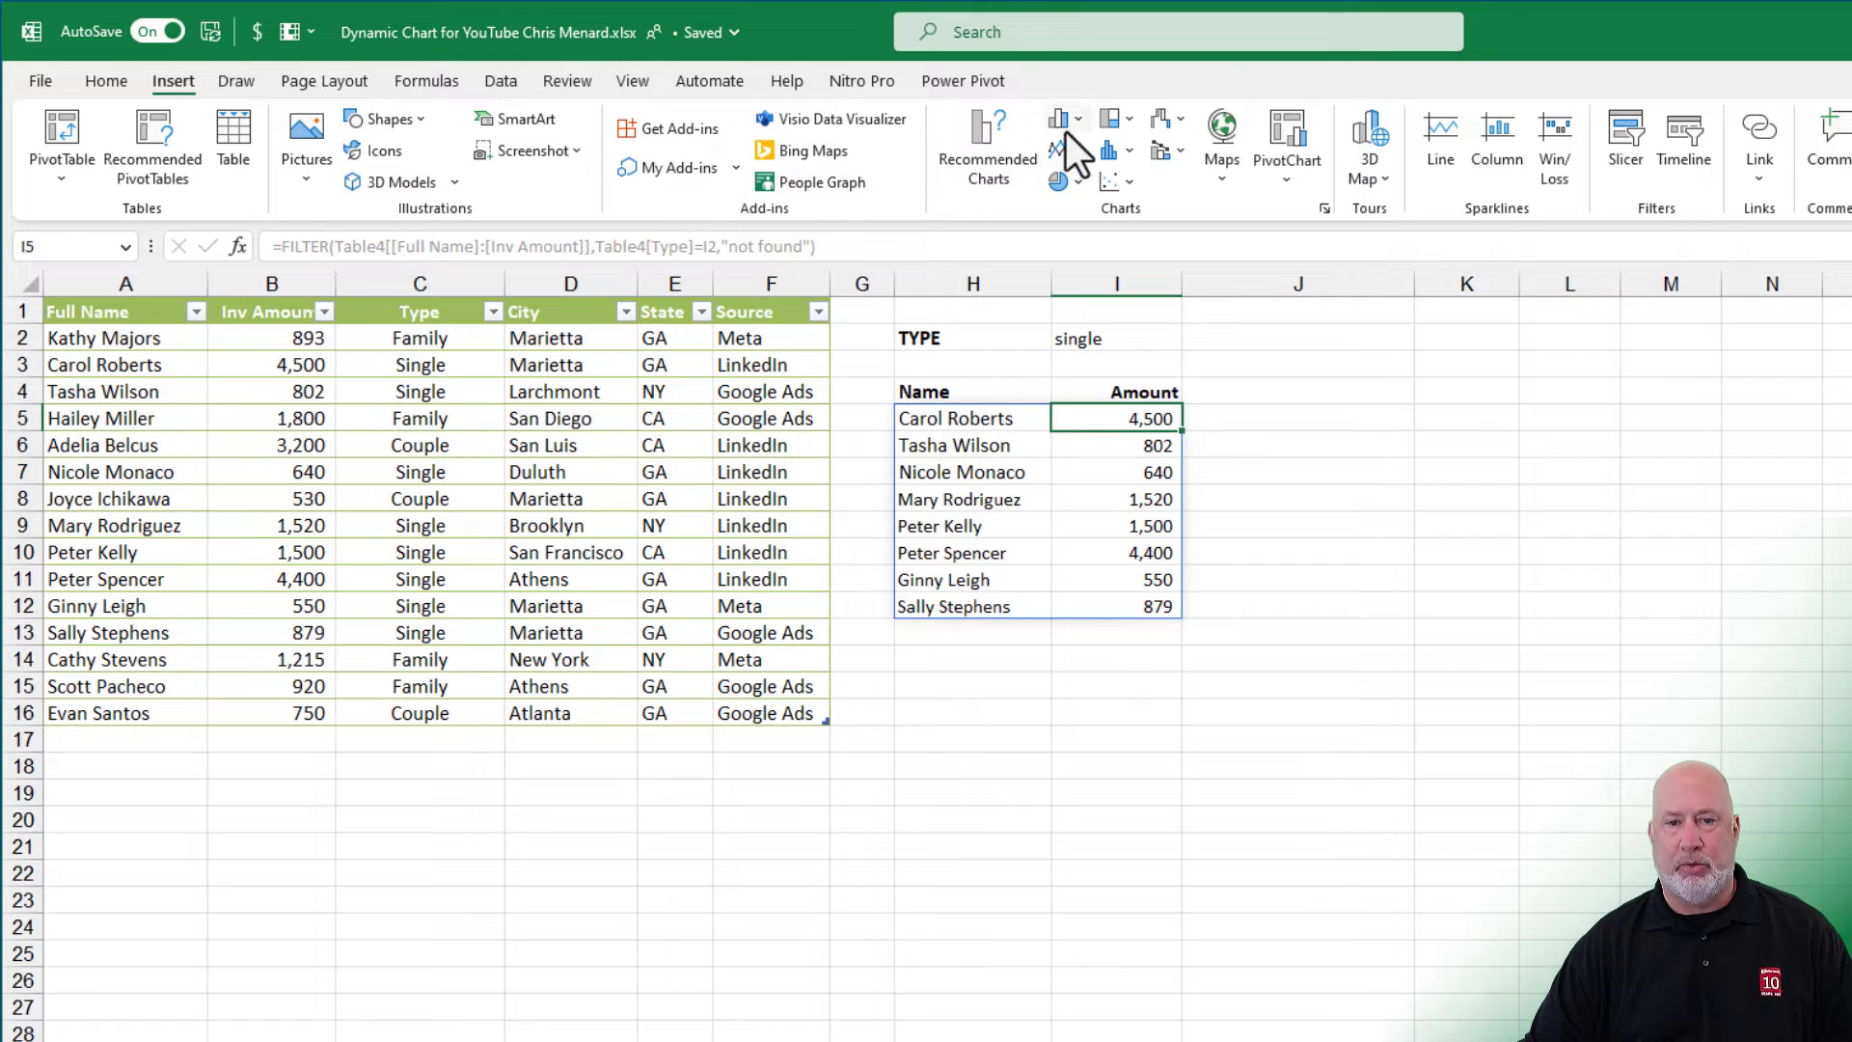
{"action": "mouse_move", "coordinate": [1075, 144]}
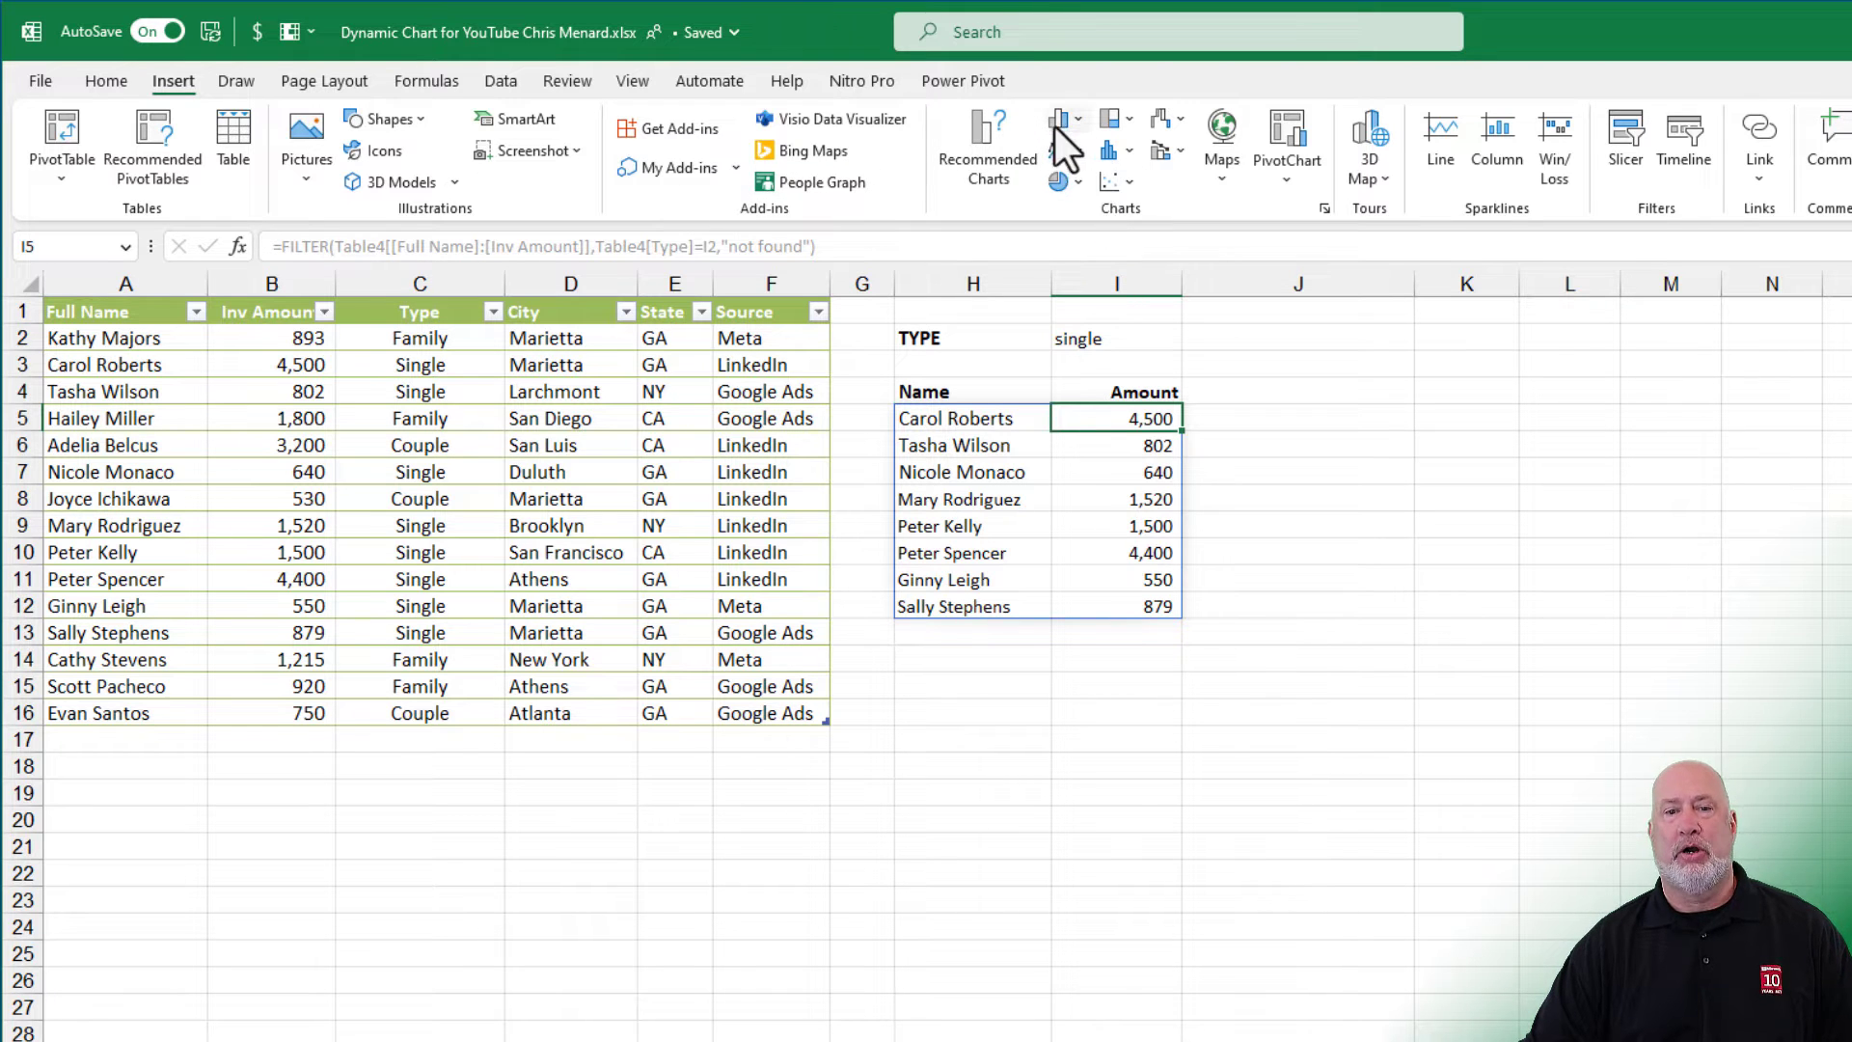
{"action": "left_click", "coordinate": [1057, 117]}
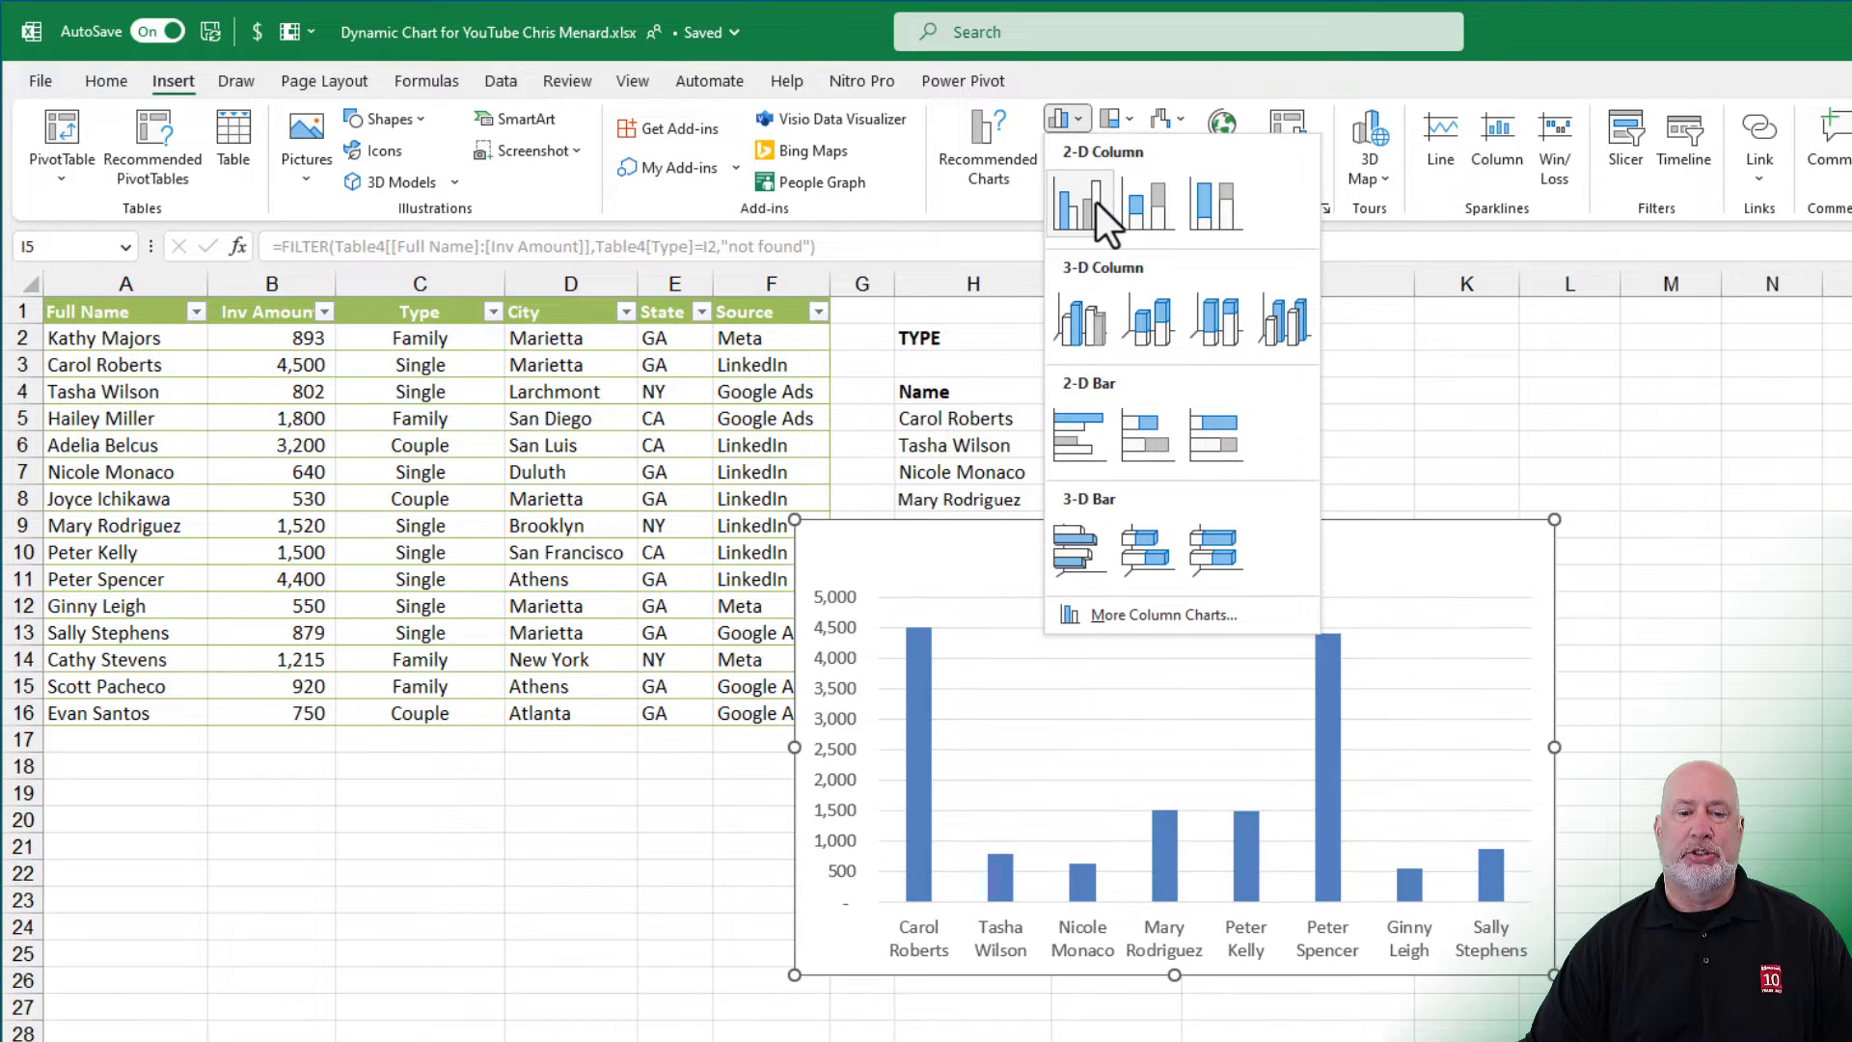
{"action": "left_click", "coordinate": [1072, 200]}
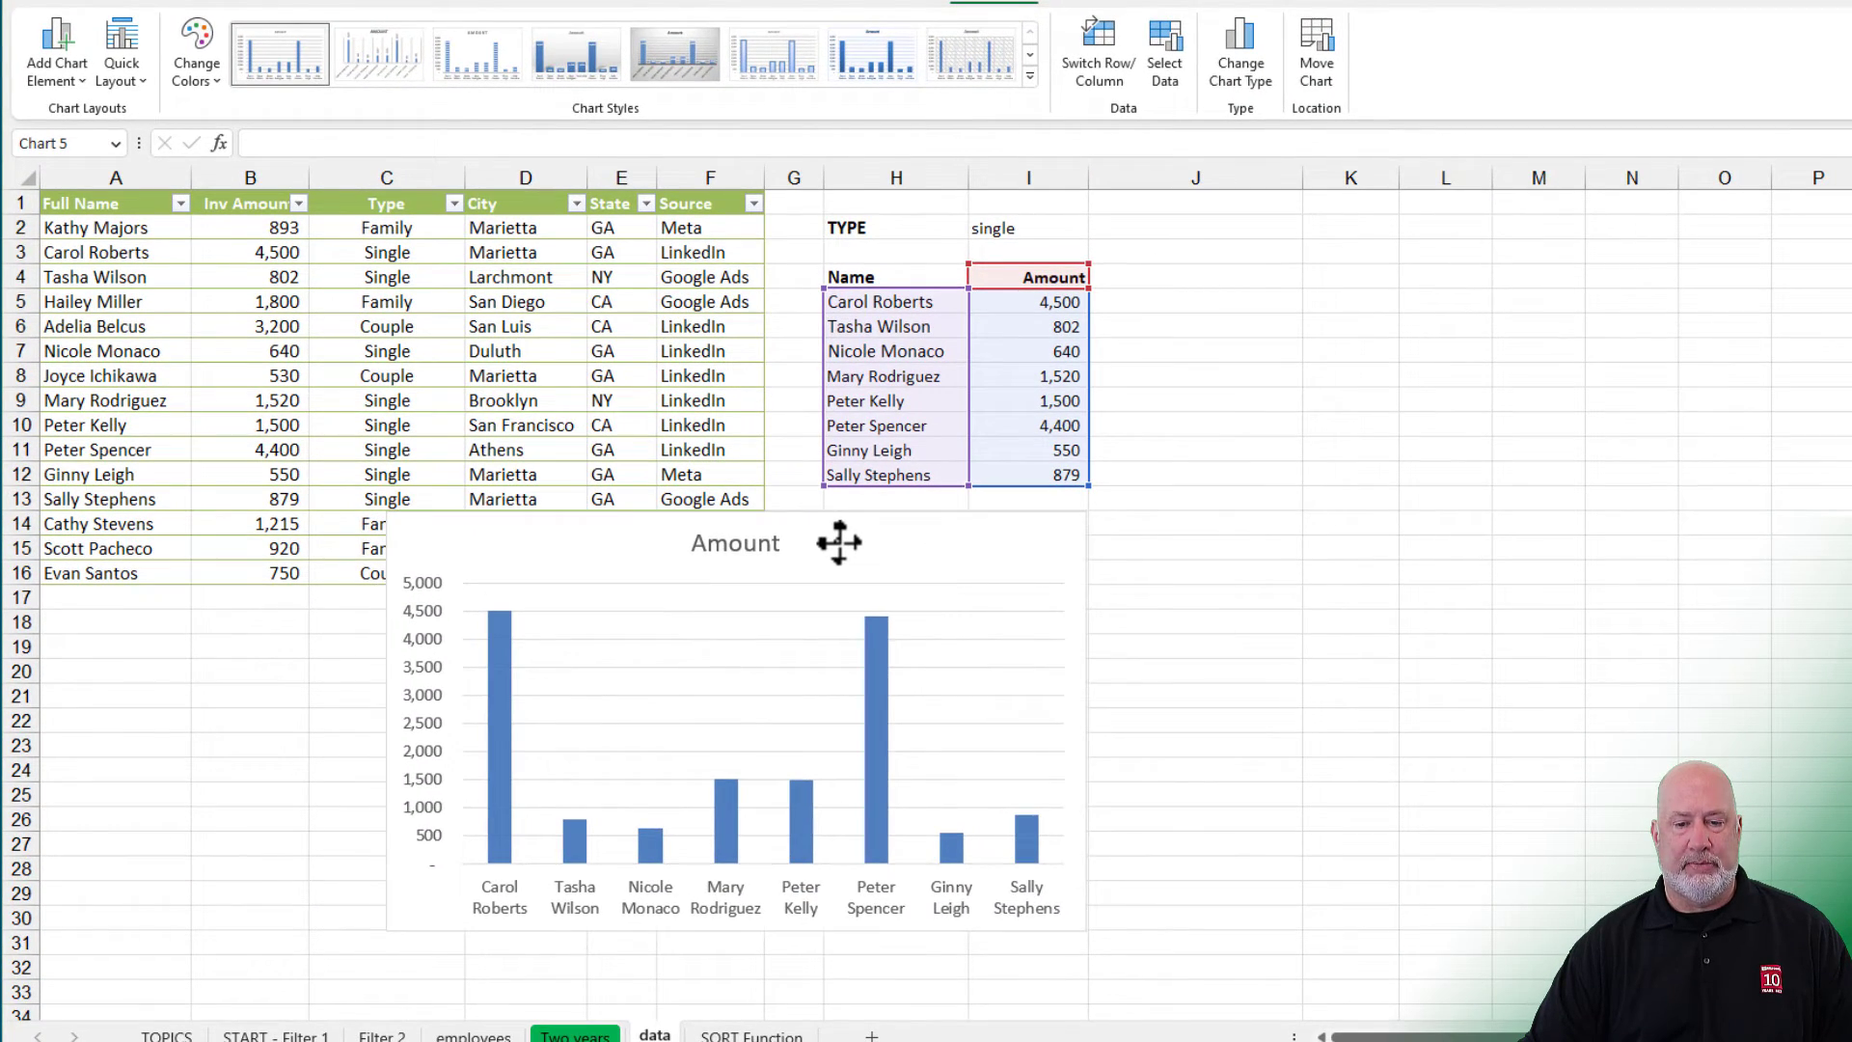
{"action": "left_click_drag", "start_coordinate": [839, 542], "coordinate": [825, 552]}
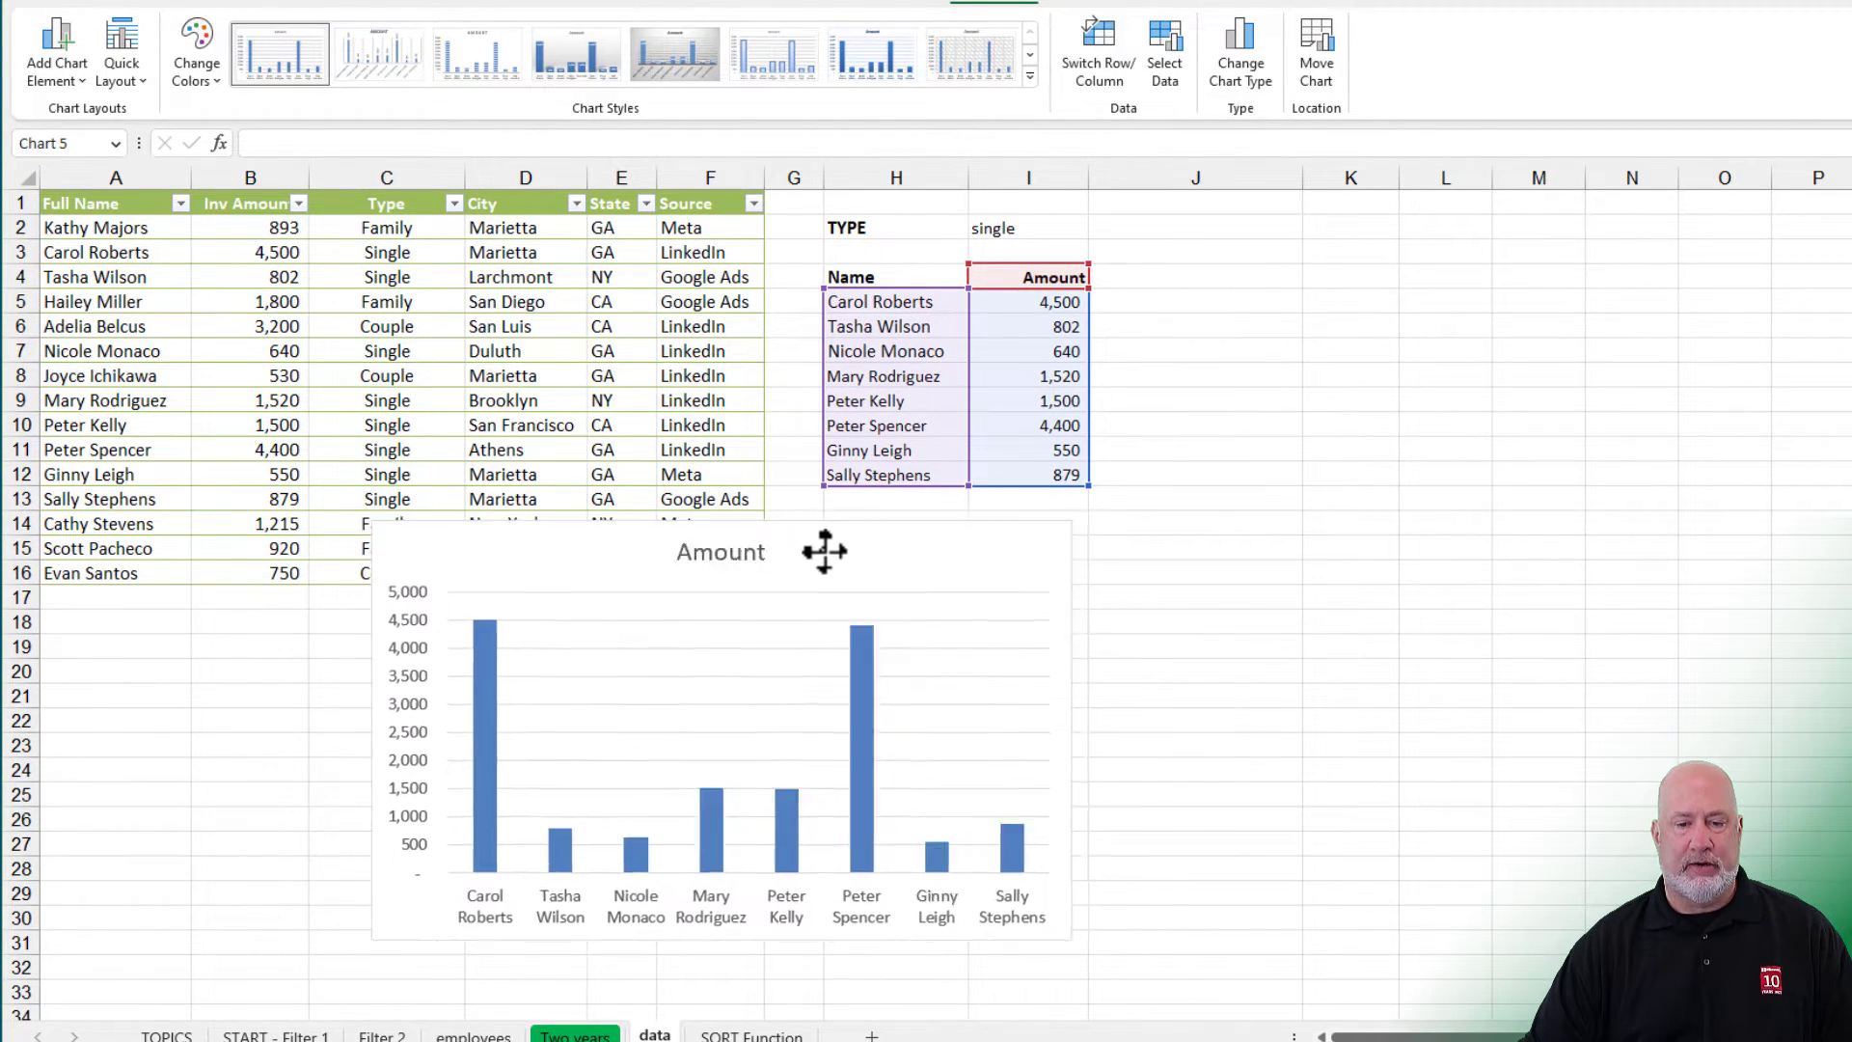
{"action": "left_click_drag", "start_coordinate": [825, 551], "coordinate": [528, 551]}
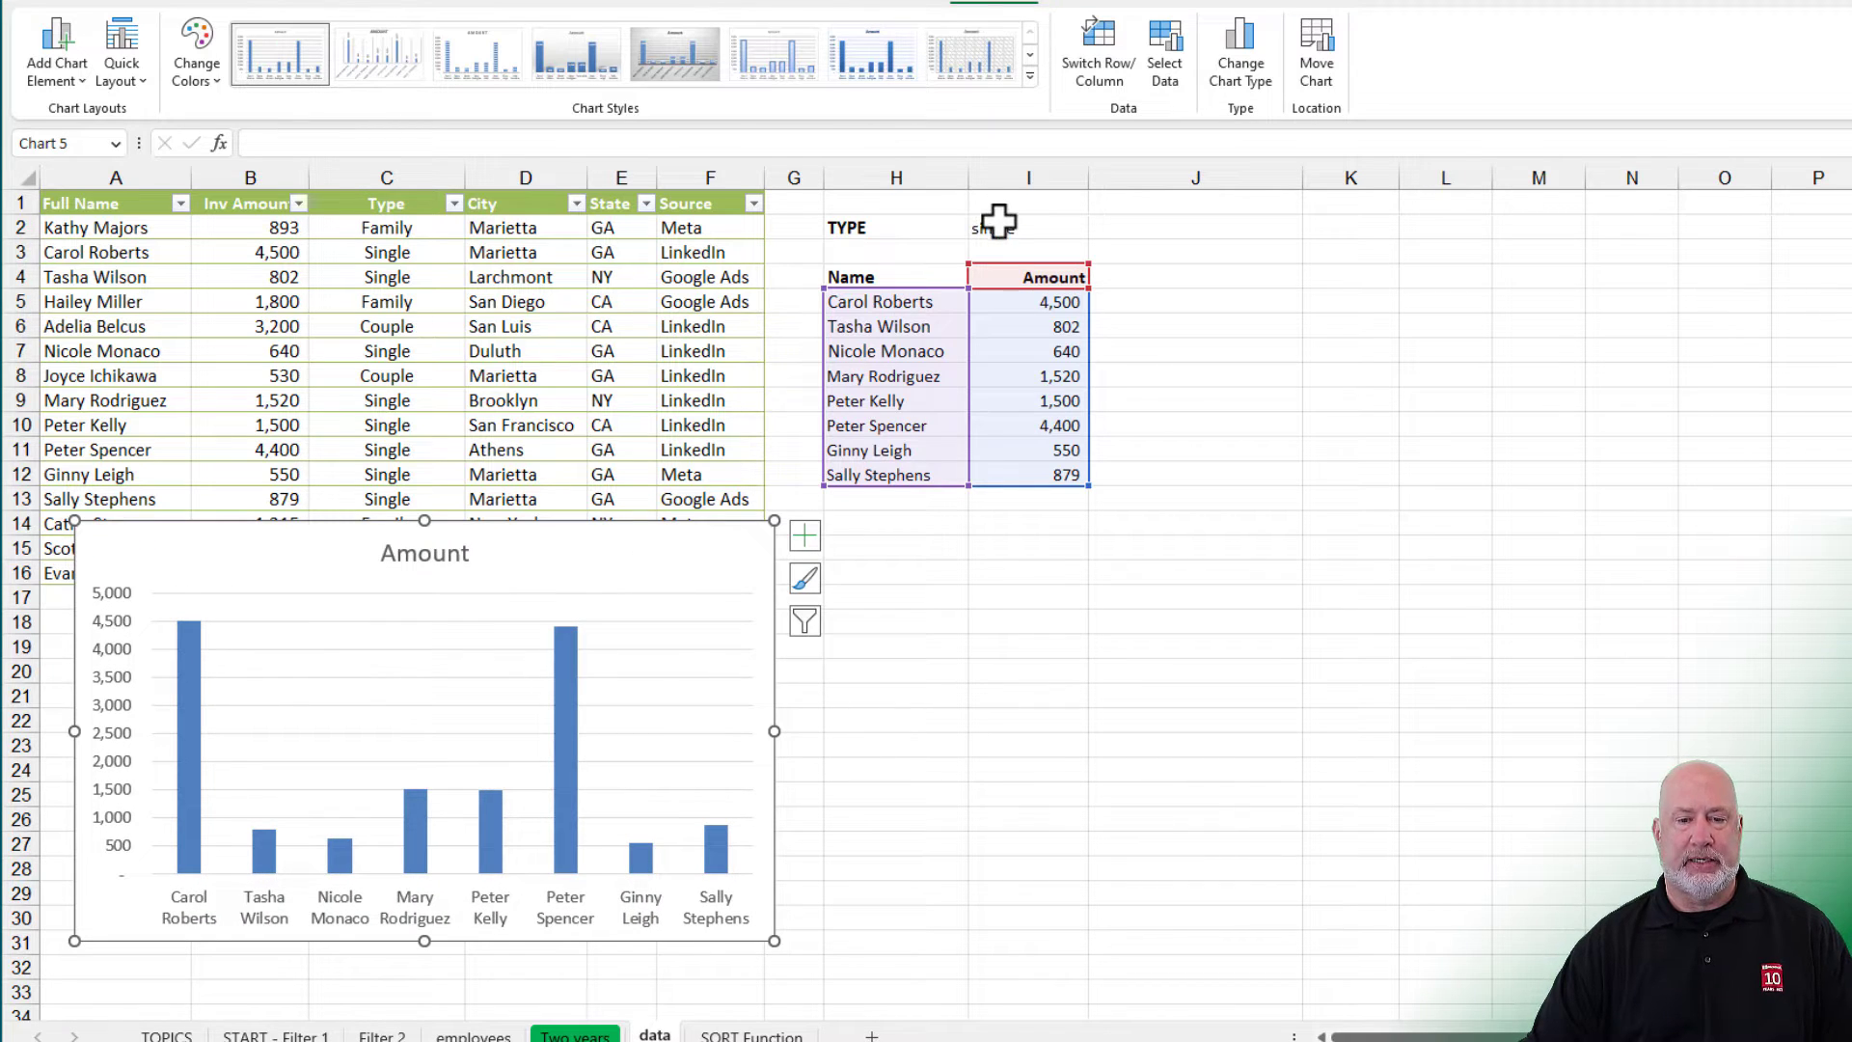
{"action": "left_click", "coordinate": [1028, 228]}
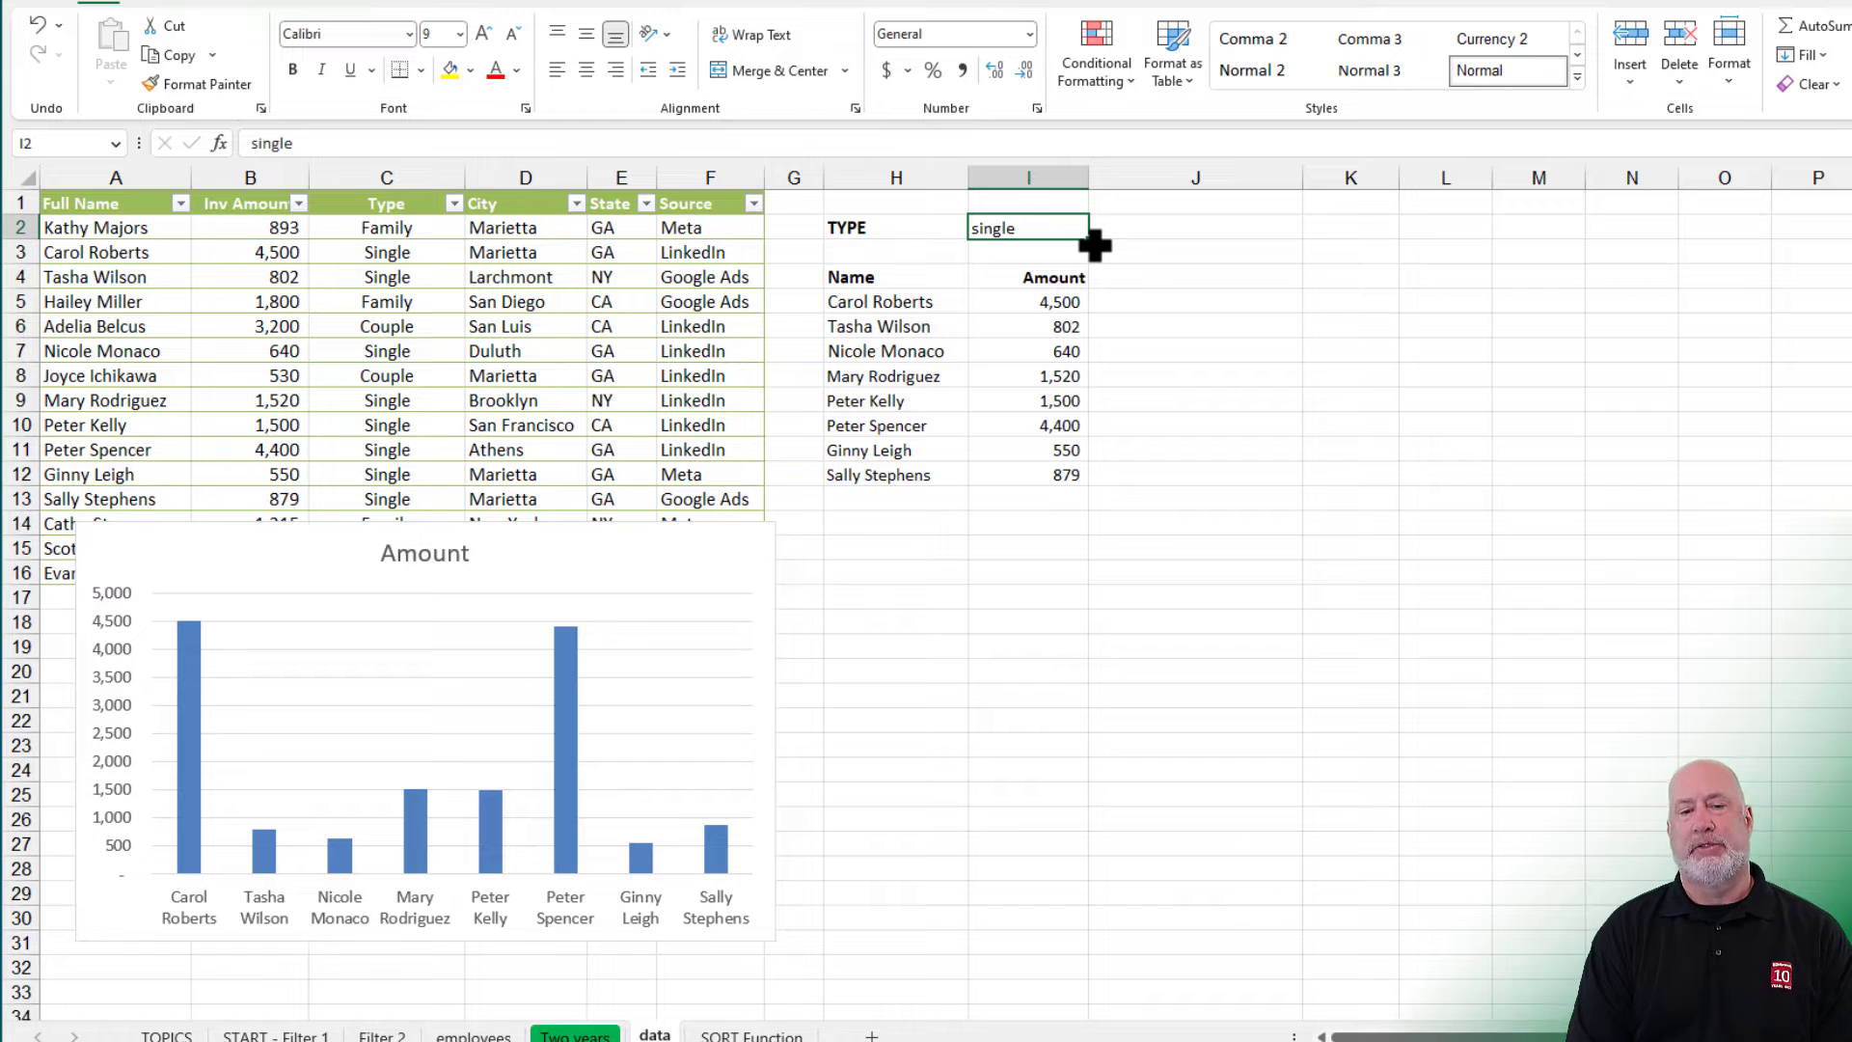
{"action": "type", "text": "family"}
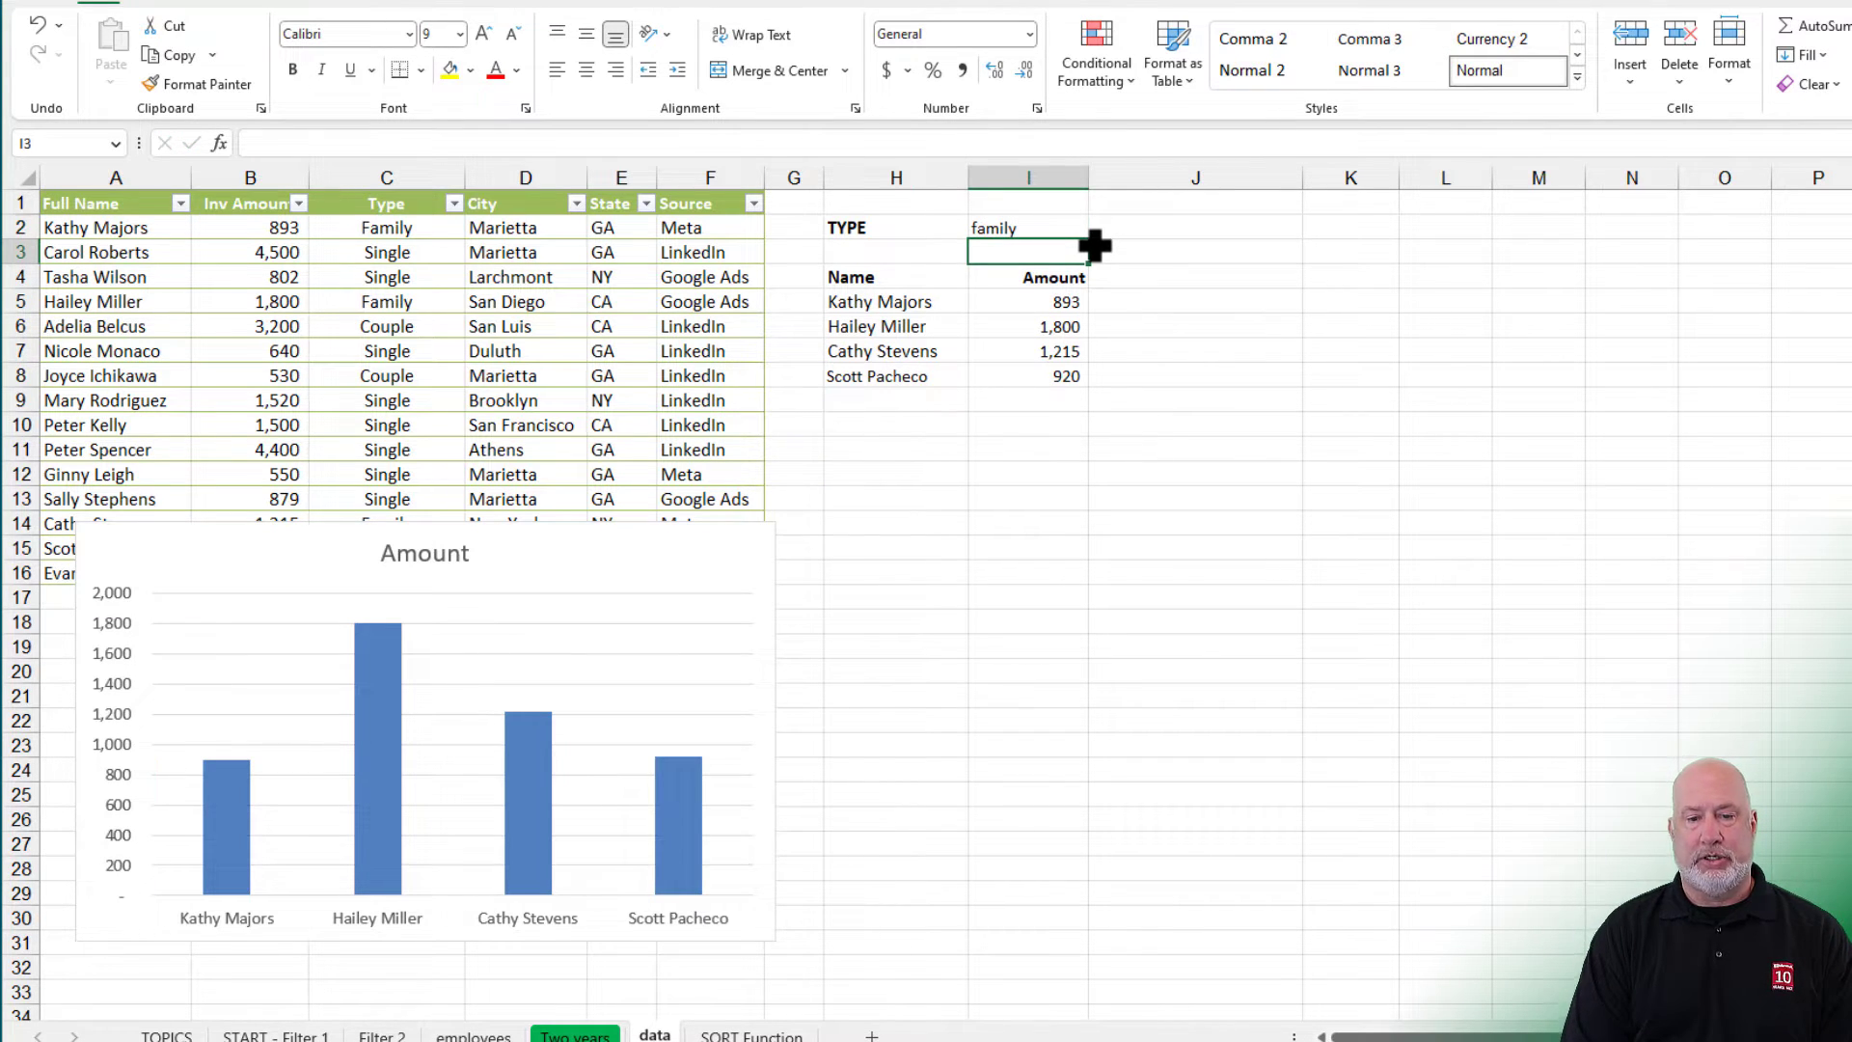
{"action": "type", "text": "couple"}
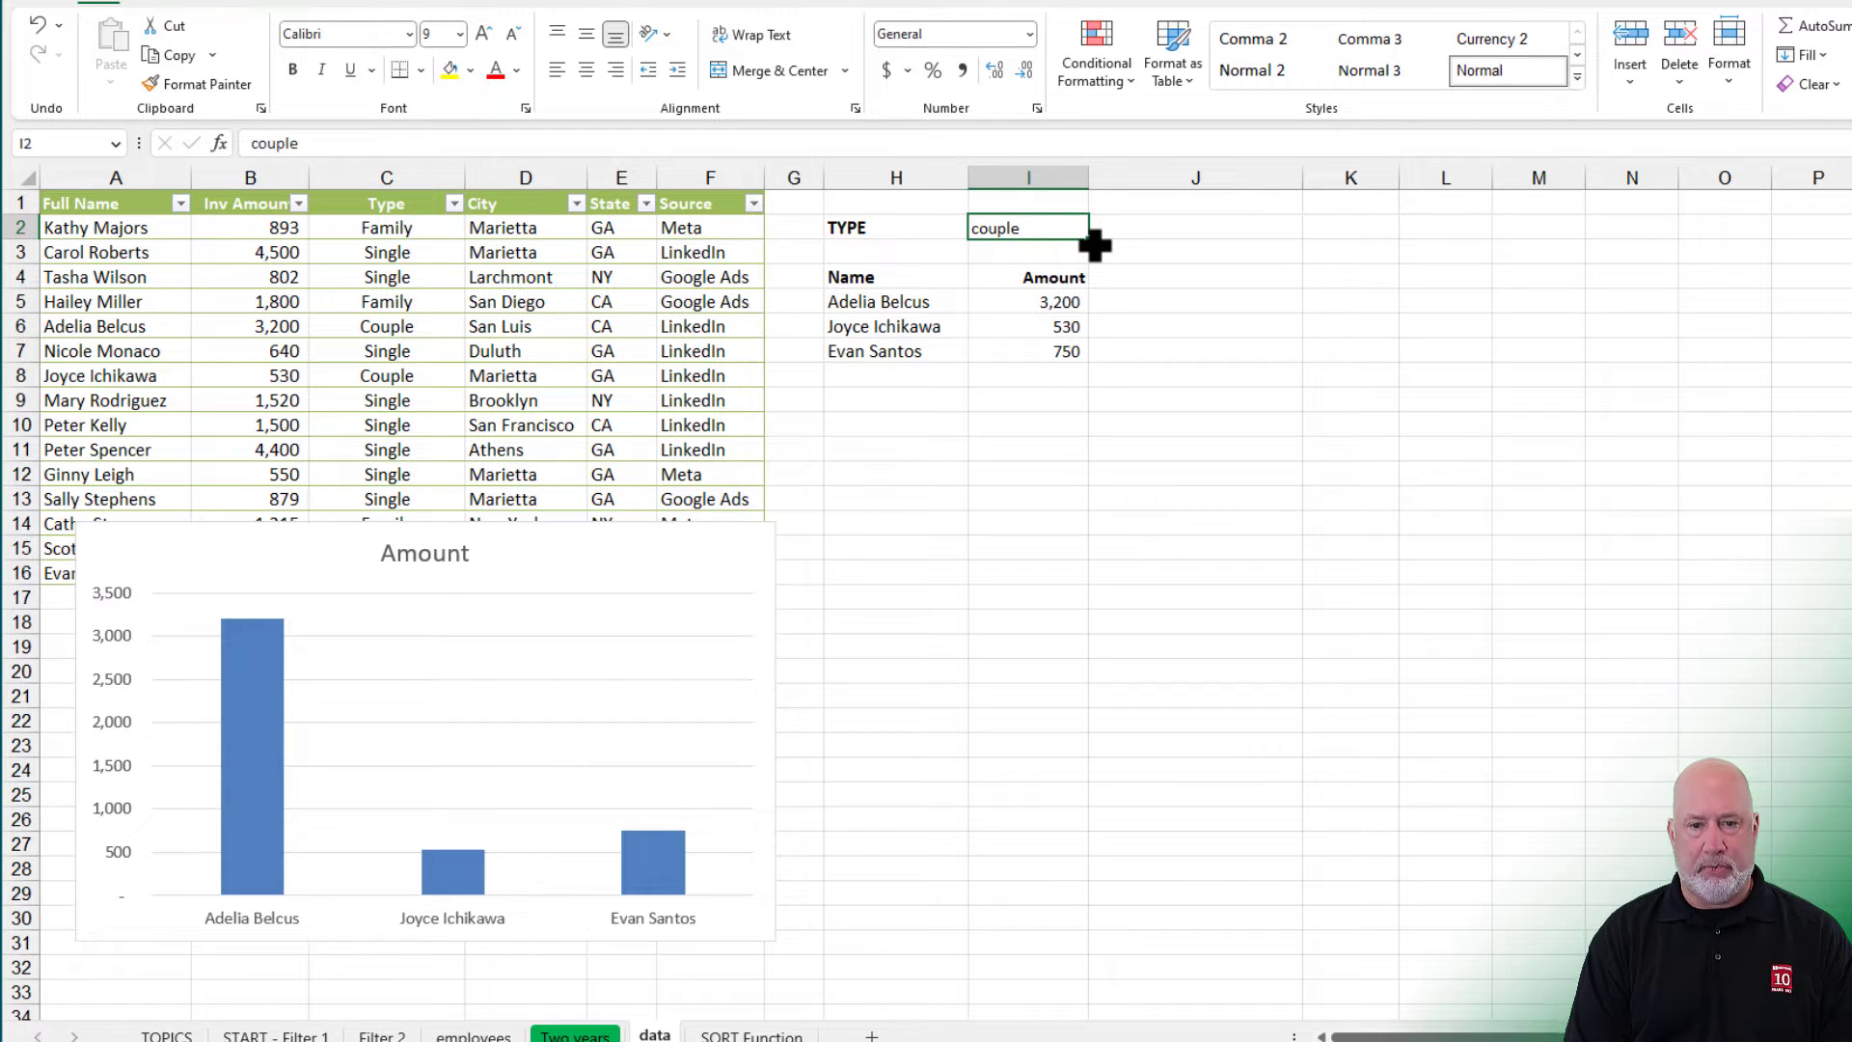
{"action": "type", "text": "single"}
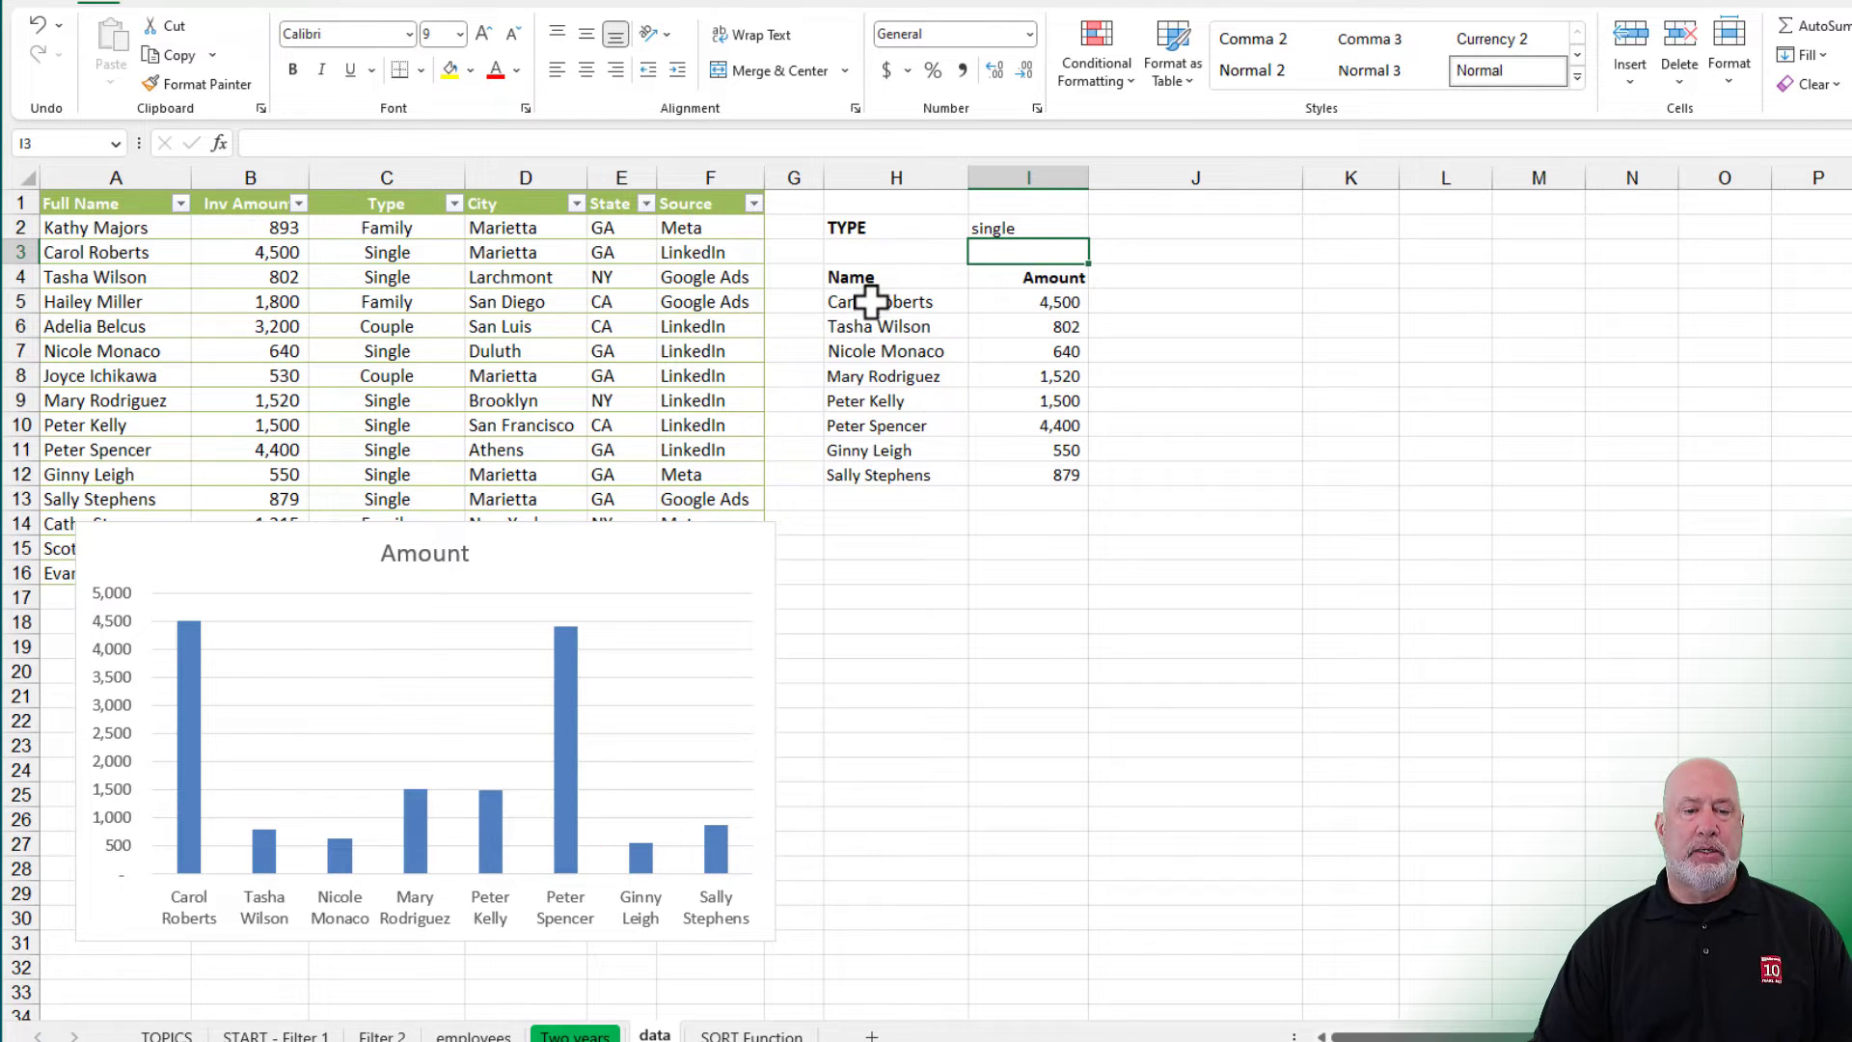
{"action": "left_click", "coordinate": [879, 301]}
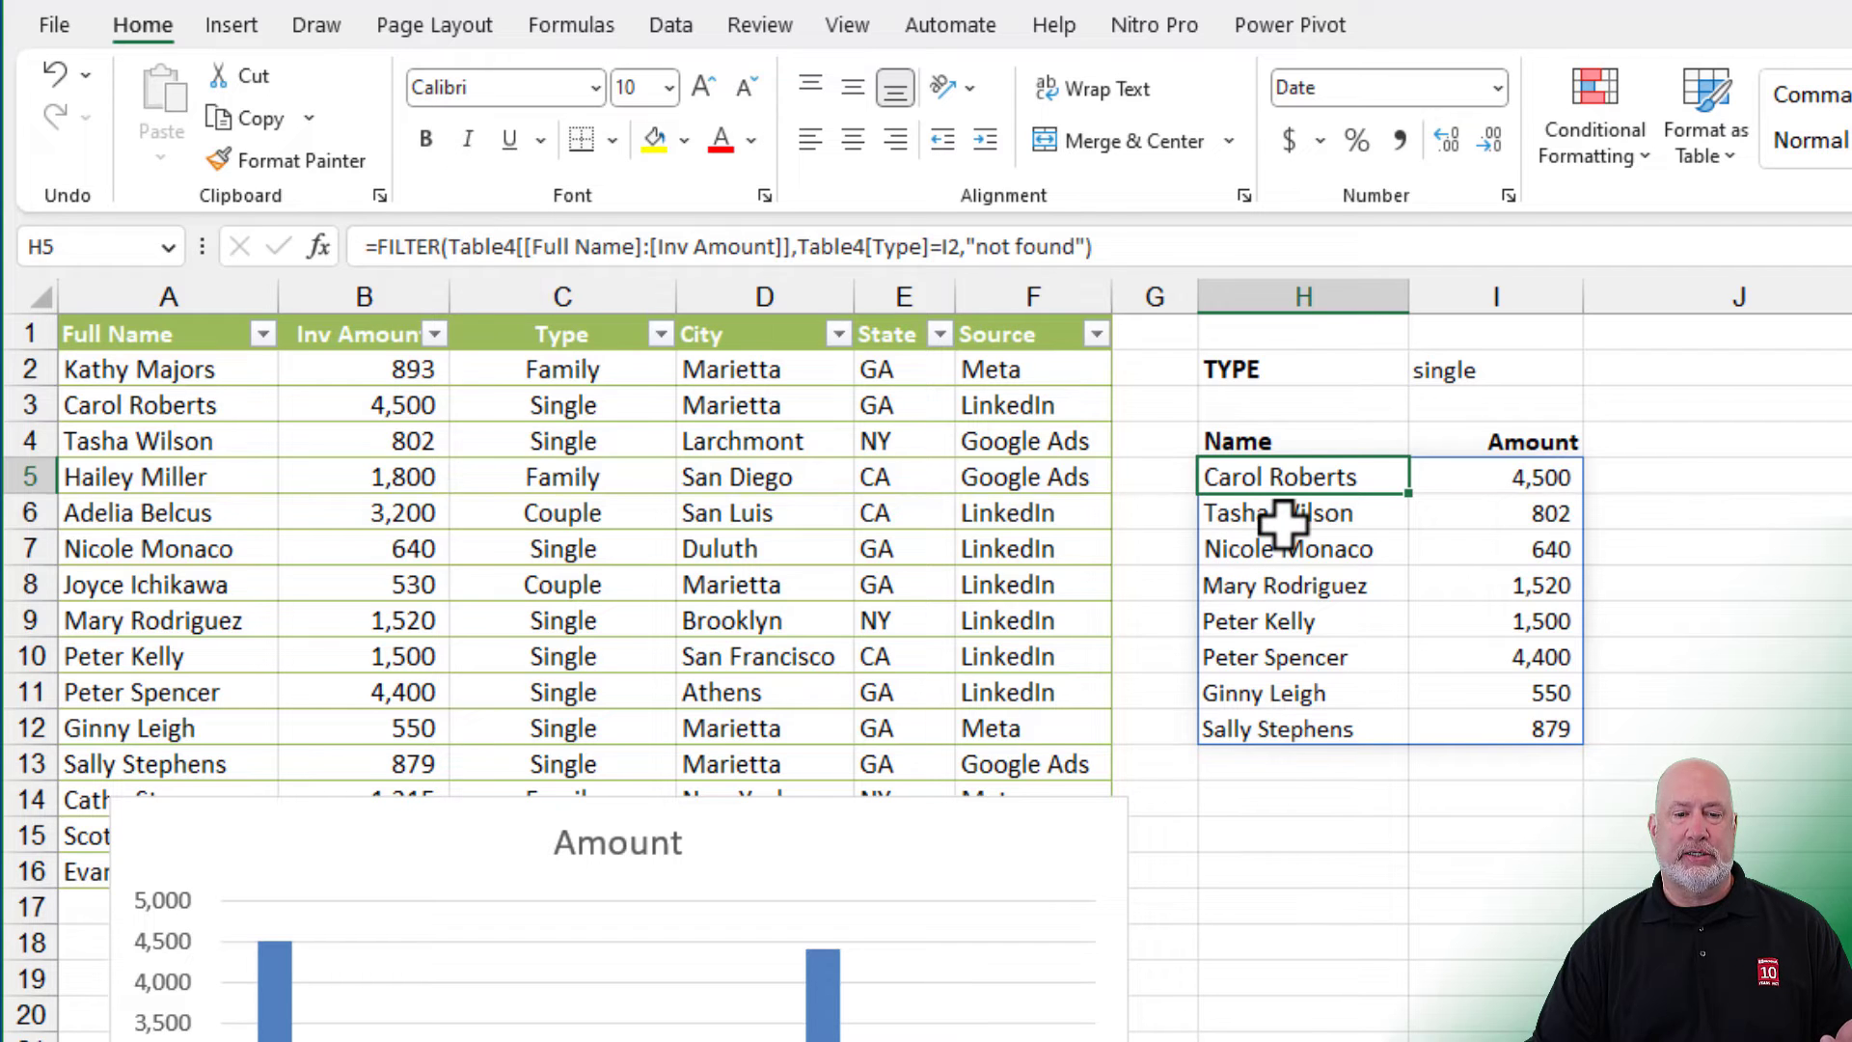
{"action": "left_click", "coordinate": [1302, 512]}
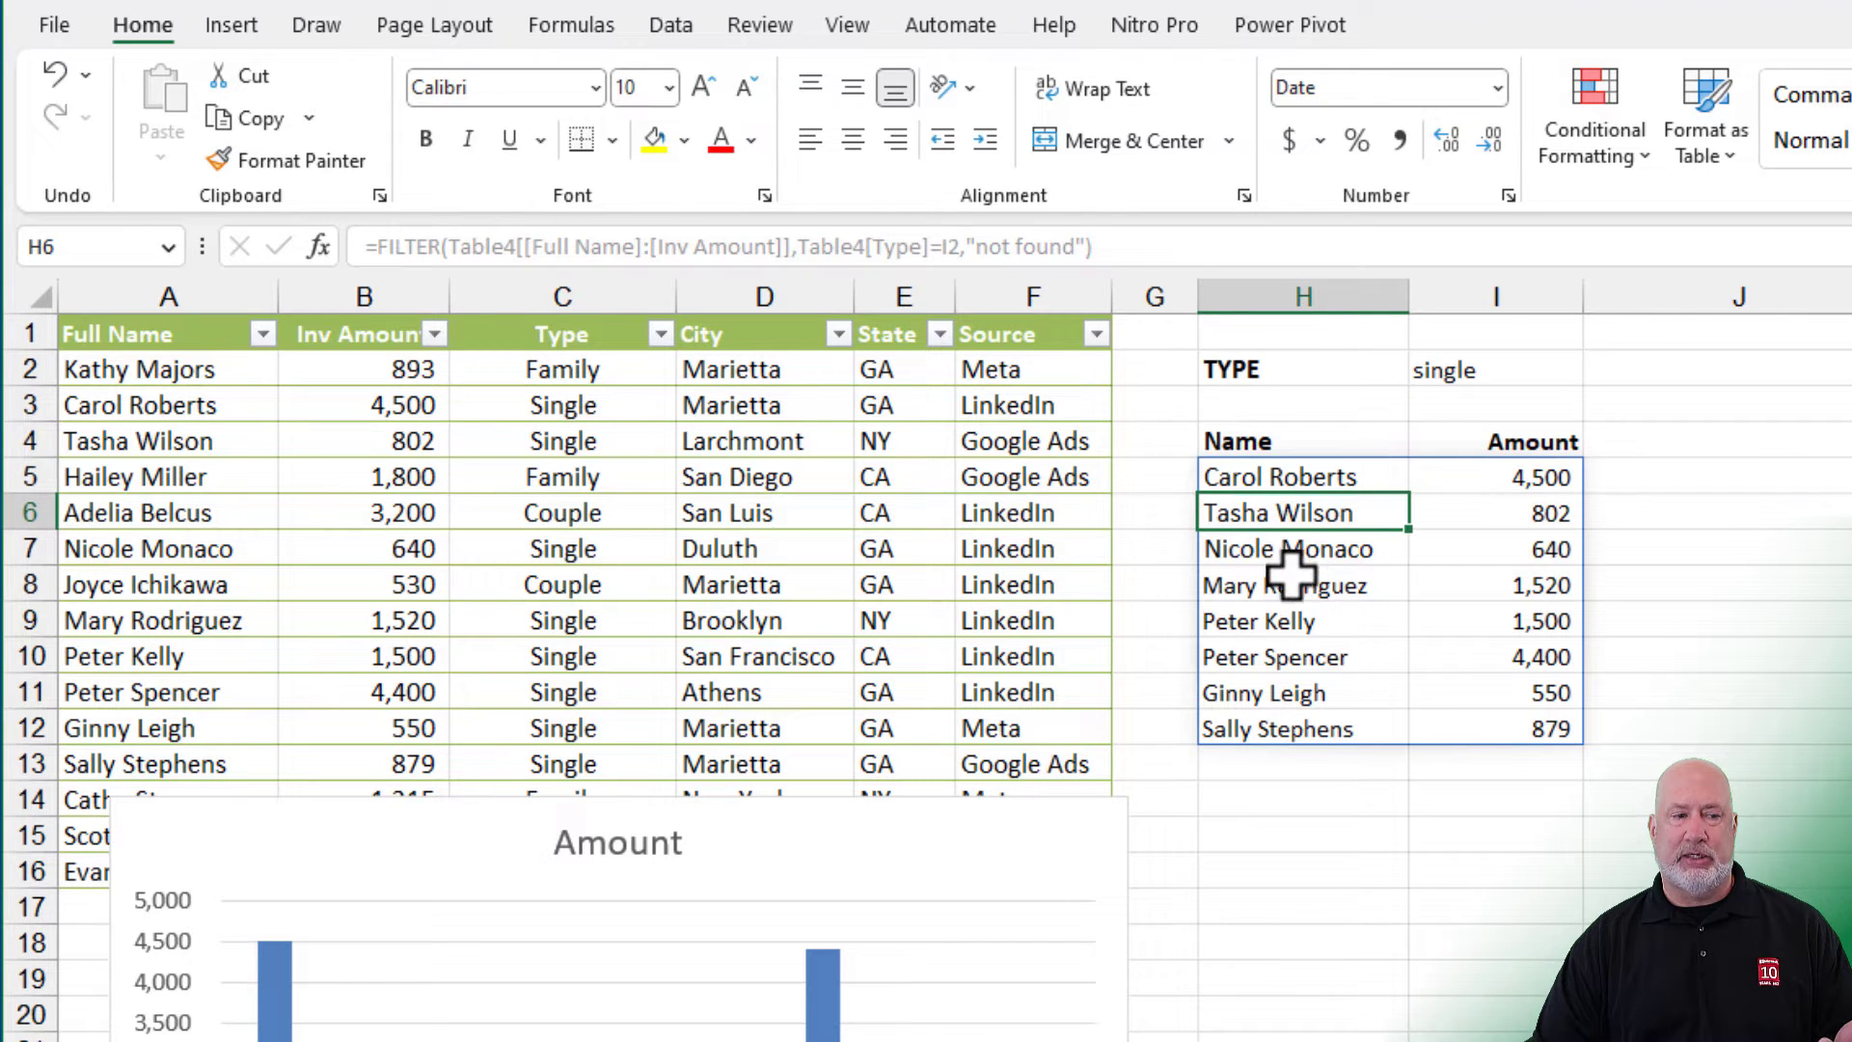
{"action": "left_click", "coordinate": [1289, 621]}
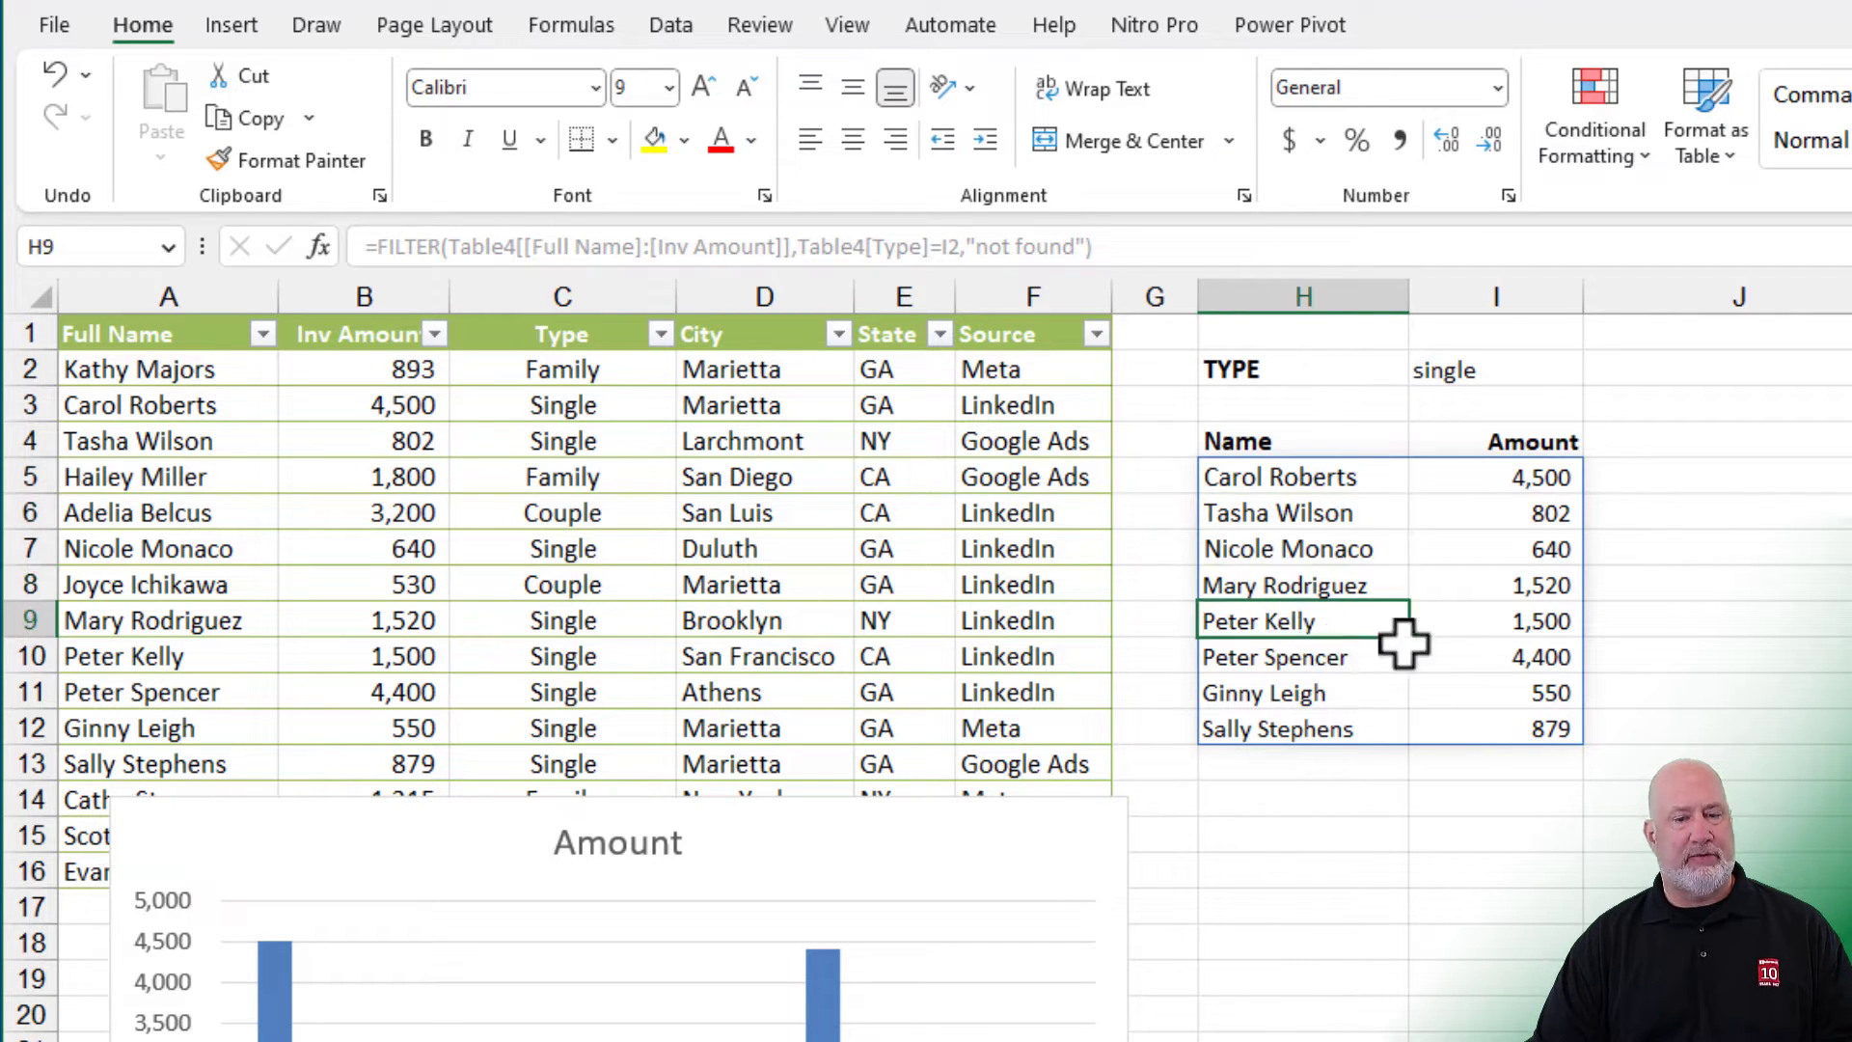
{"action": "left_click", "coordinate": [1539, 657]}
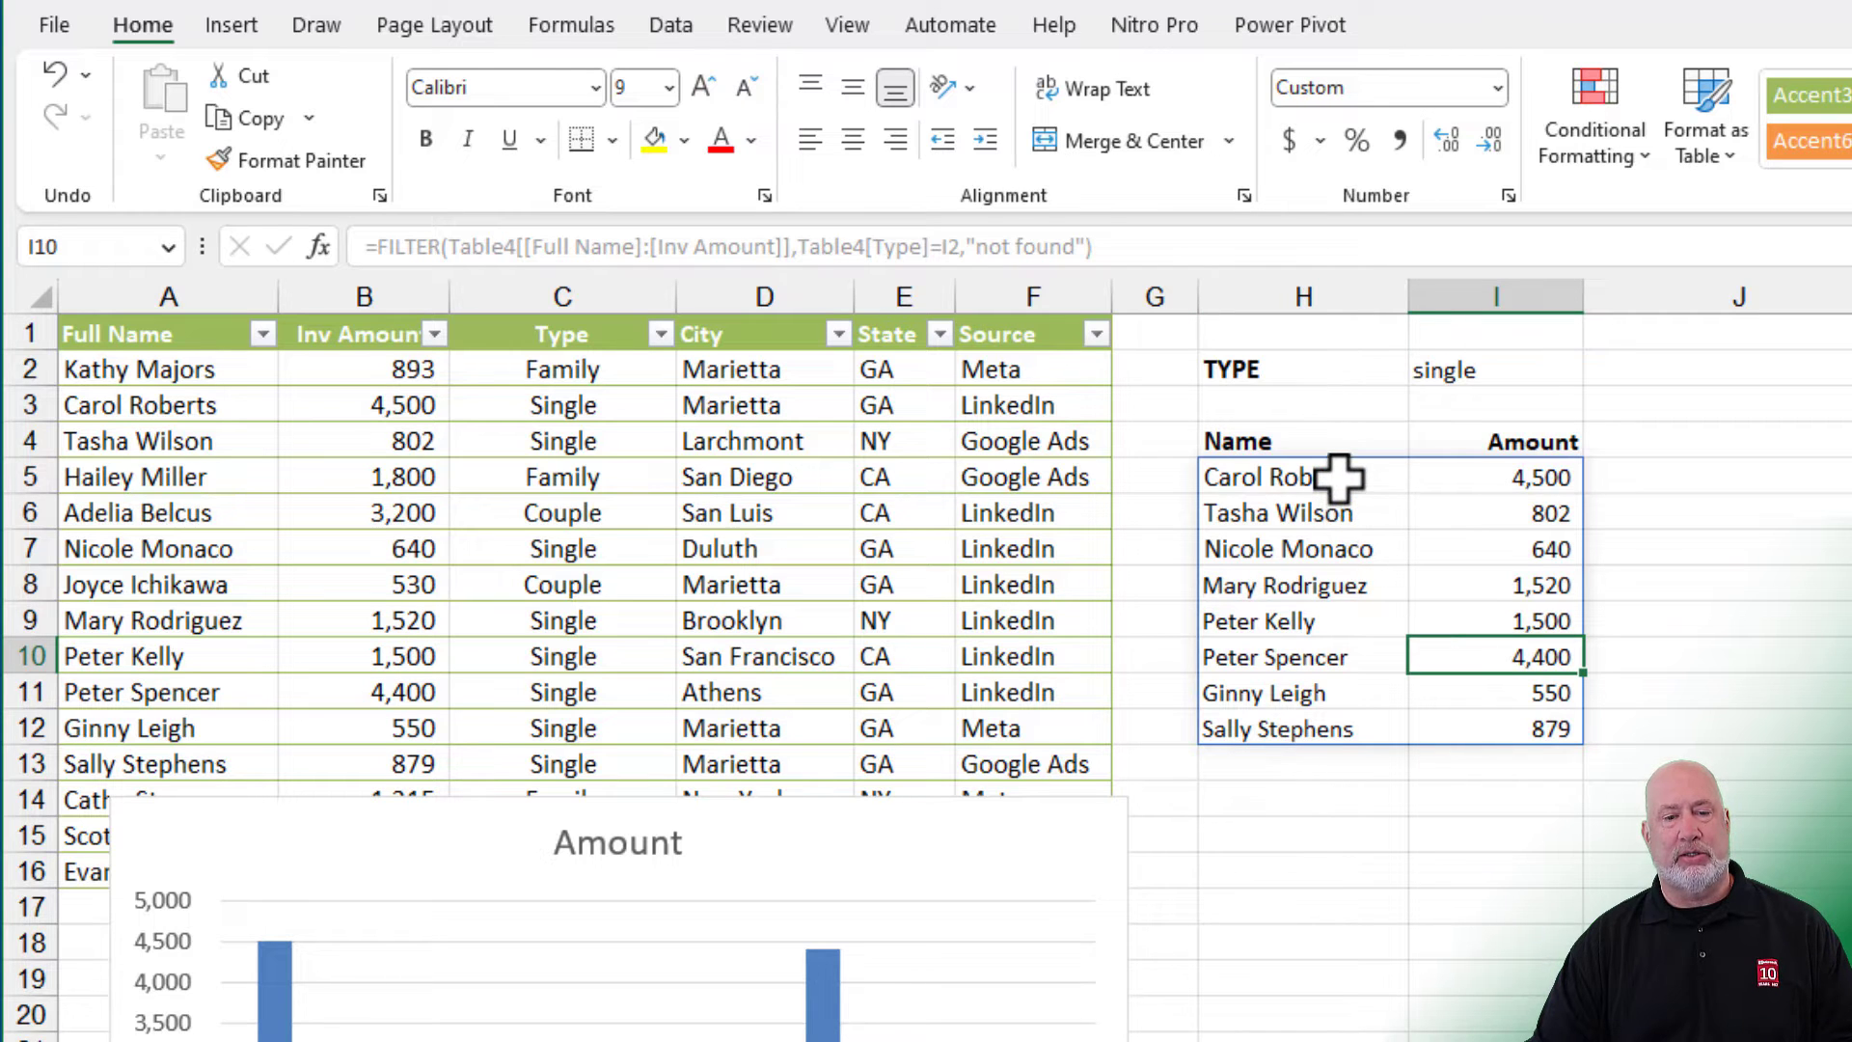
{"action": "left_click", "coordinate": [1304, 477]}
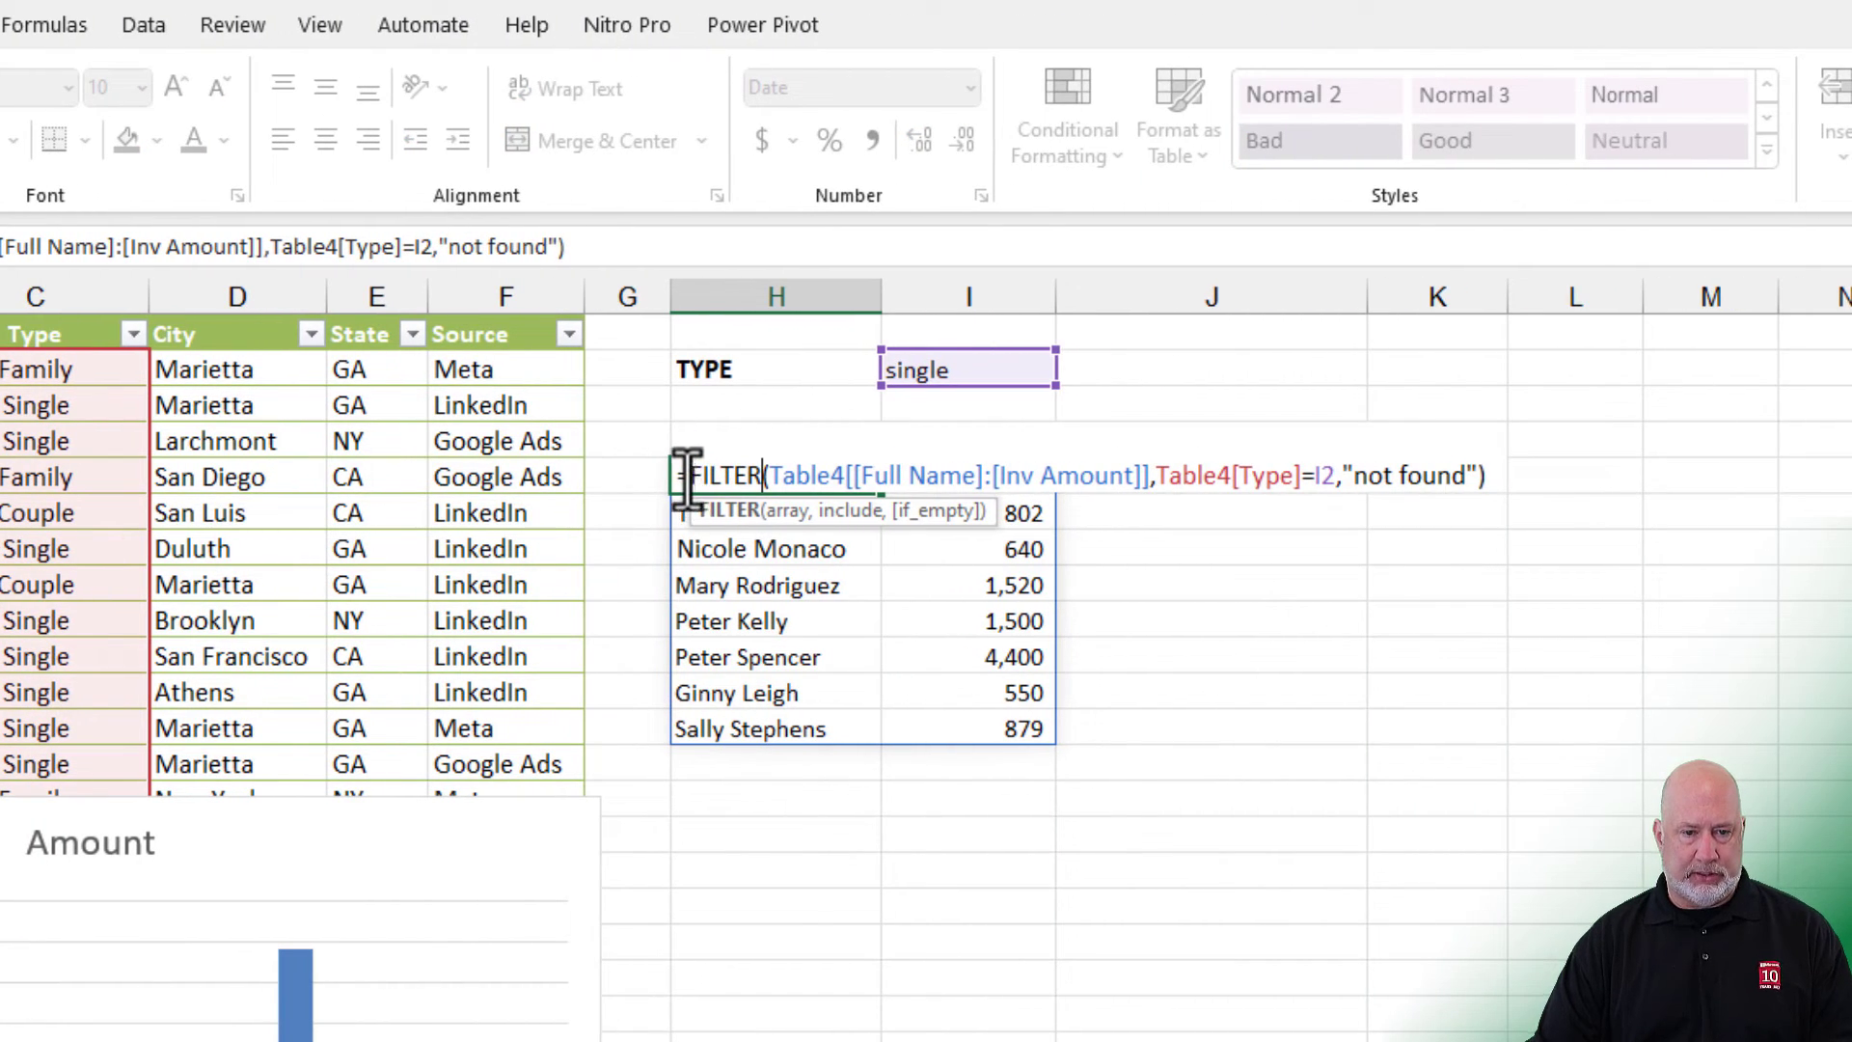
Step: Wrap the H5 FILTER in SORT with sort_index 2 and sort_order 1 for ascending amounts
{"action": "type", "text": "S"}
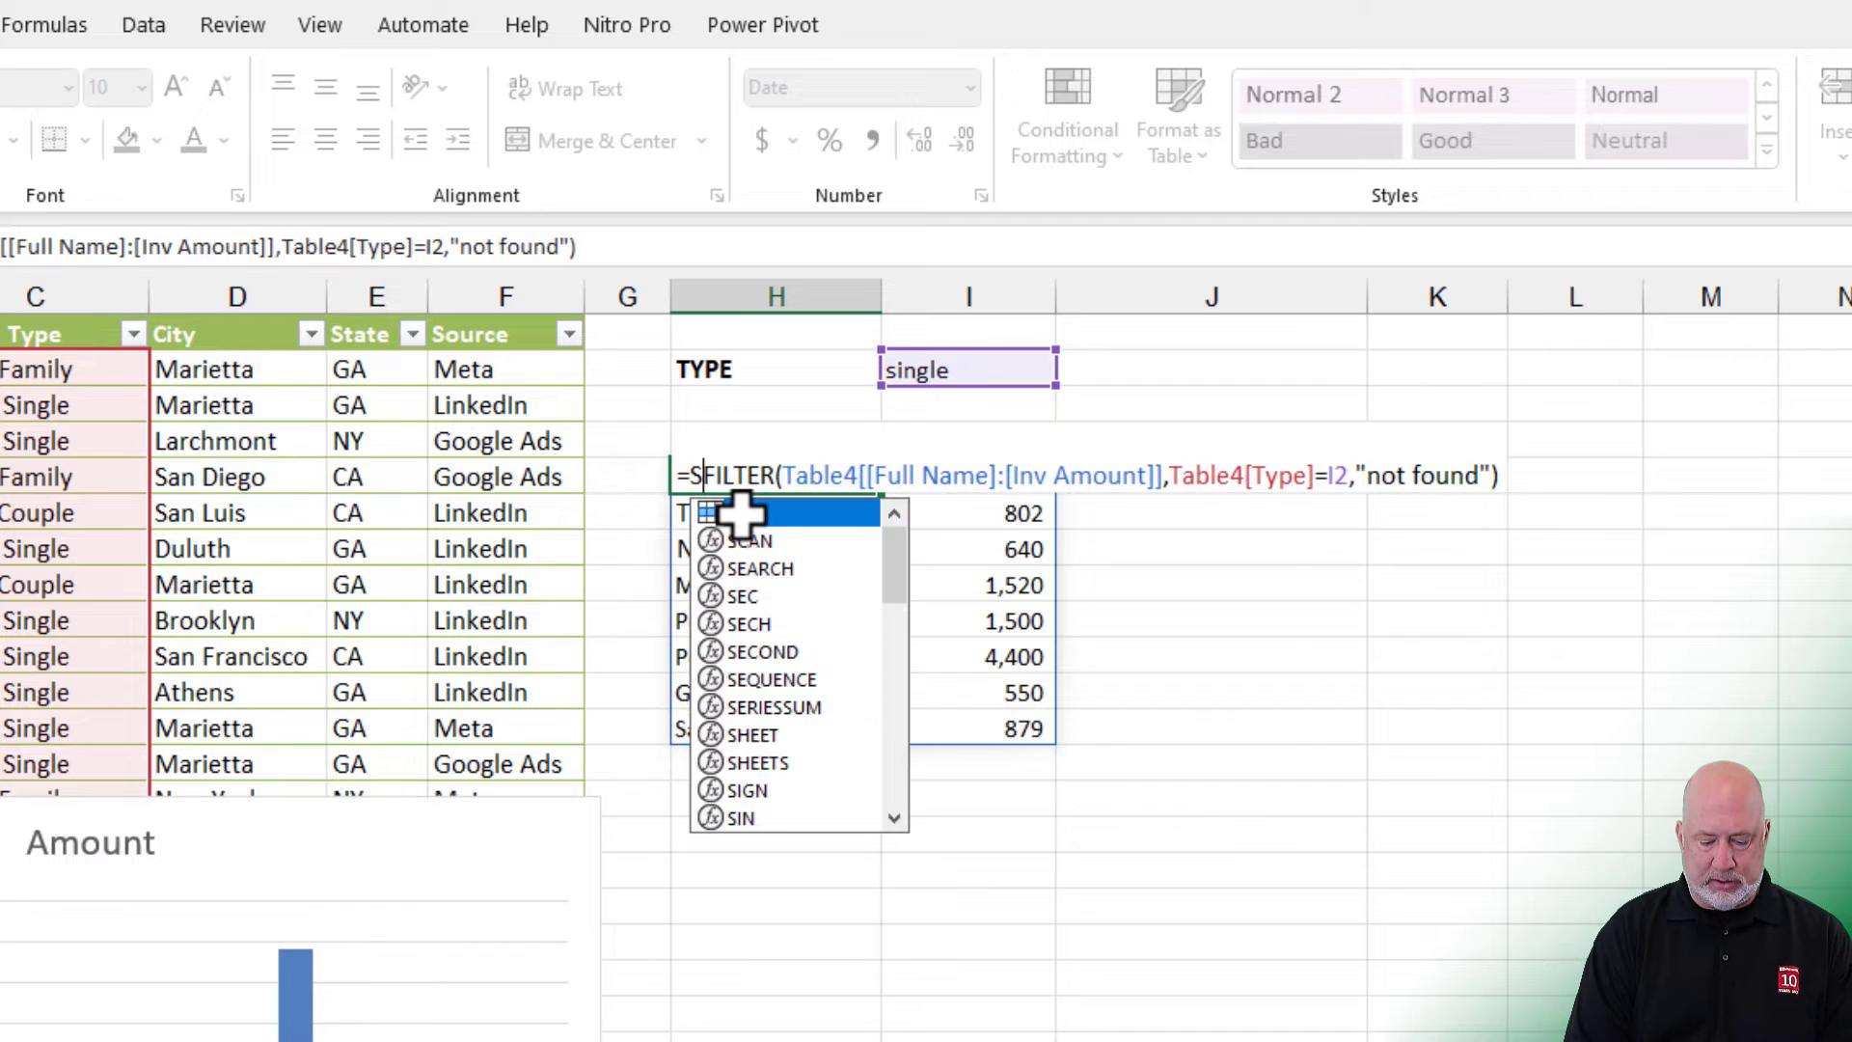
{"action": "type", "text": "ORT("}
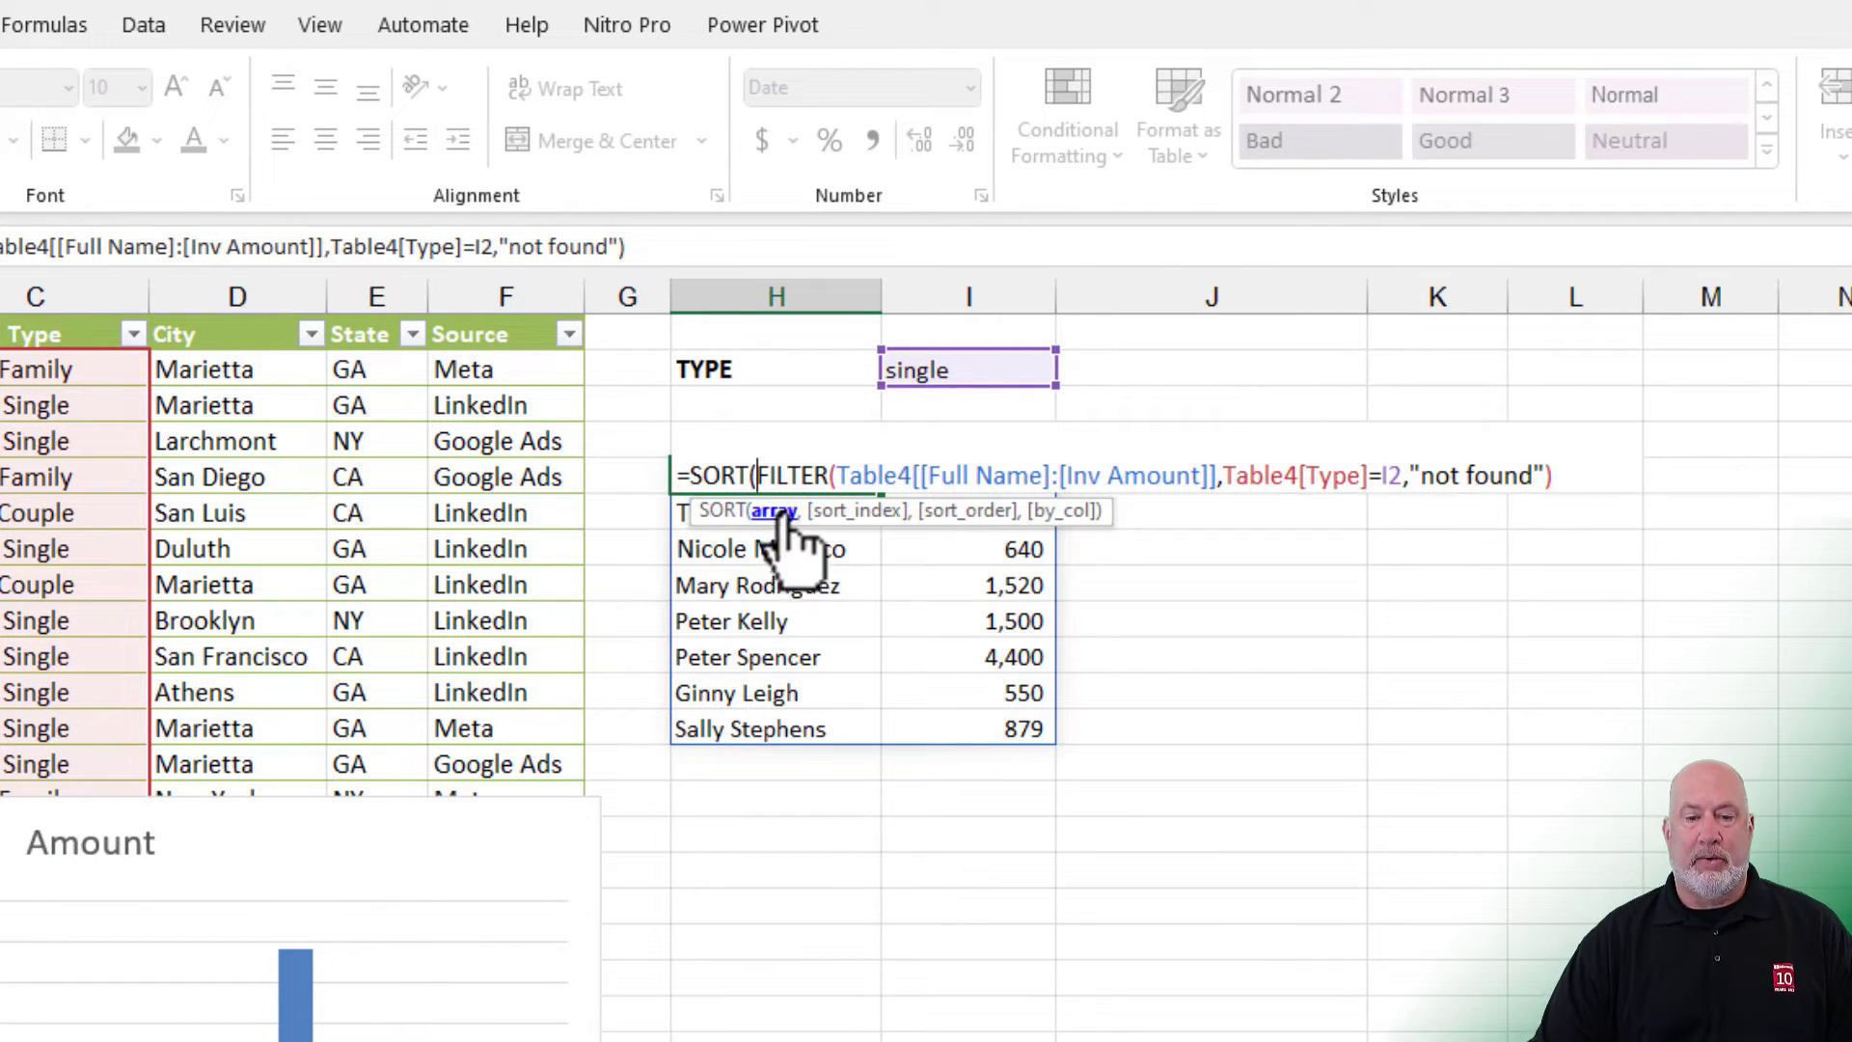
{"action": "mouse_move", "coordinate": [767, 527]}
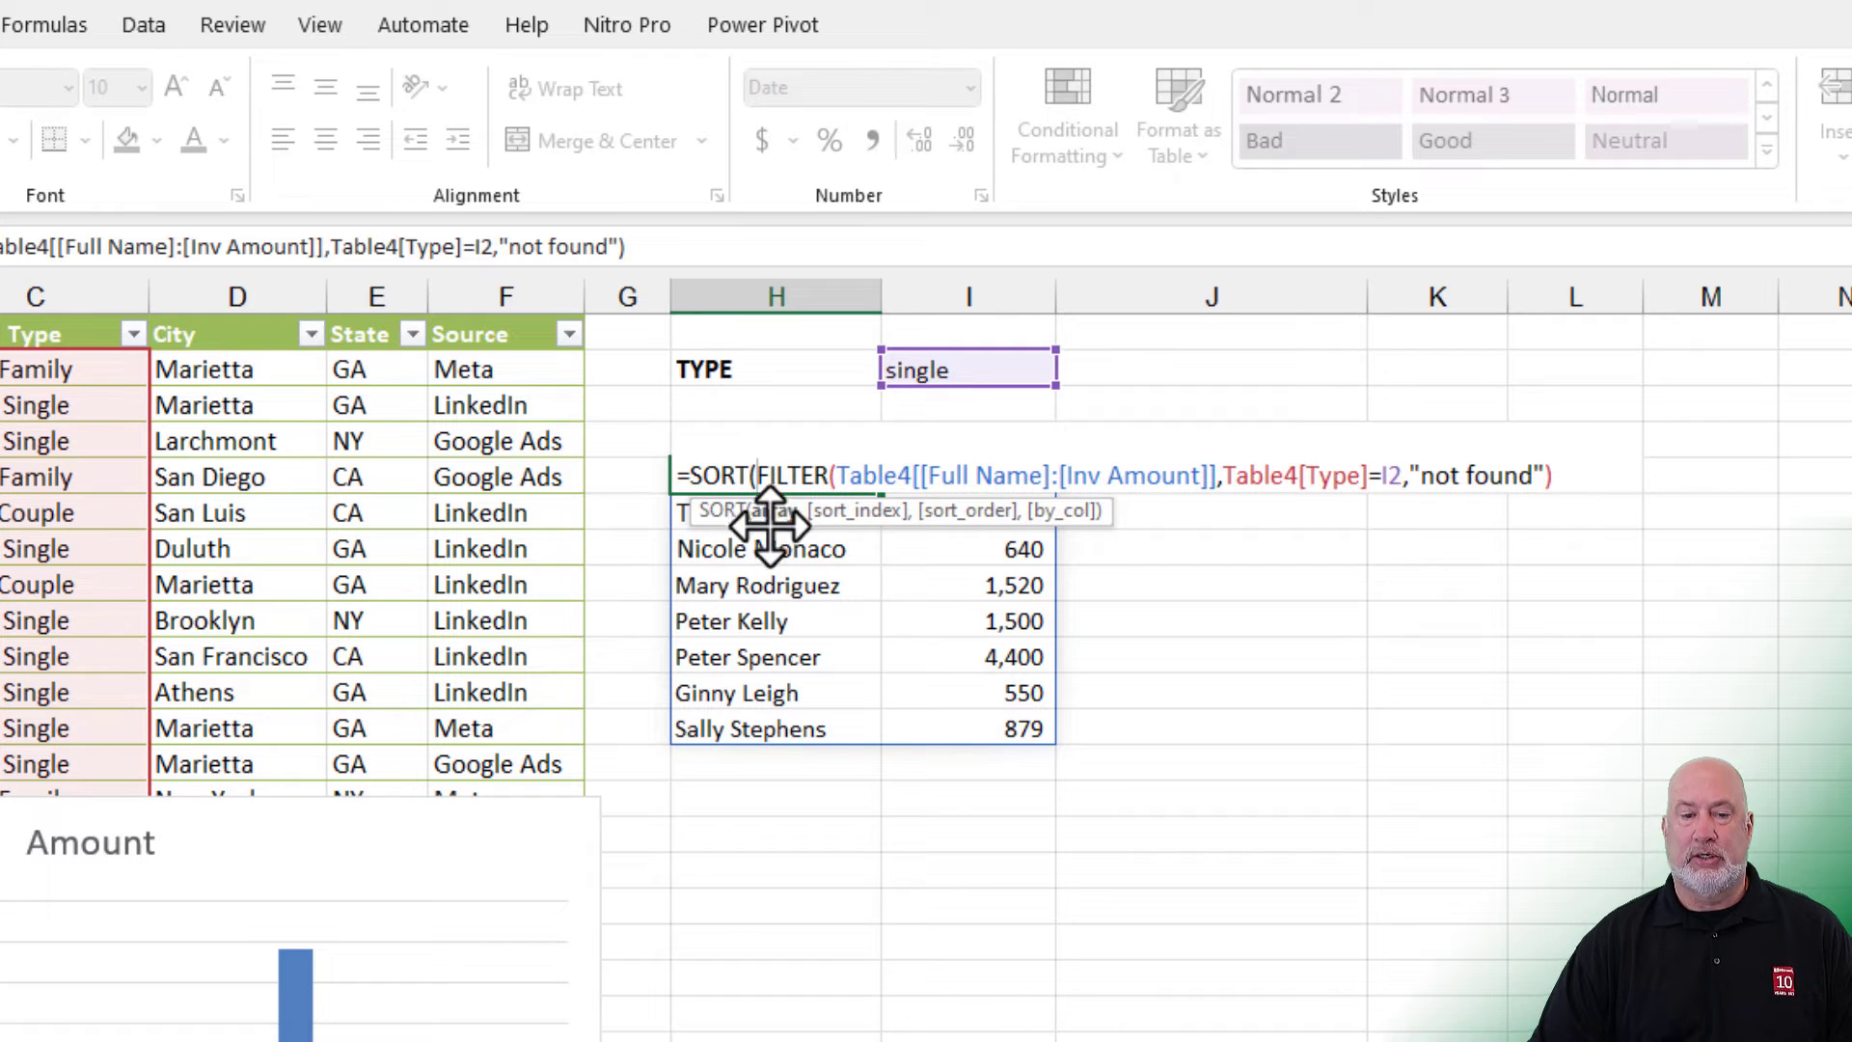
{"action": "mouse_move", "coordinate": [772, 577]}
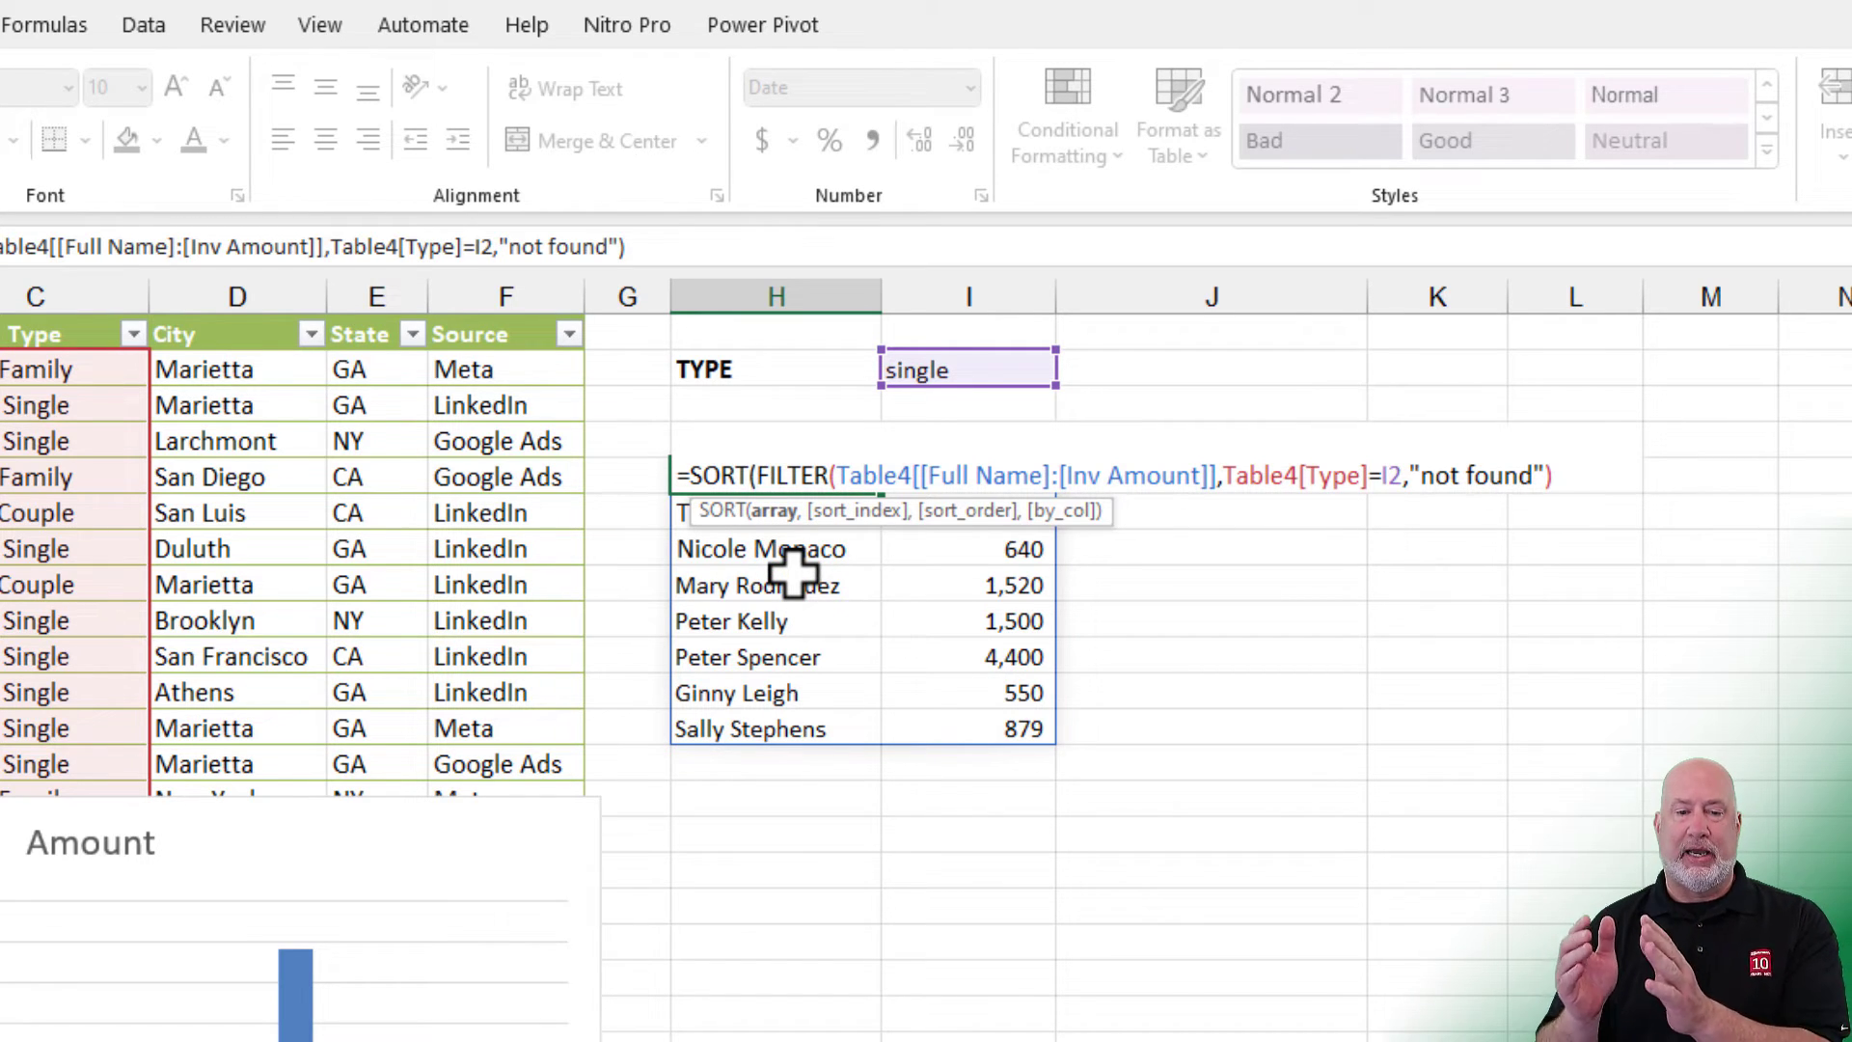
{"action": "mouse_move", "coordinate": [1574, 477]}
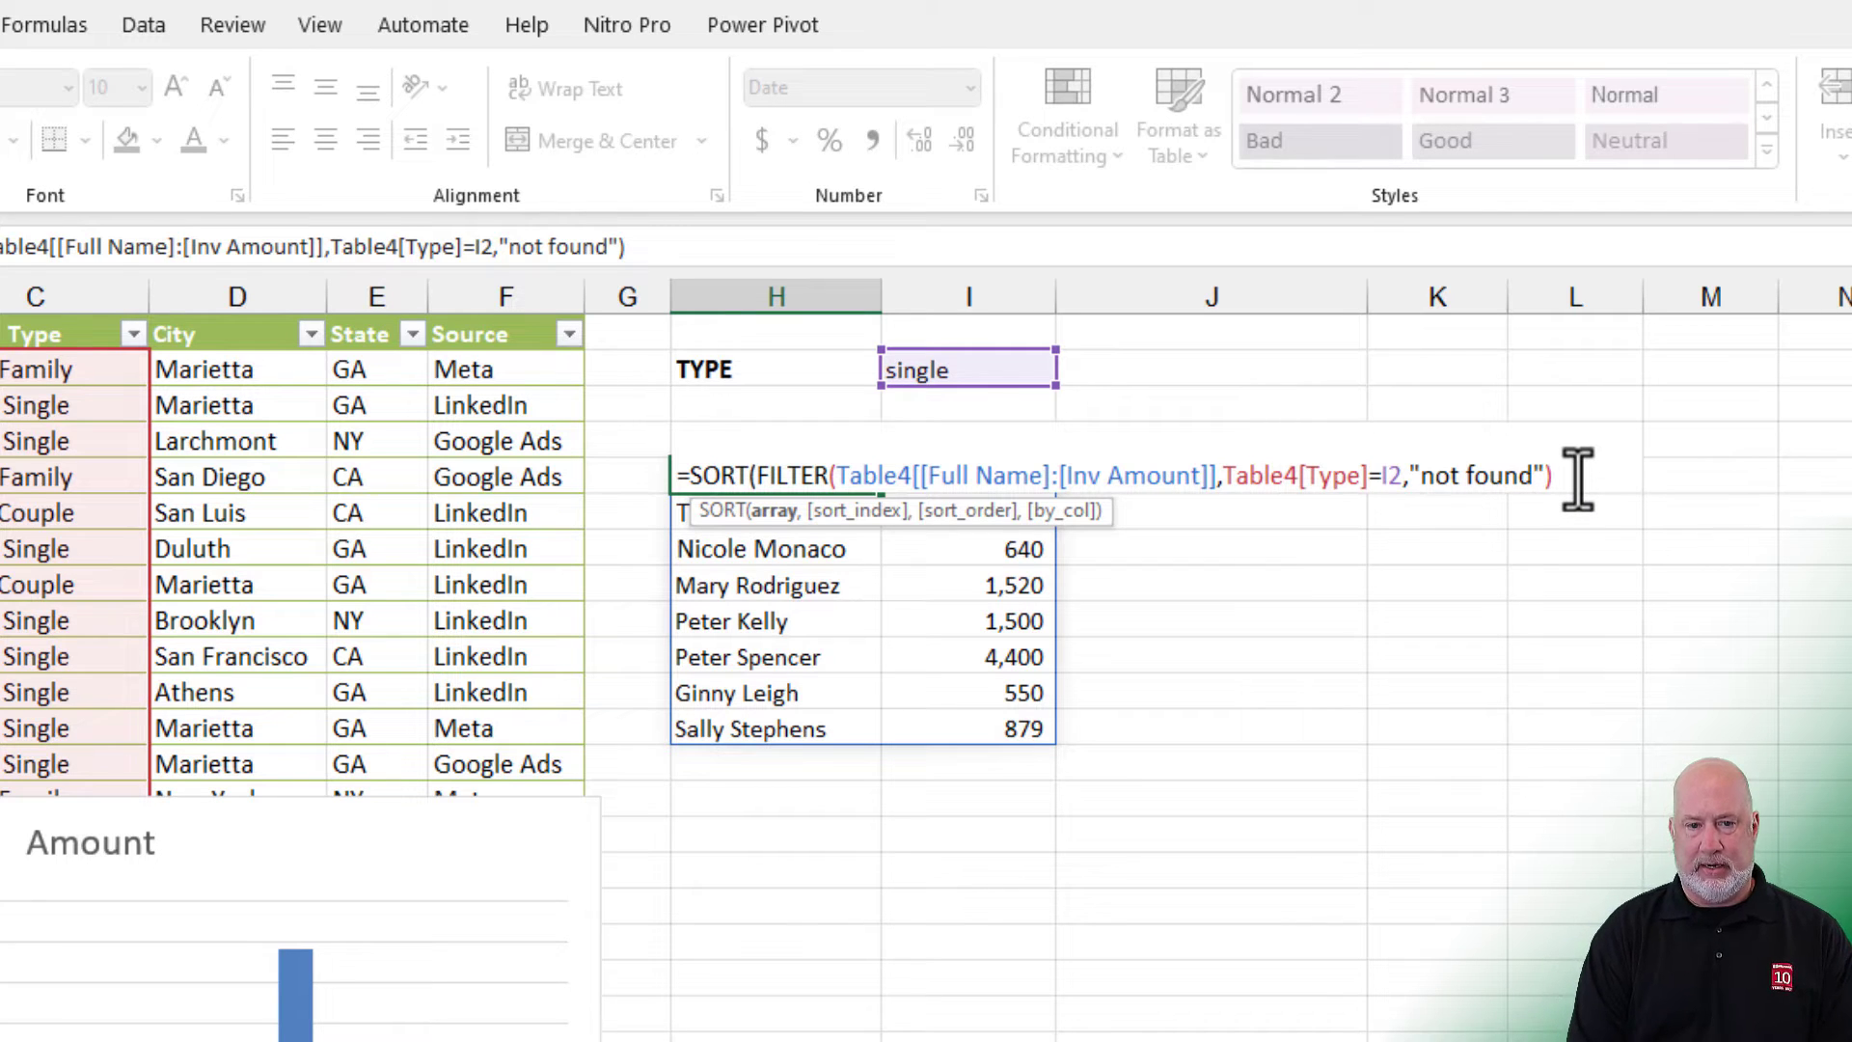
{"action": "type", "text": ","}
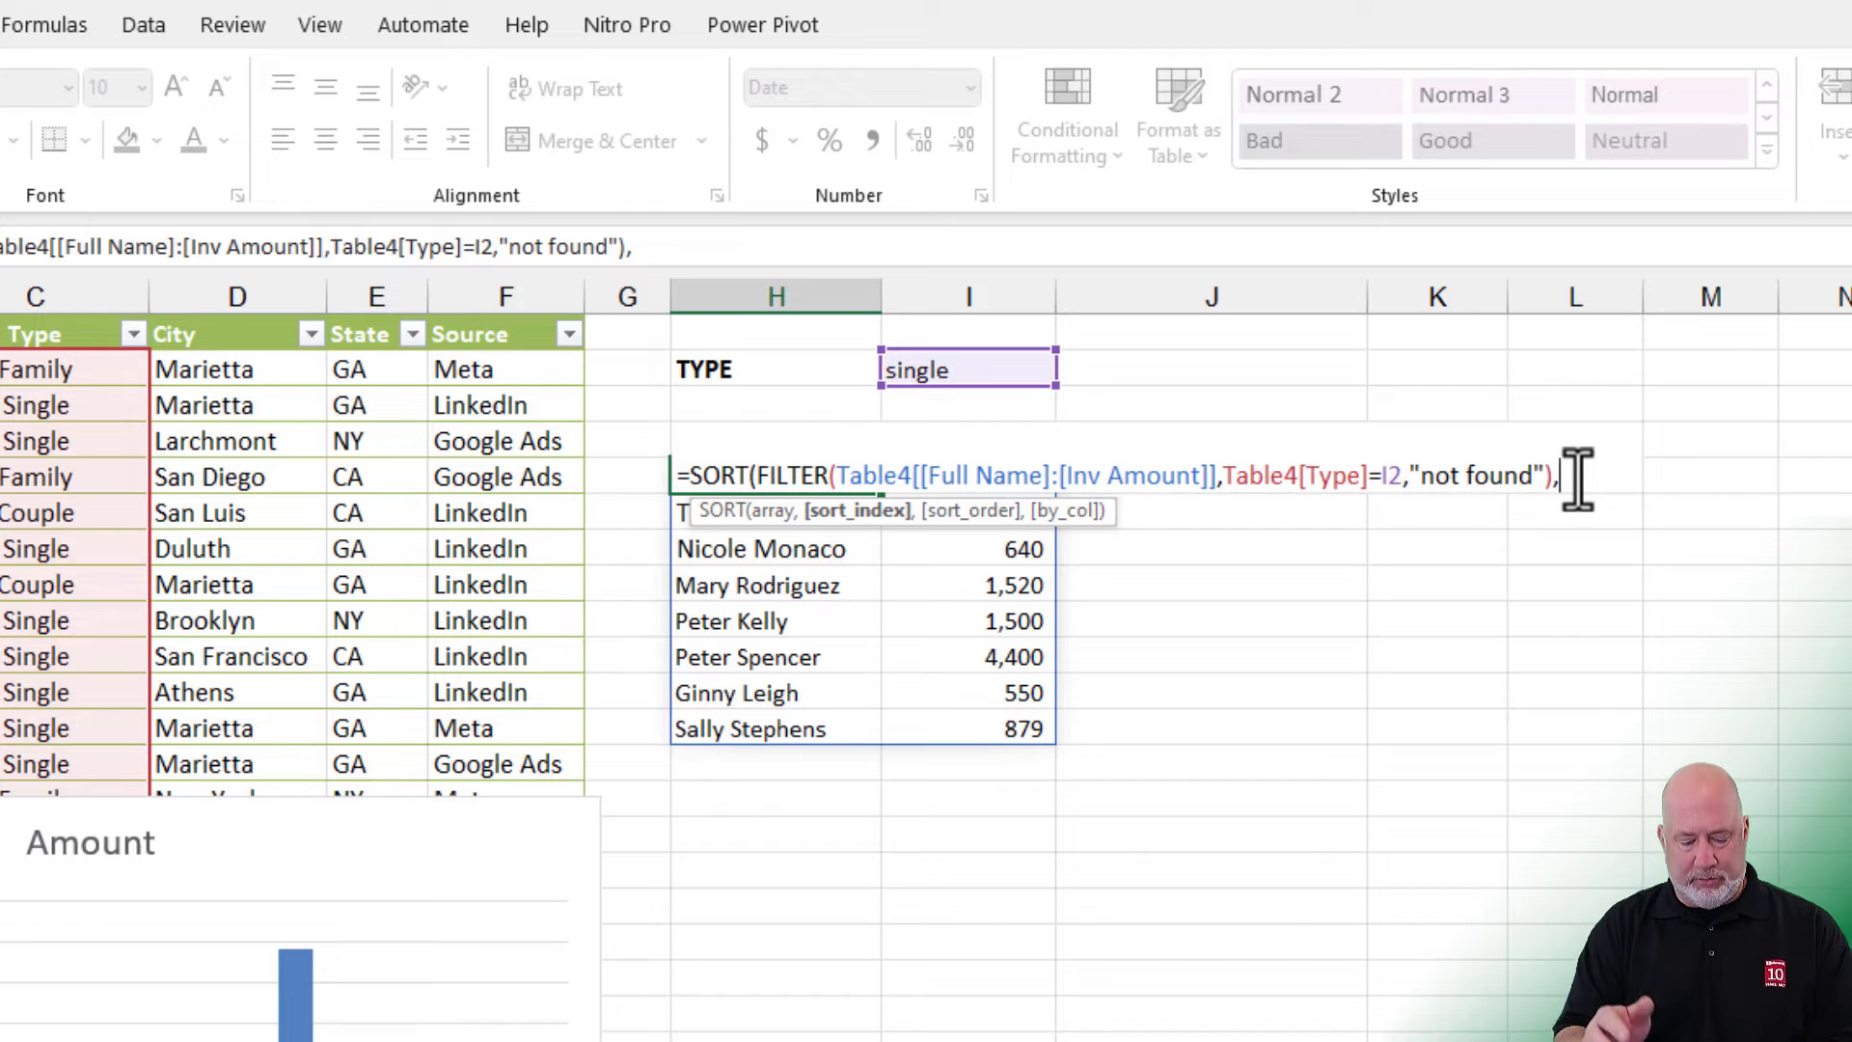
{"action": "type", "text": "2"}
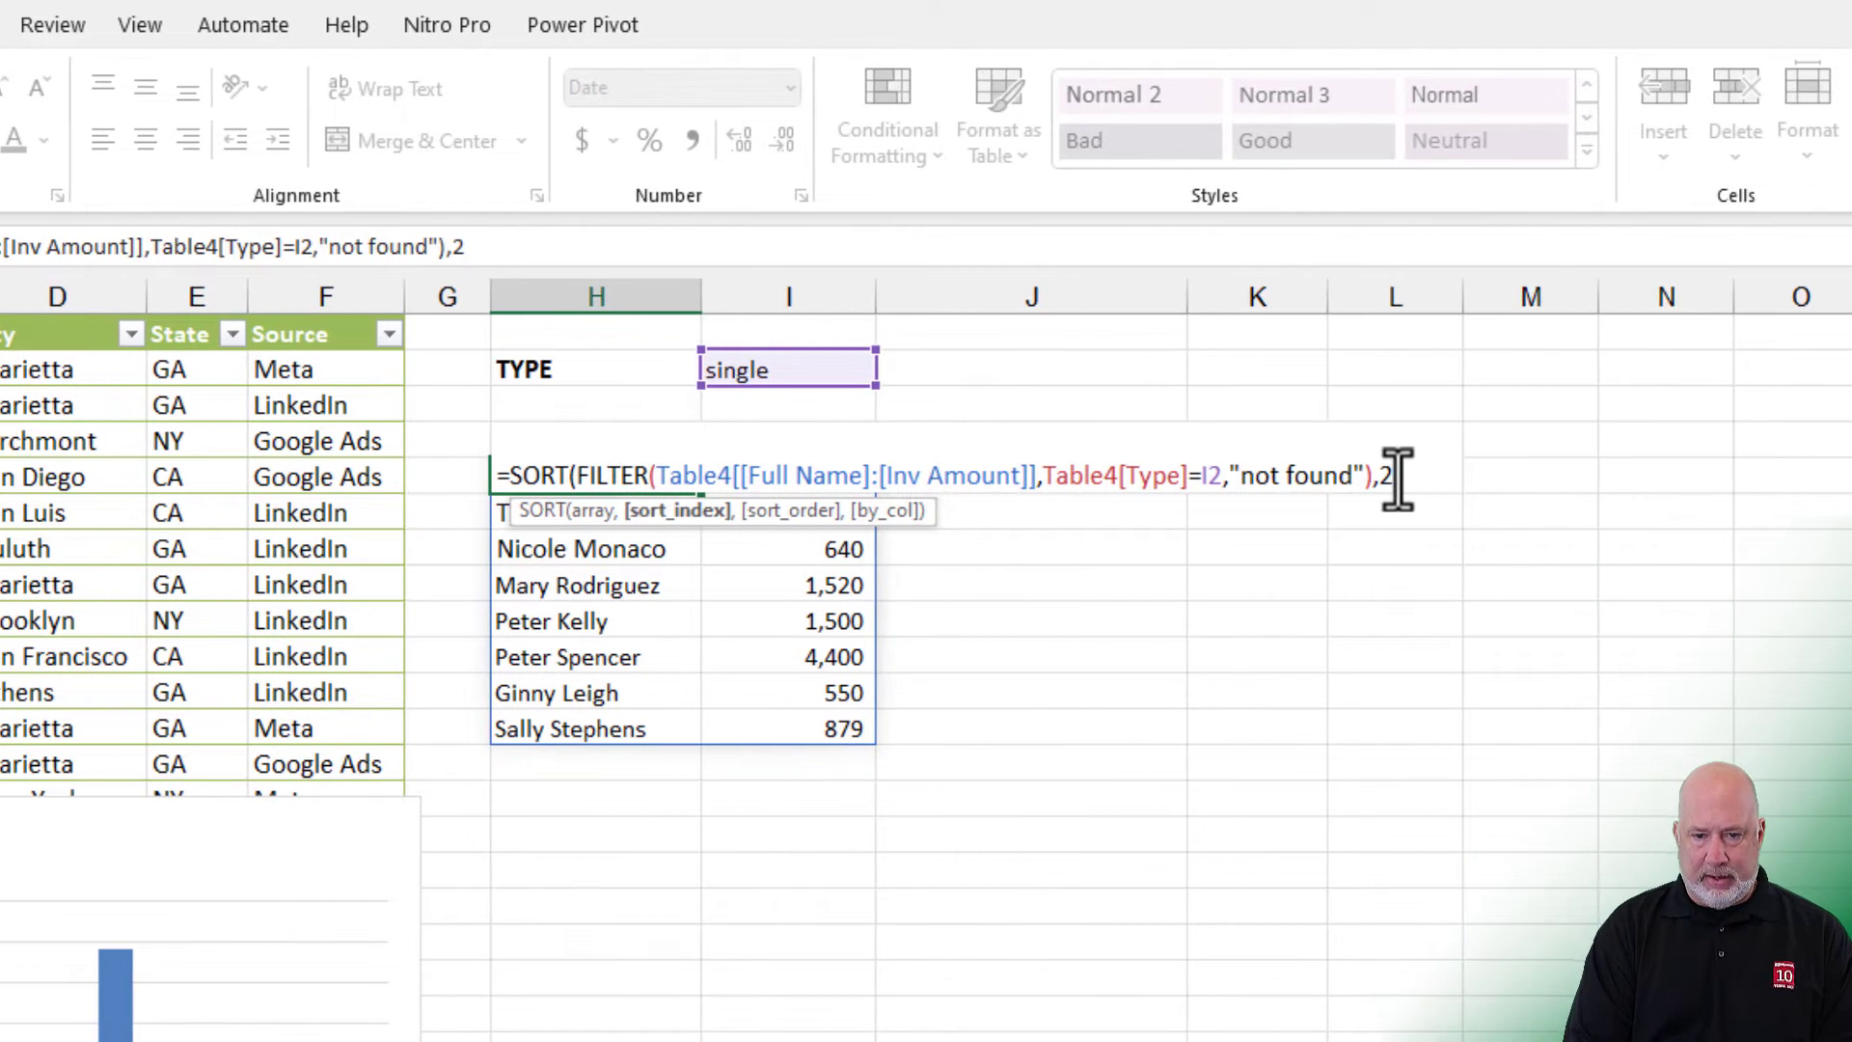
{"action": "type", "text": ","}
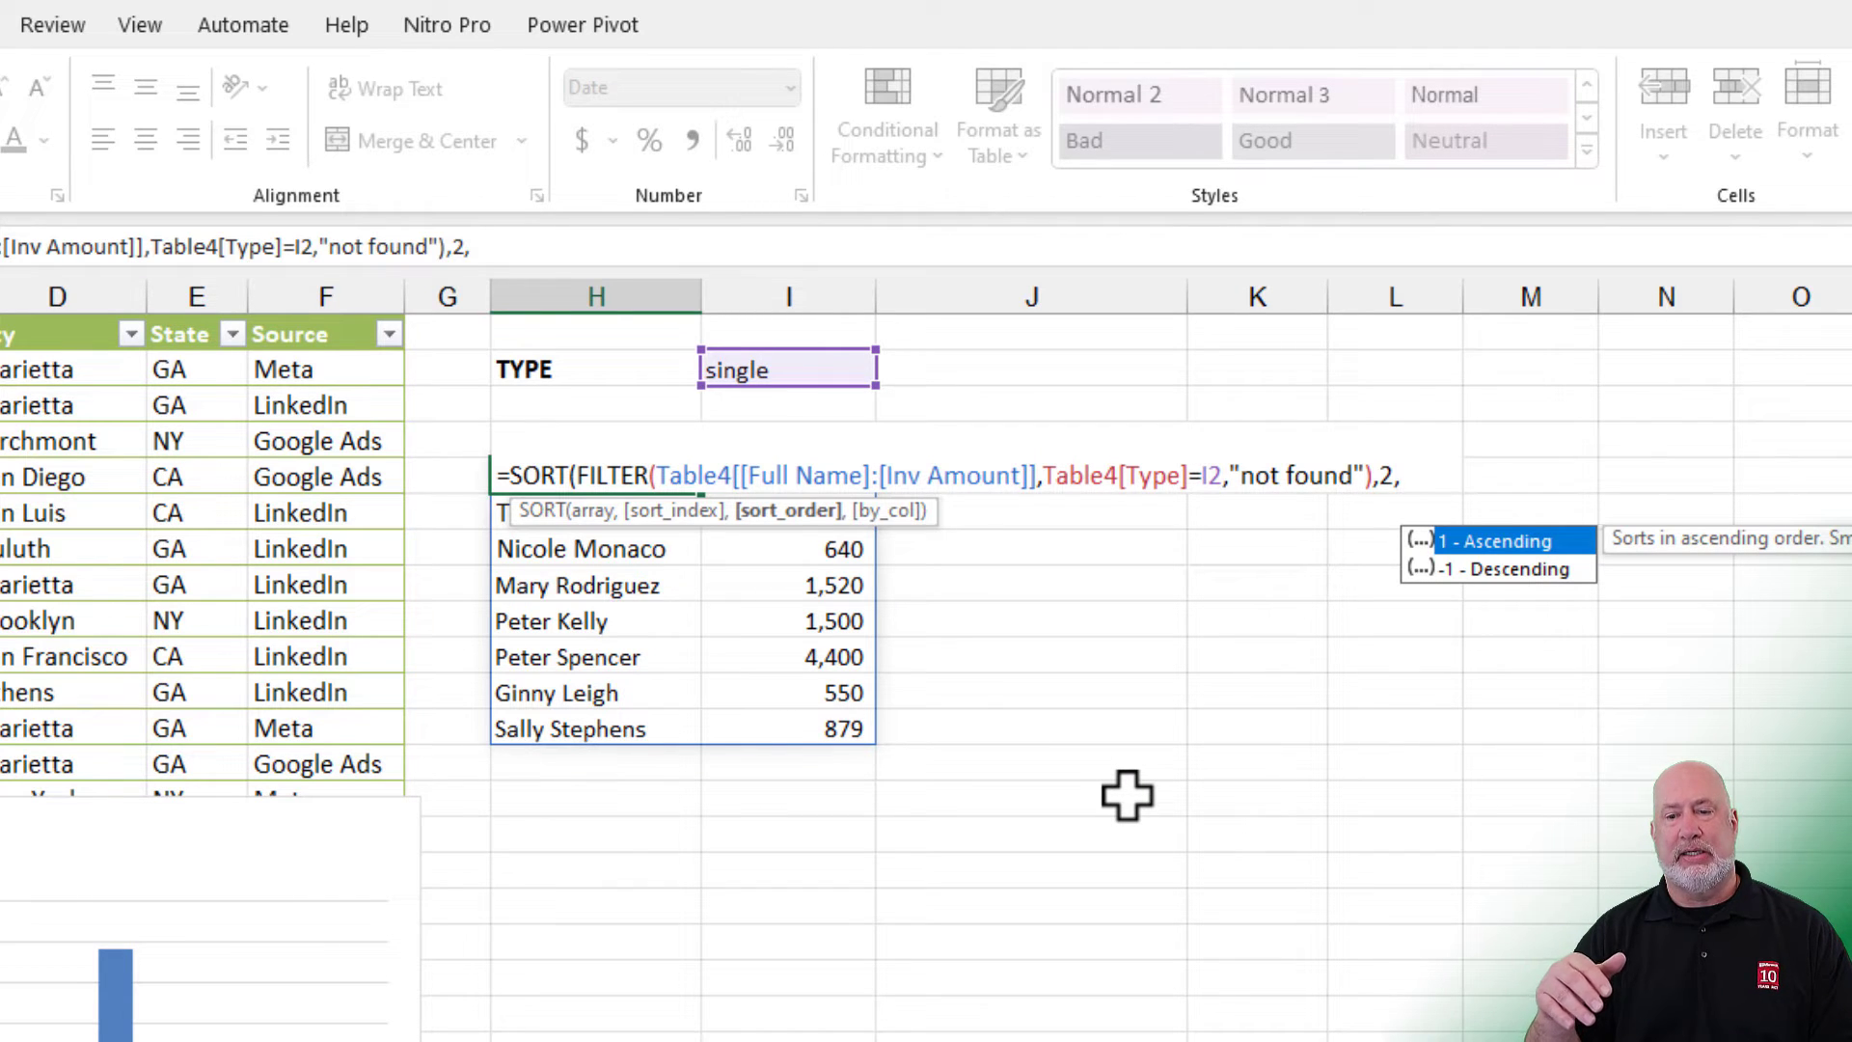
{"action": "type", "text": "1)"}
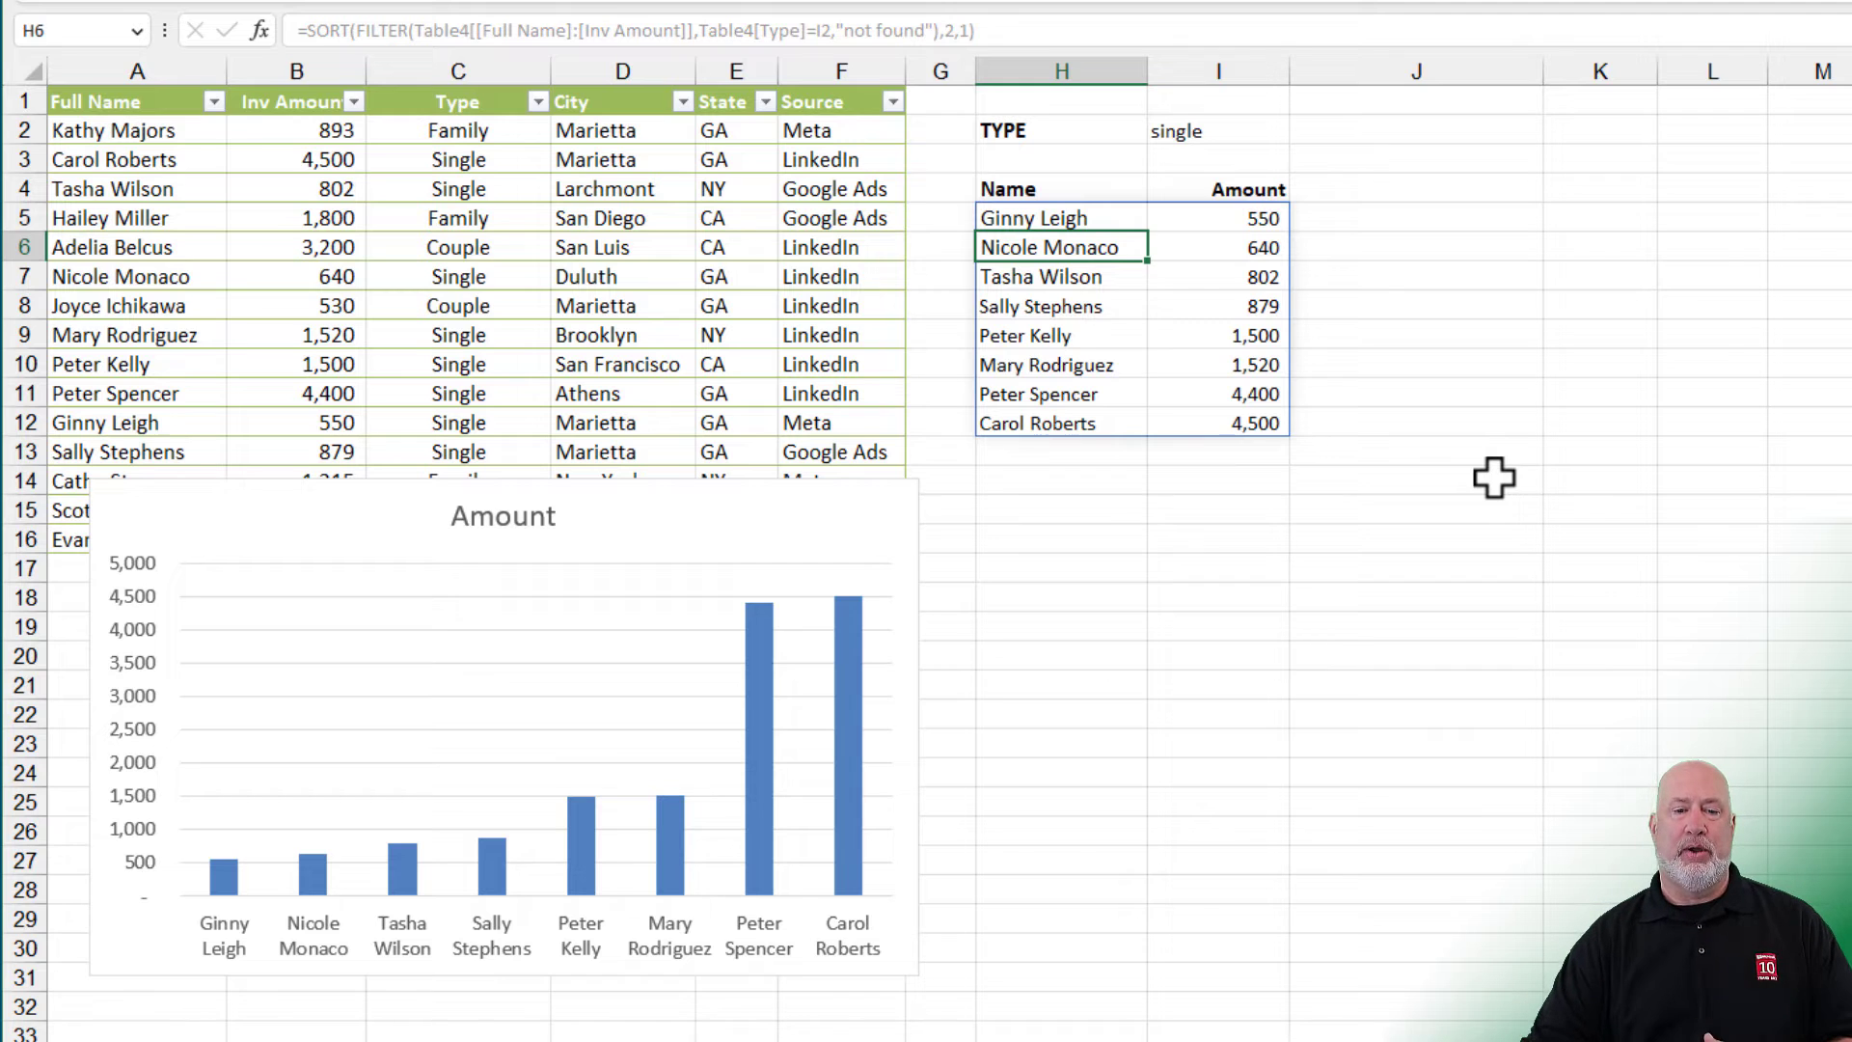
{"action": "mouse_move", "coordinate": [1213, 350]}
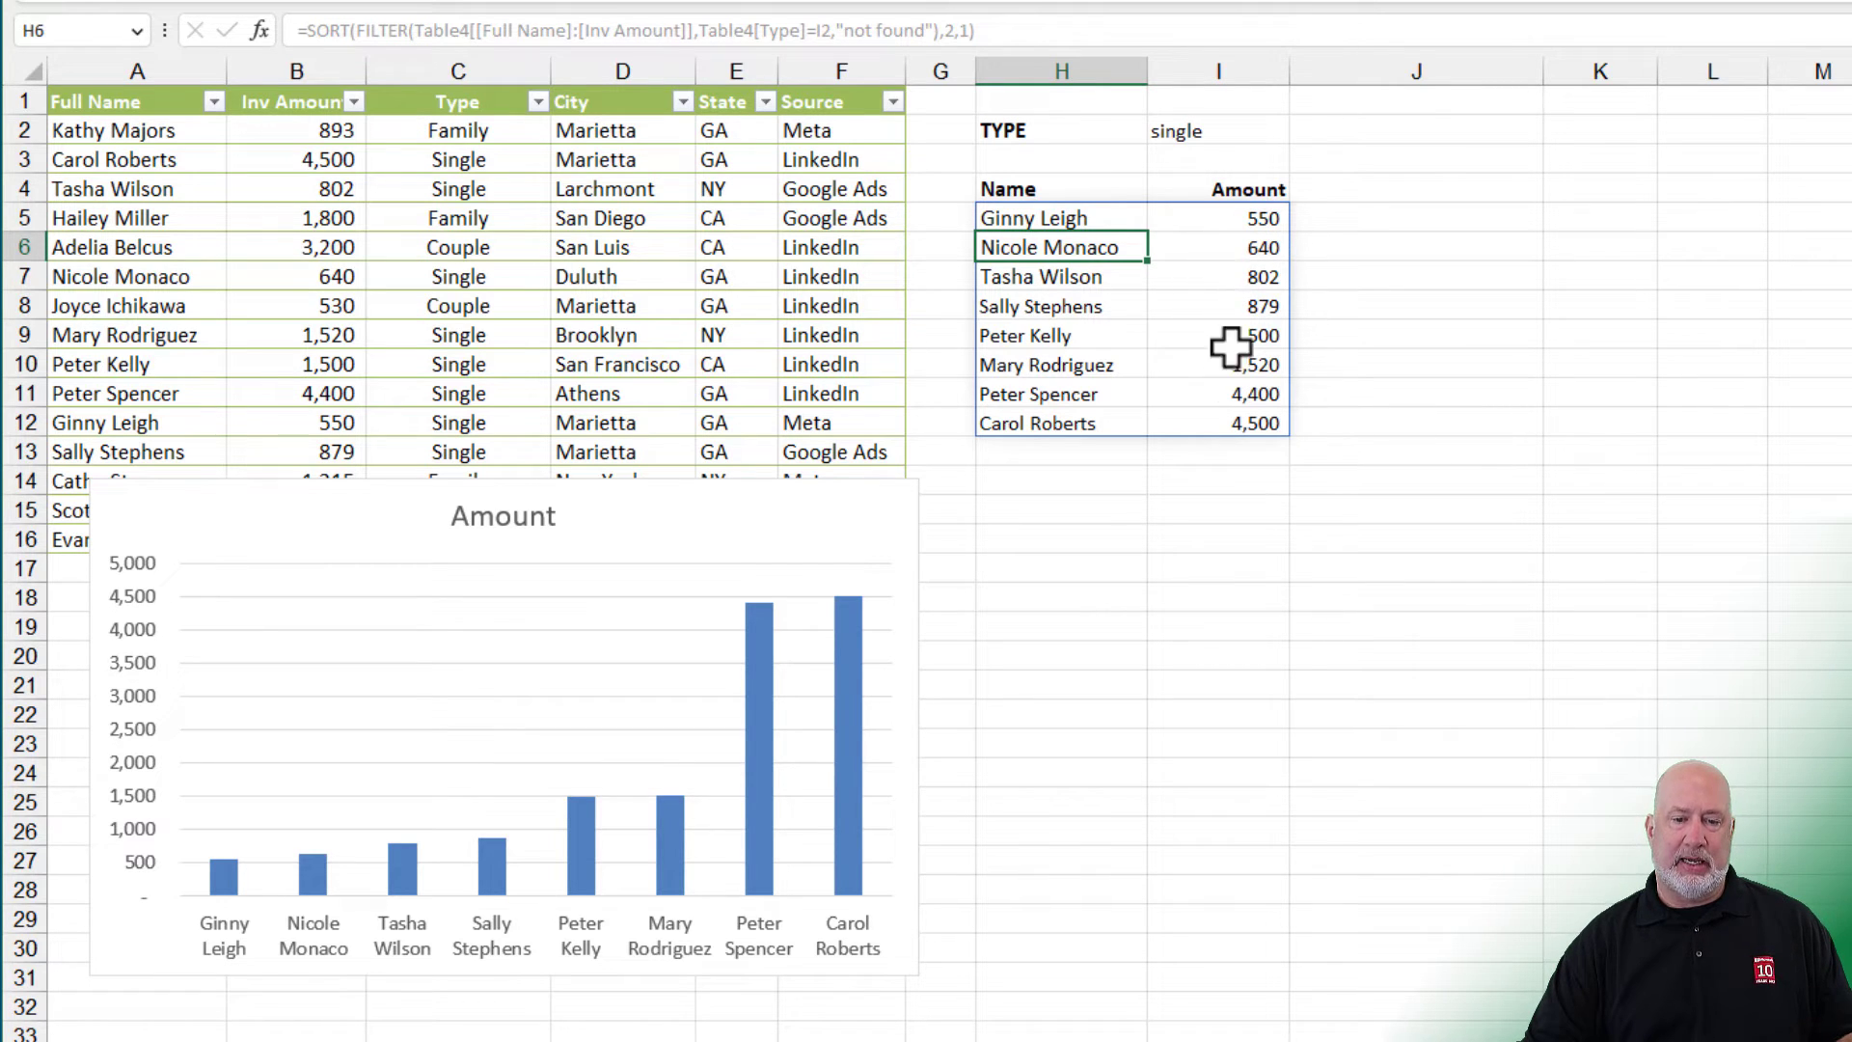
{"action": "left_click", "coordinate": [1059, 219]}
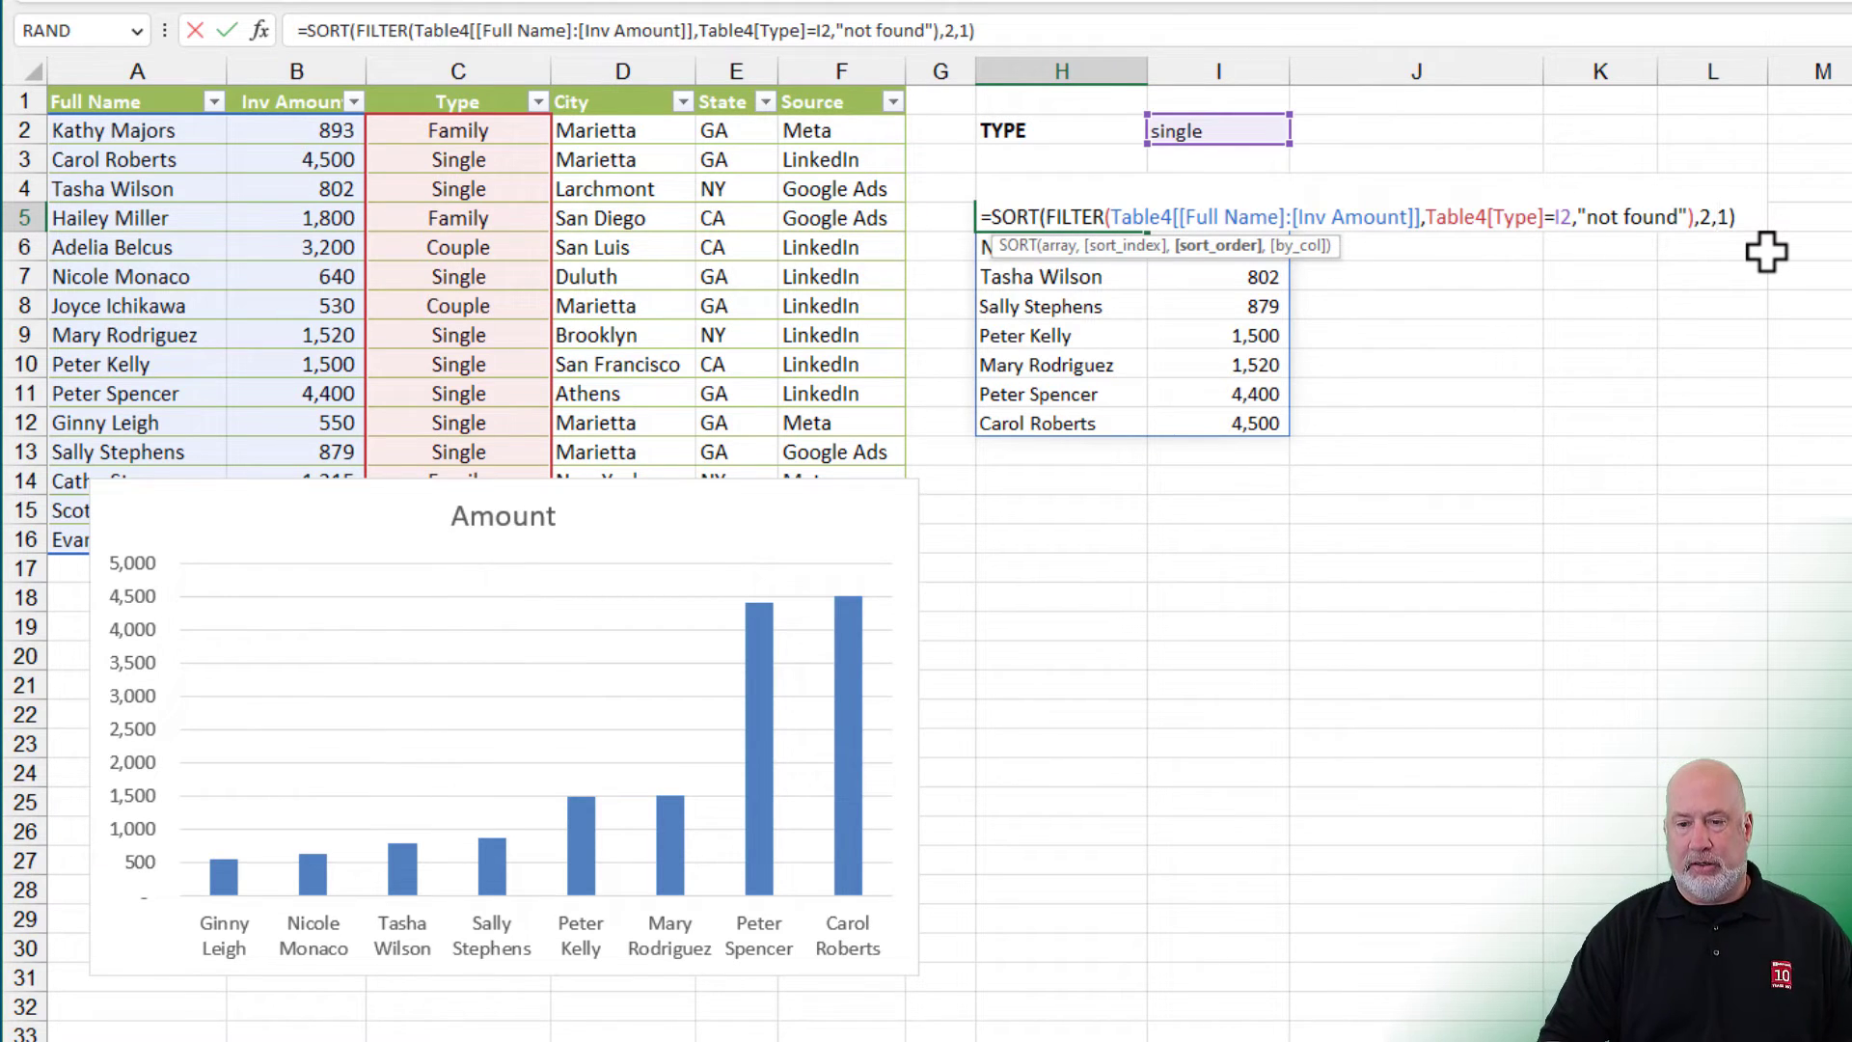
Step: Change the H5 sort_order argument to -1 so results run from largest to smallest amount
{"action": "key", "text": "Backspace"}
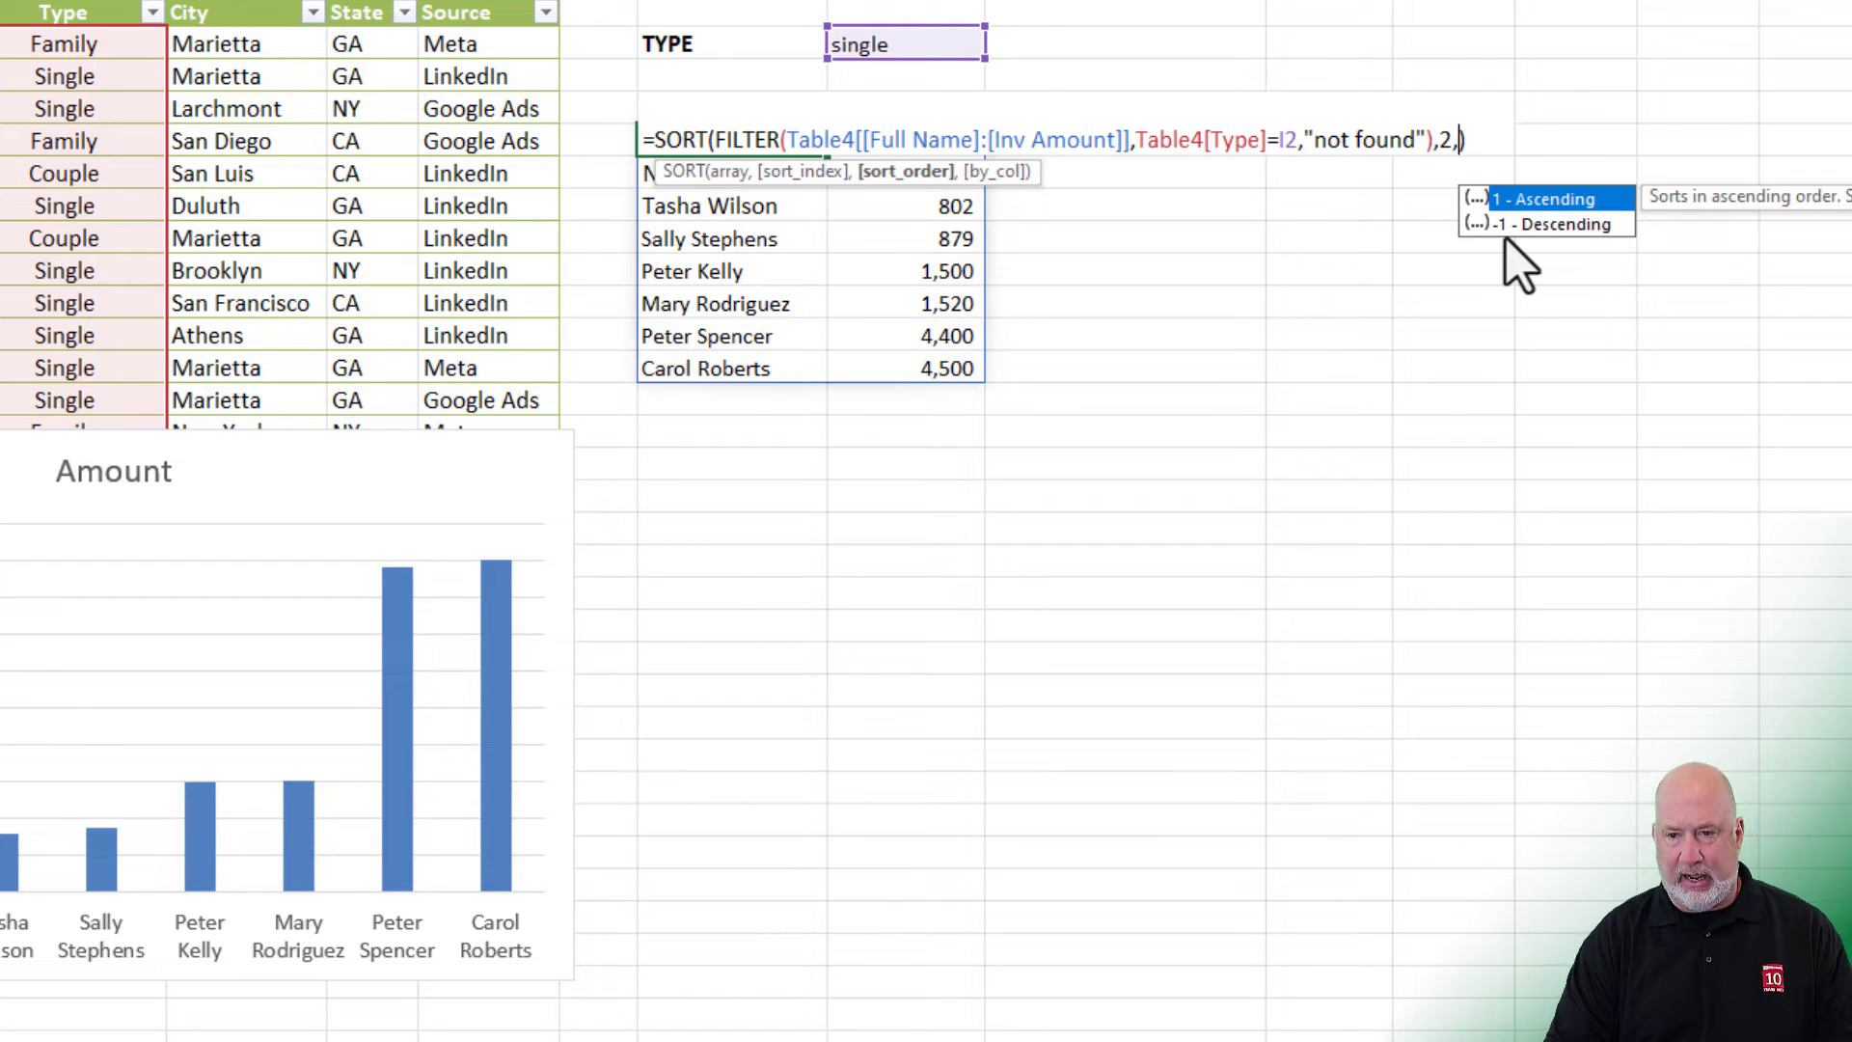
{"action": "left_click", "coordinate": [1547, 223]}
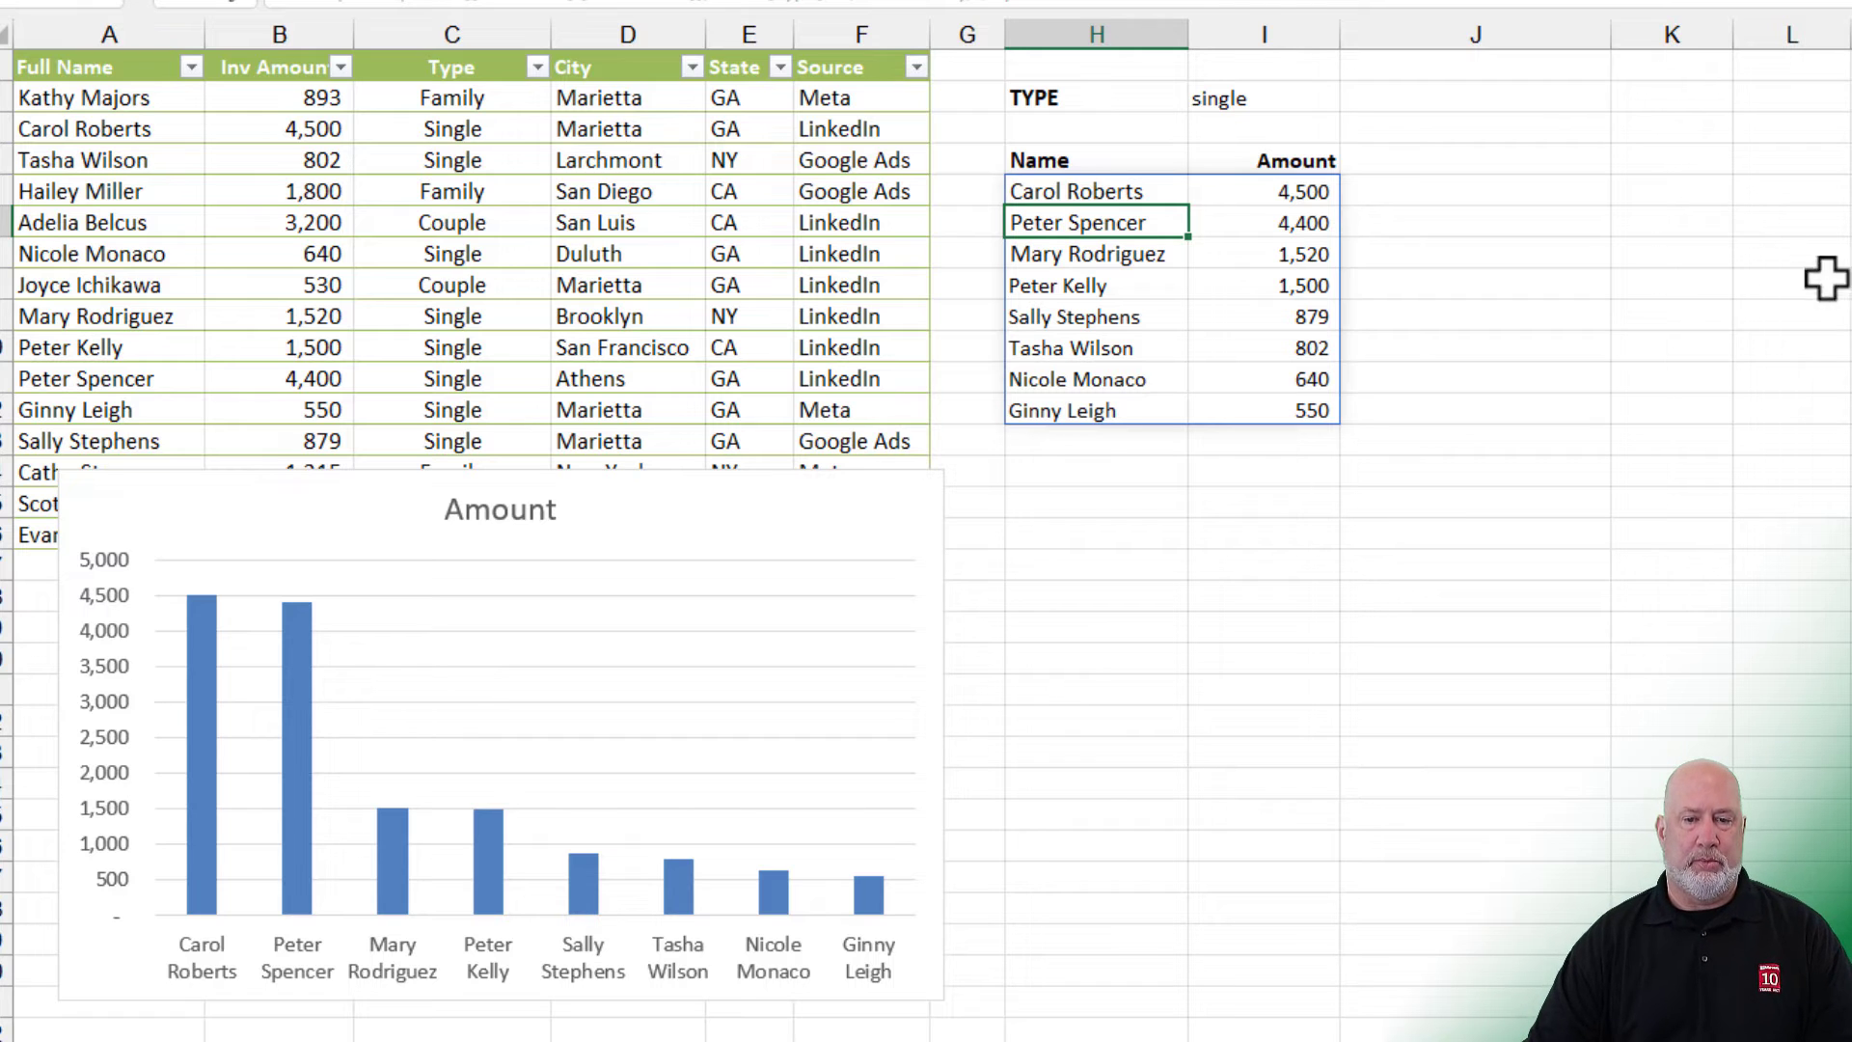
Step: Set I2 to couple then back to single, keeping the descending single-customer list
{"action": "left_click", "coordinate": [1264, 102]}
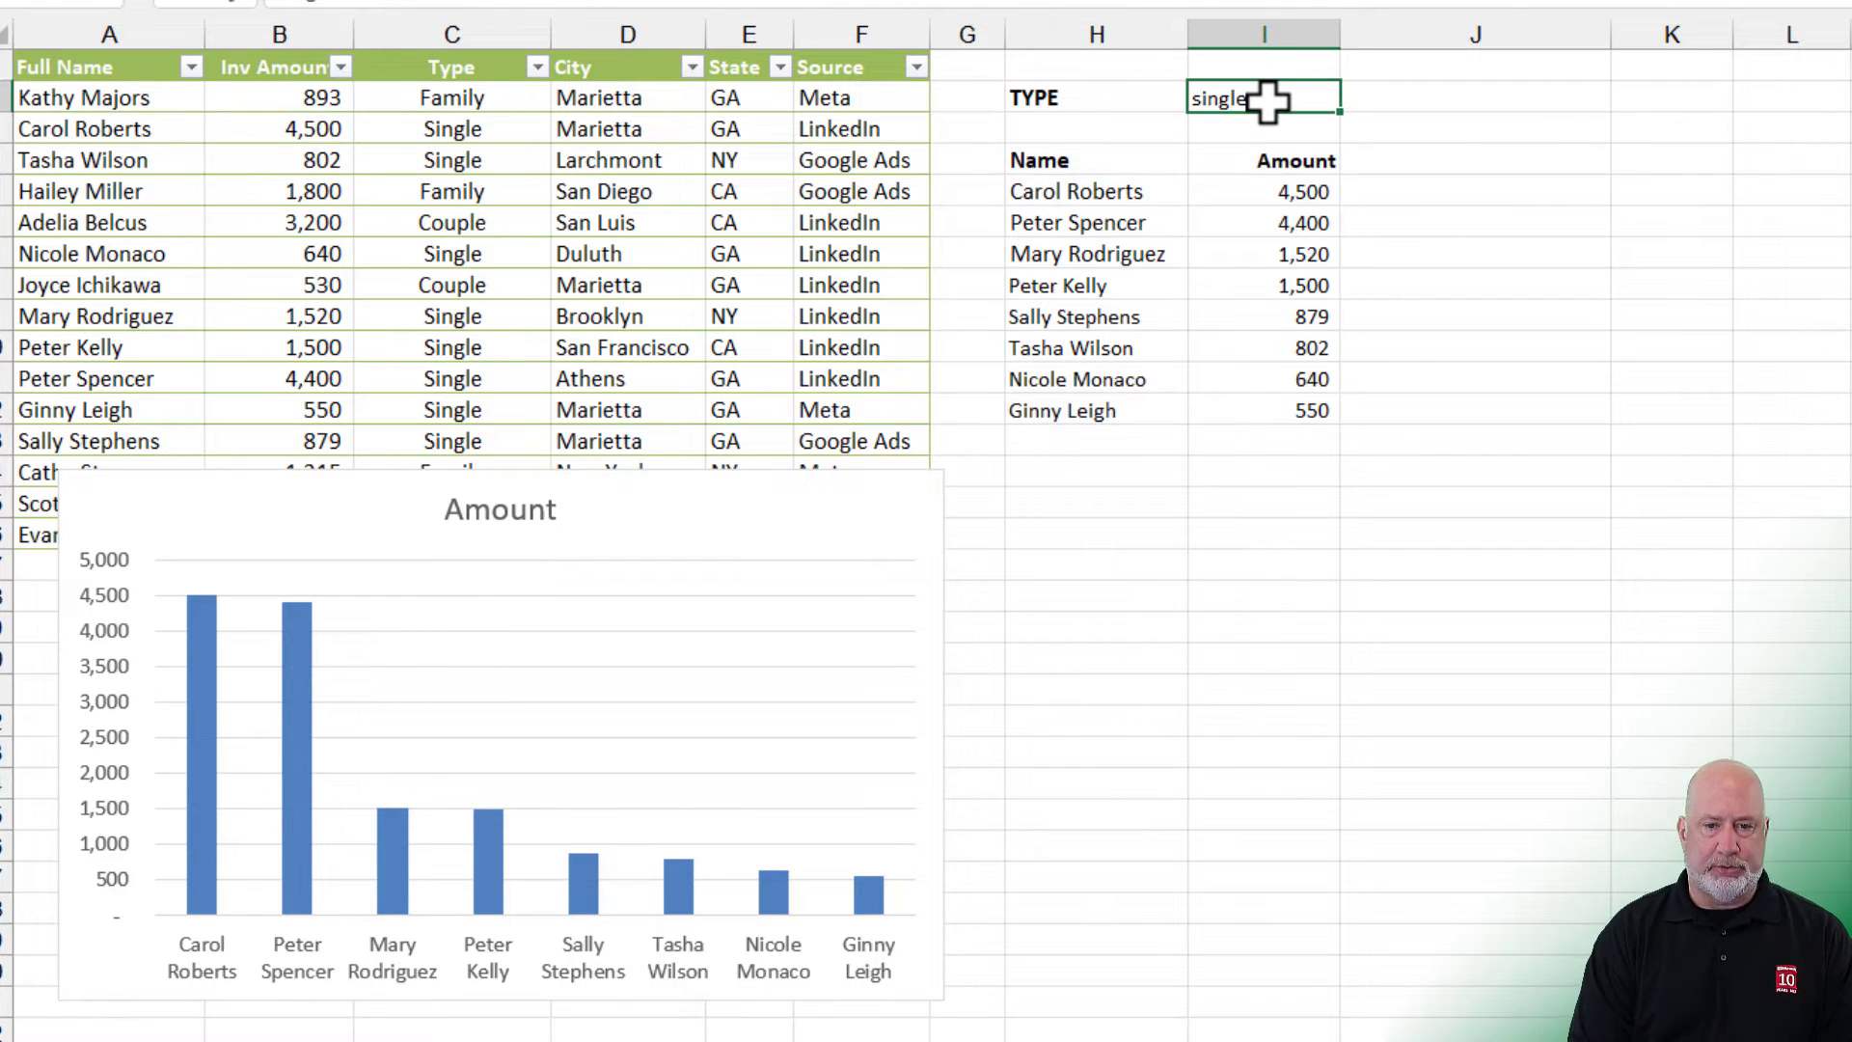
{"action": "type", "text": "couple"}
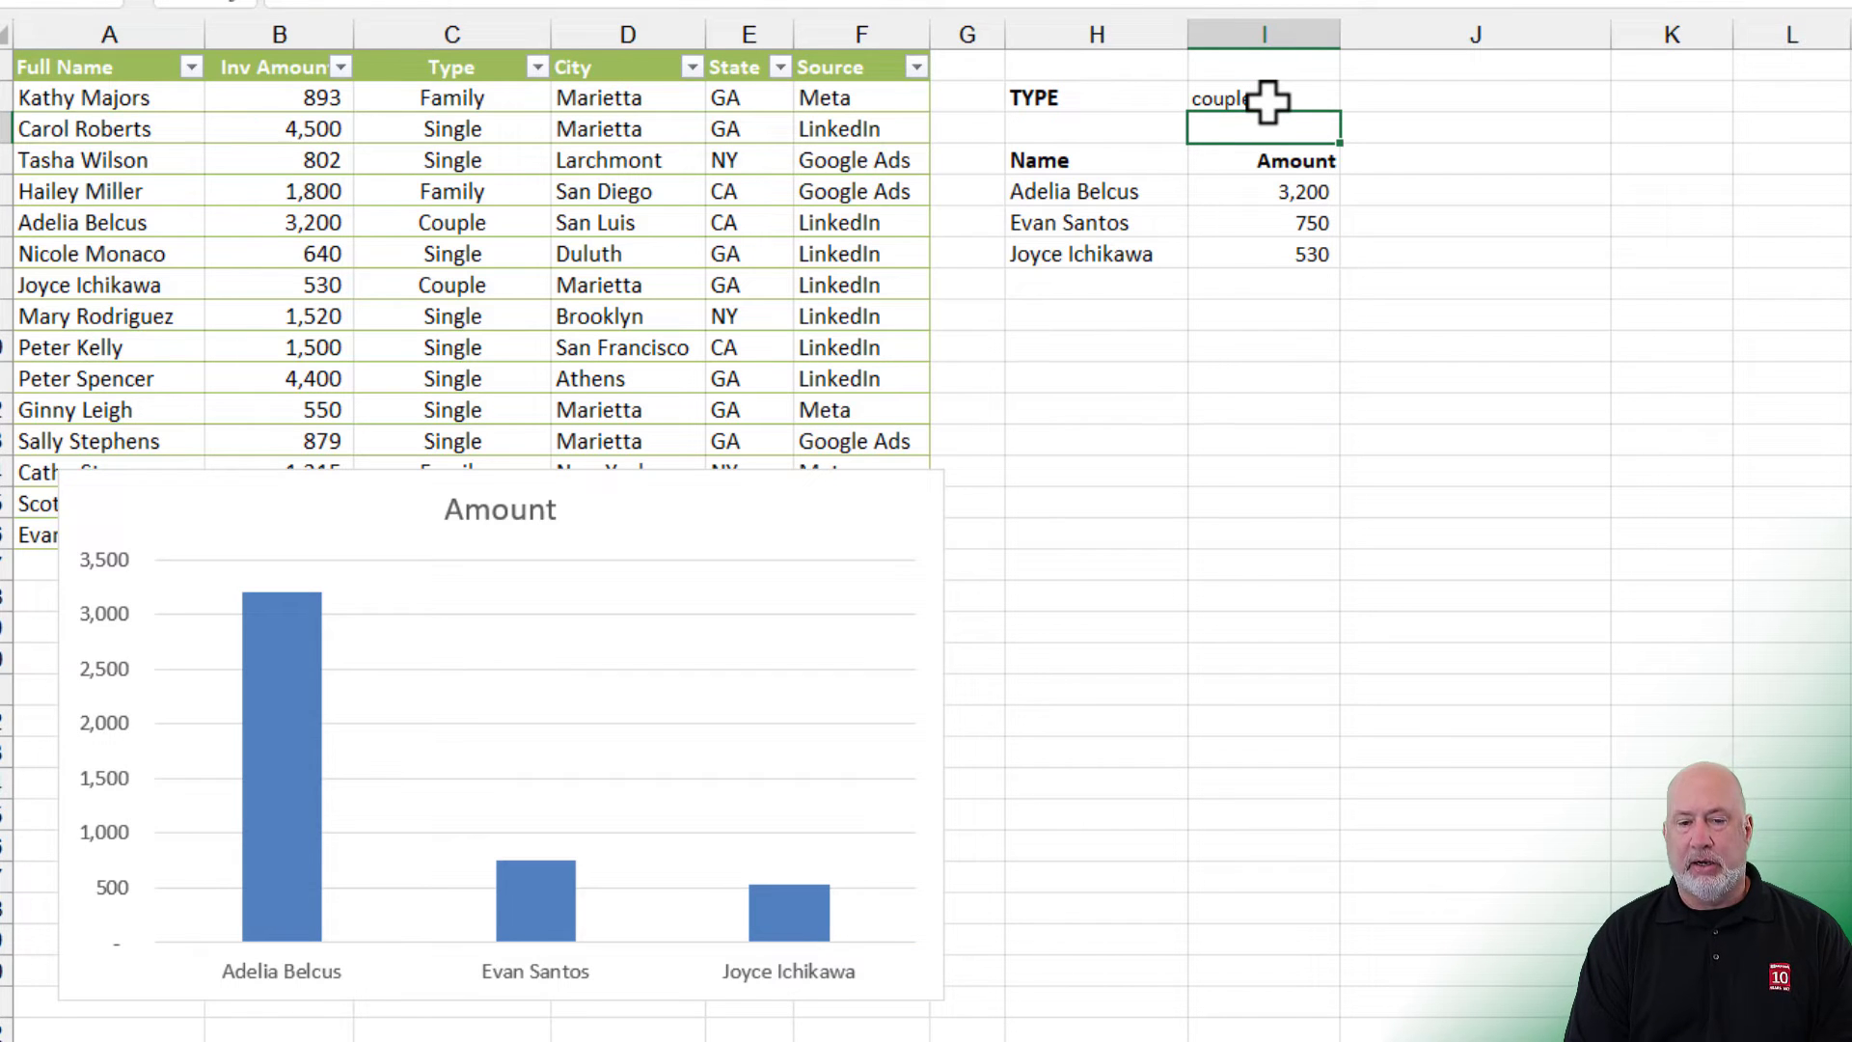
{"action": "type", "text": "single"}
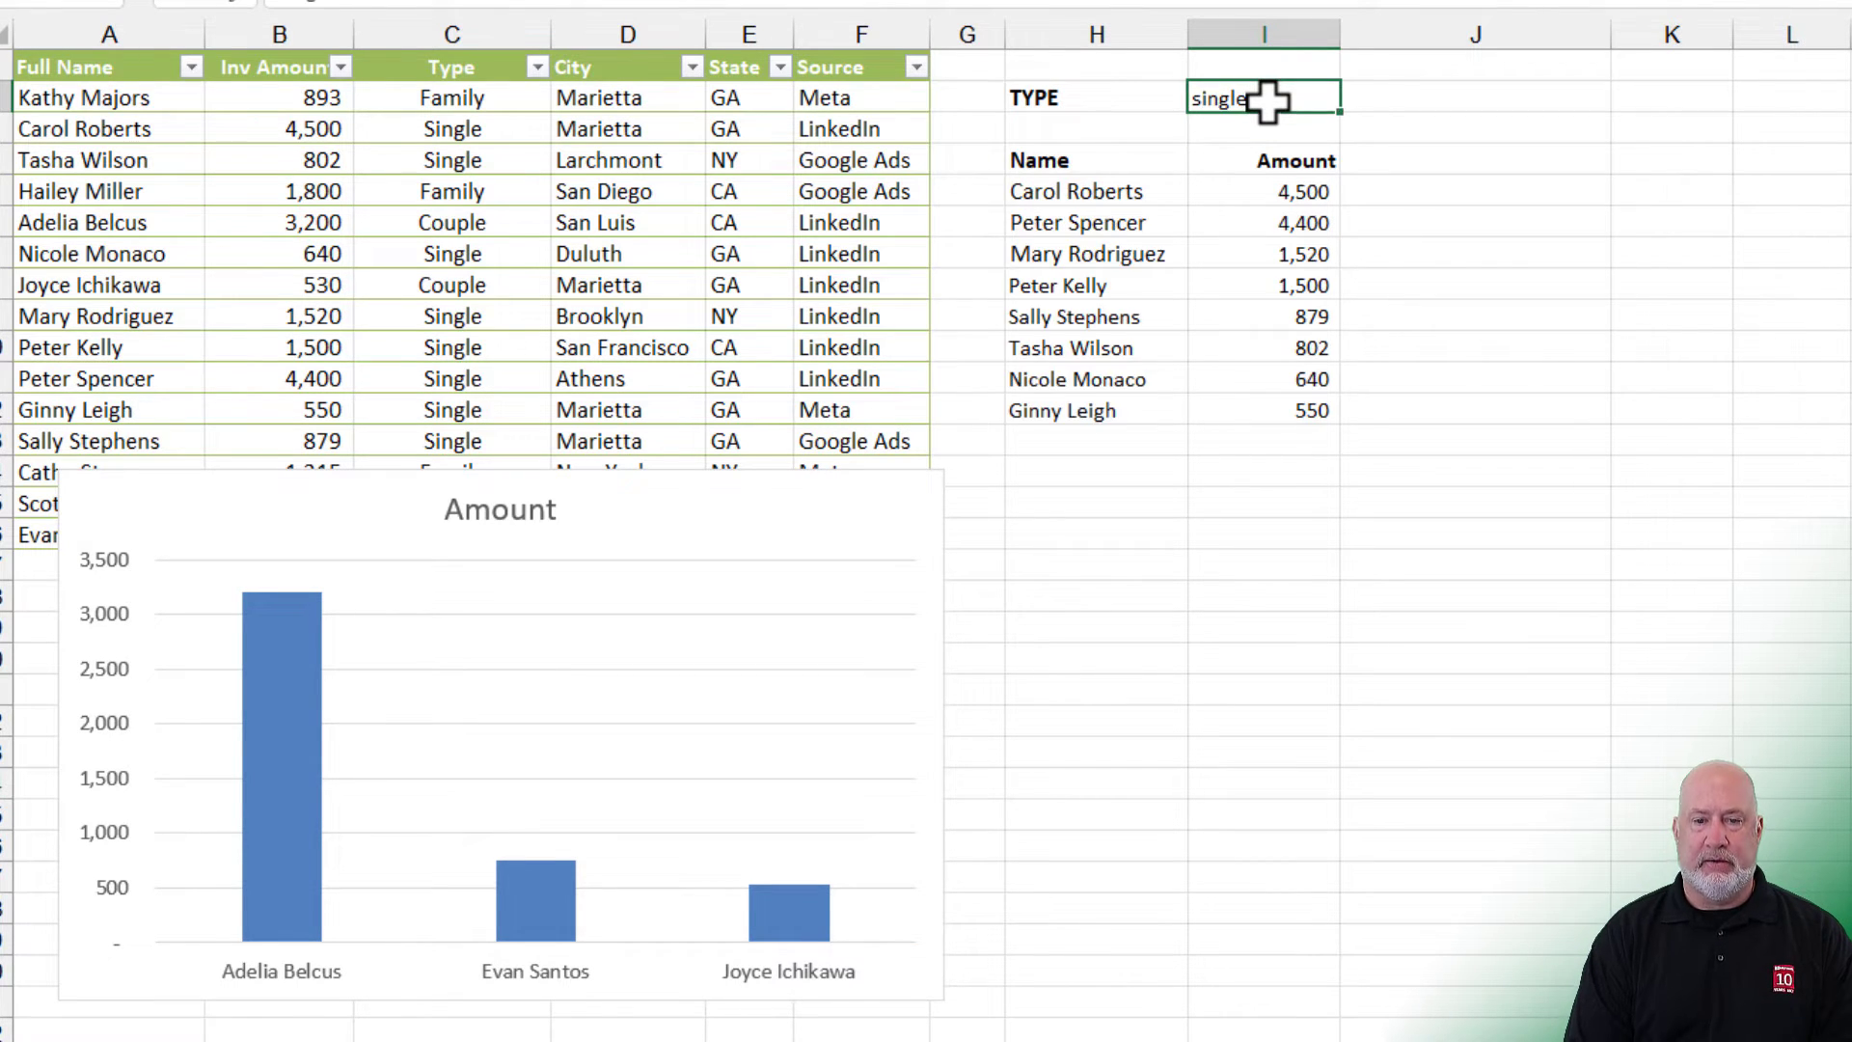
{"action": "key", "text": "Enter"}
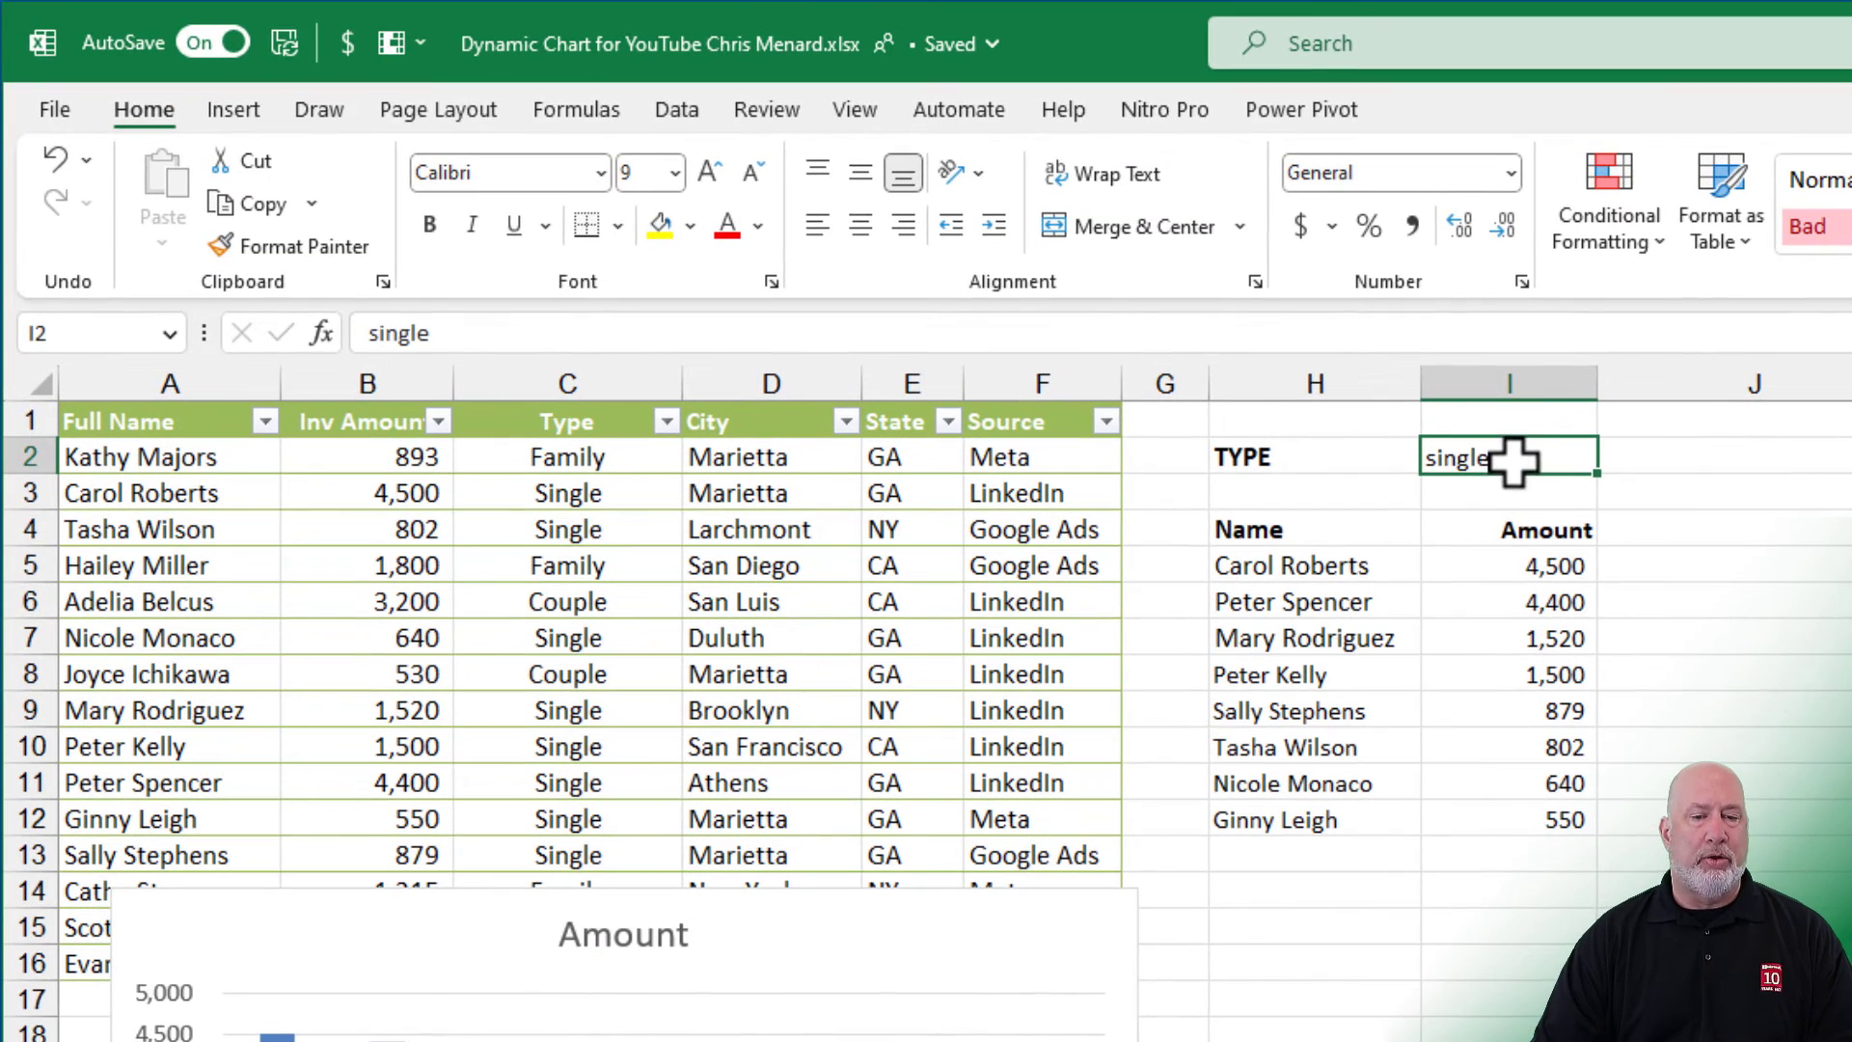
{"action": "mouse_move", "coordinate": [703, 169]}
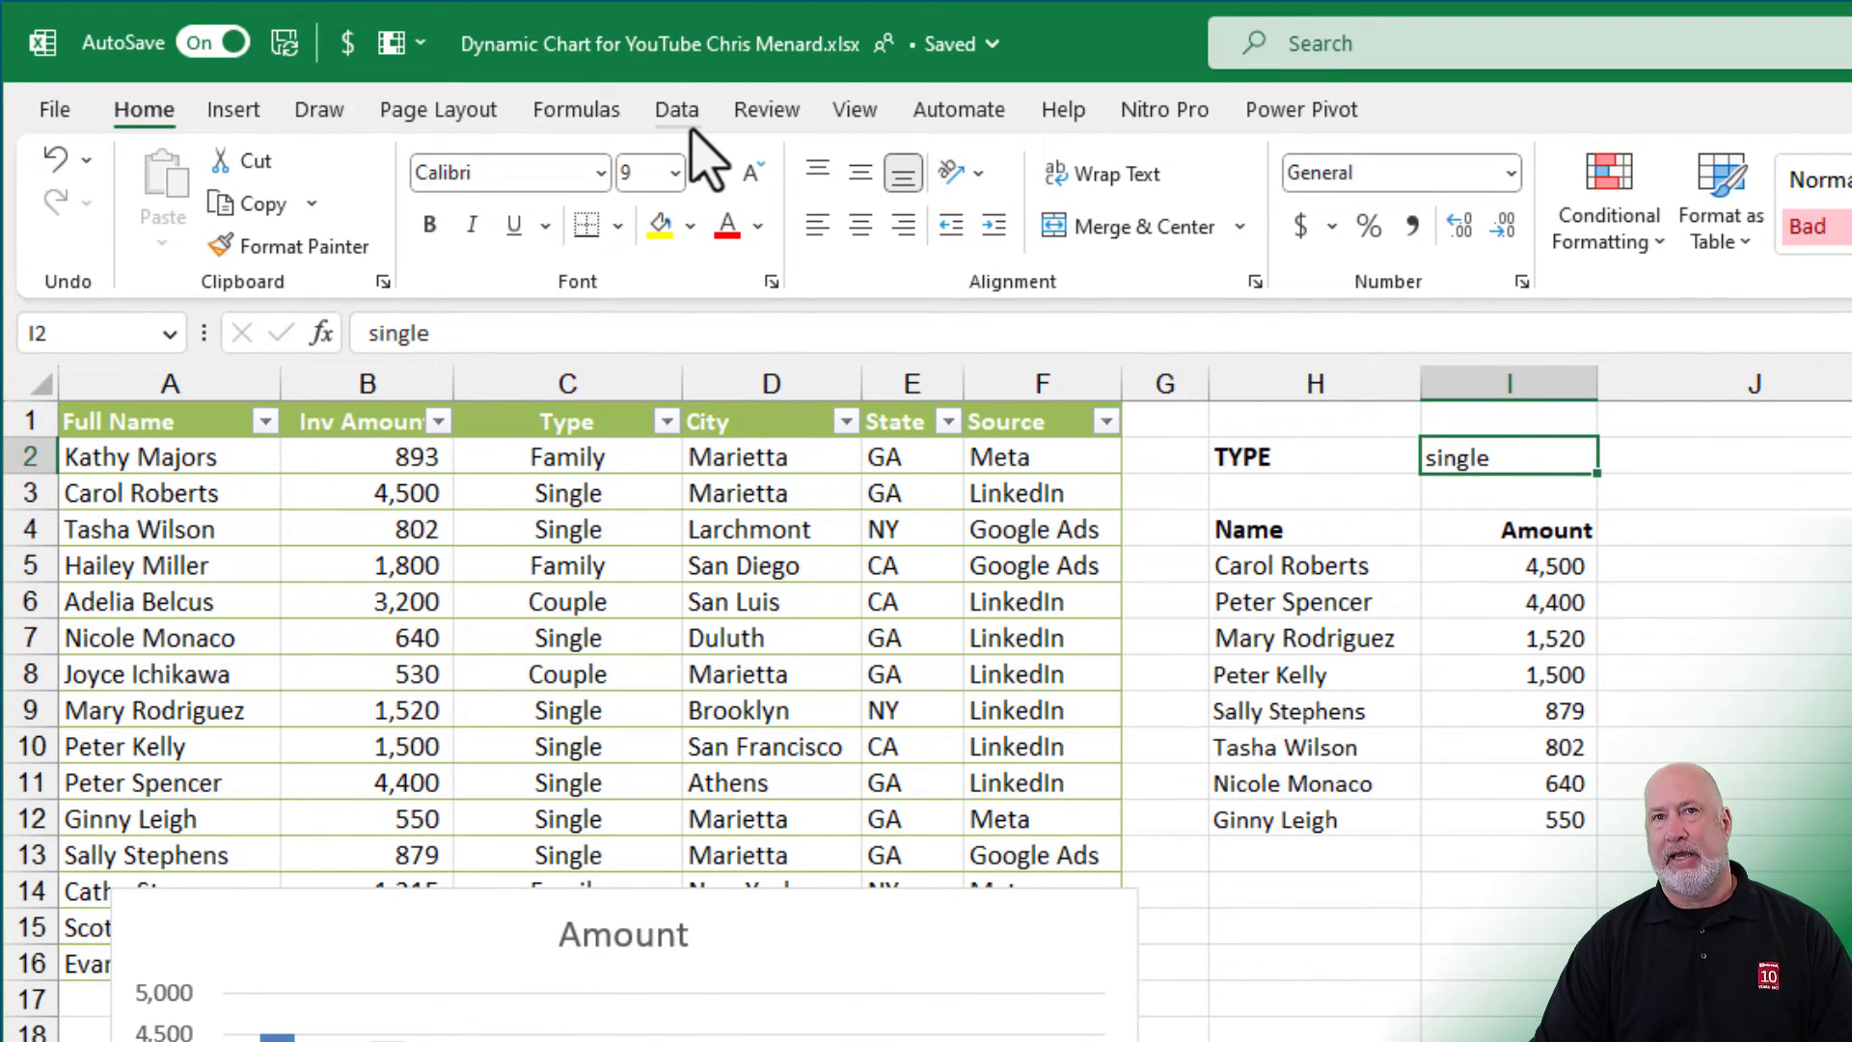
Step: Bring up the Data Validation dialog for cell I2 from the Data tab
{"action": "left_click", "coordinate": [676, 109]}
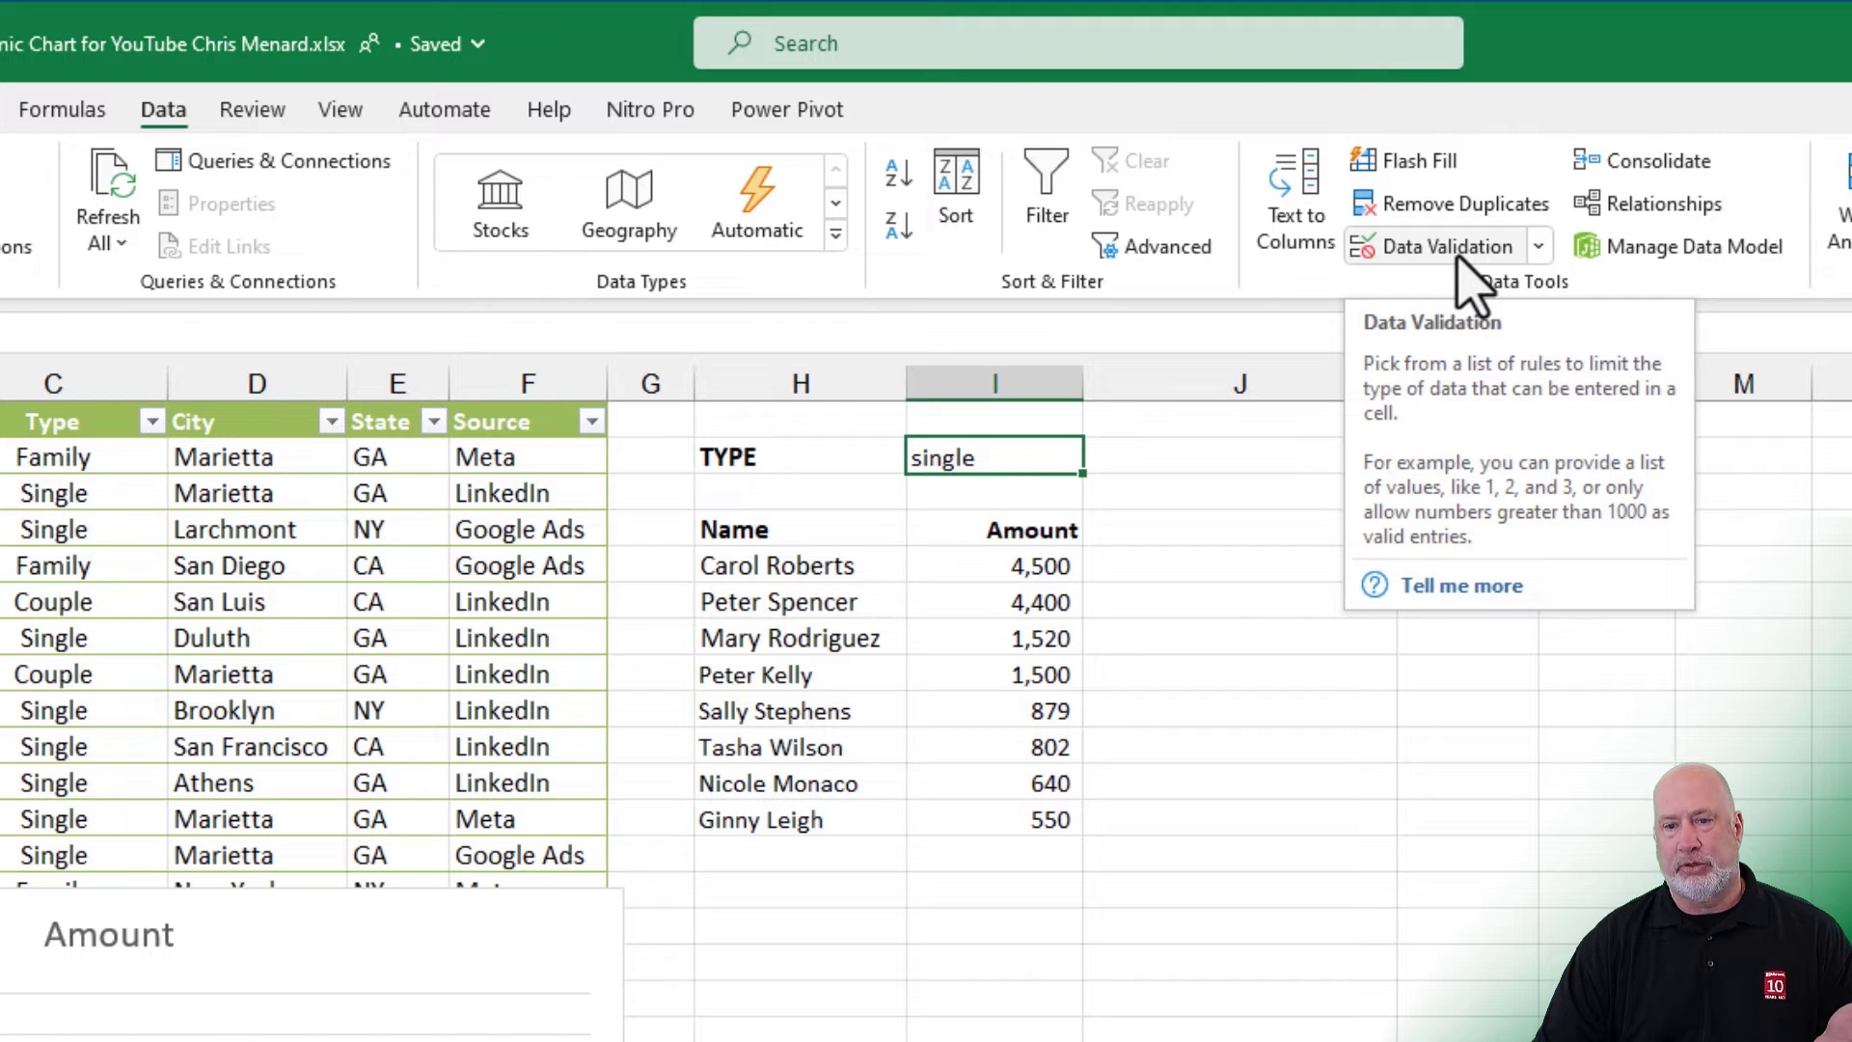
{"action": "left_click", "coordinate": [1440, 247]}
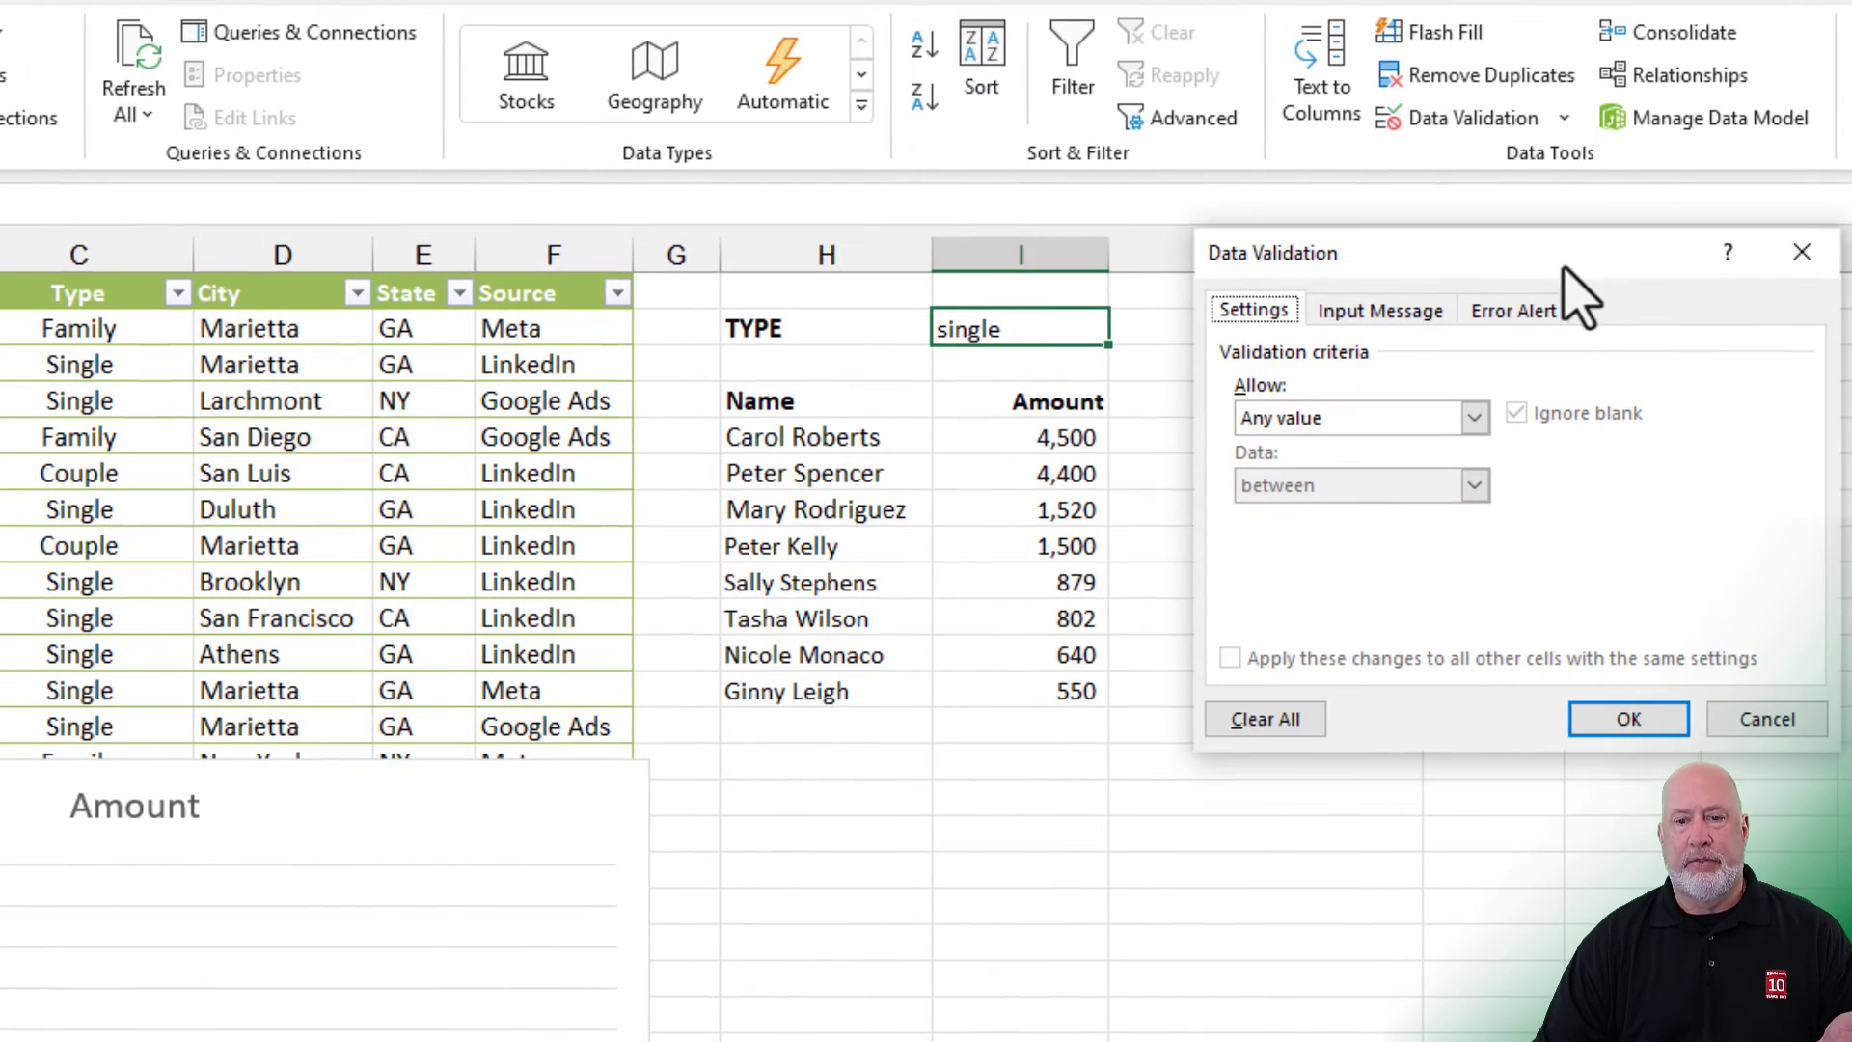
{"action": "mouse_move", "coordinate": [1042, 377]}
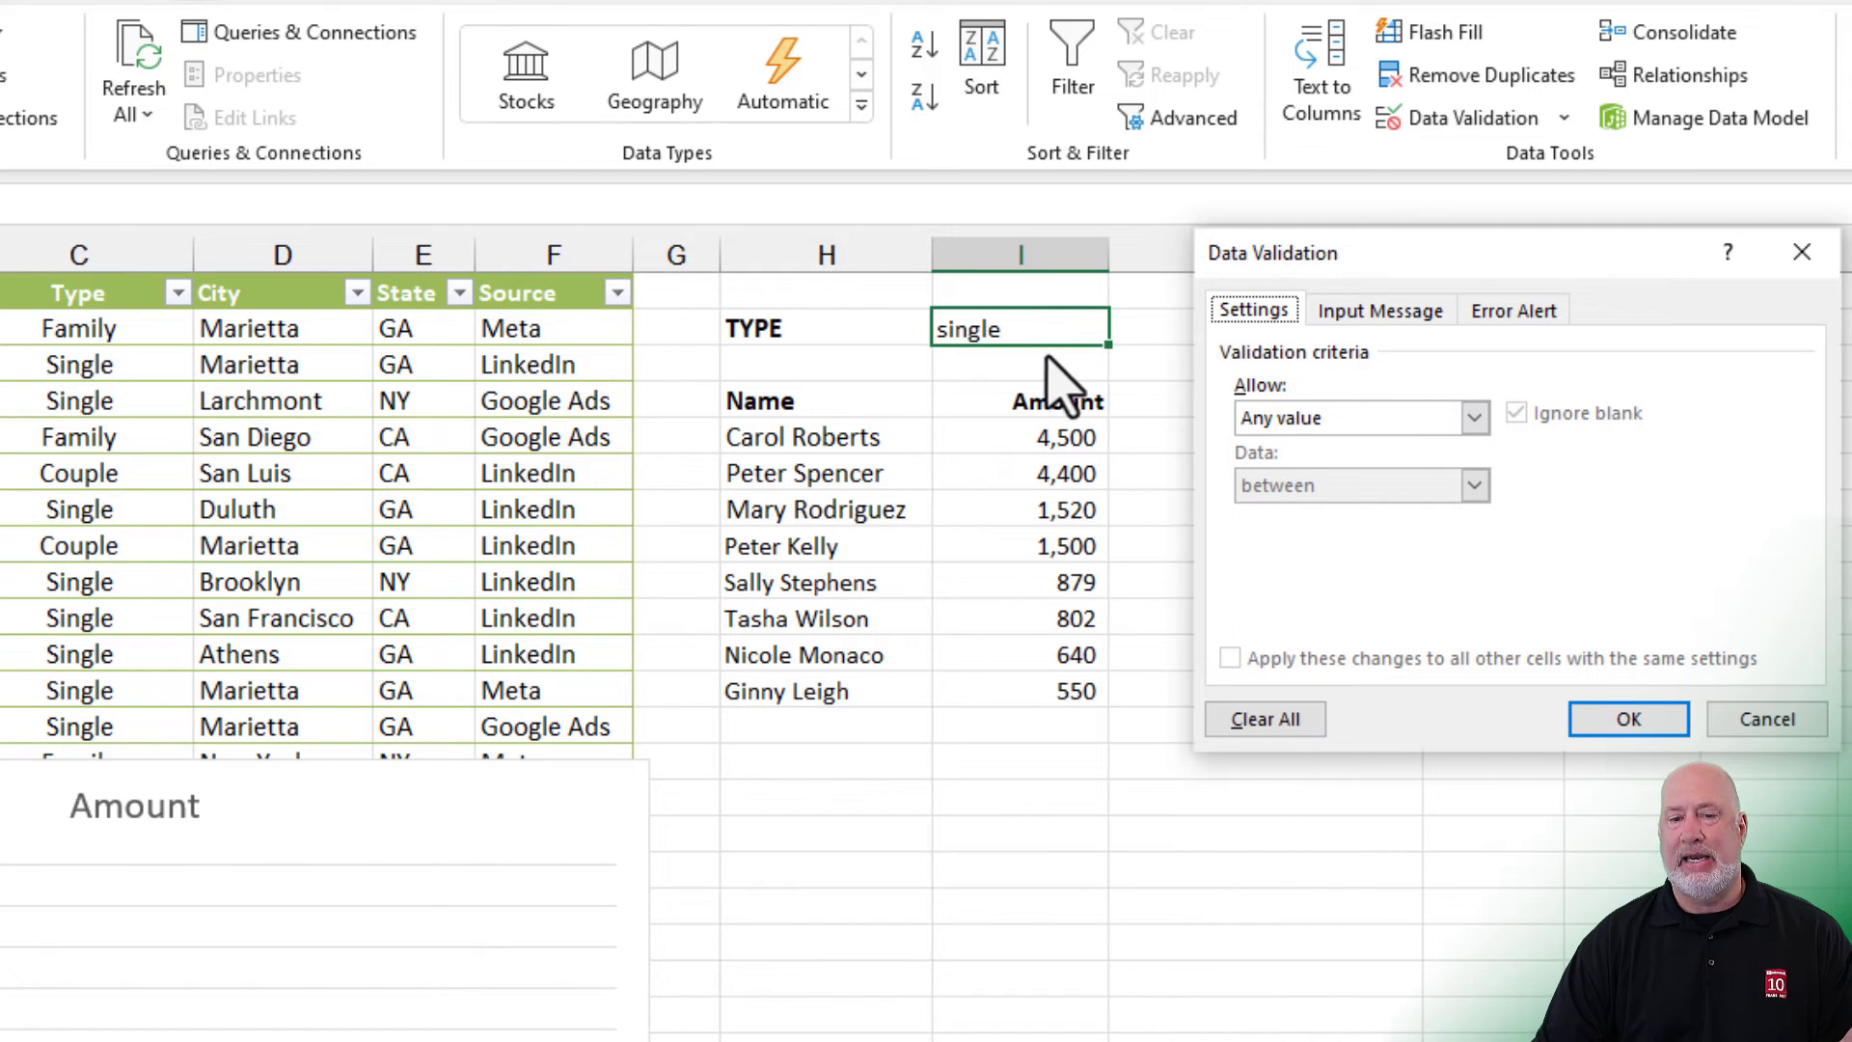
Step: Set I2 validation to a List with source Couple,Family,Single and confirm
{"action": "left_click", "coordinate": [1475, 418]}
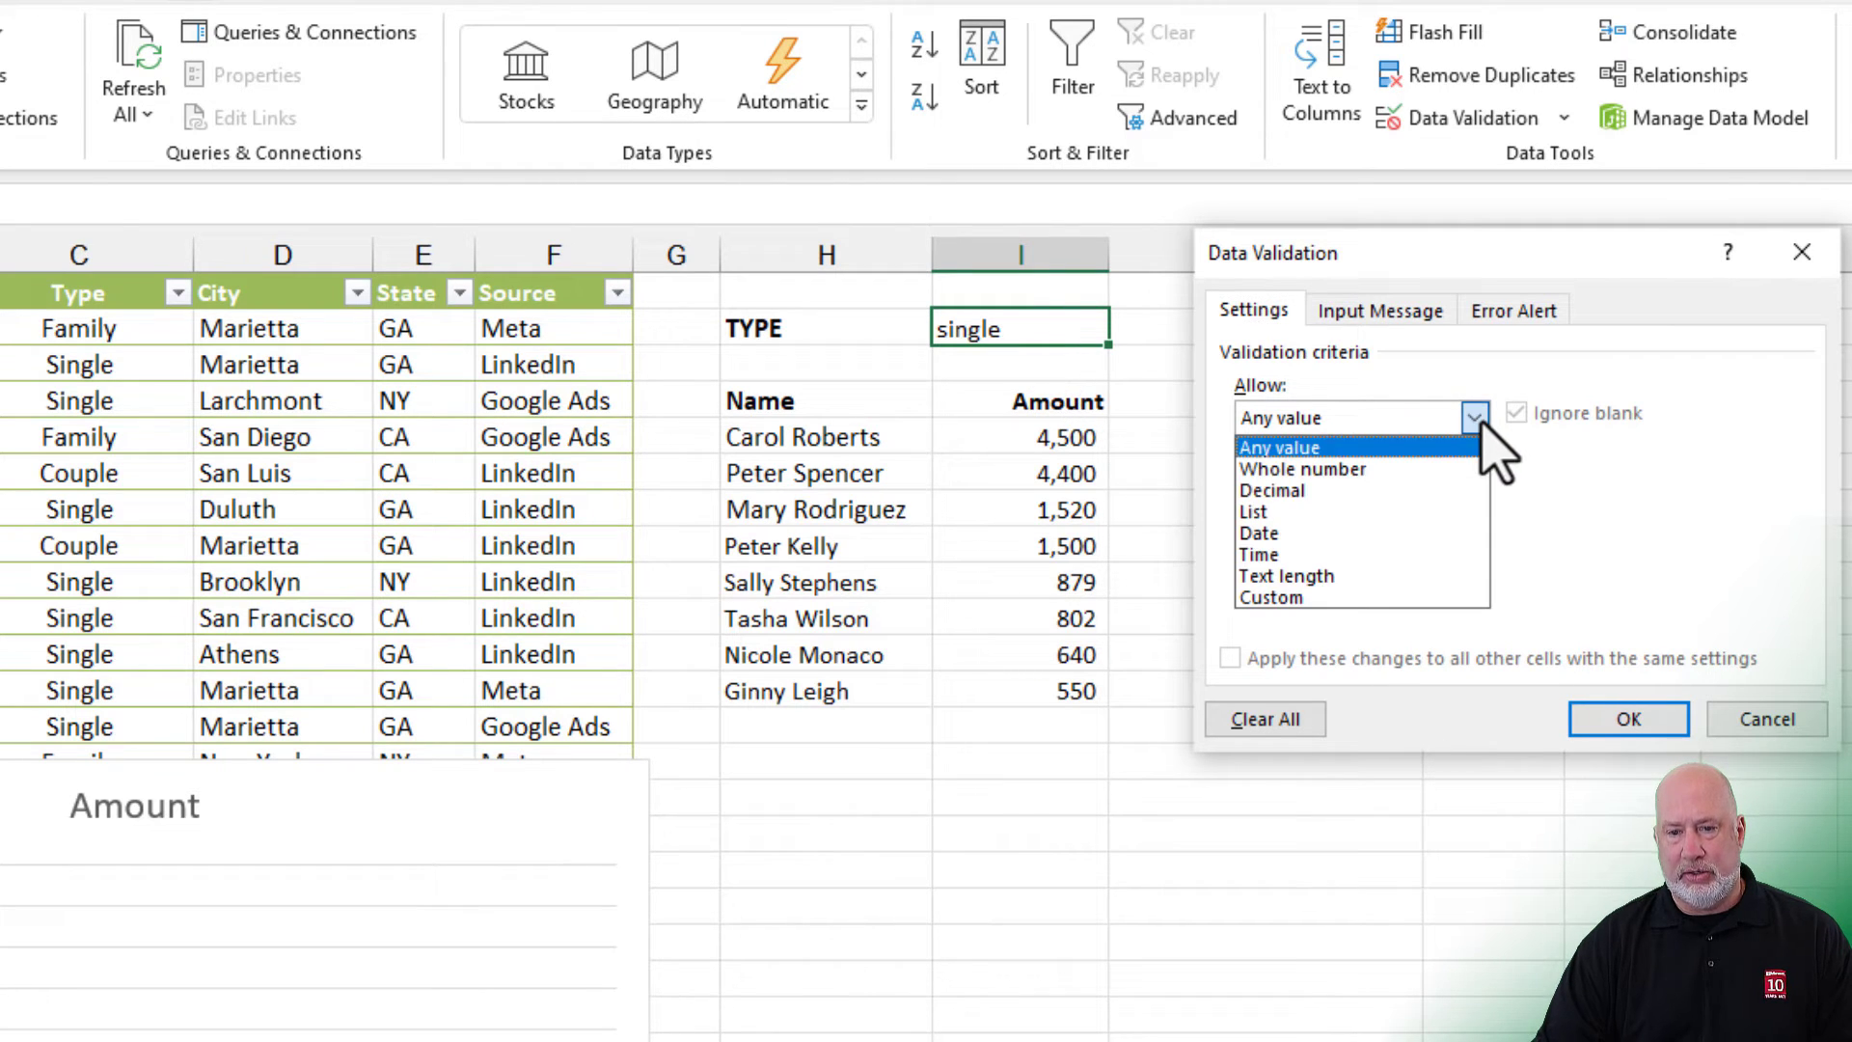
{"action": "left_click", "coordinate": [1253, 512]}
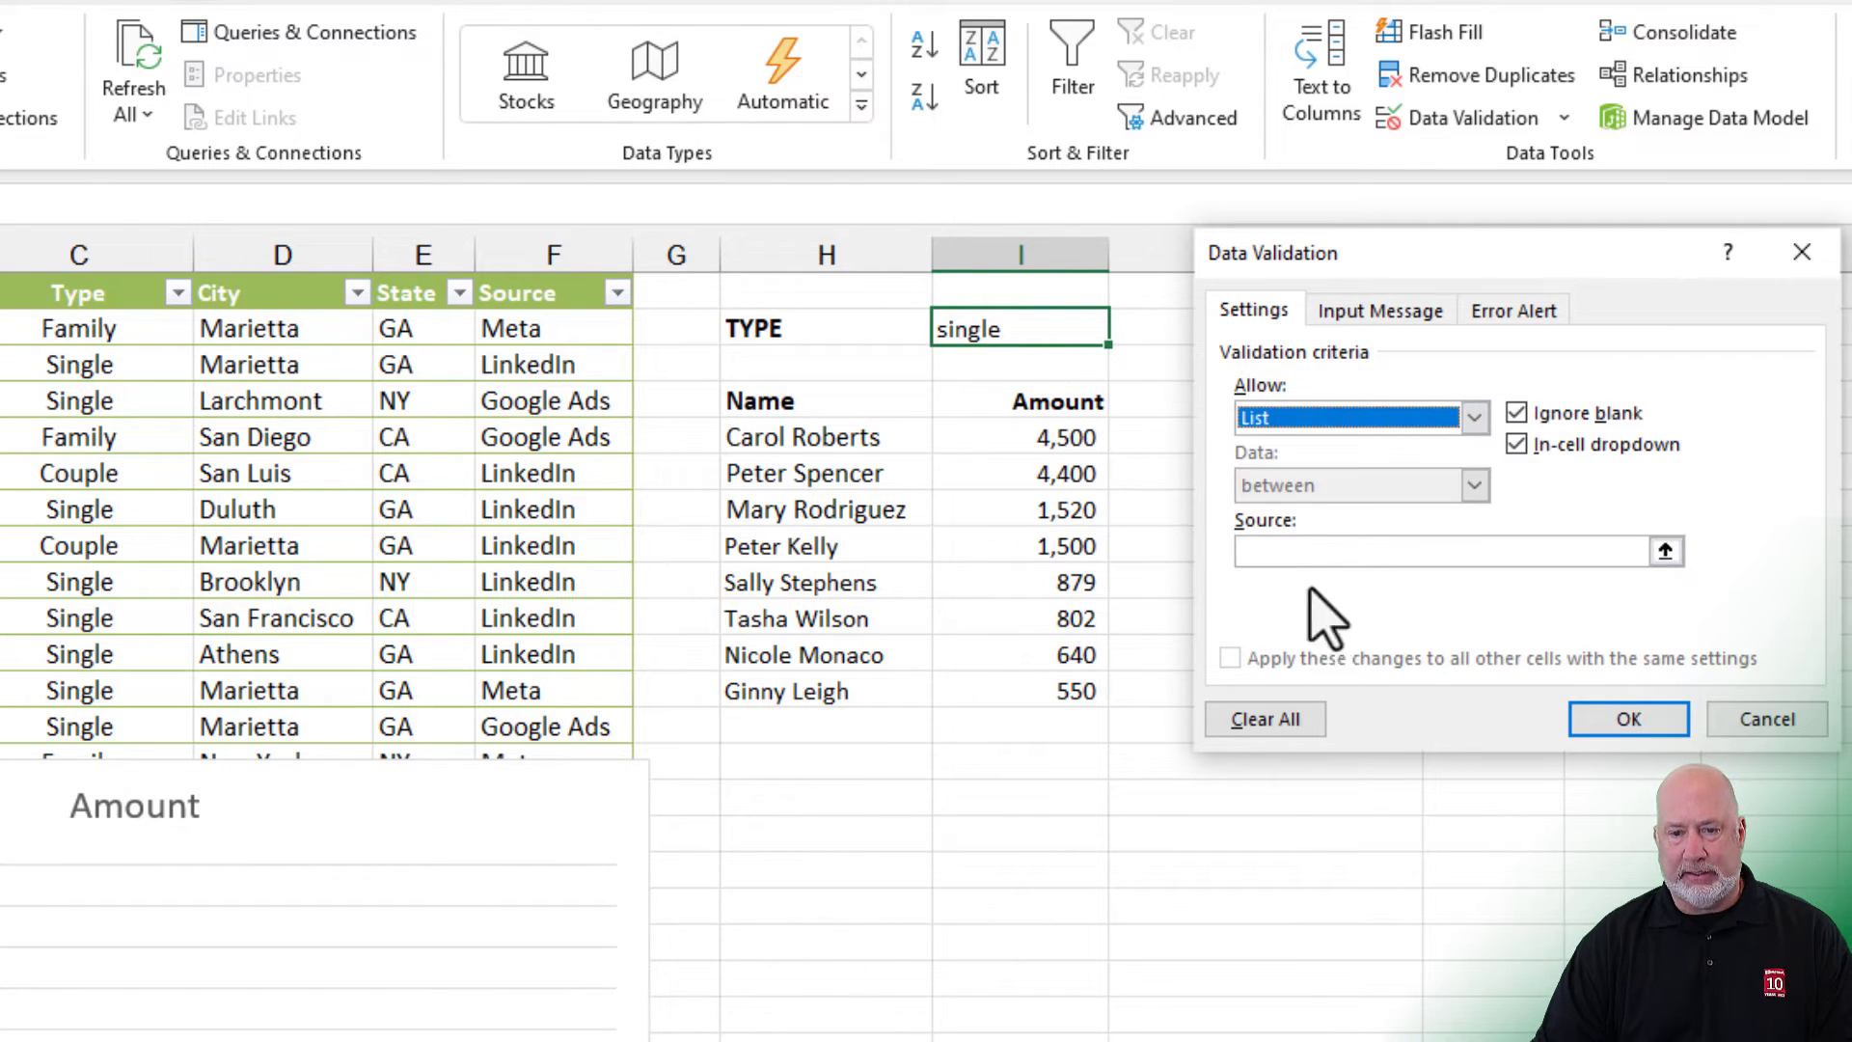
{"action": "left_click", "coordinate": [1395, 551]}
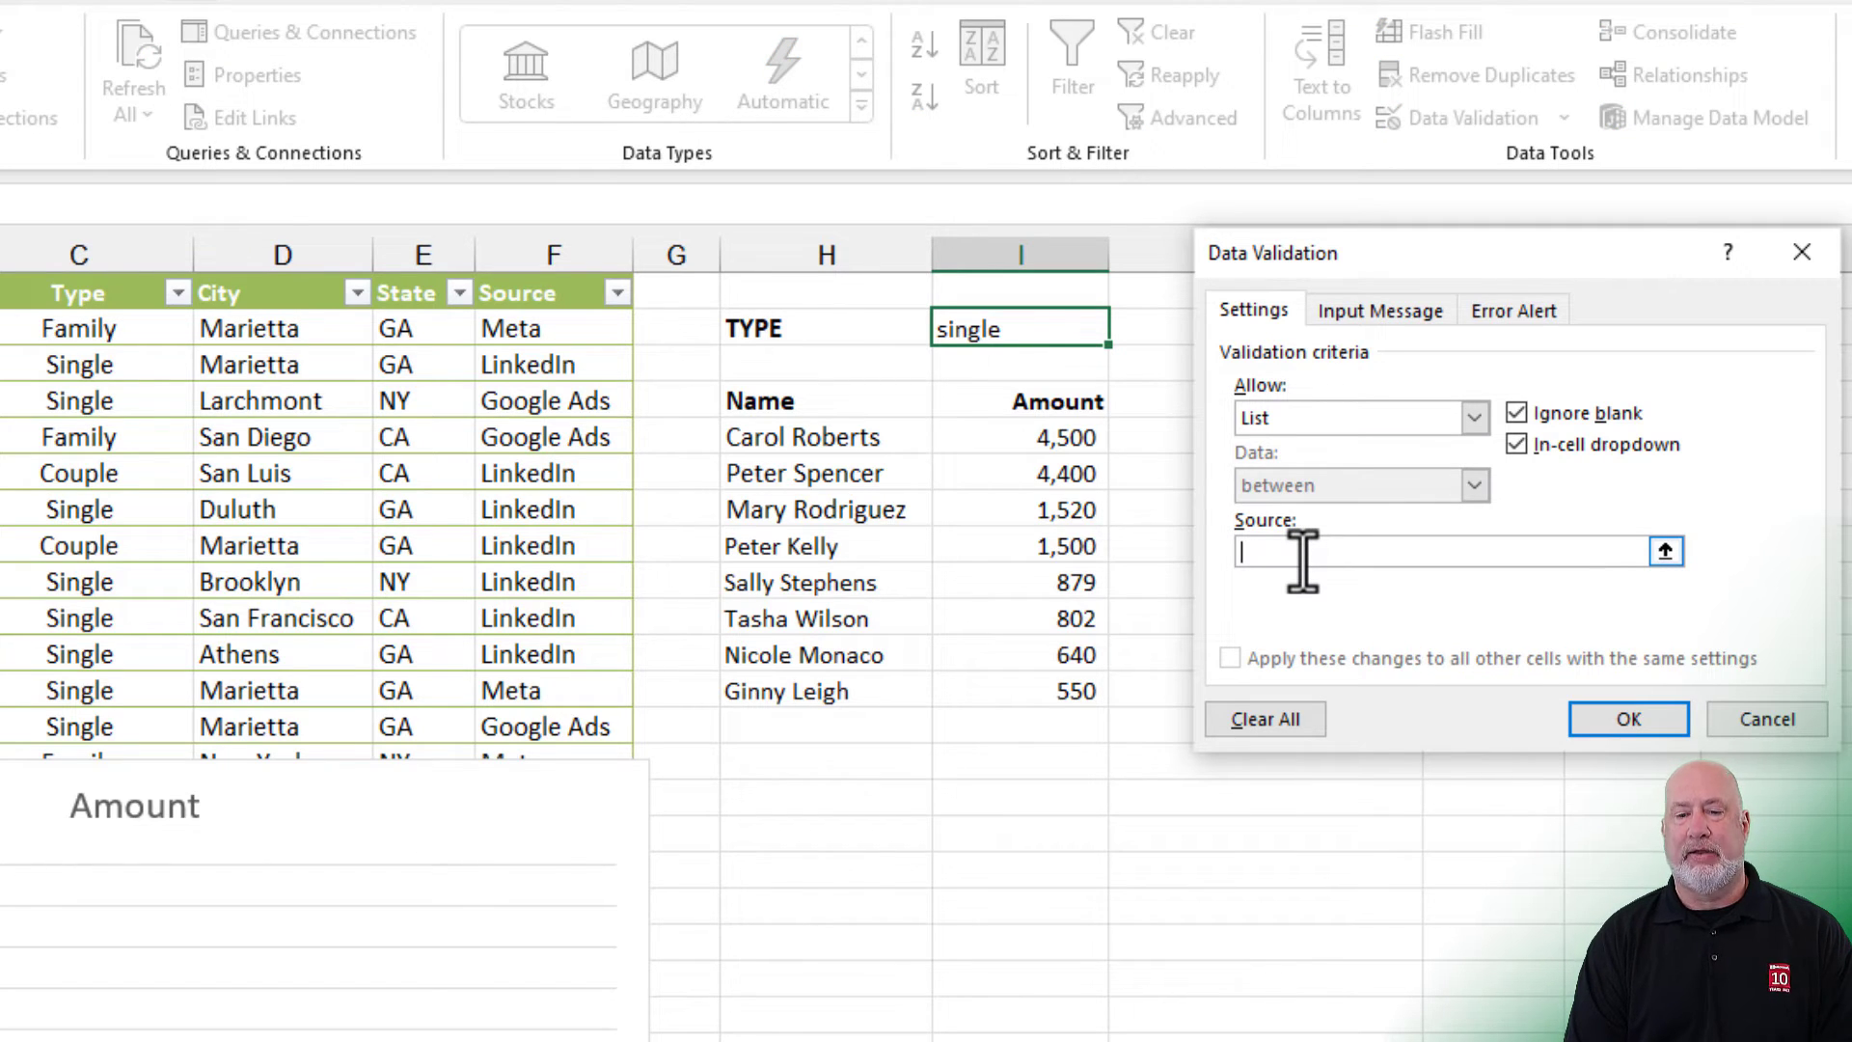
{"action": "type", "text": "Coou"}
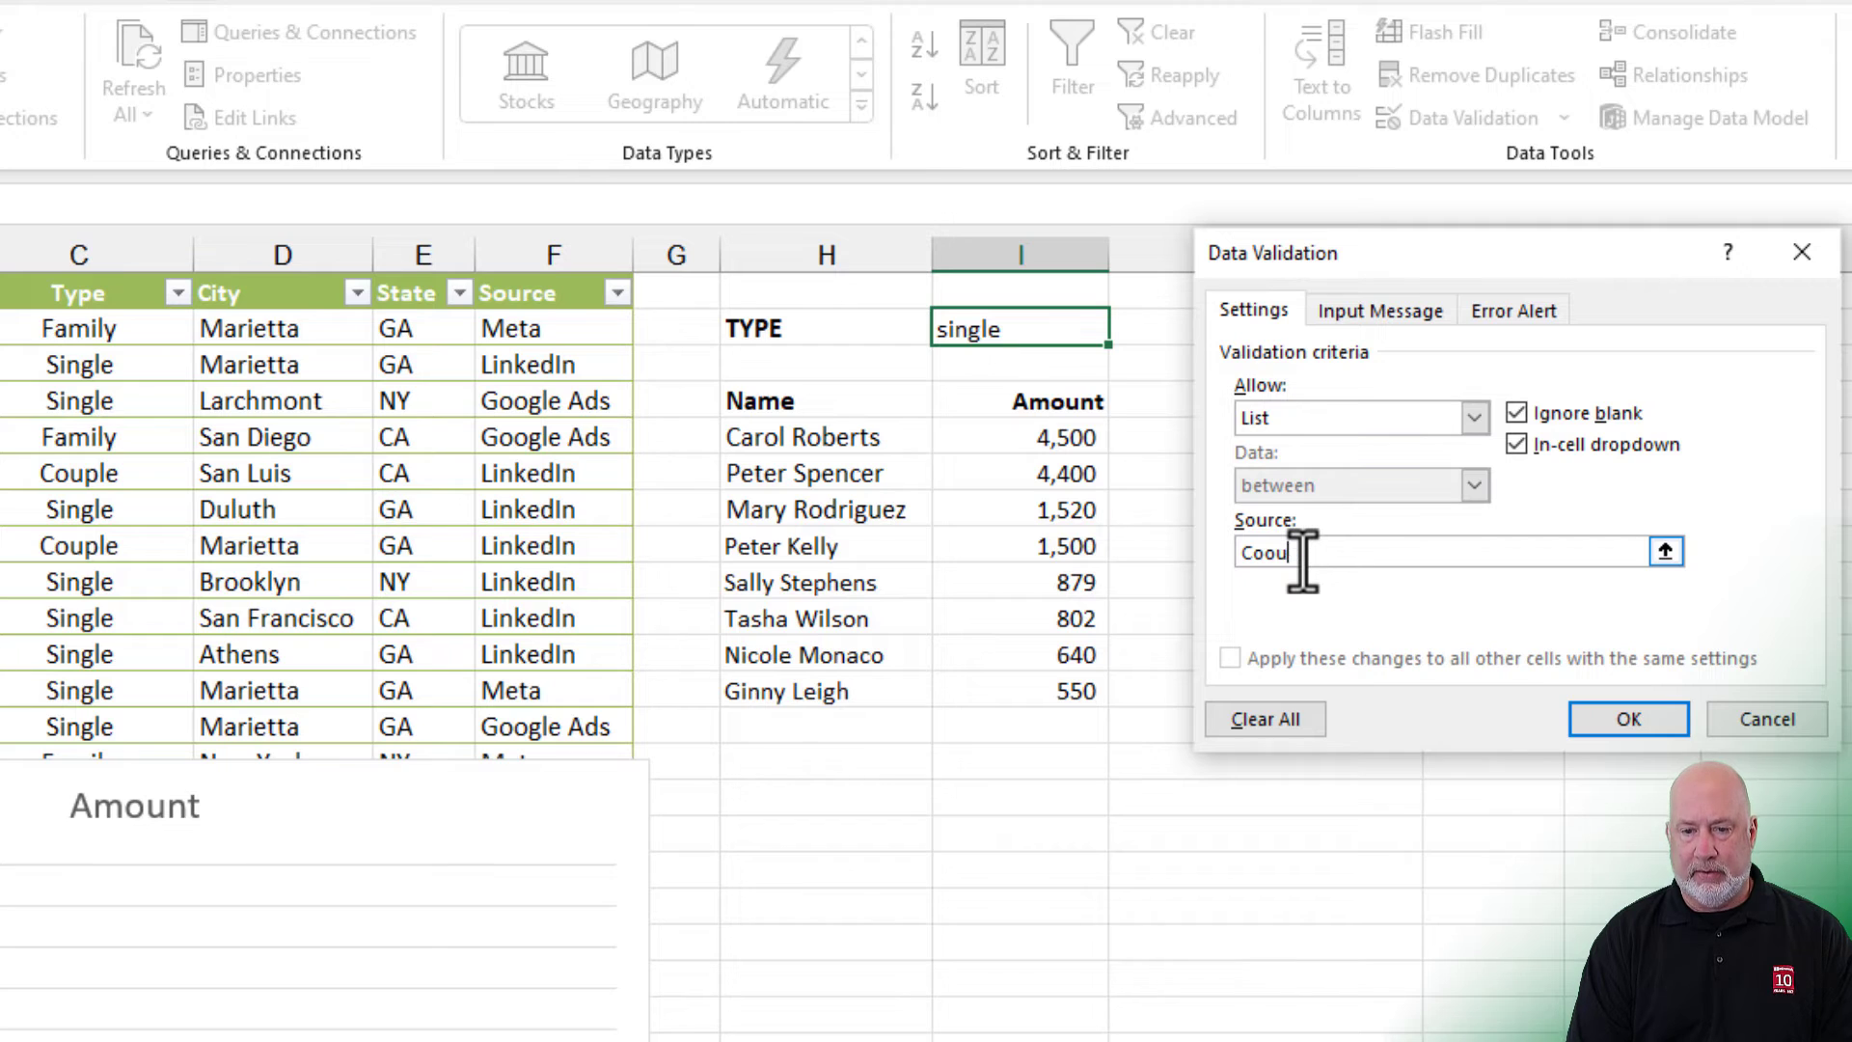
{"action": "key", "text": "Backspace"}
{"action": "type", "text": "ple"}
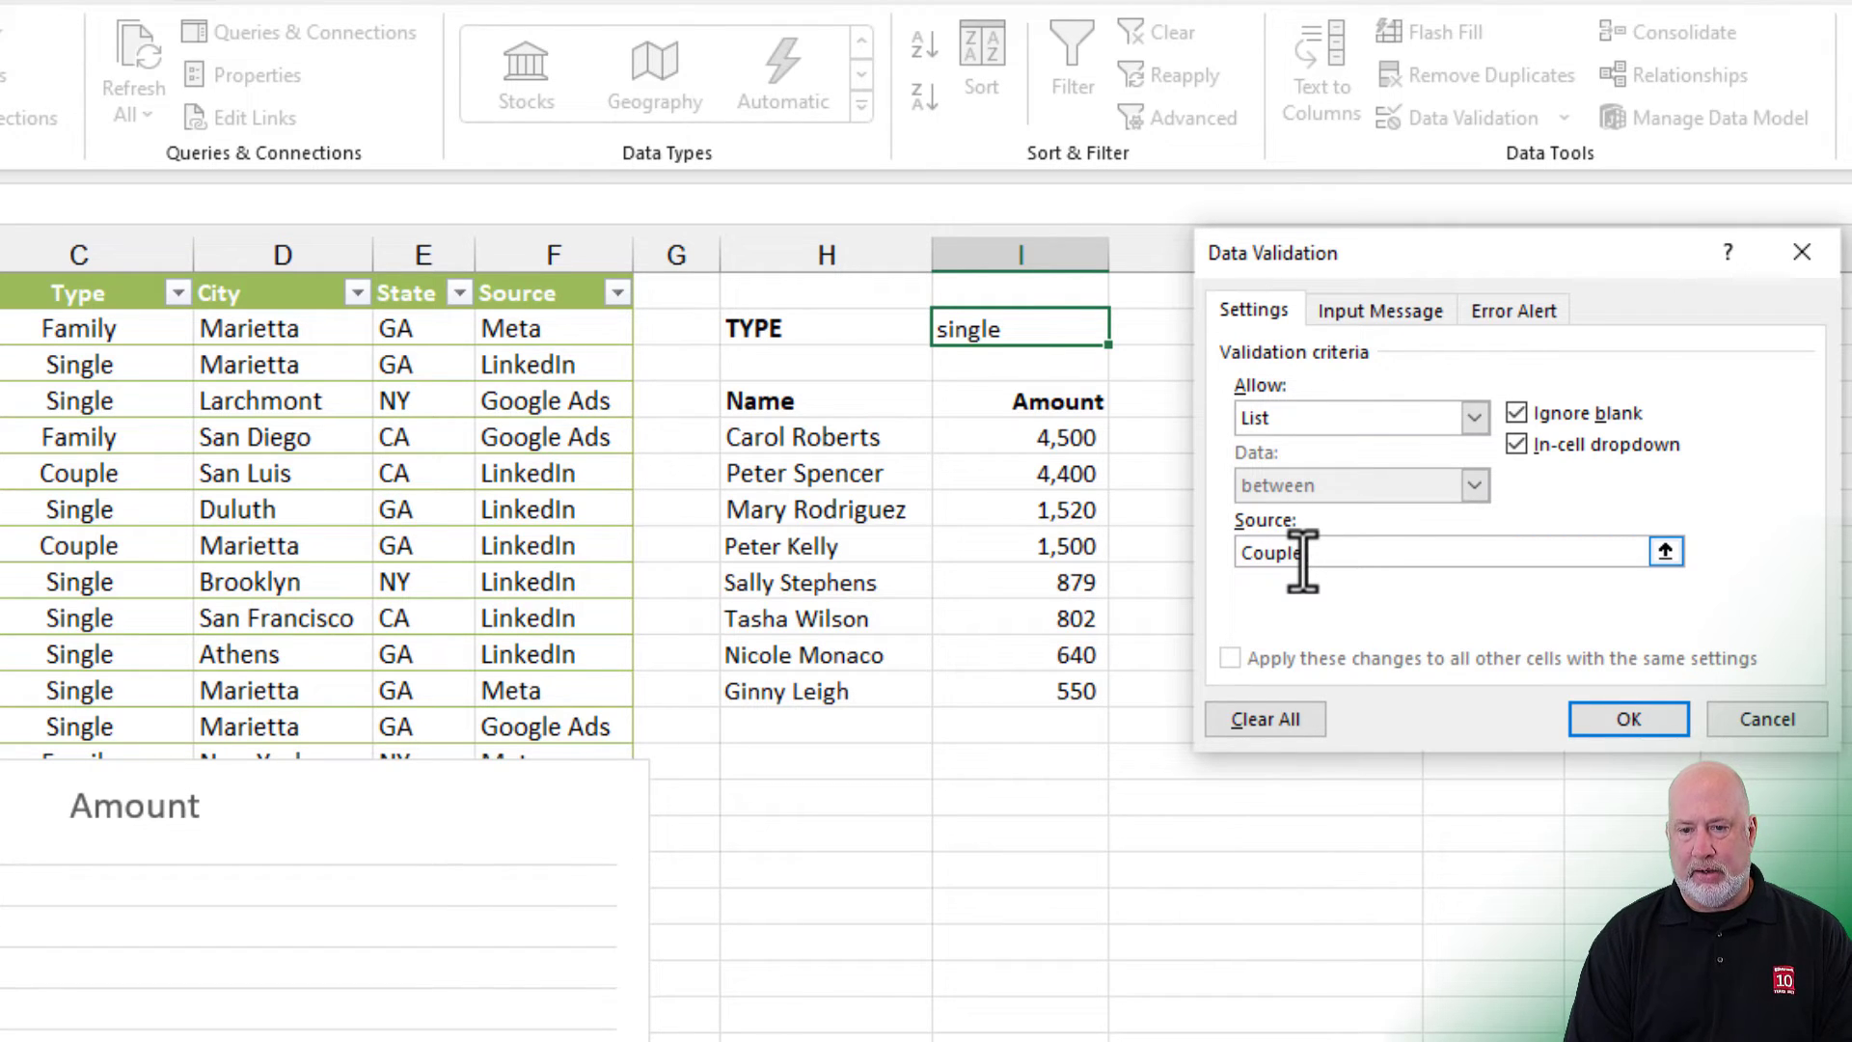
{"action": "type", "text": ",Family,S"}
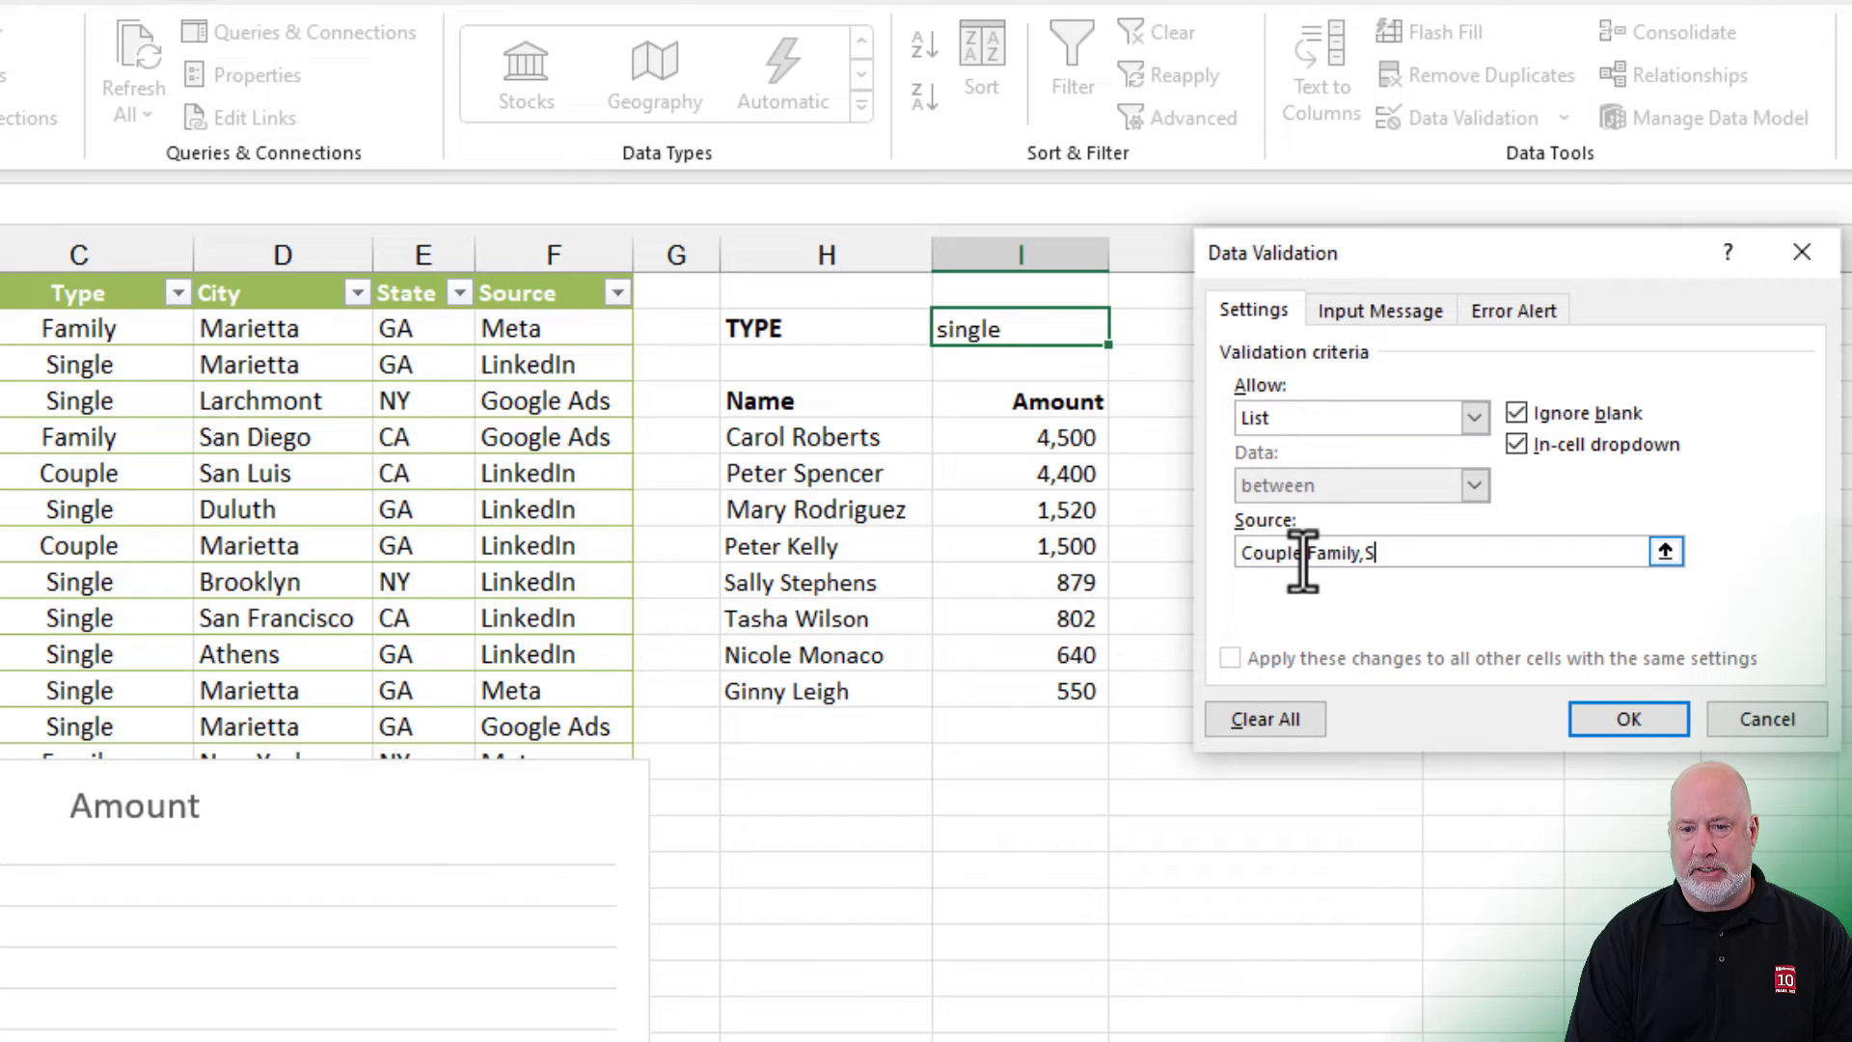
{"action": "type", "text": "ingle"}
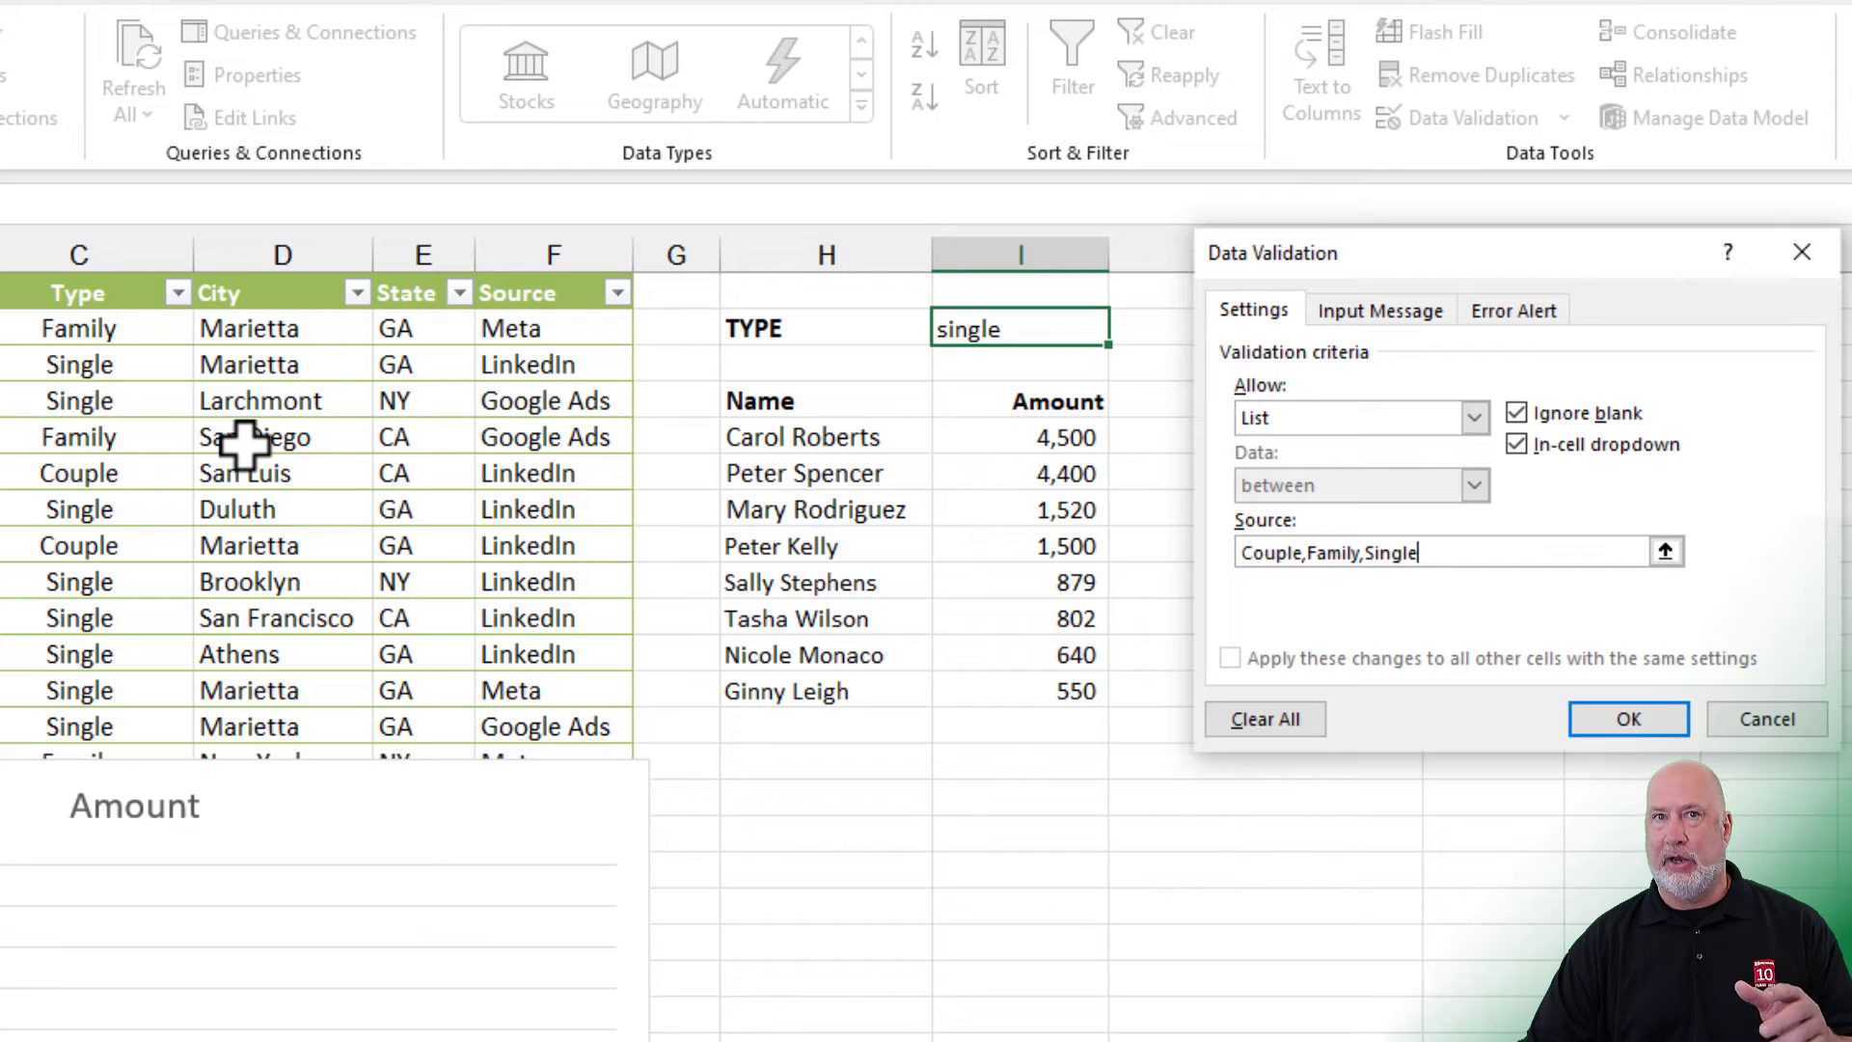
{"action": "mouse_move", "coordinate": [284, 446]}
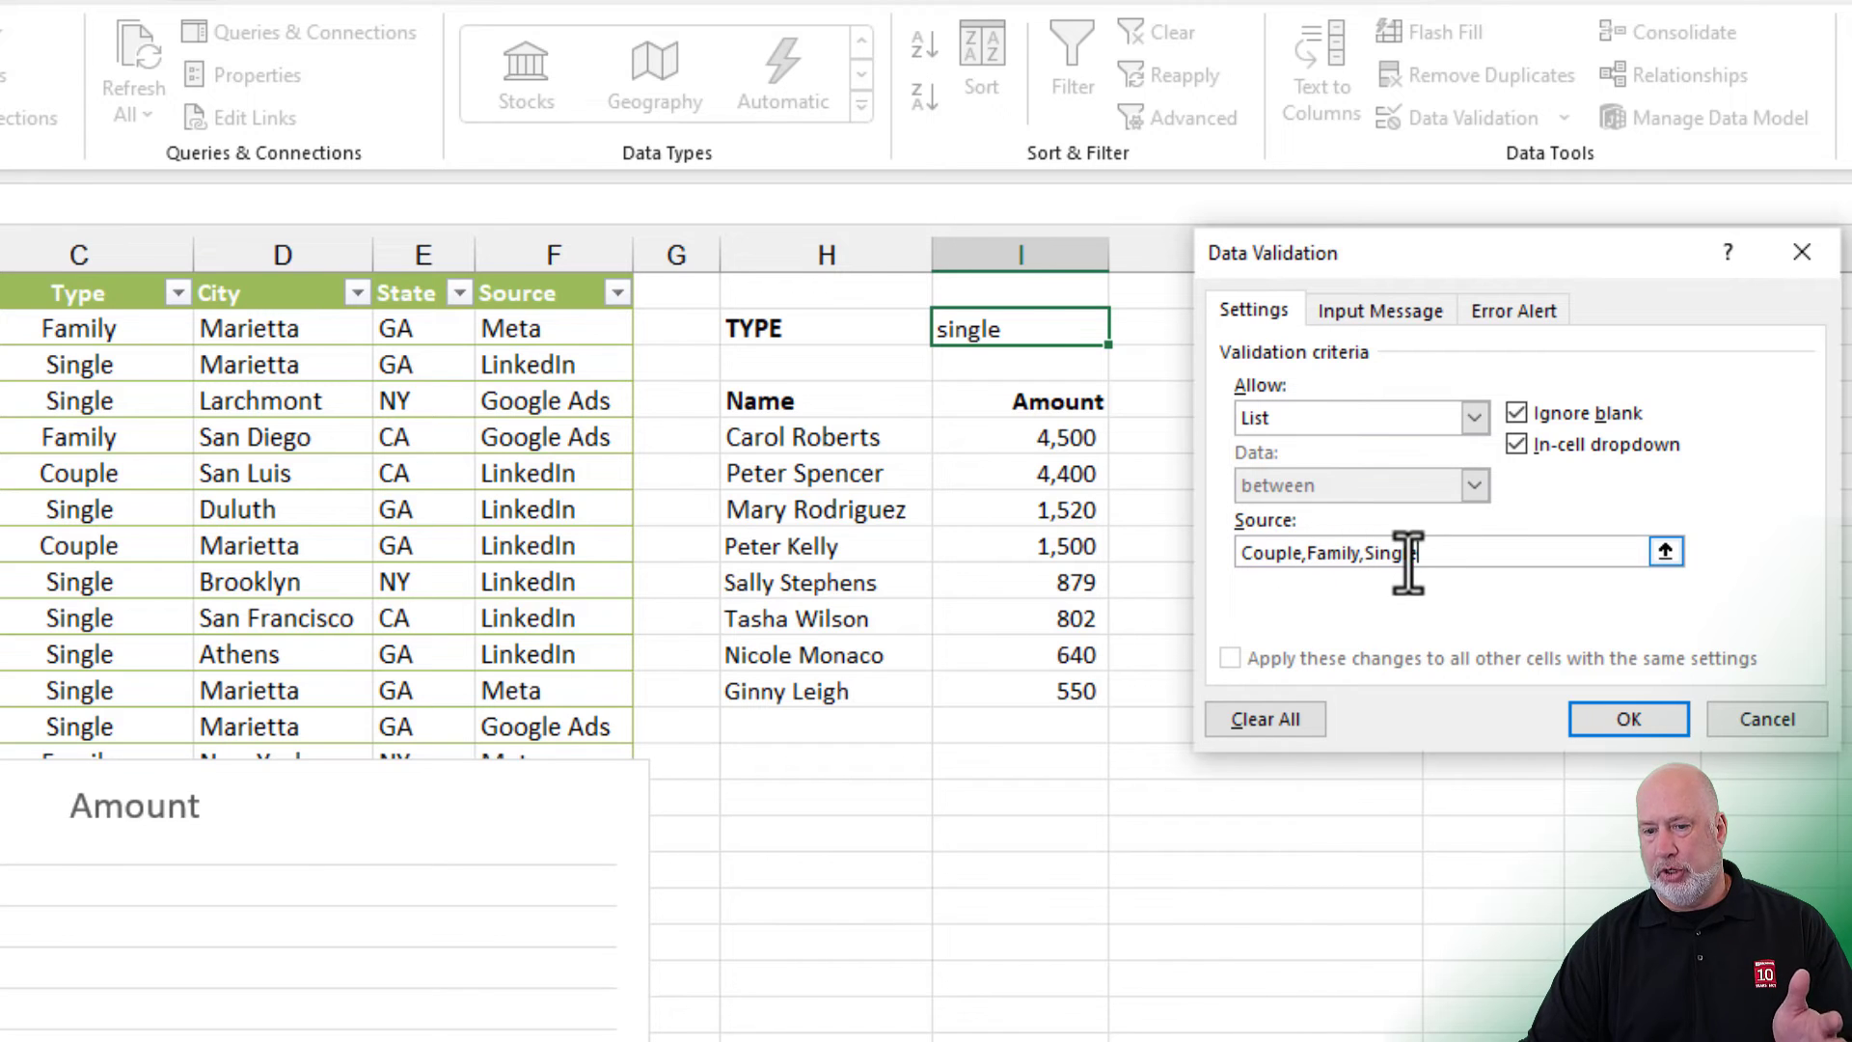
{"action": "left_click", "coordinate": [1628, 719]}
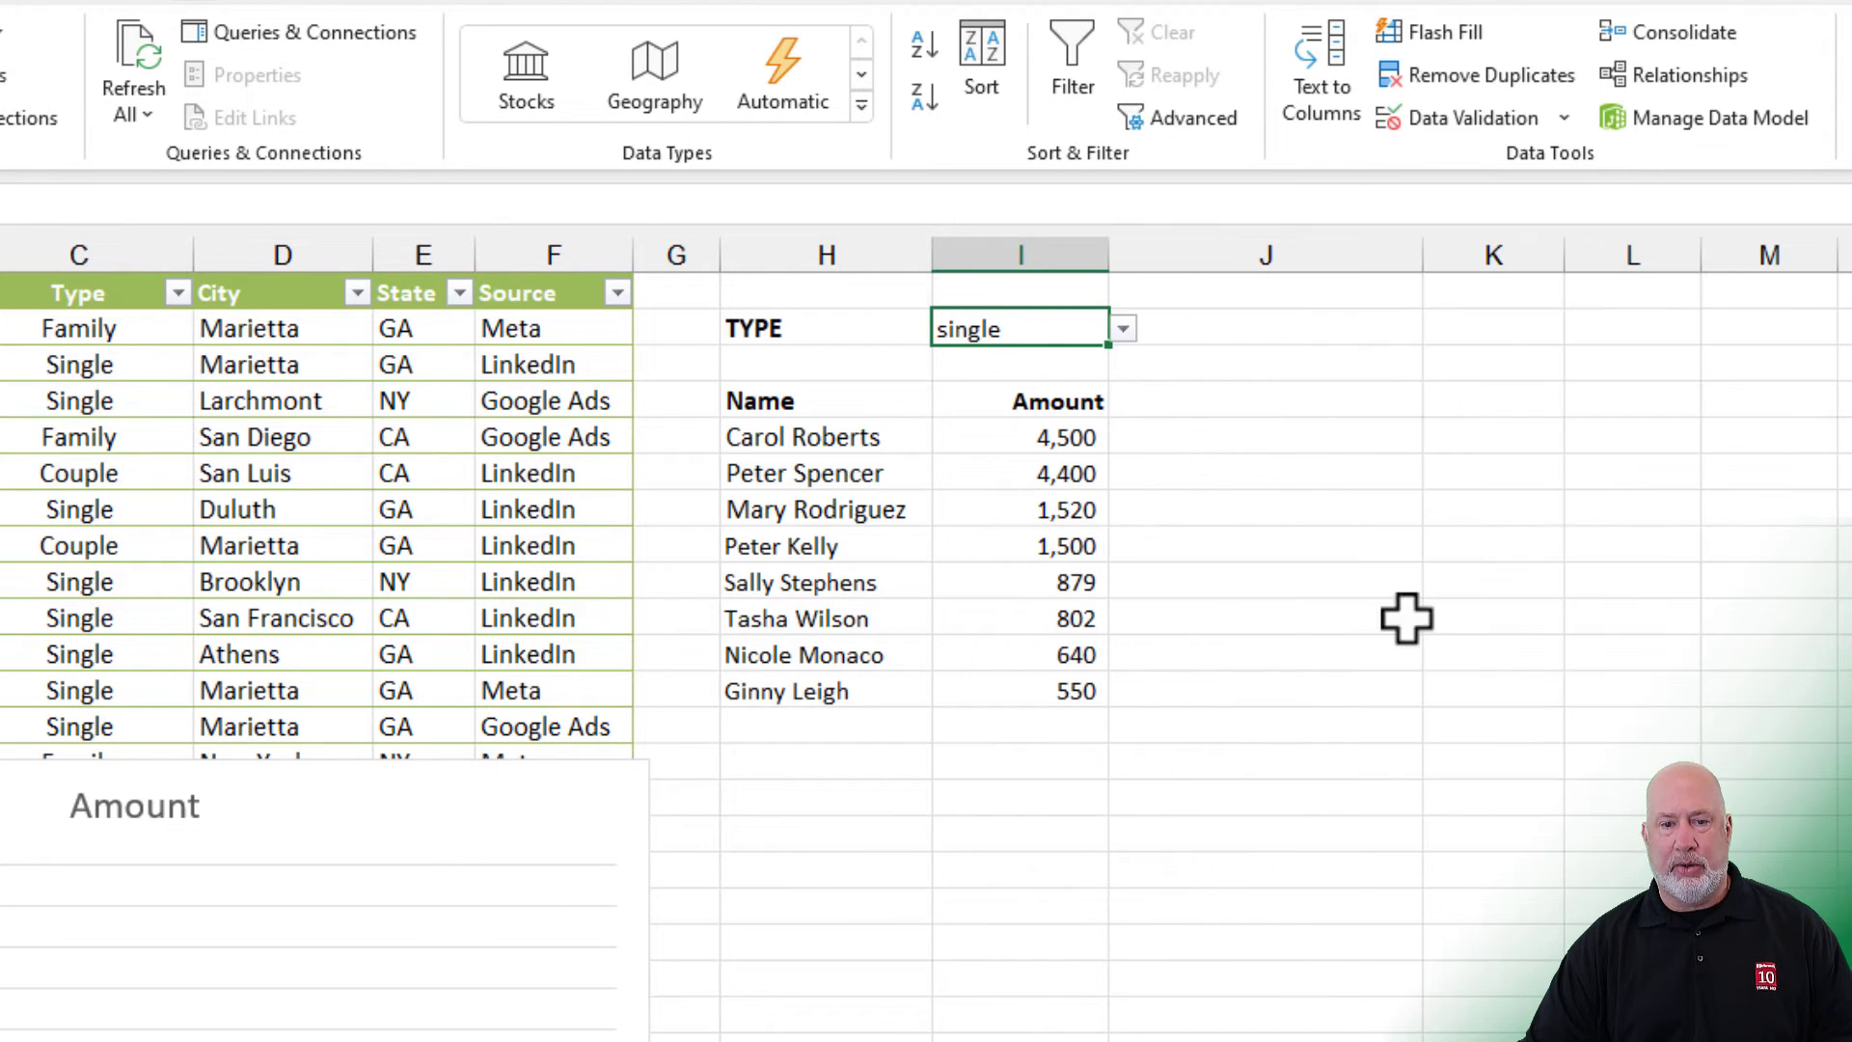
Step: Pick Family, then Couple, then Single from the I2 dropdown to swap the spilled results
{"action": "left_click", "coordinate": [1122, 327]}
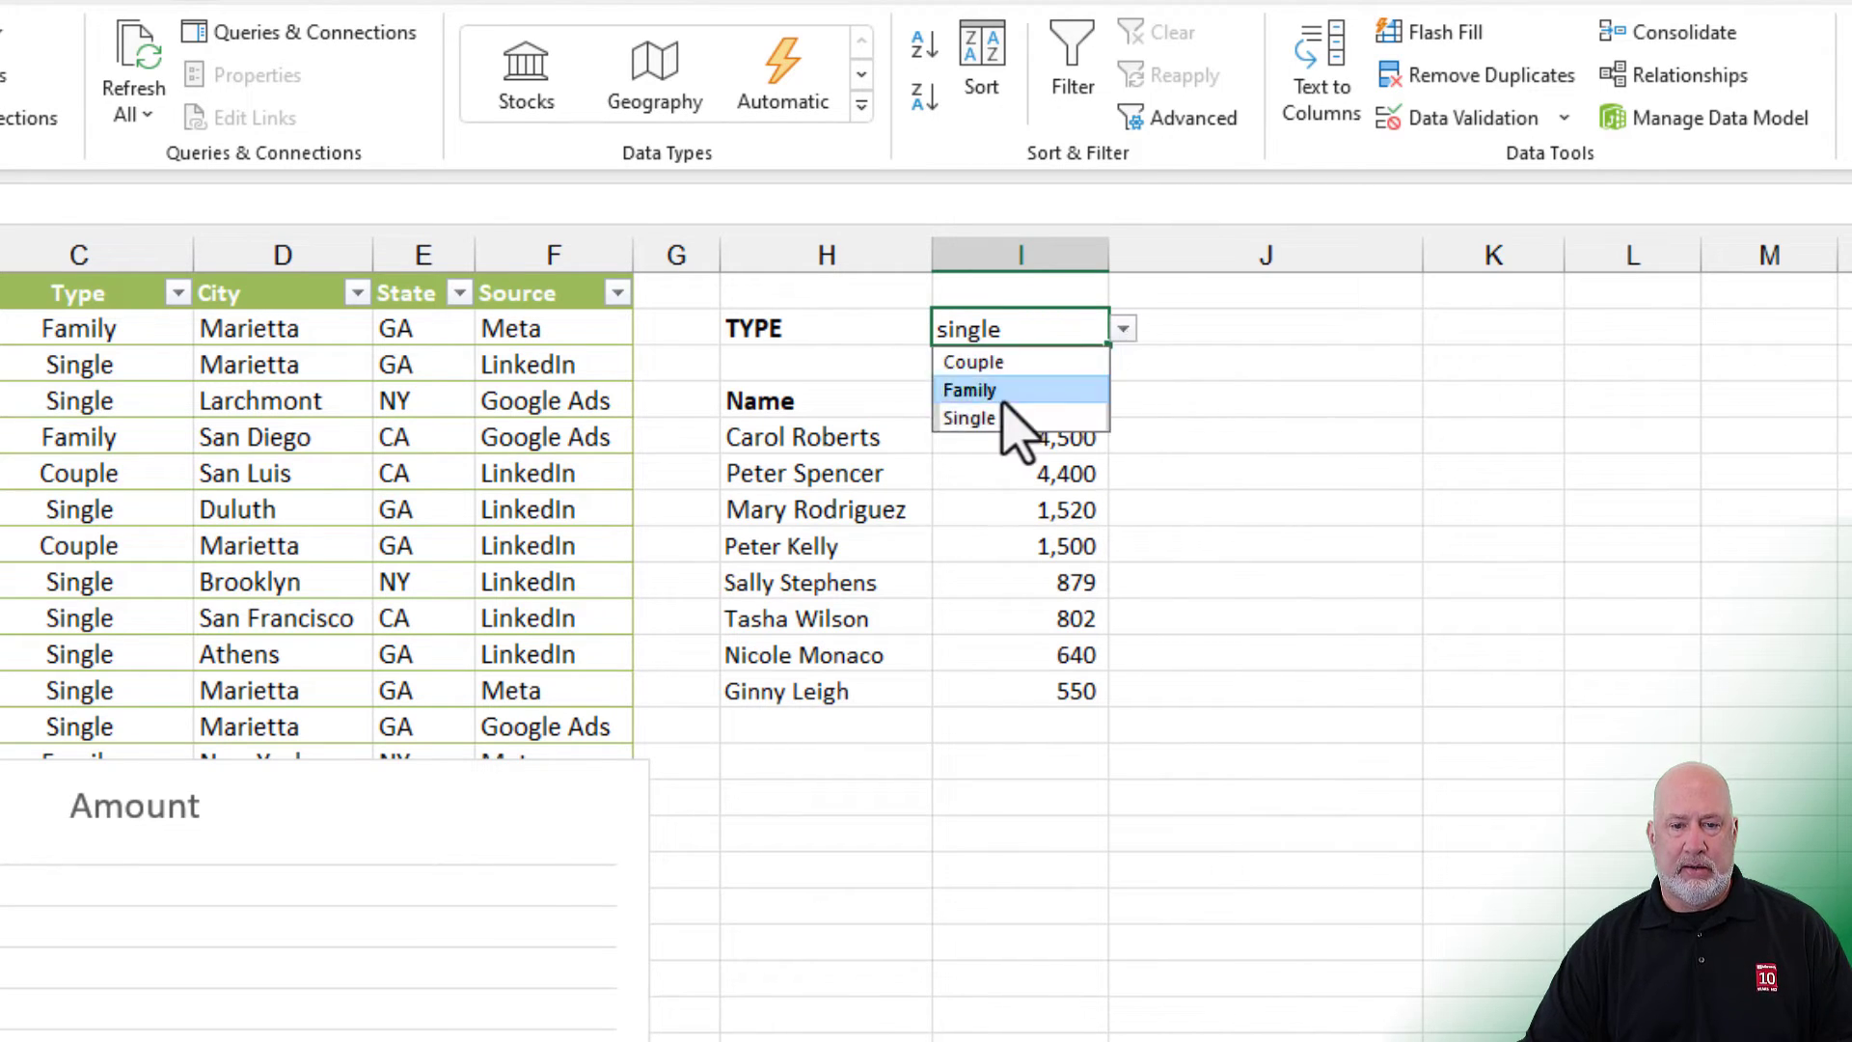
{"action": "left_click", "coordinate": [969, 390]}
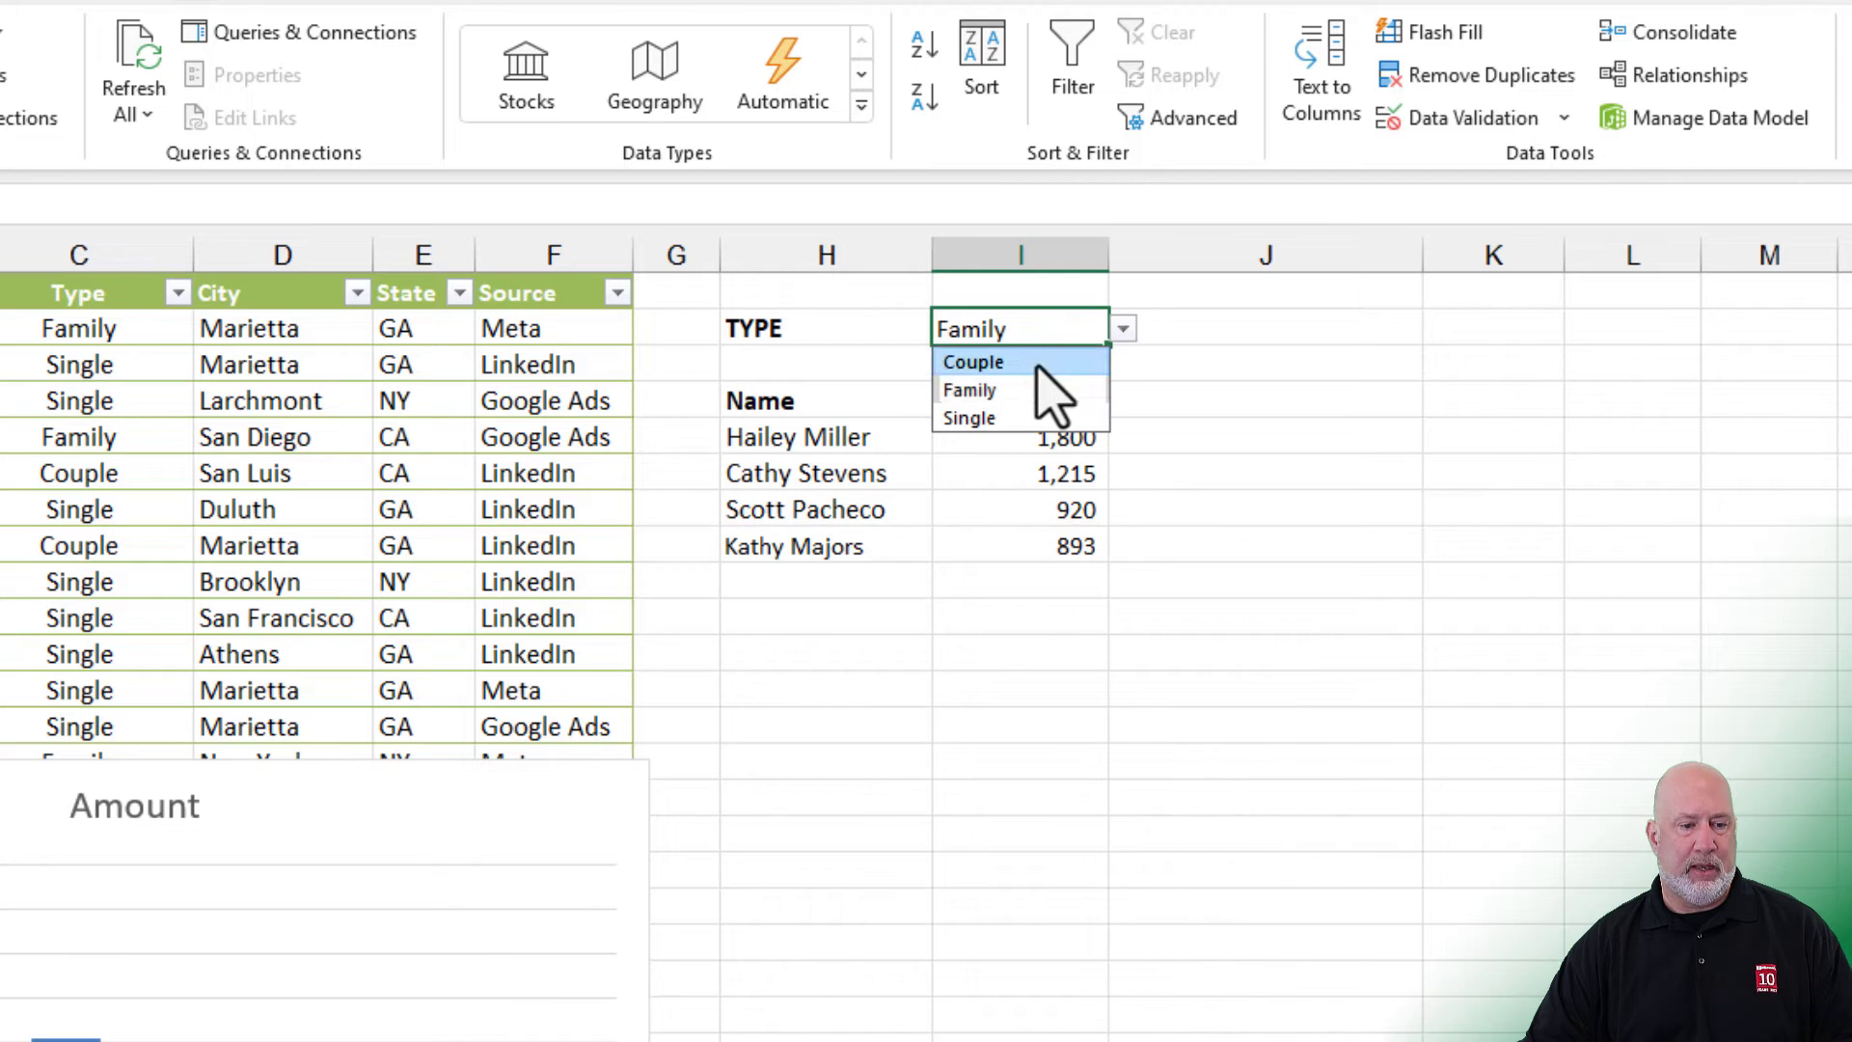
{"action": "left_click", "coordinate": [972, 361]}
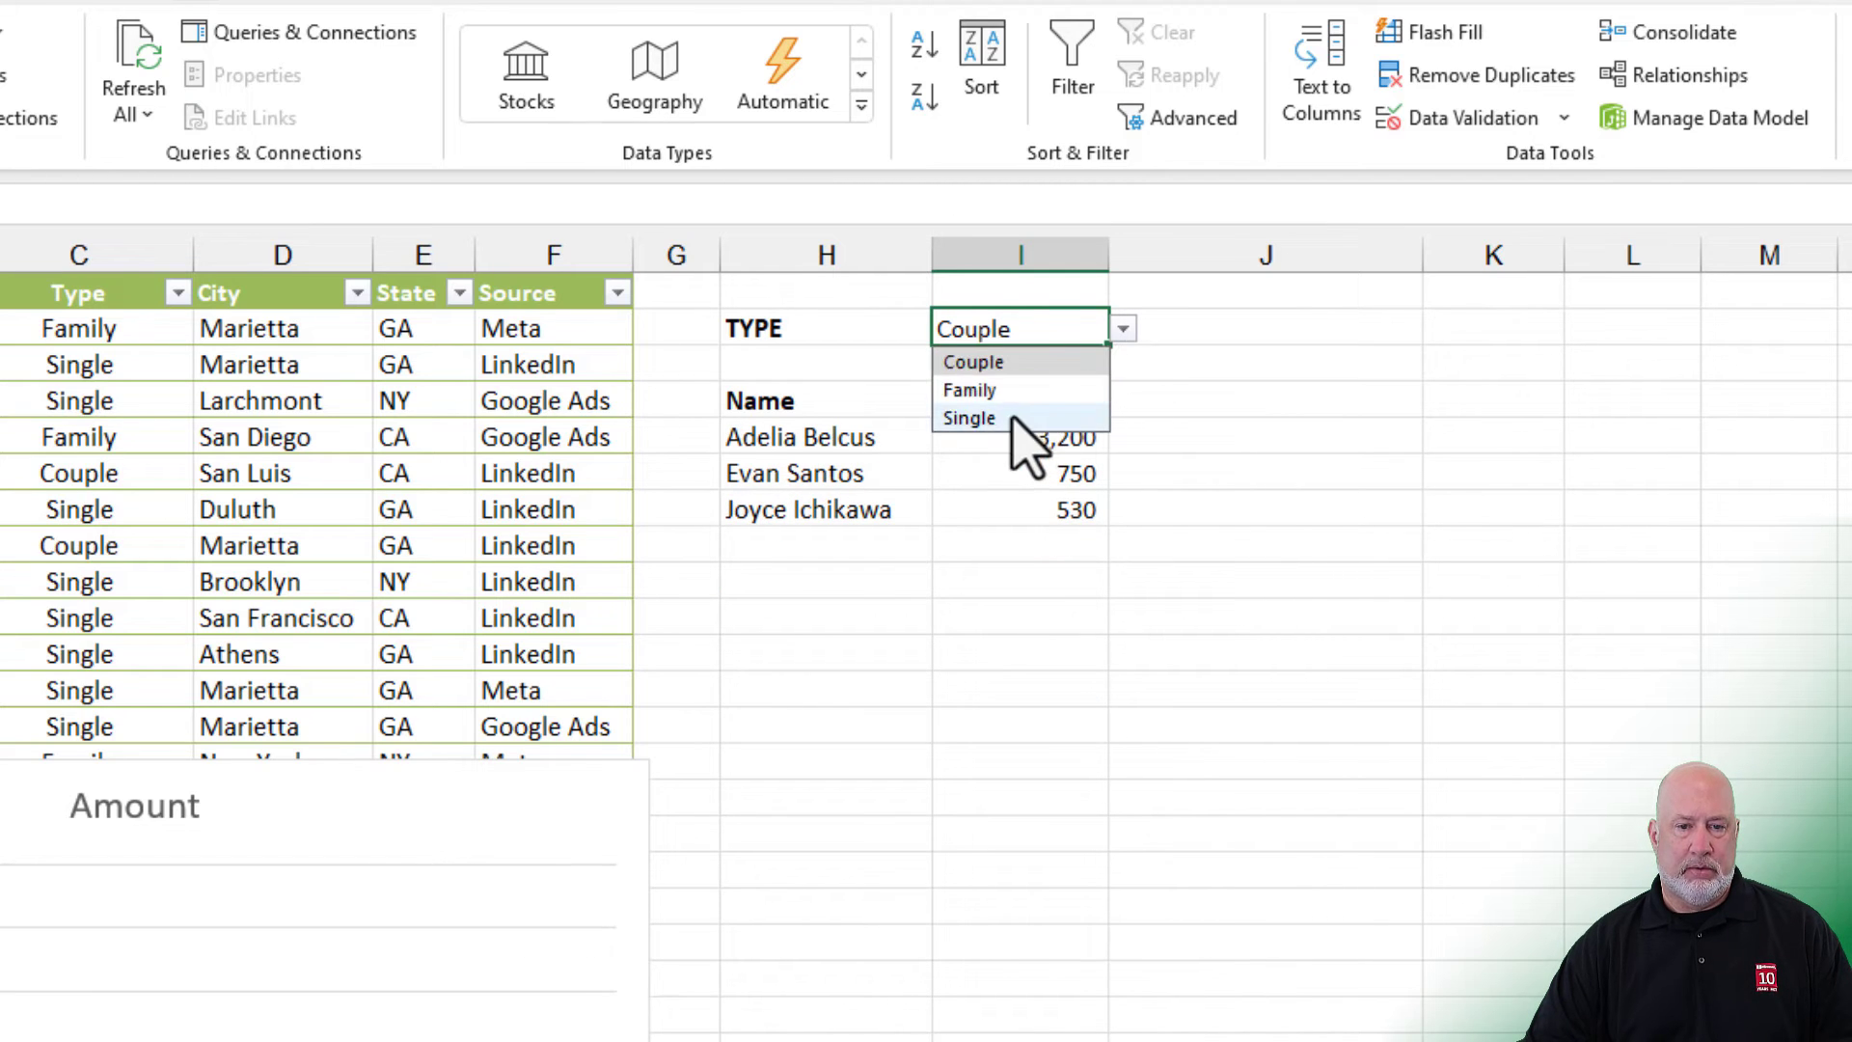
{"action": "left_click", "coordinate": [968, 418]}
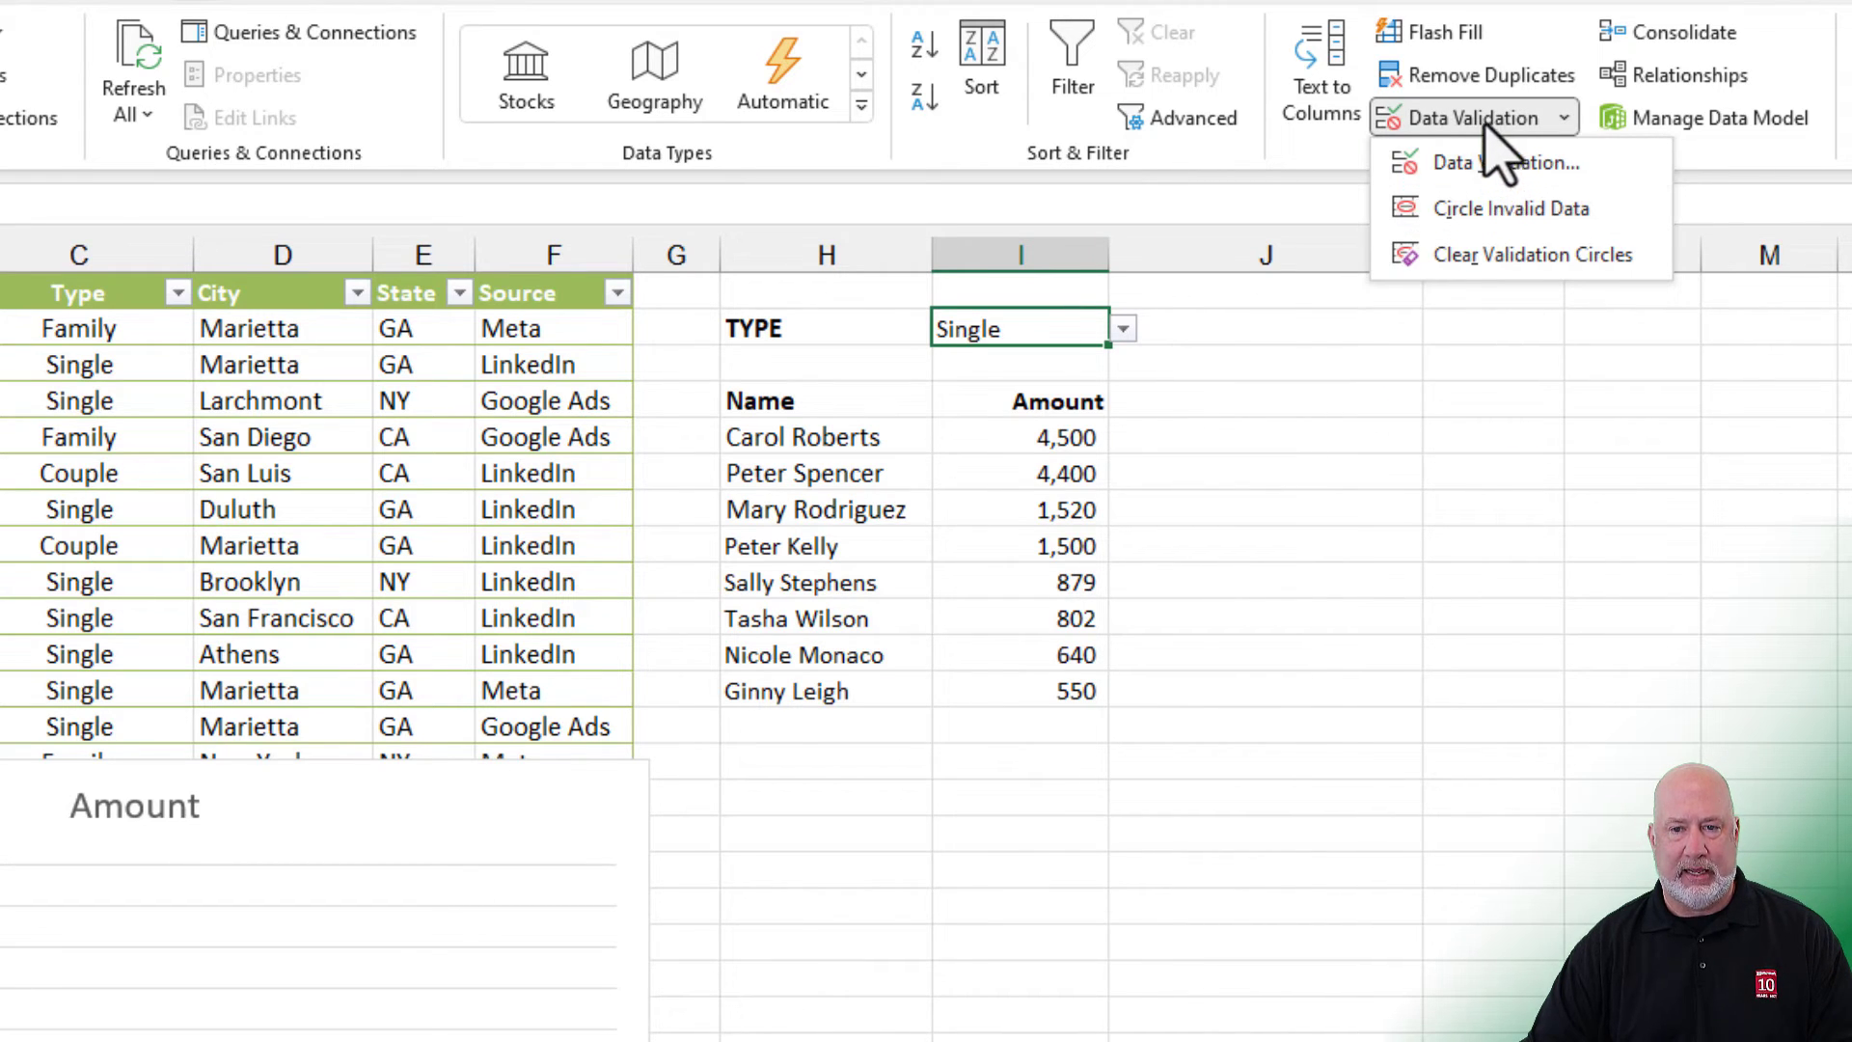
Step: Clear all data validation from I2 and enter Single back as a plain value
{"action": "left_click", "coordinate": [1492, 162]}
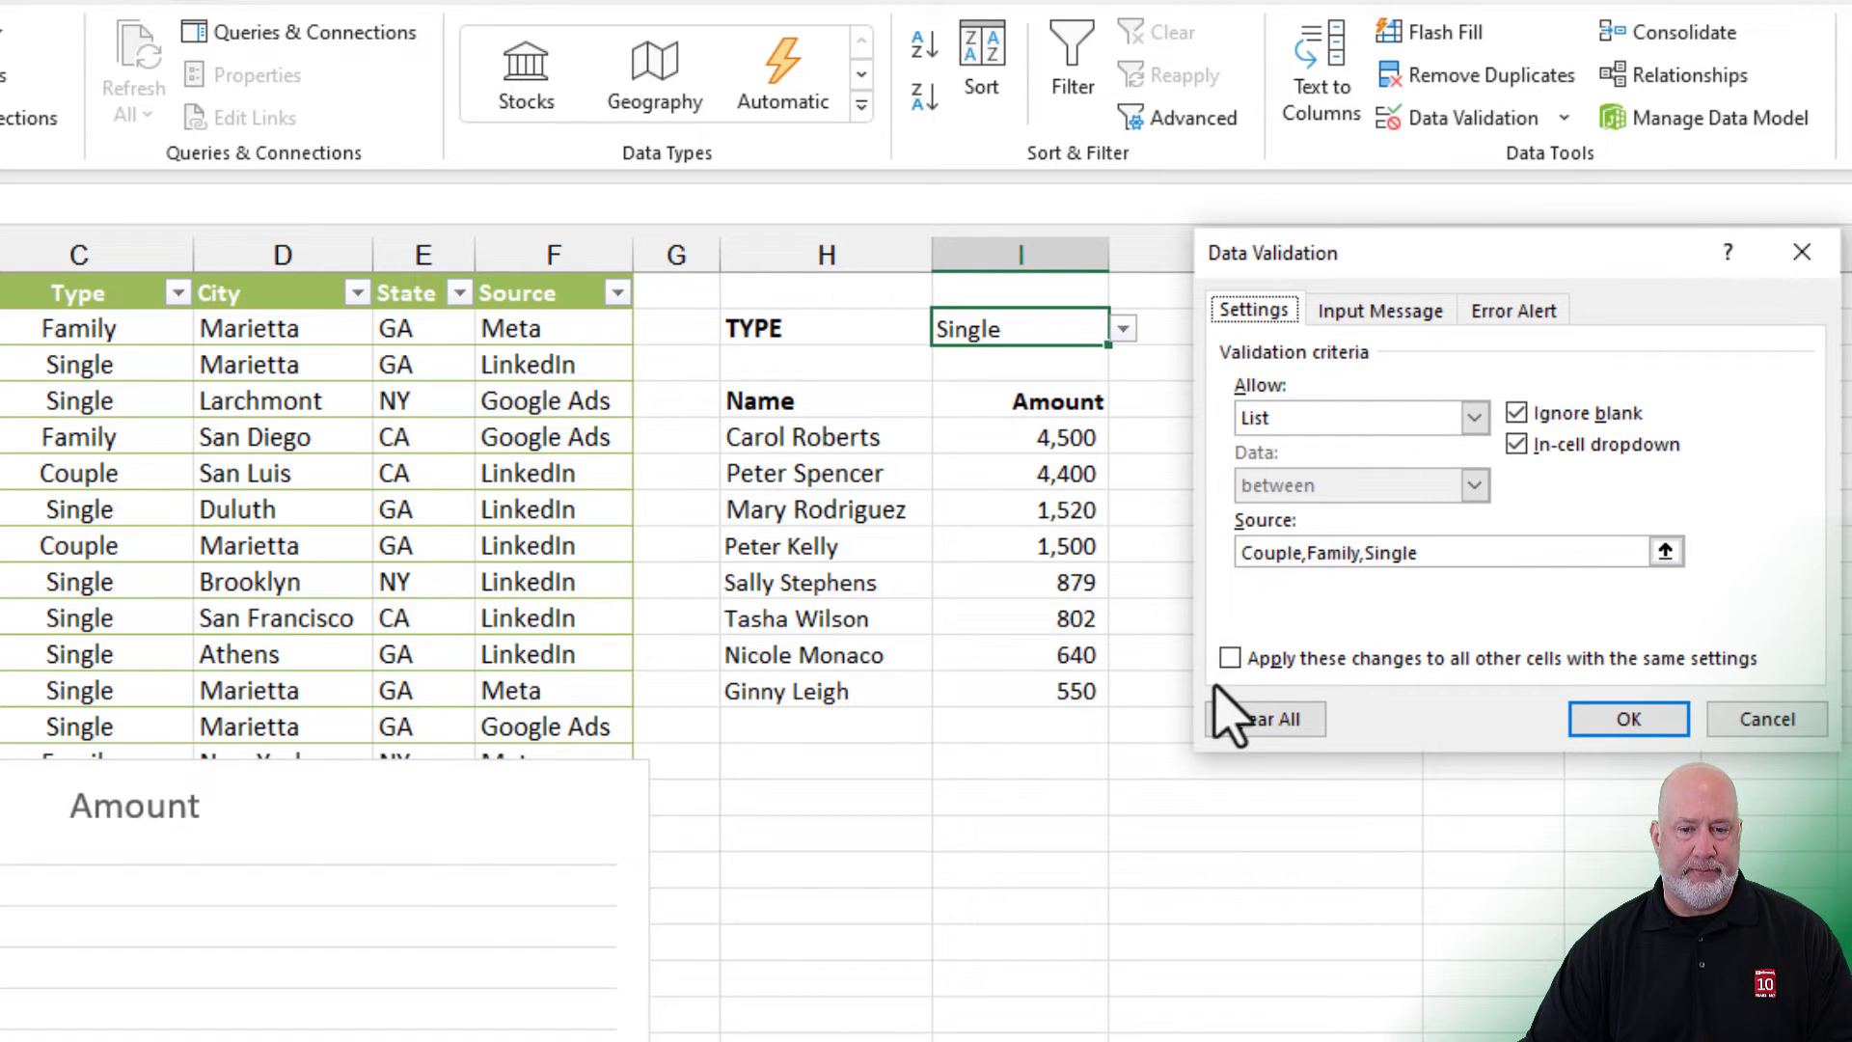
{"action": "left_click", "coordinate": [1272, 719]}
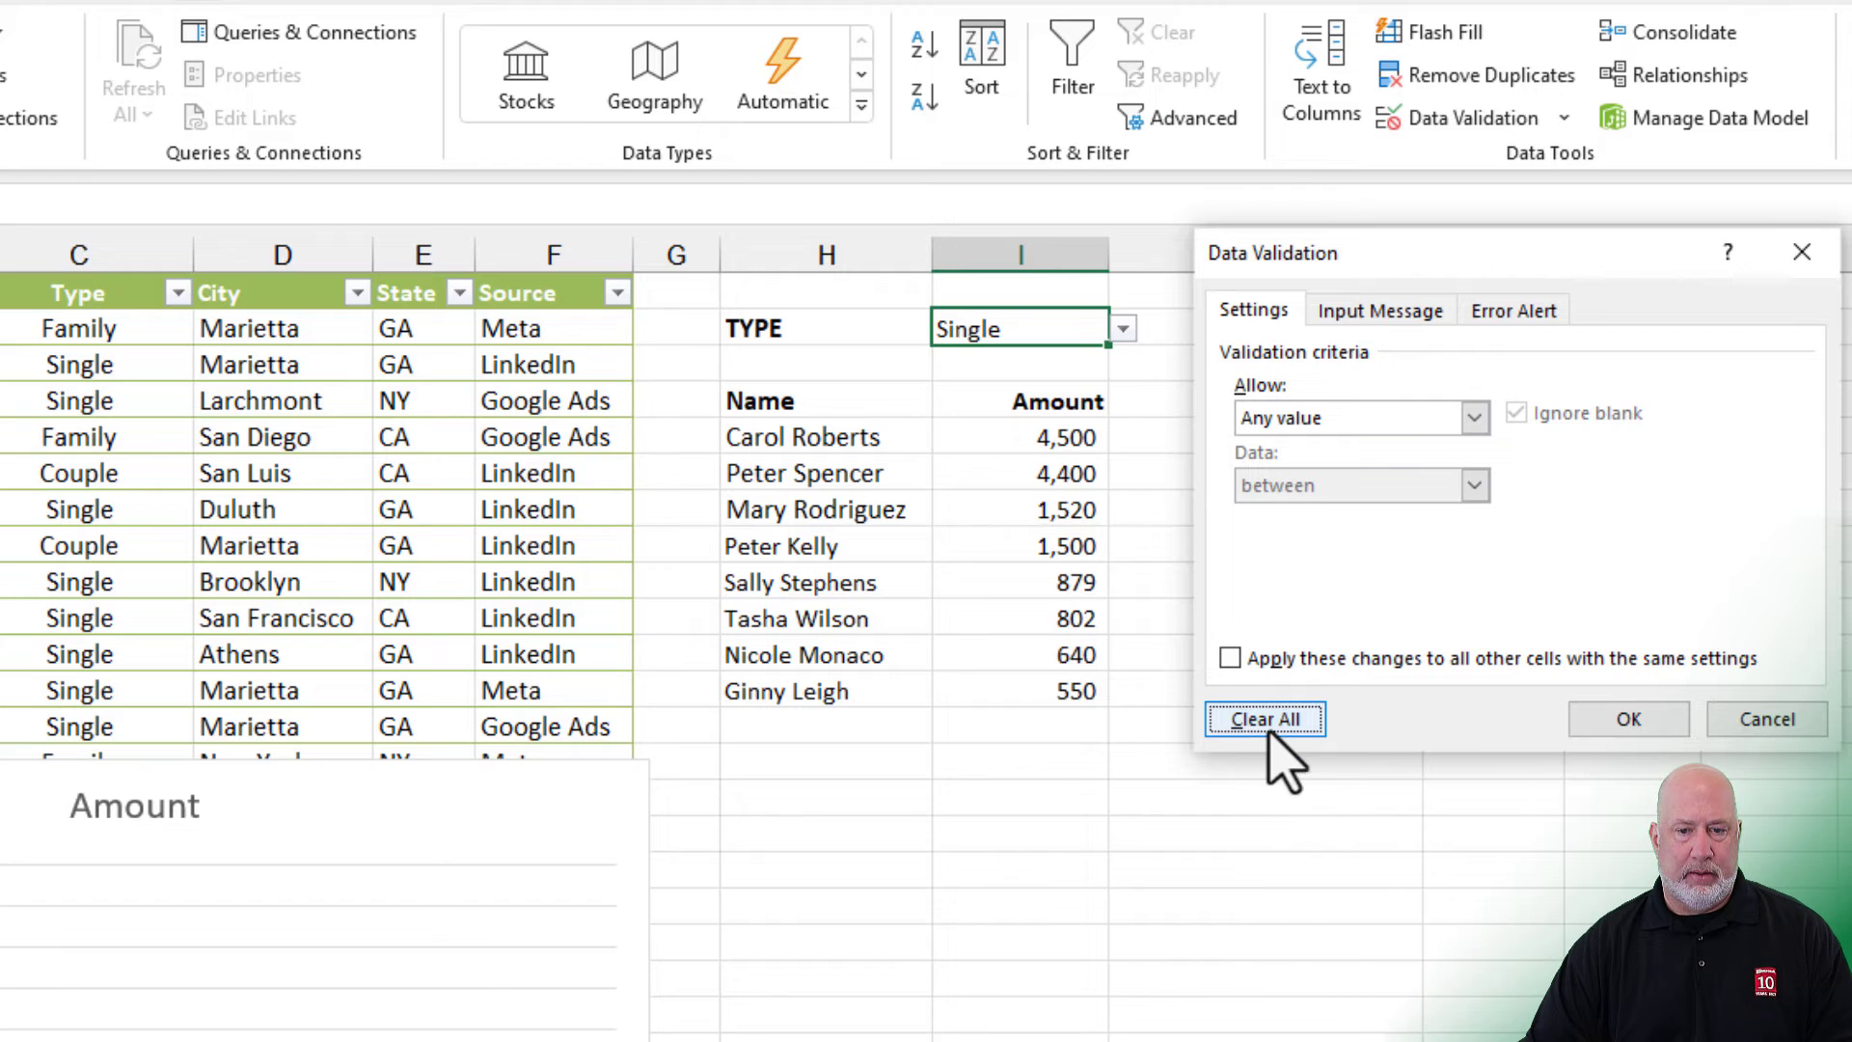
{"action": "left_click", "coordinate": [1267, 719]}
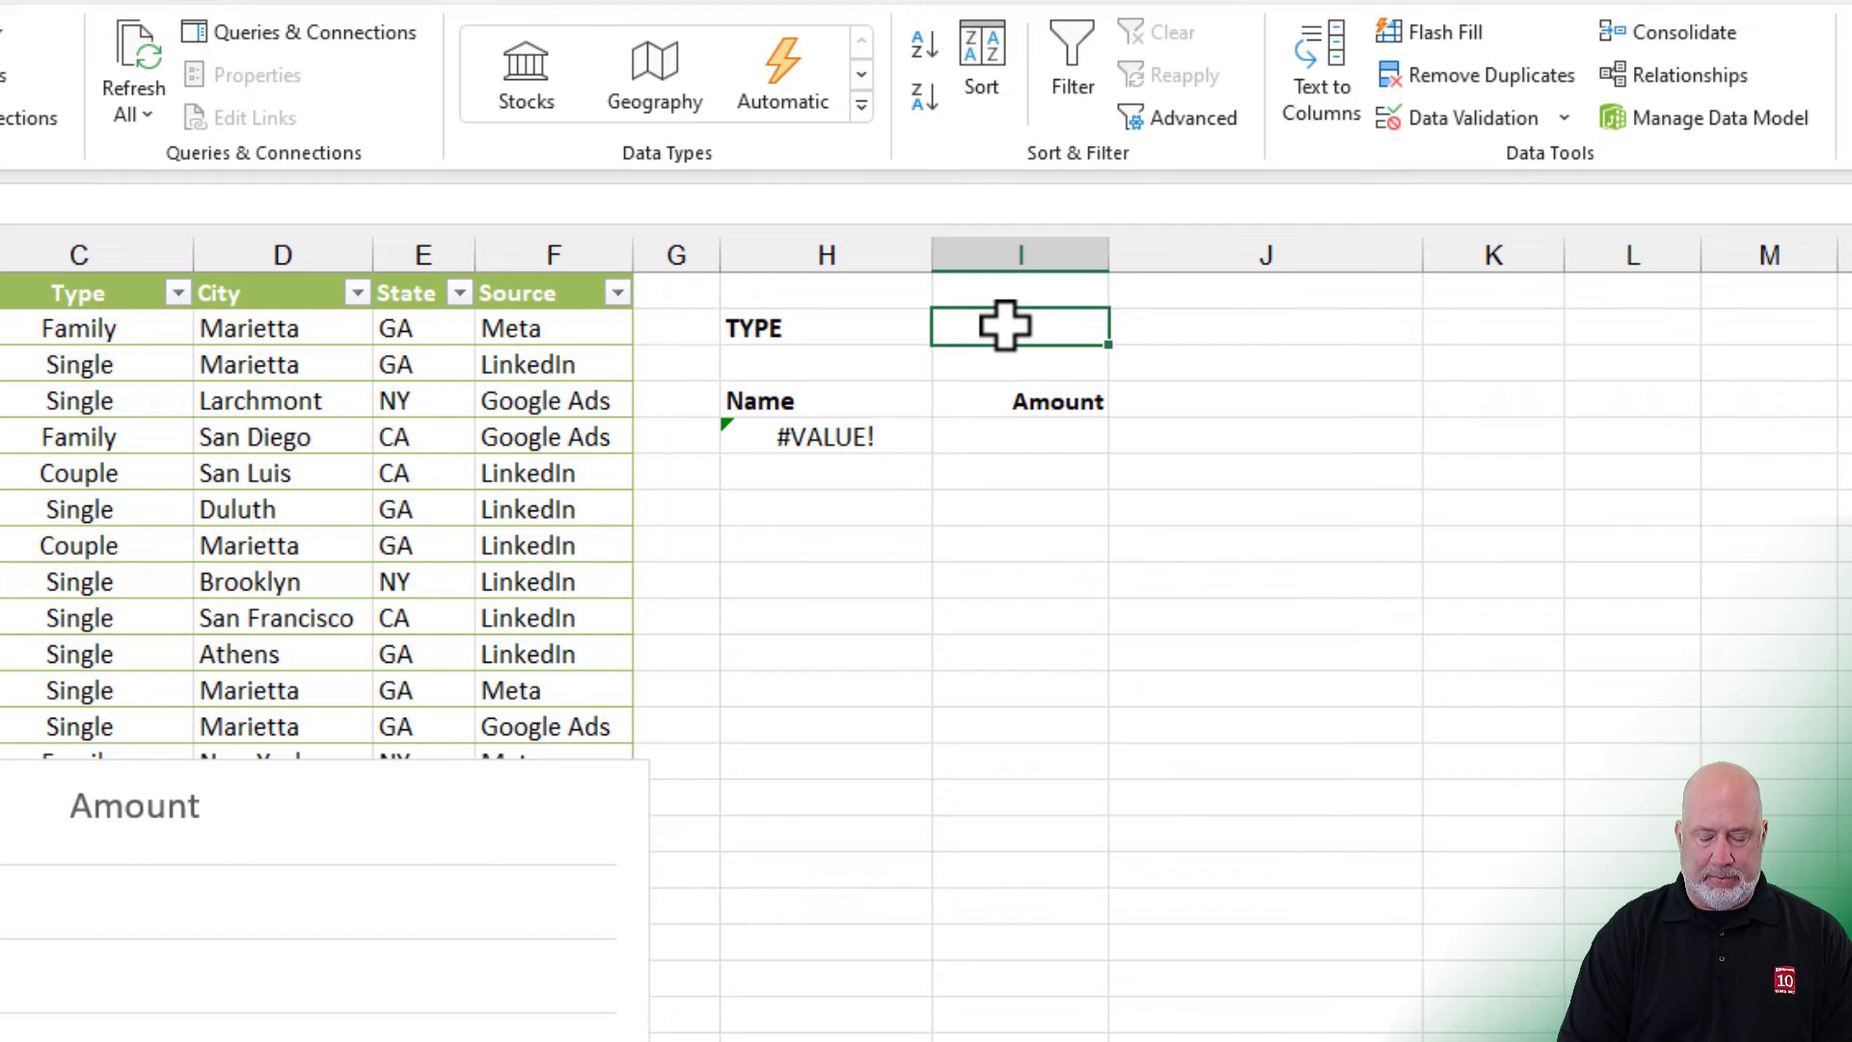
{"action": "type", "text": "Single"}
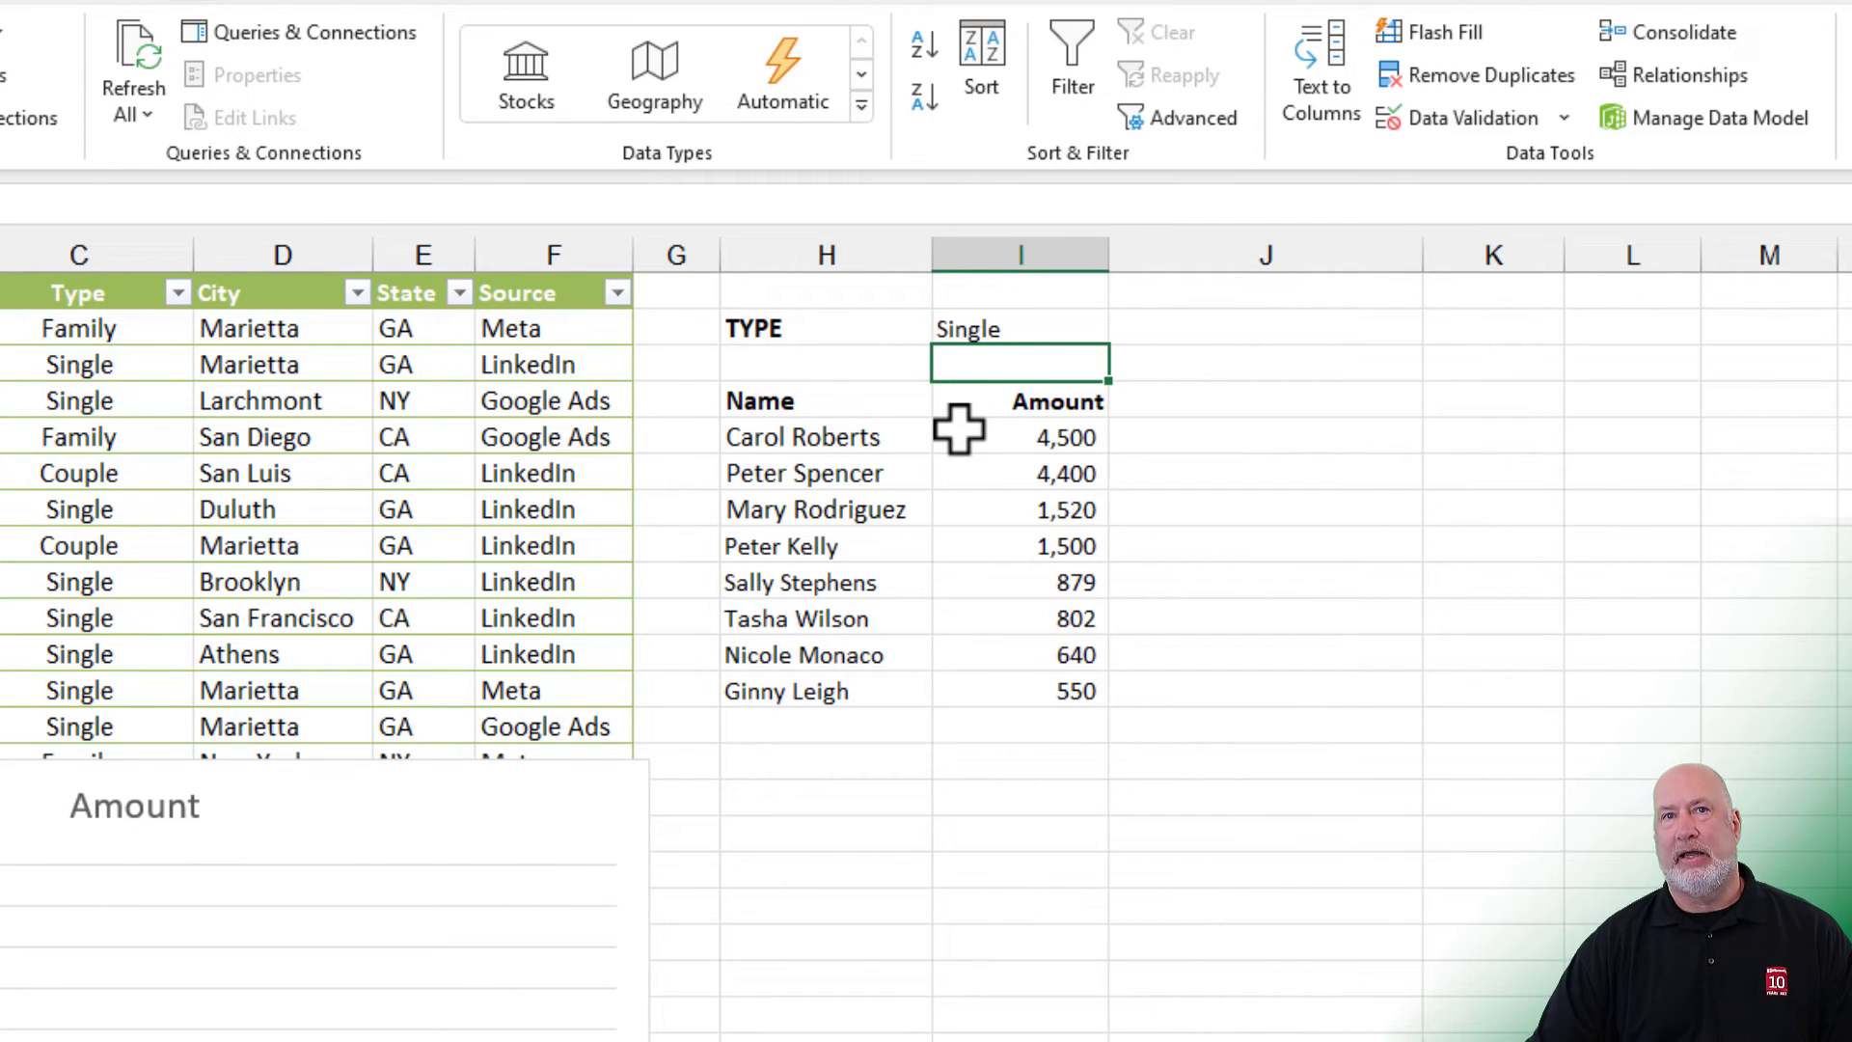
{"action": "mouse_move", "coordinate": [1590, 387]}
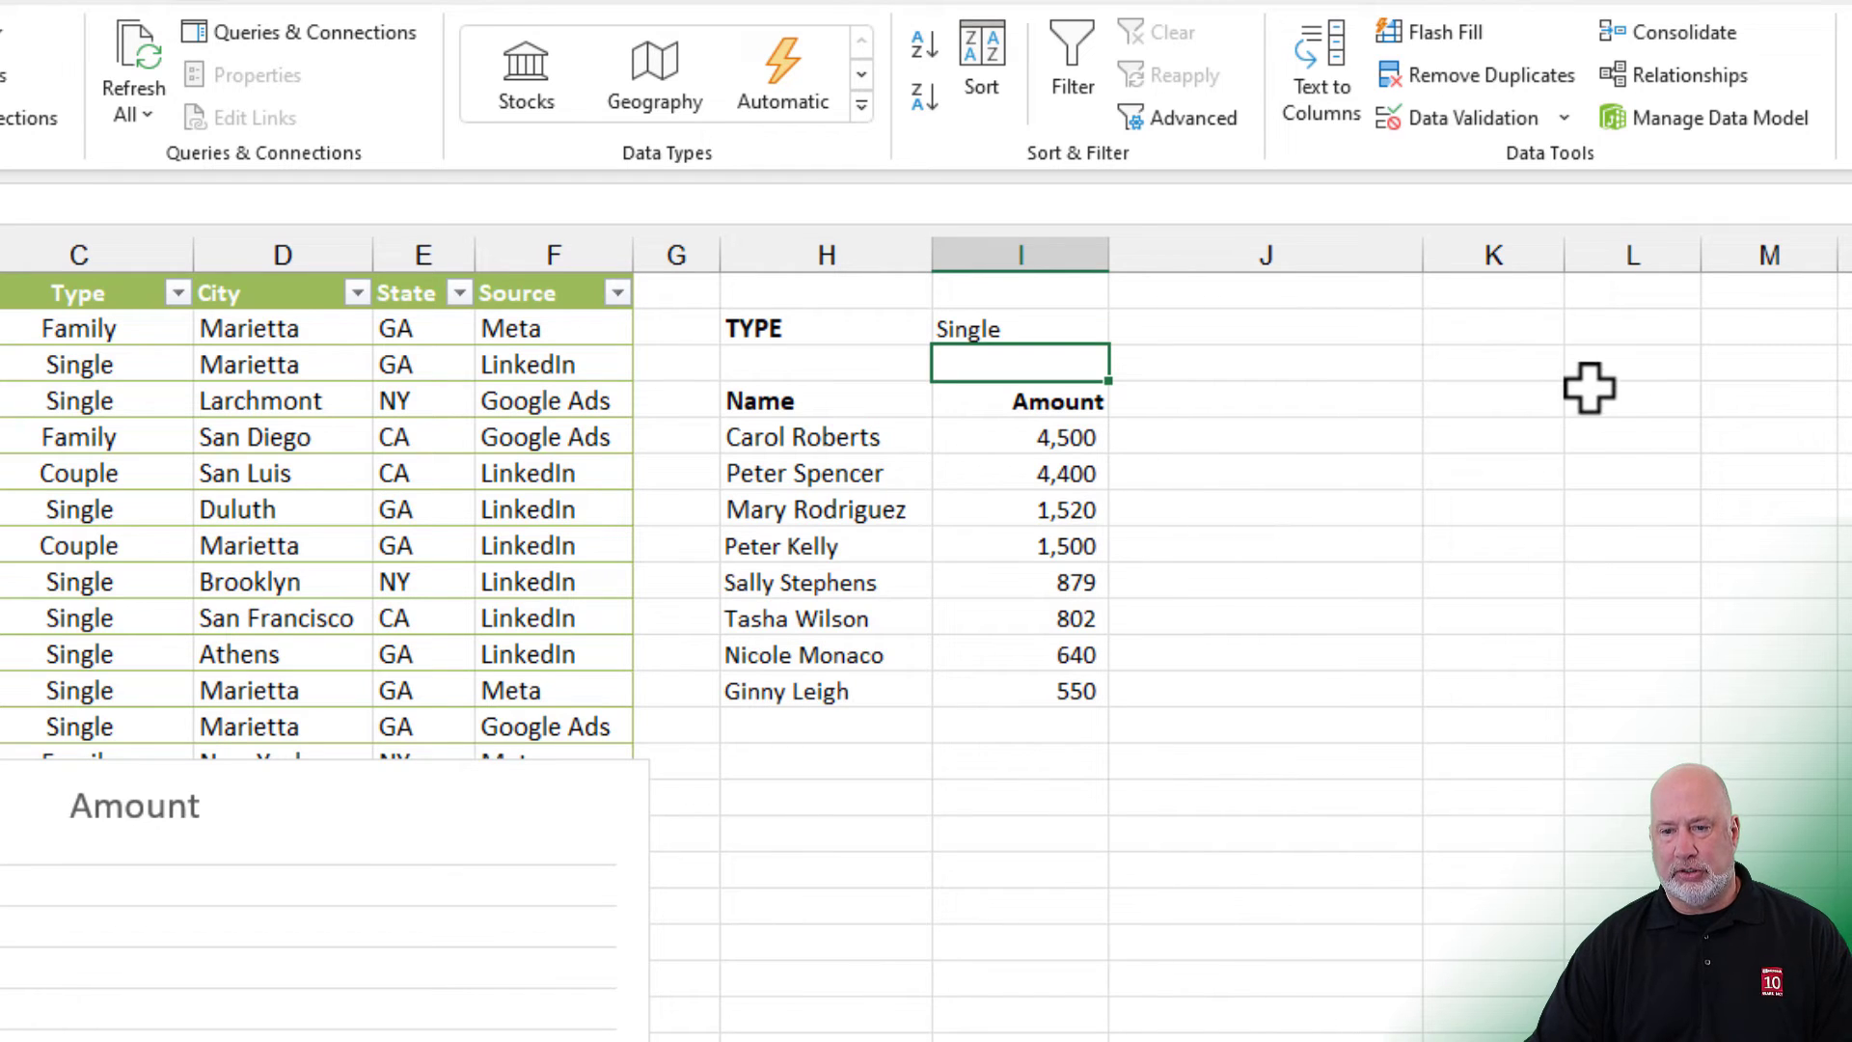
{"action": "mouse_move", "coordinate": [1625, 328]}
{"action": "type", "text": "="}
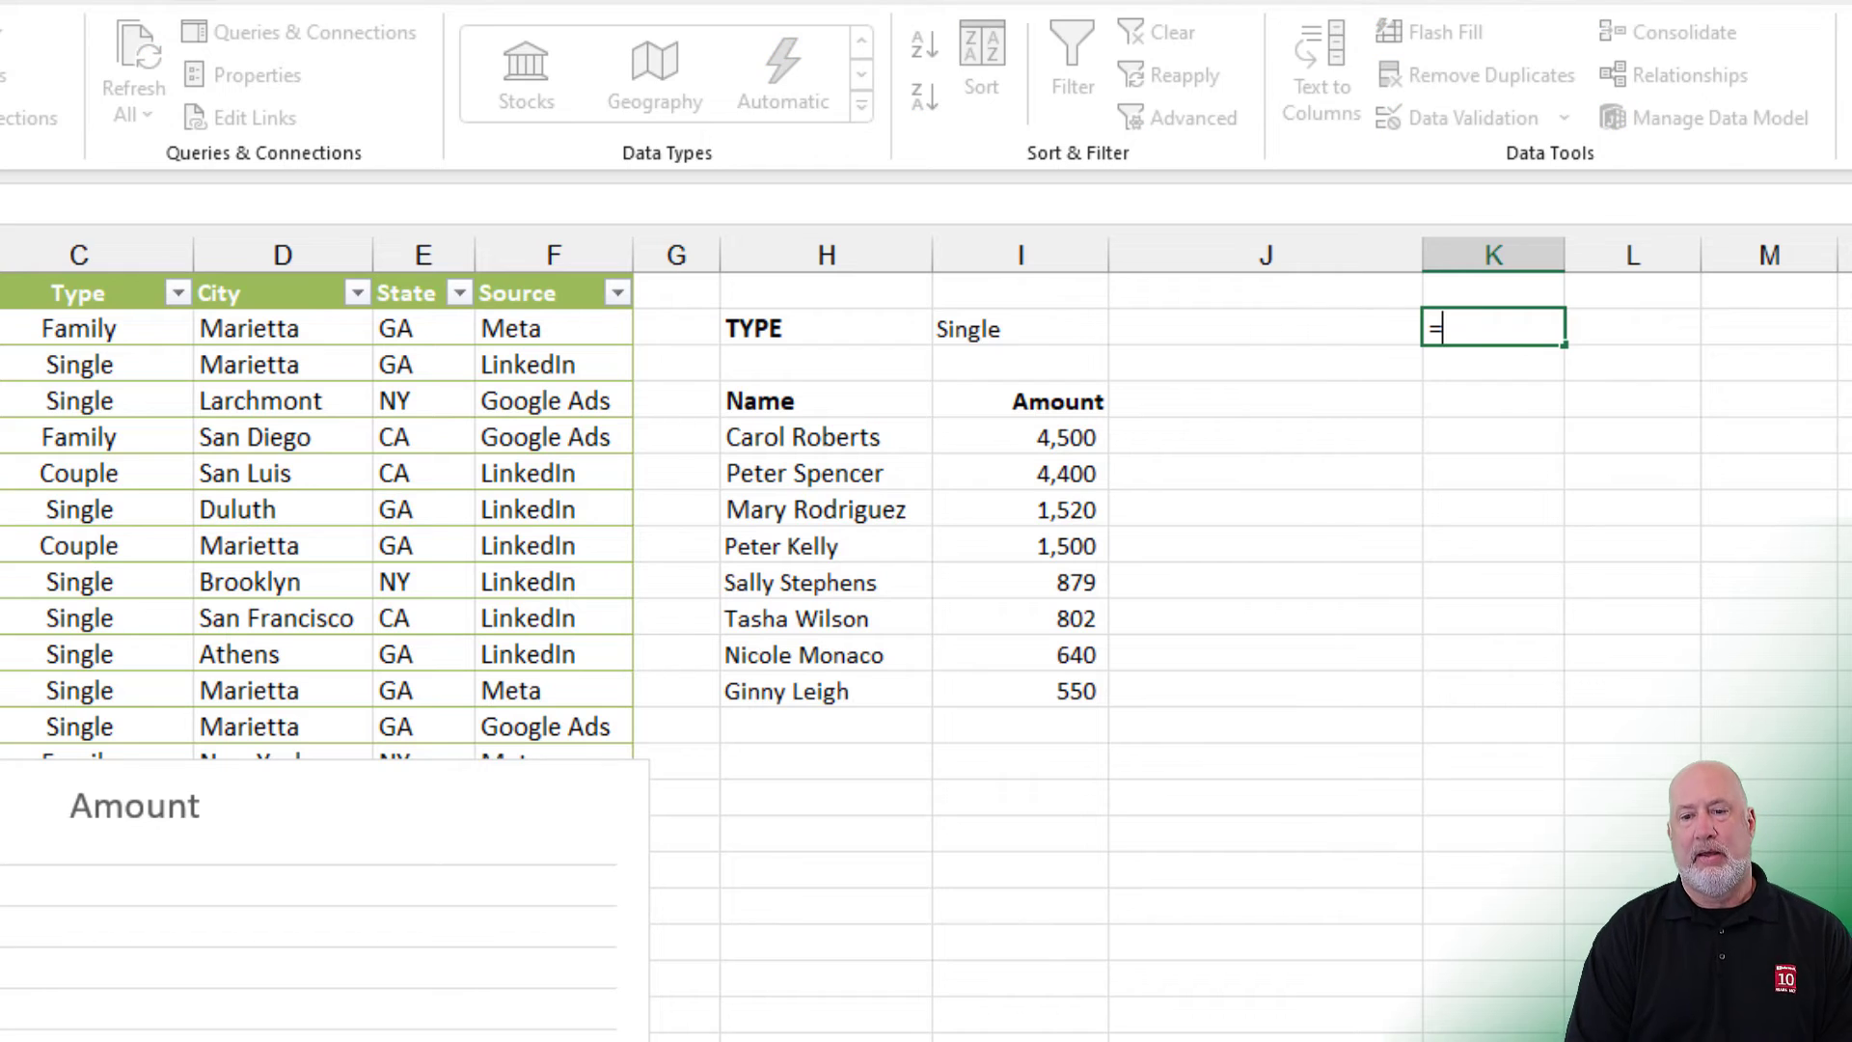
Step: Enter =SORT(UNIQUE(Table4[Type]),1,1) in K2 to spill Couple, Family, Single alphabetically
{"action": "type", "text": "uniq"}
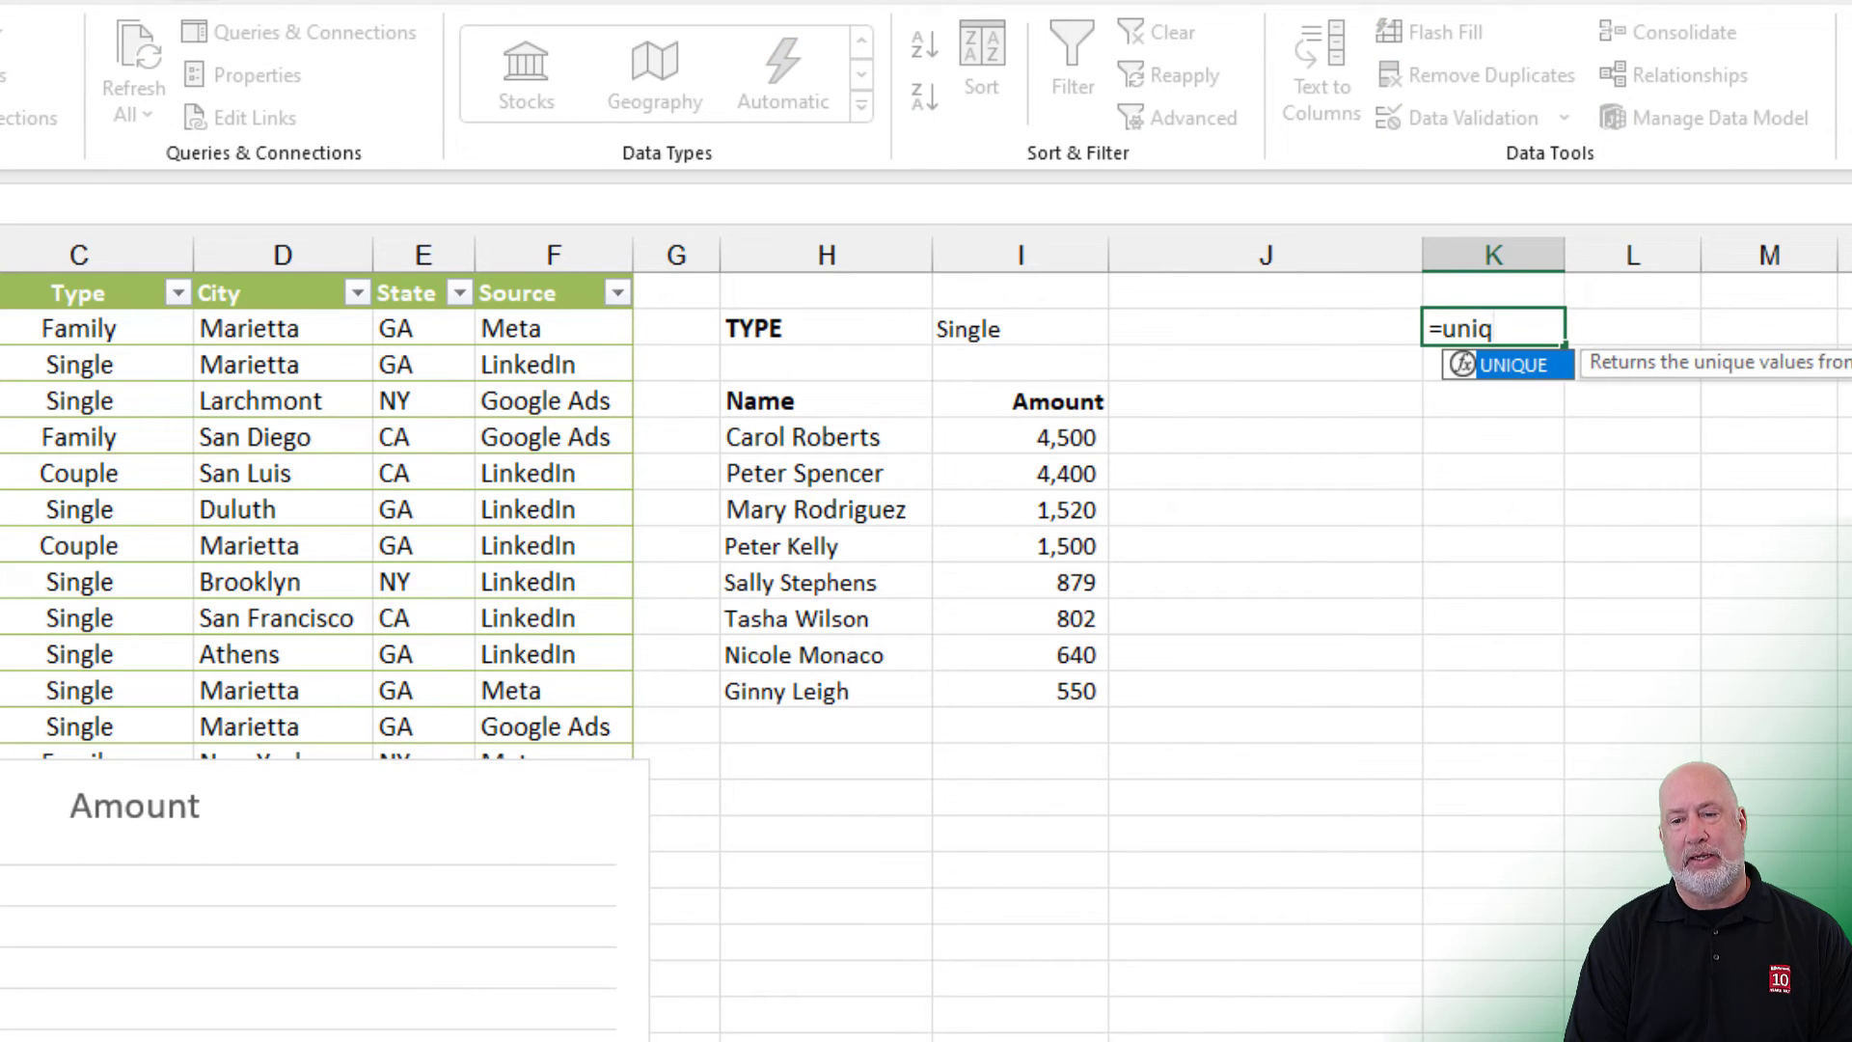
{"action": "key", "text": "Tab"}
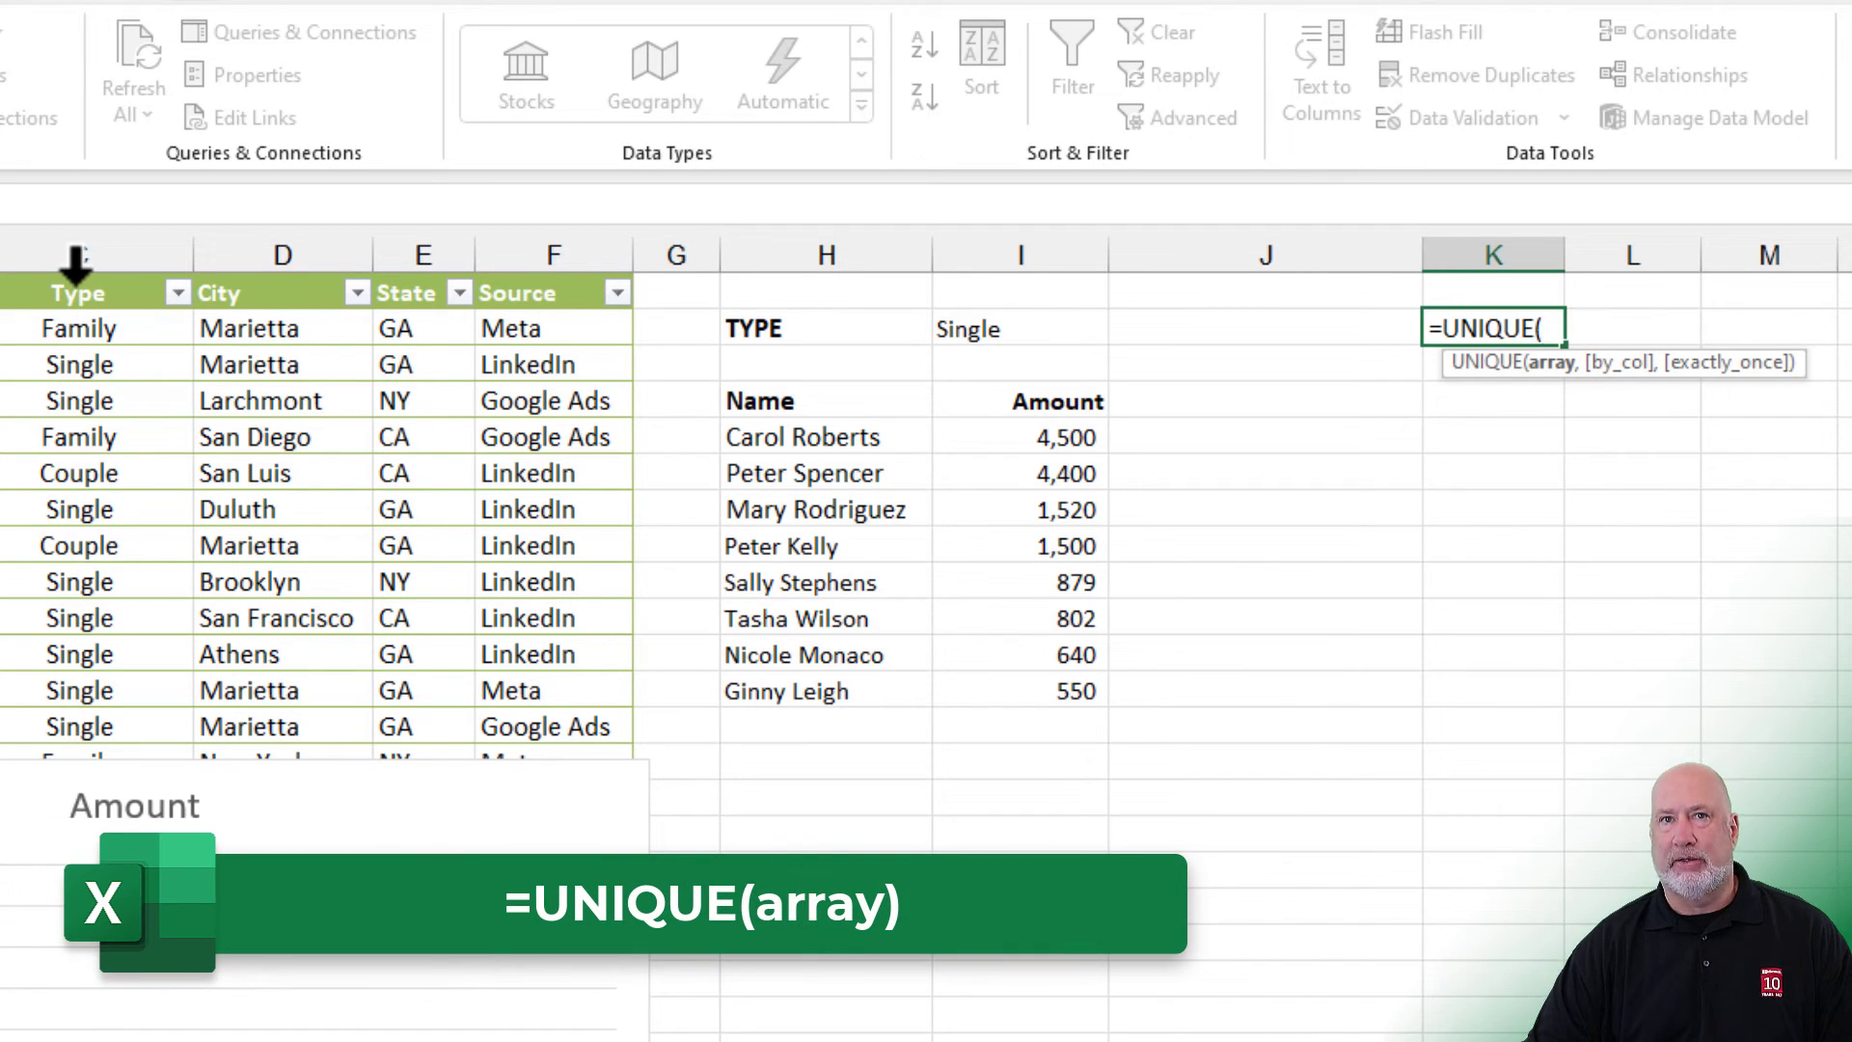
{"action": "left_click", "coordinate": [75, 294]}
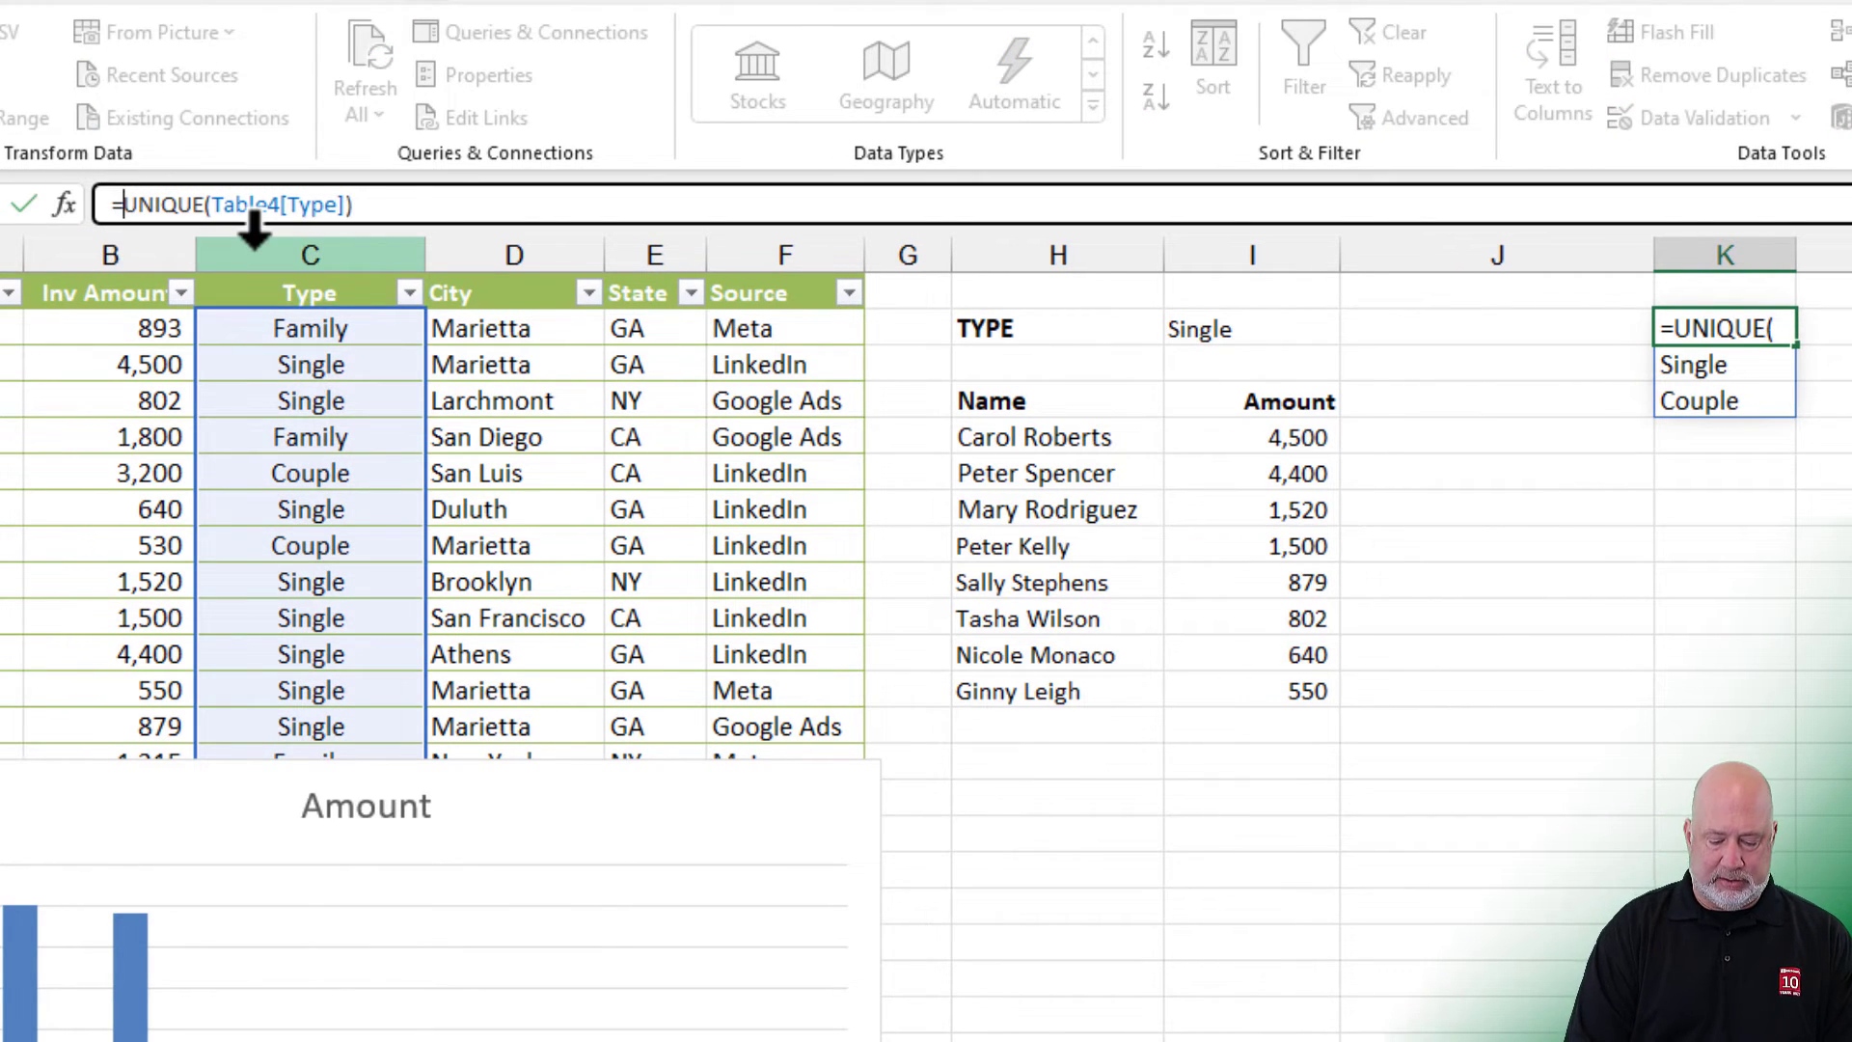
{"action": "type", "text": "SORT("}
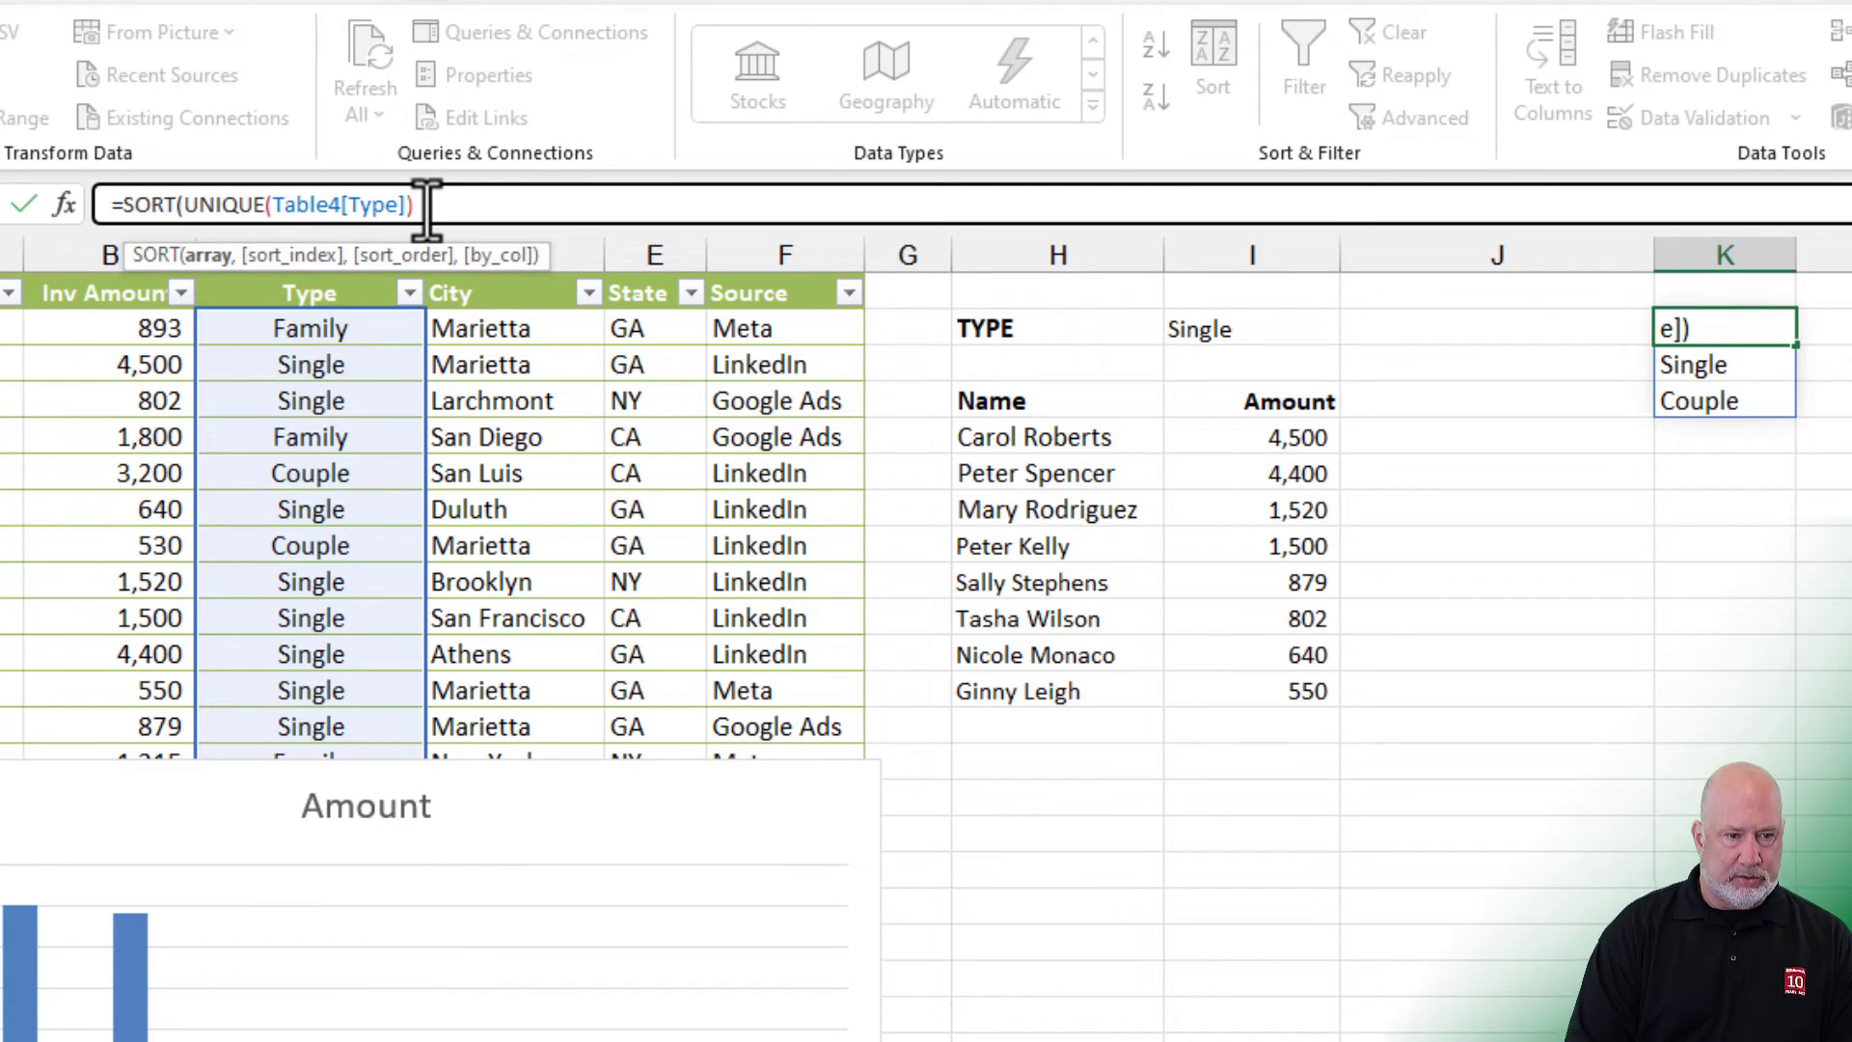
{"action": "type", "text": ","}
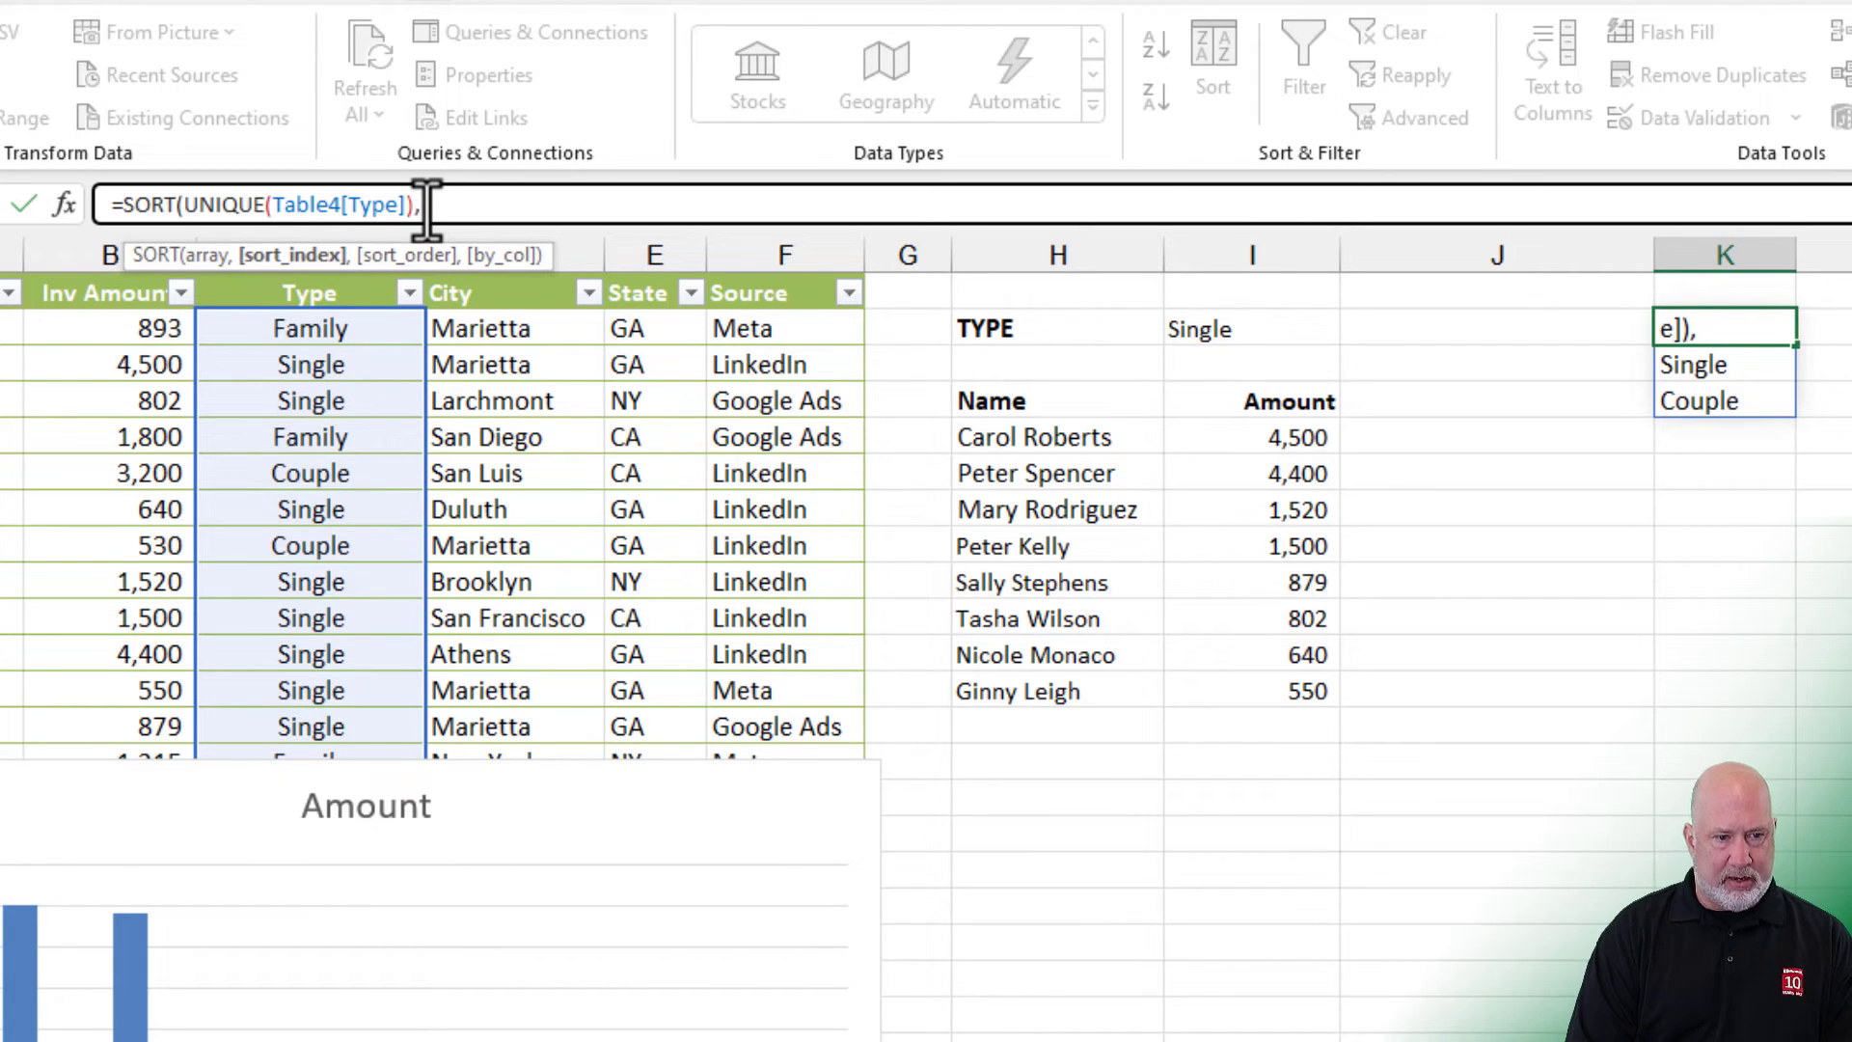
{"action": "type", "text": "1"}
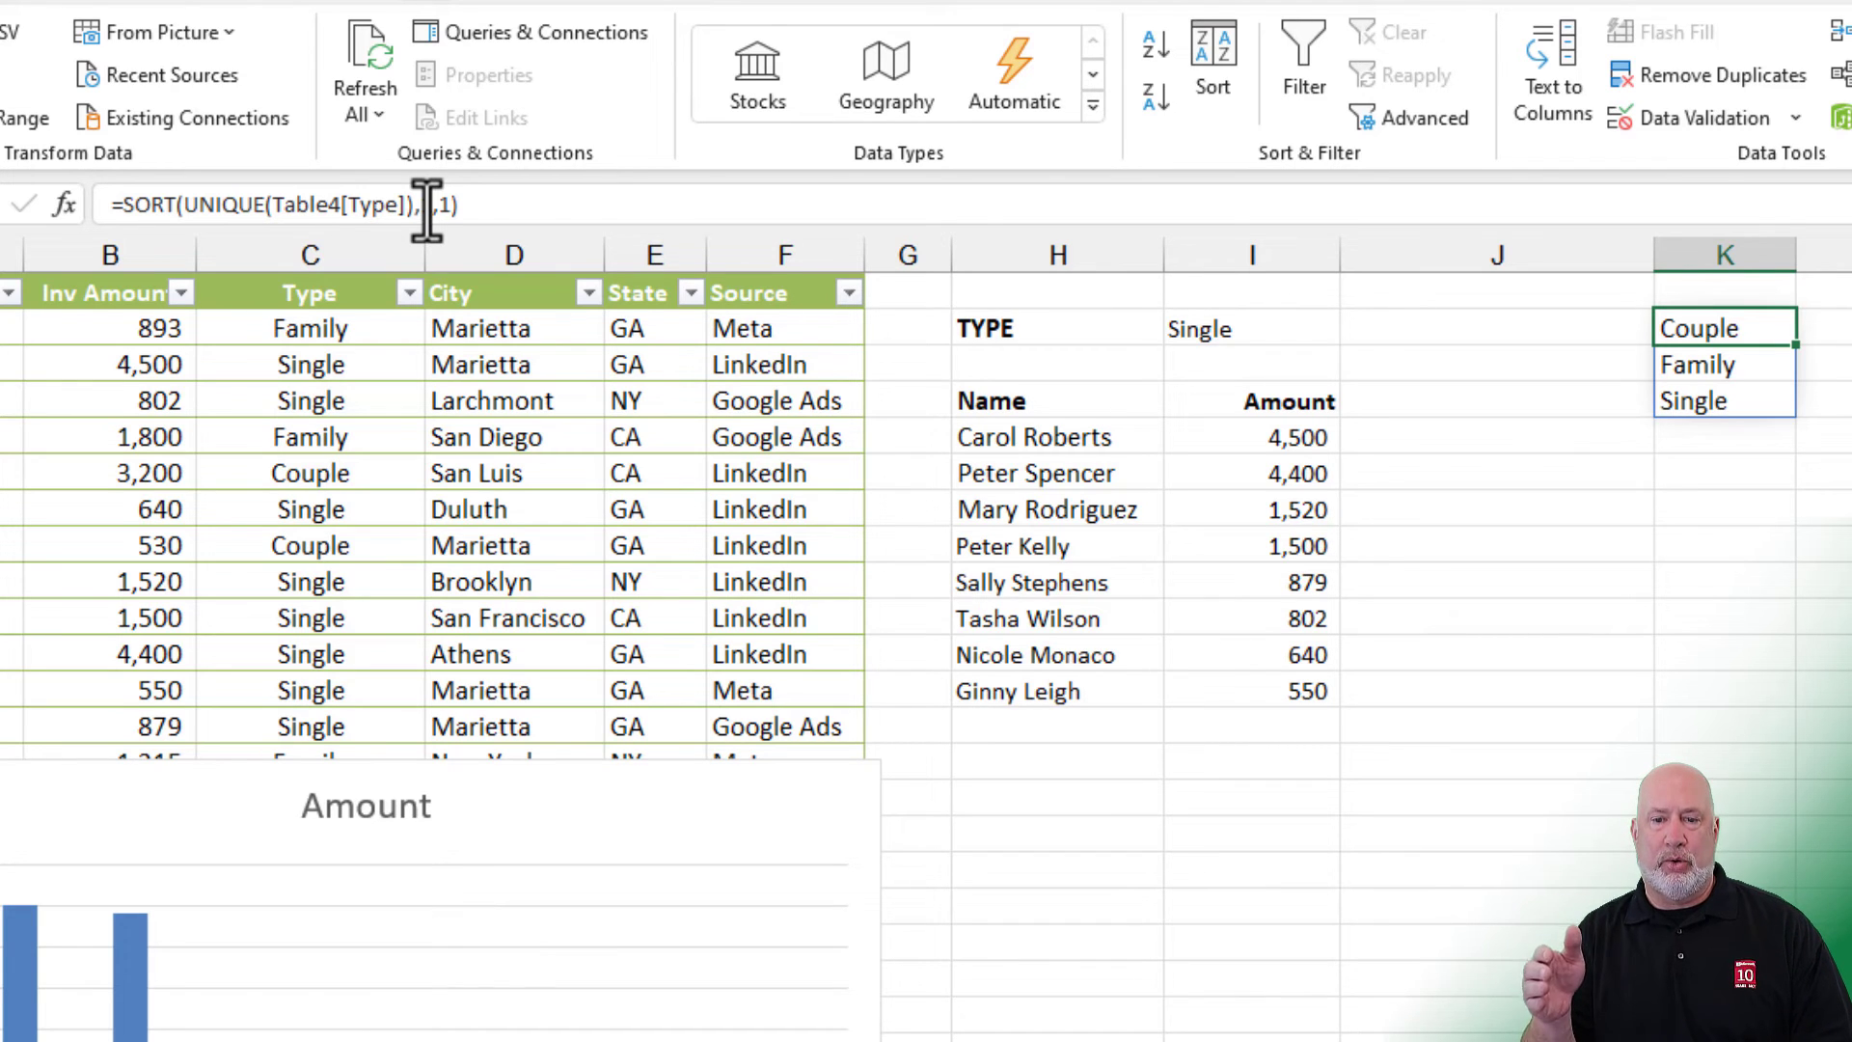
{"action": "left_click", "coordinate": [1249, 329]}
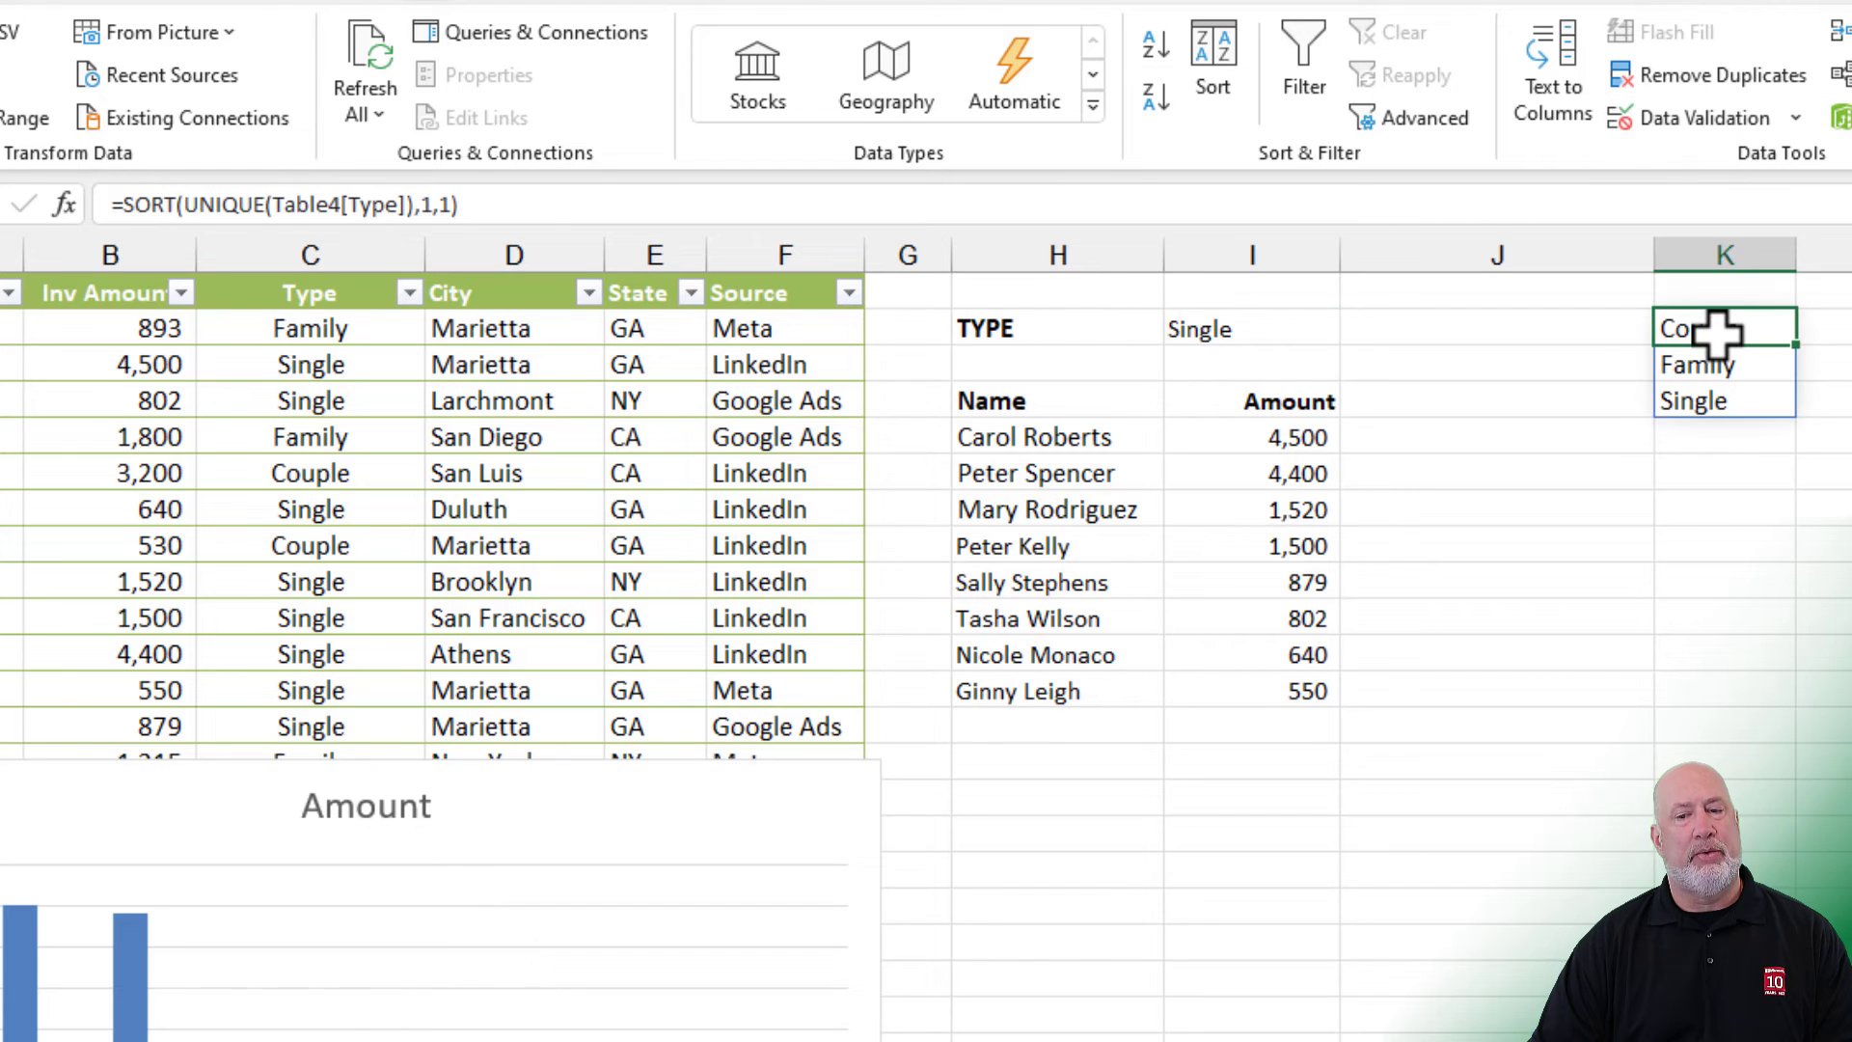
{"action": "mouse_move", "coordinate": [1723, 333]}
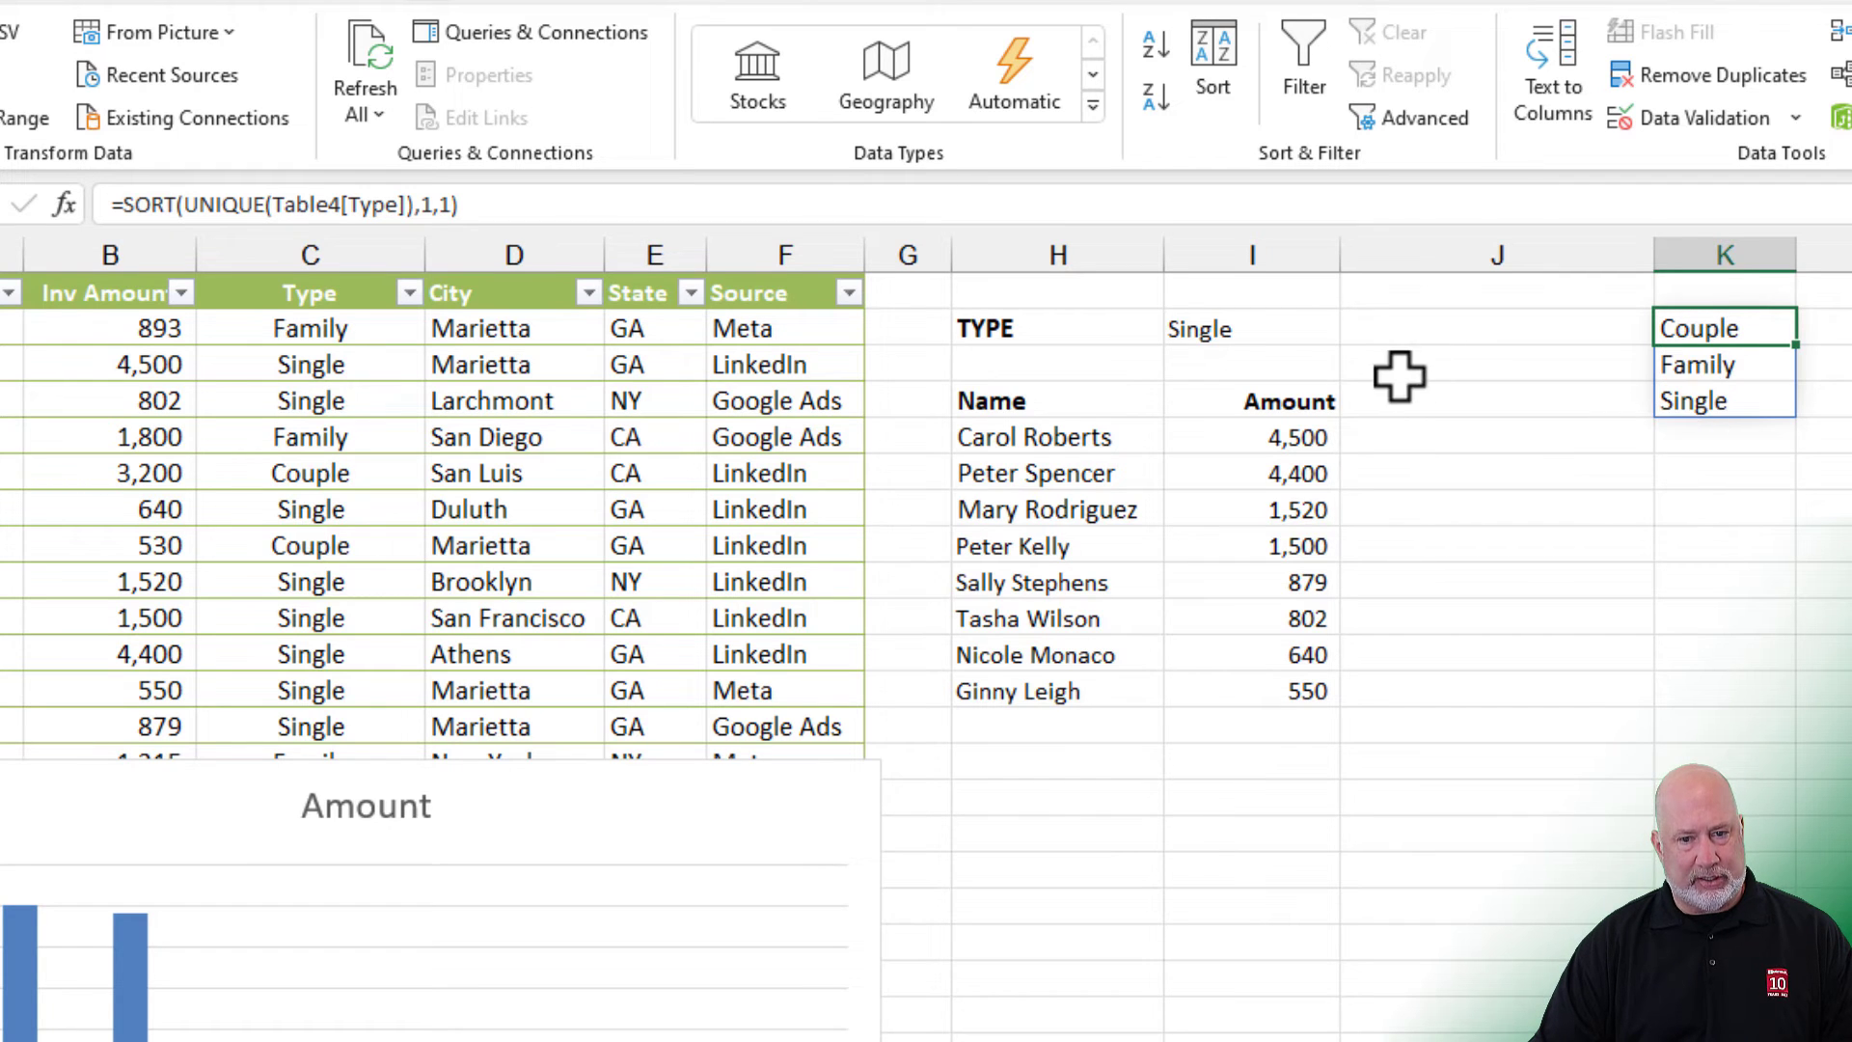
Step: Give I2 a List validation sourced from the spilled type values in K2:K4
{"action": "left_click", "coordinate": [1287, 118]}
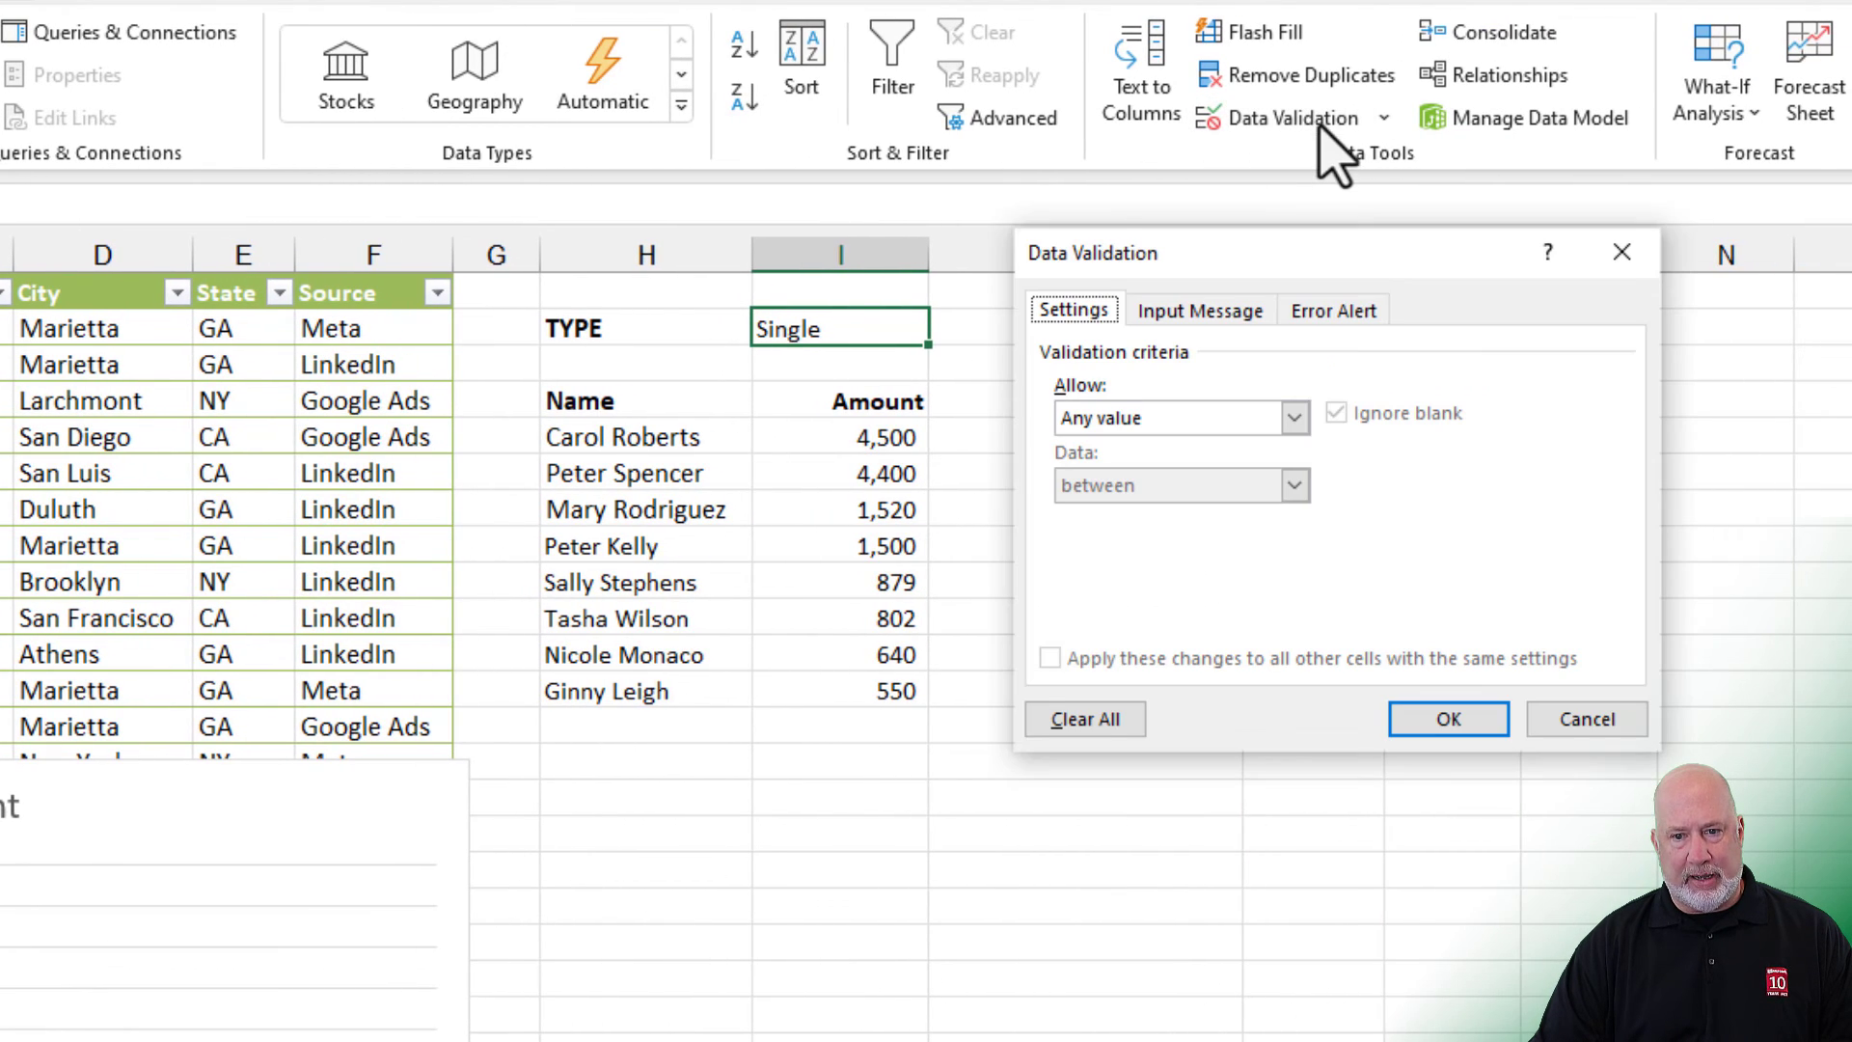
{"action": "left_click", "coordinate": [1294, 418]}
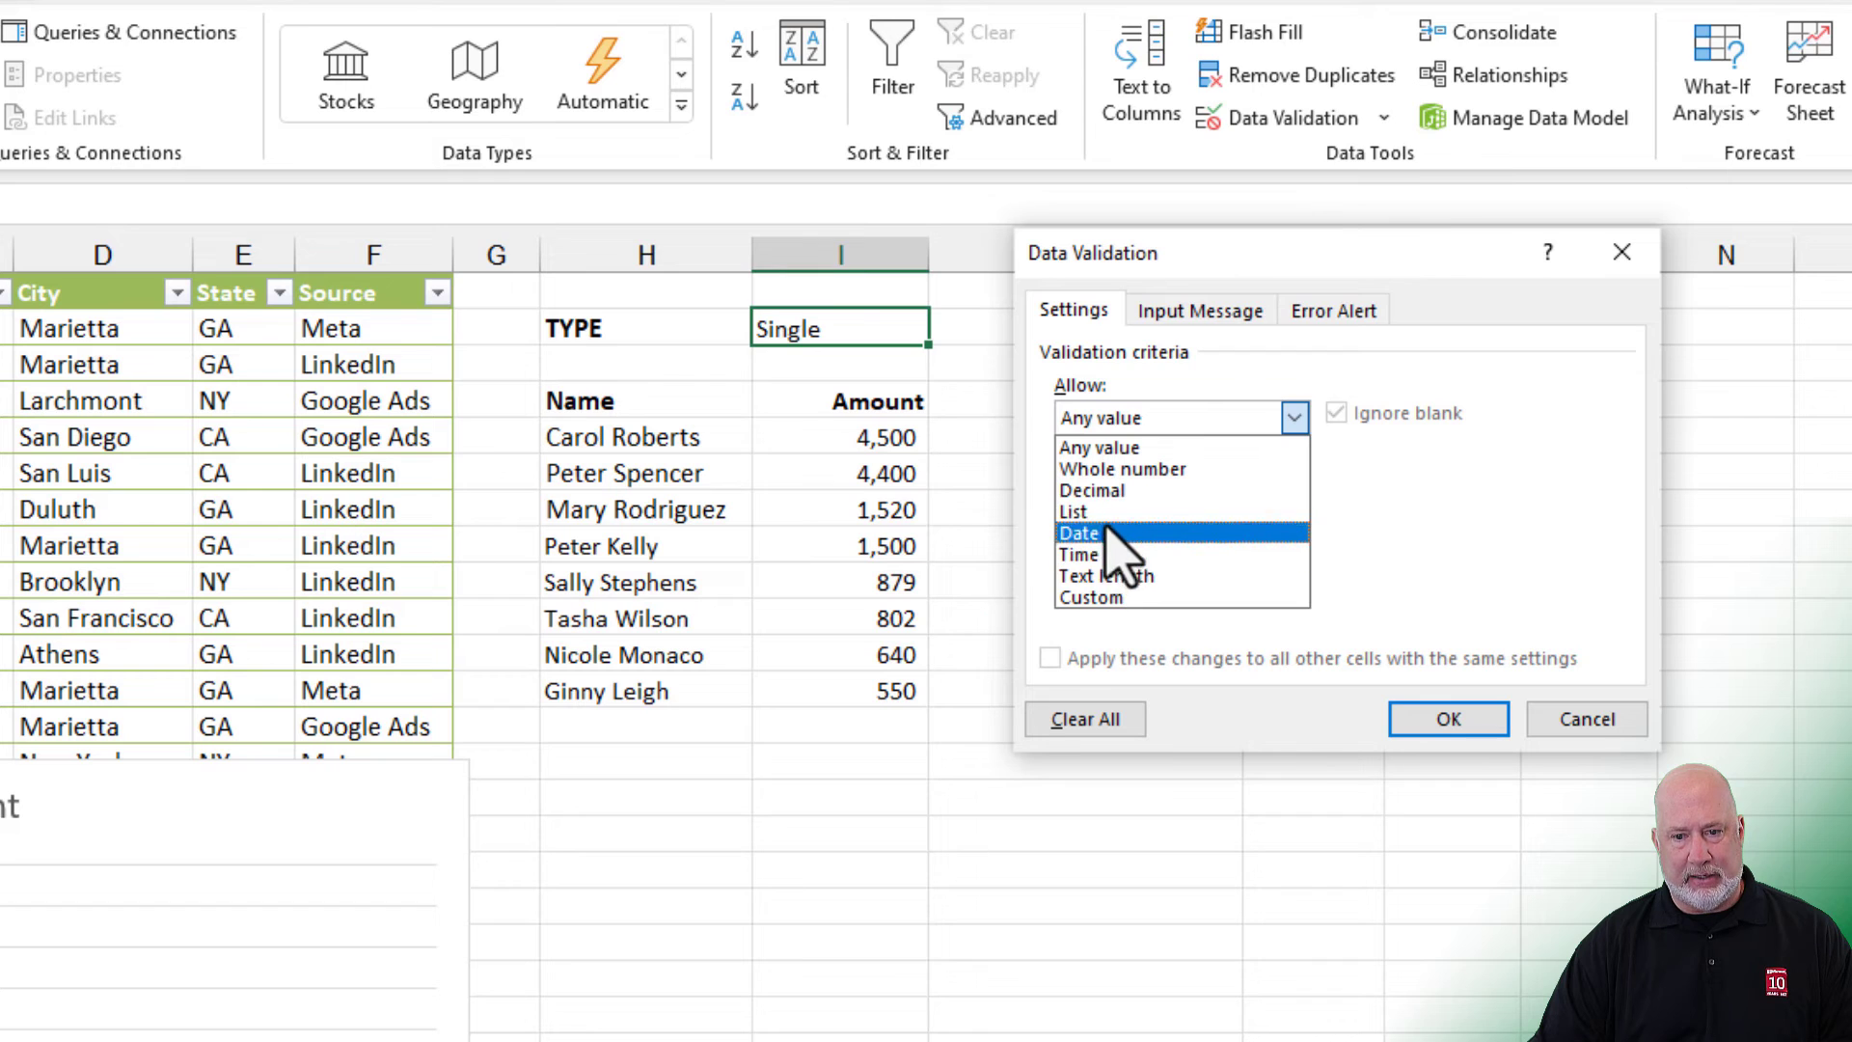
{"action": "left_click", "coordinate": [1073, 511]}
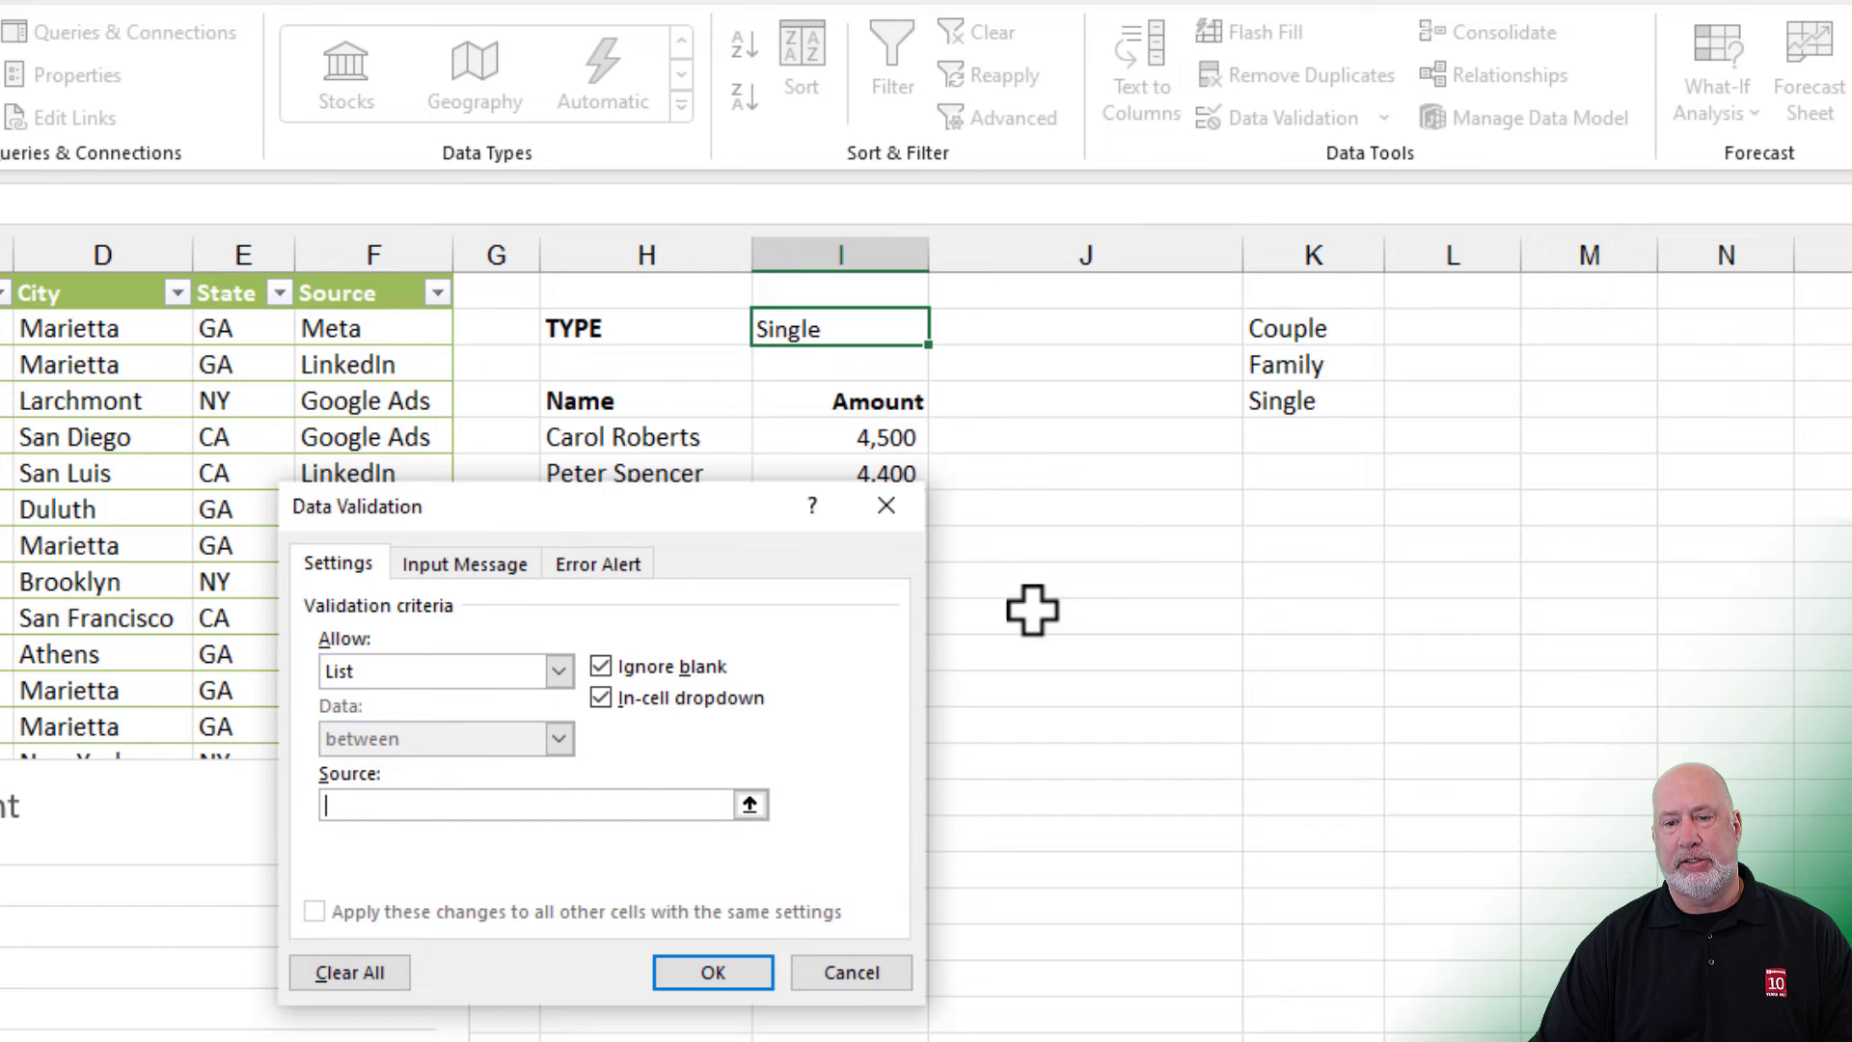
{"action": "left_click_drag", "start_coordinate": [1286, 328], "coordinate": [1286, 400]}
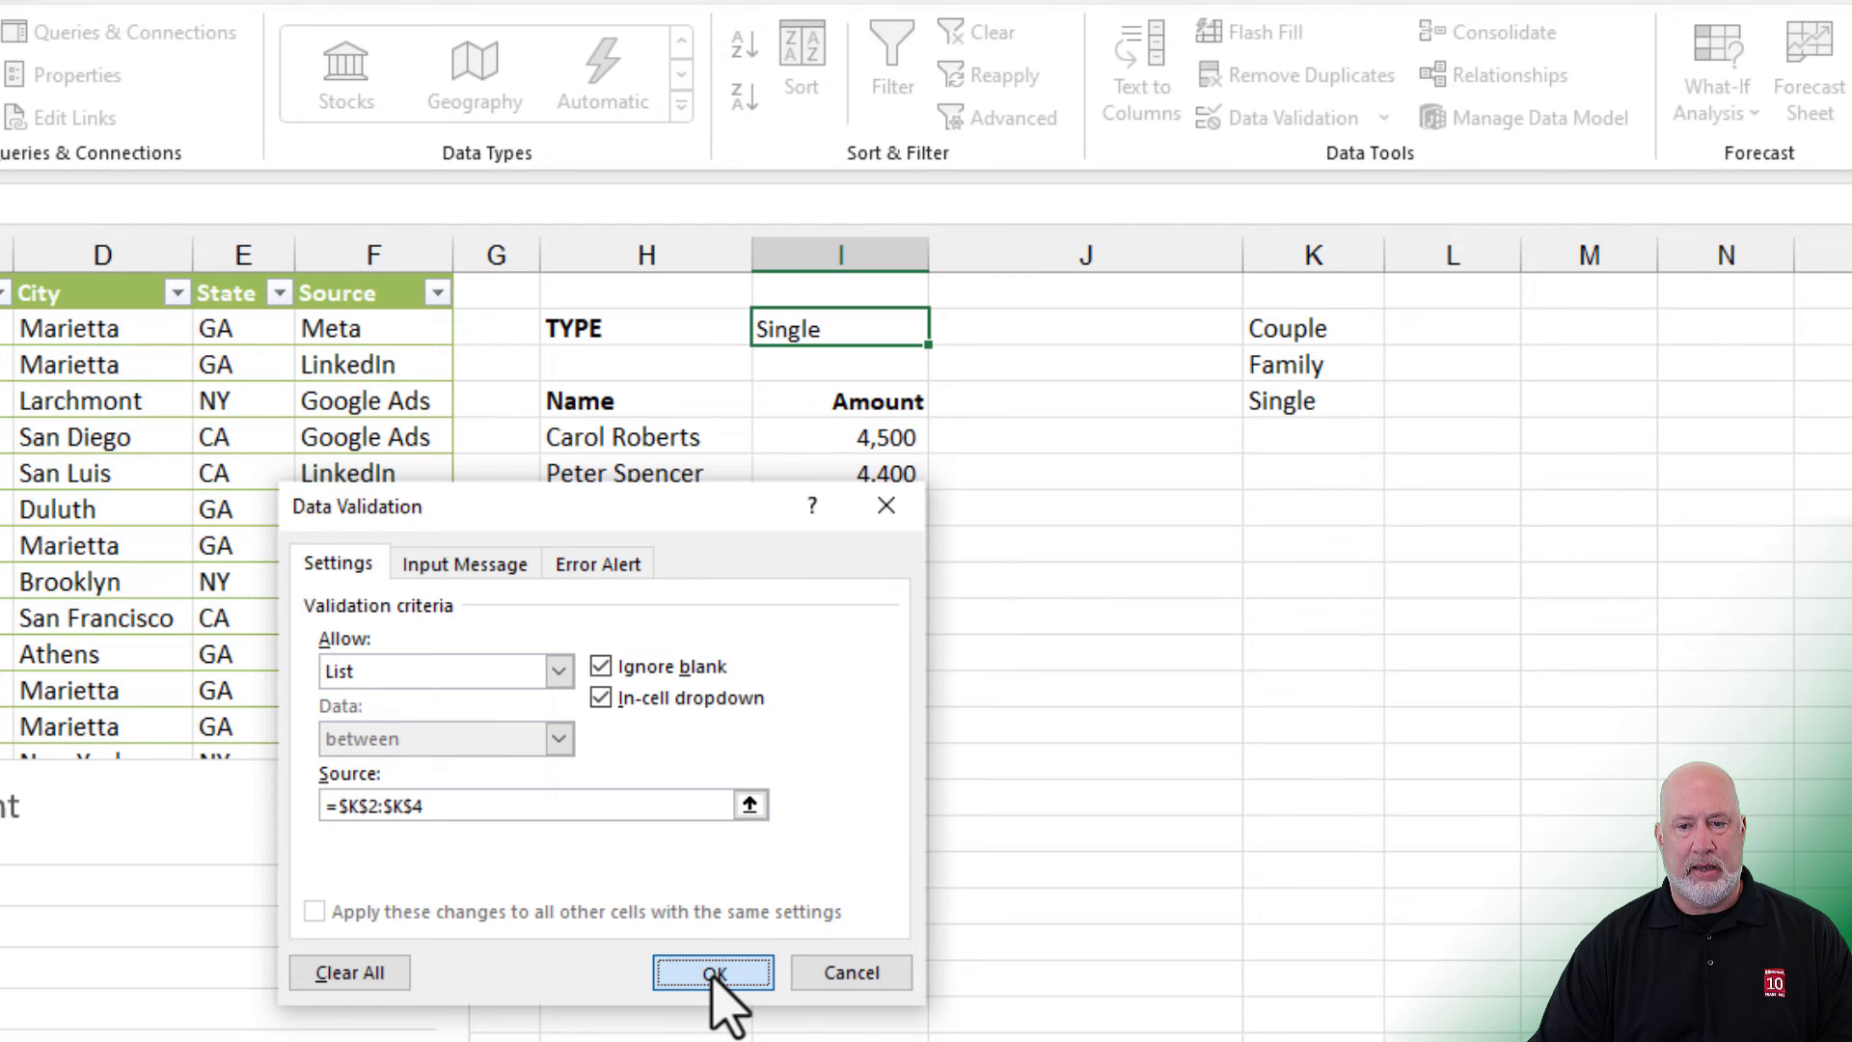
{"action": "left_click", "coordinate": [718, 973]}
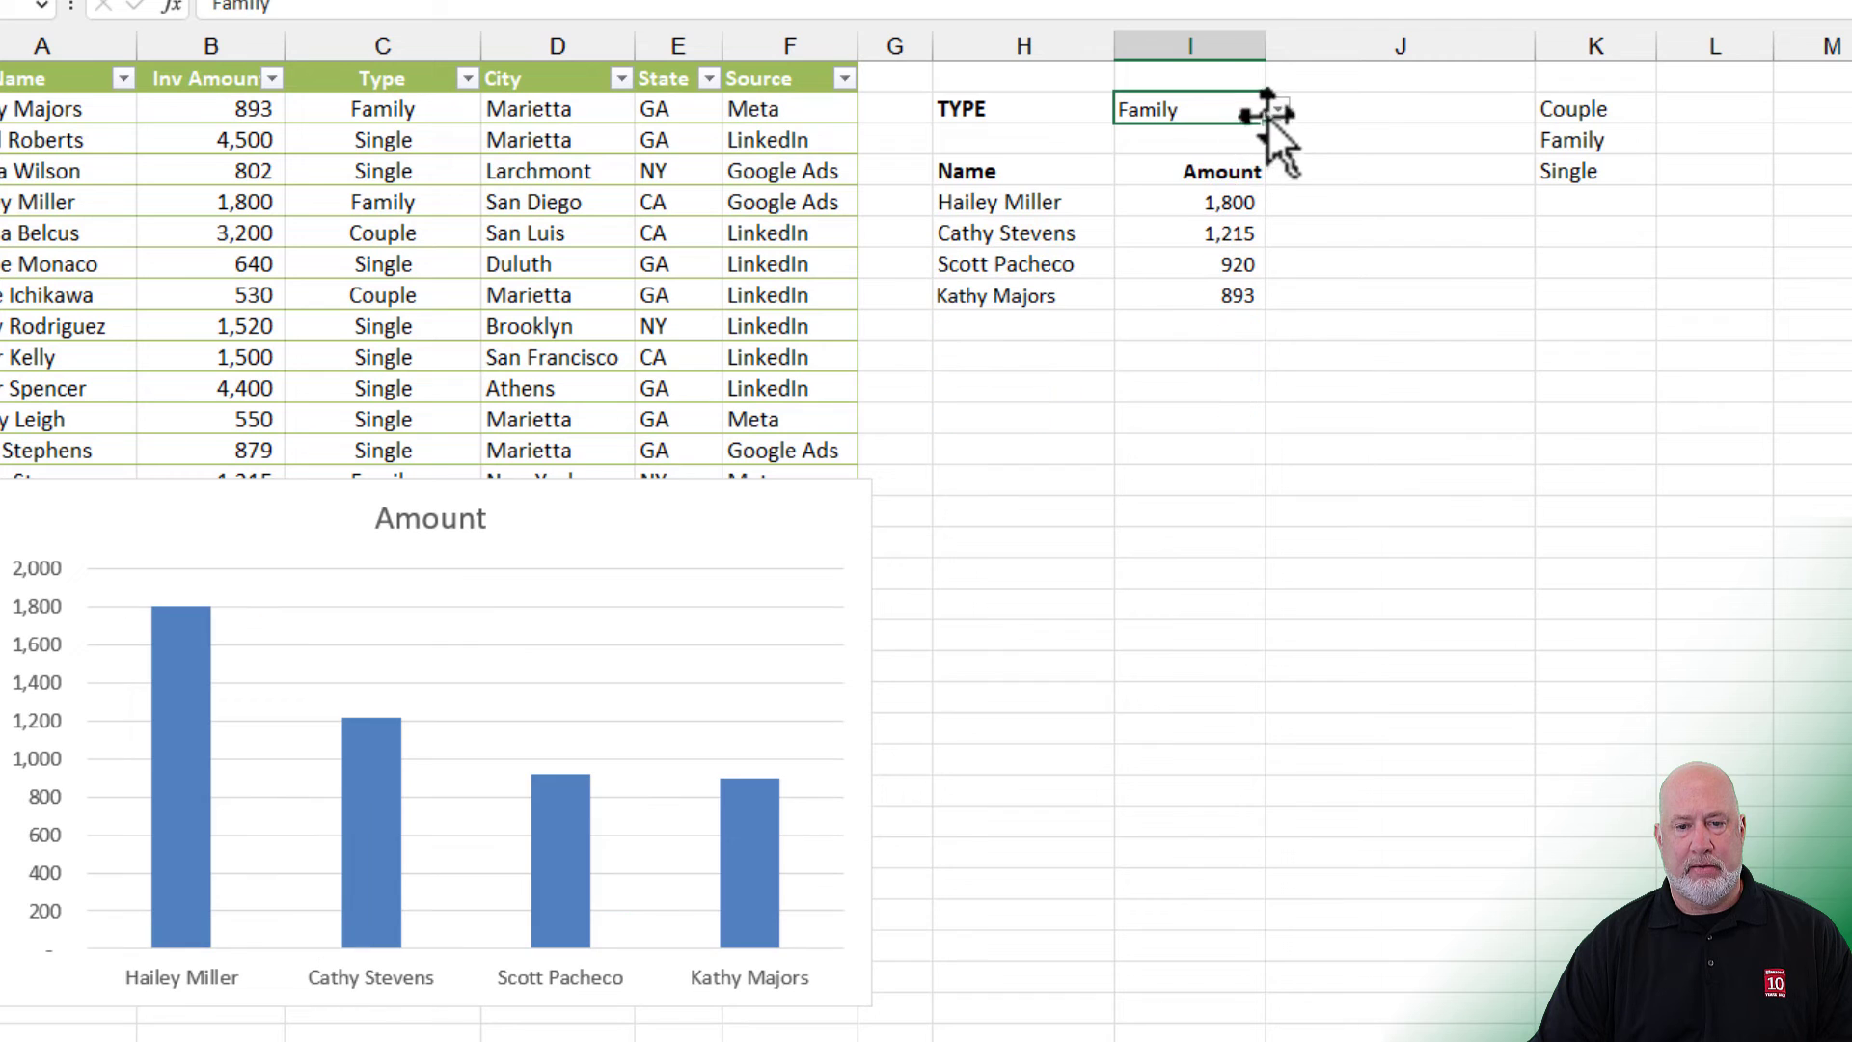
Step: Show Single, change C4 to a new type and confirm it appears in the I2 dropdown
{"action": "left_click", "coordinate": [1151, 137]}
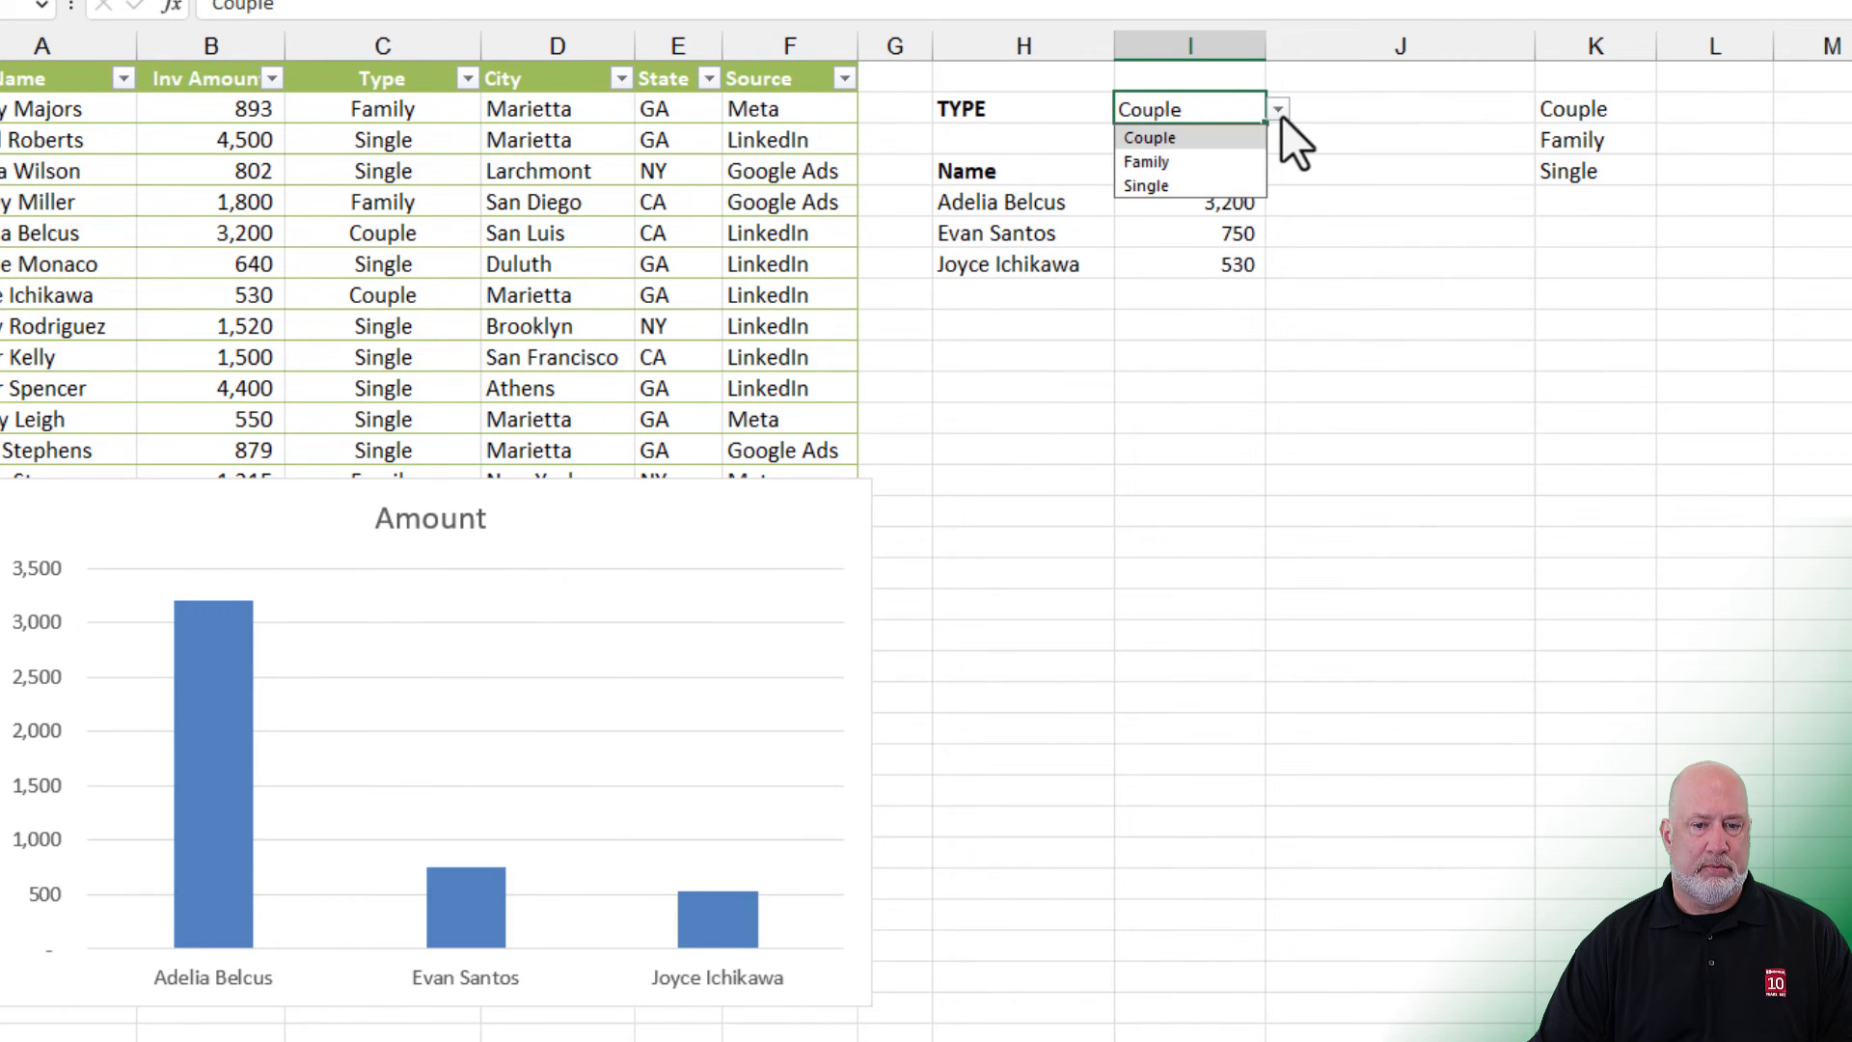
{"action": "left_click", "coordinate": [1146, 185]}
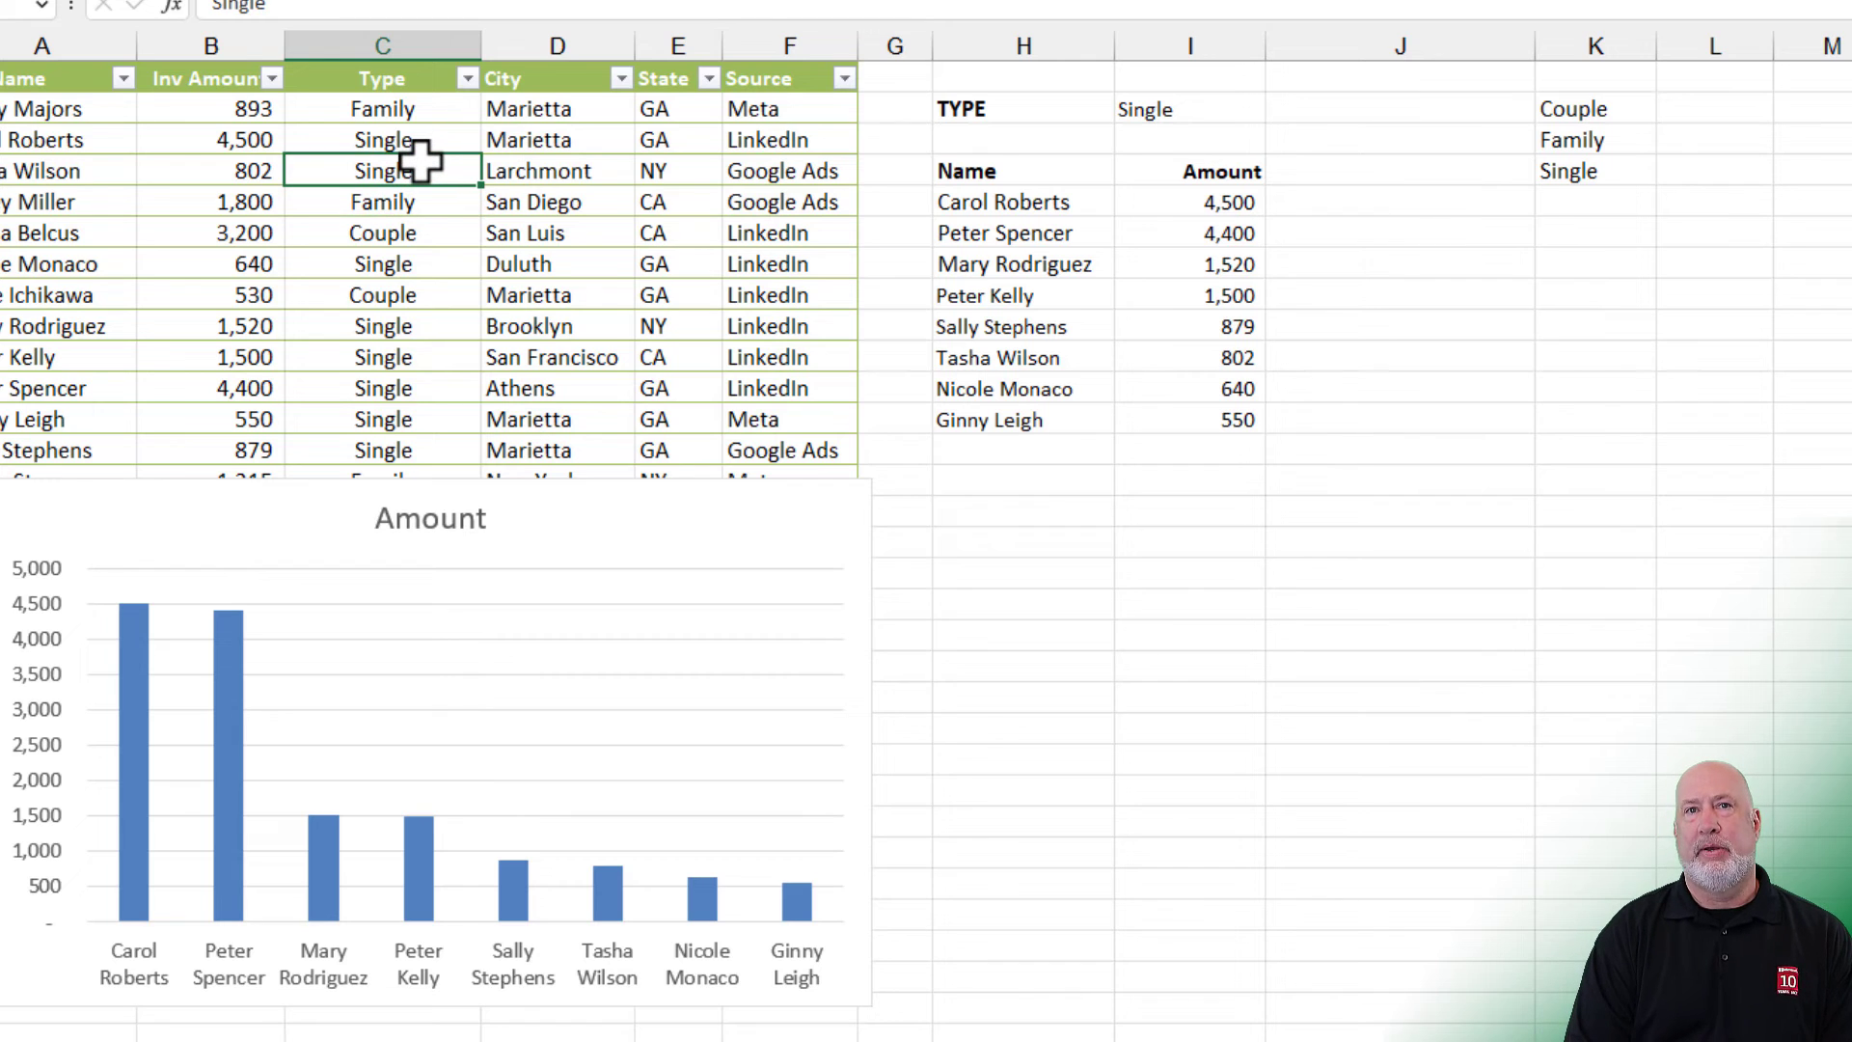
{"action": "type", "text": "Not clue"}
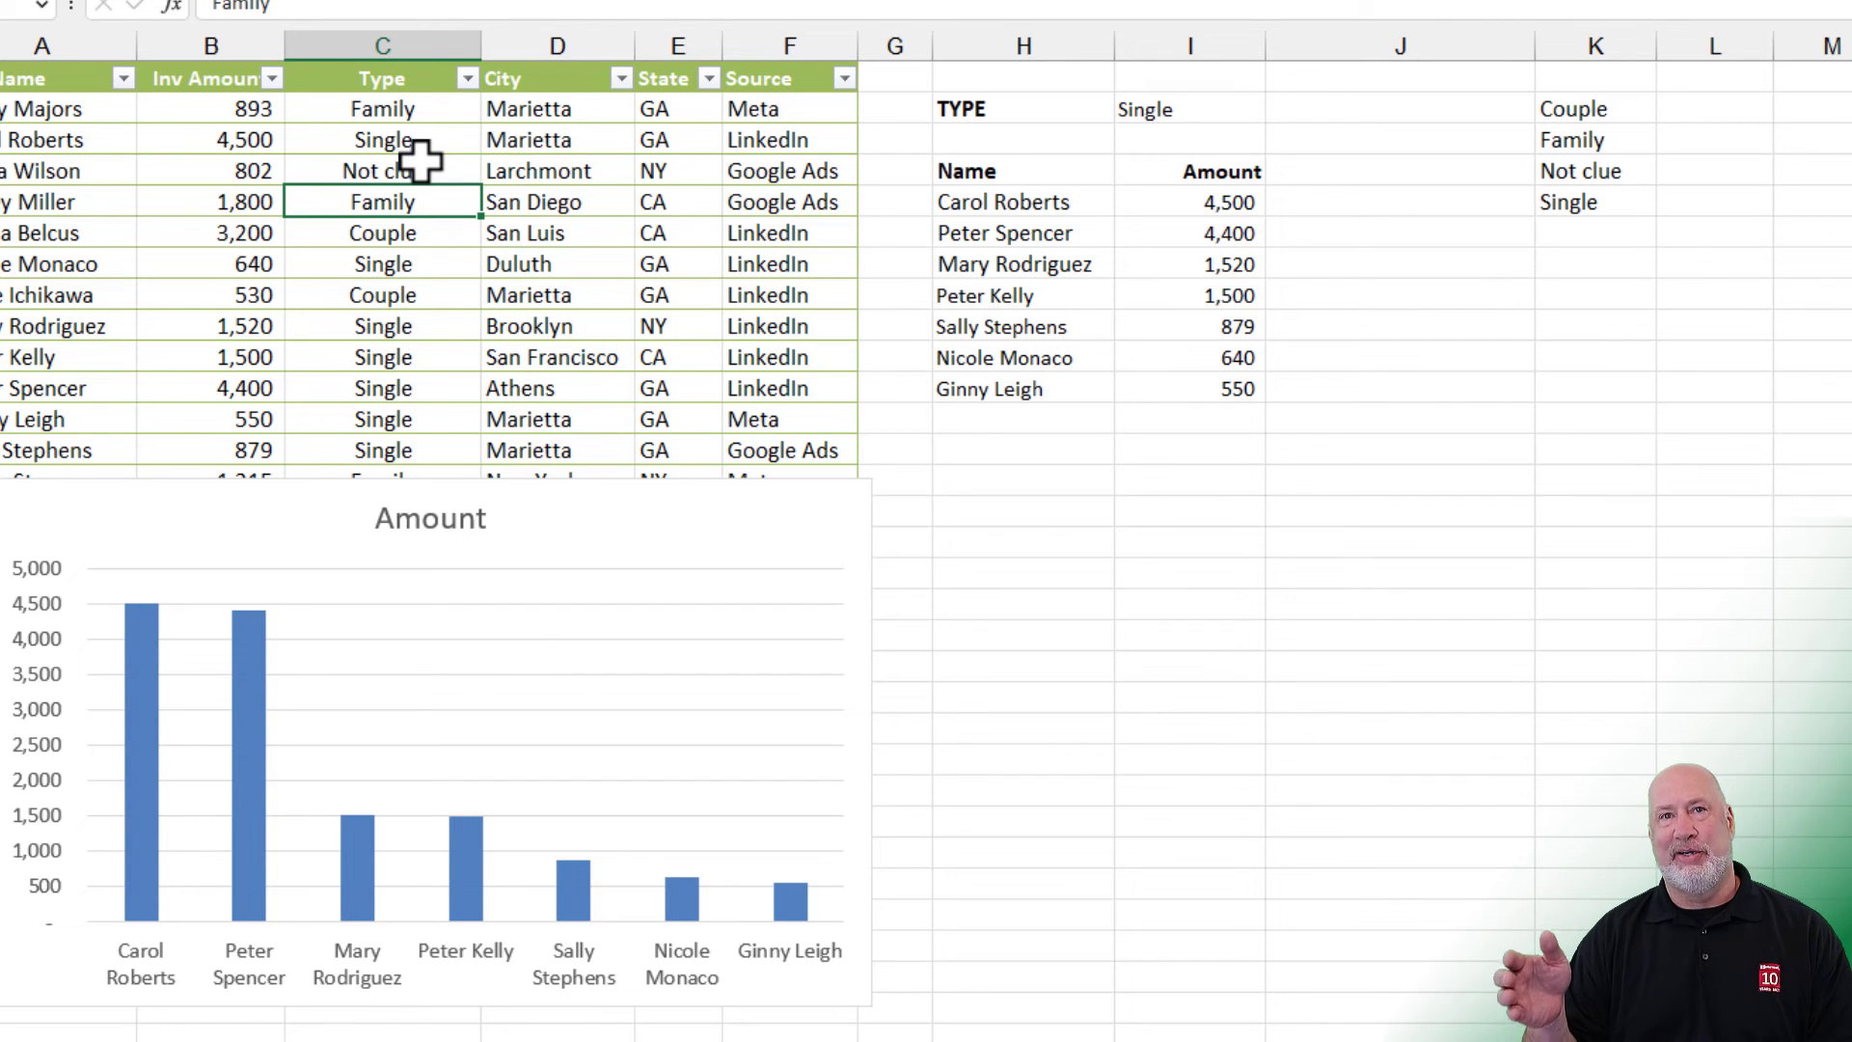
{"action": "mouse_move", "coordinate": [1469, 133]}
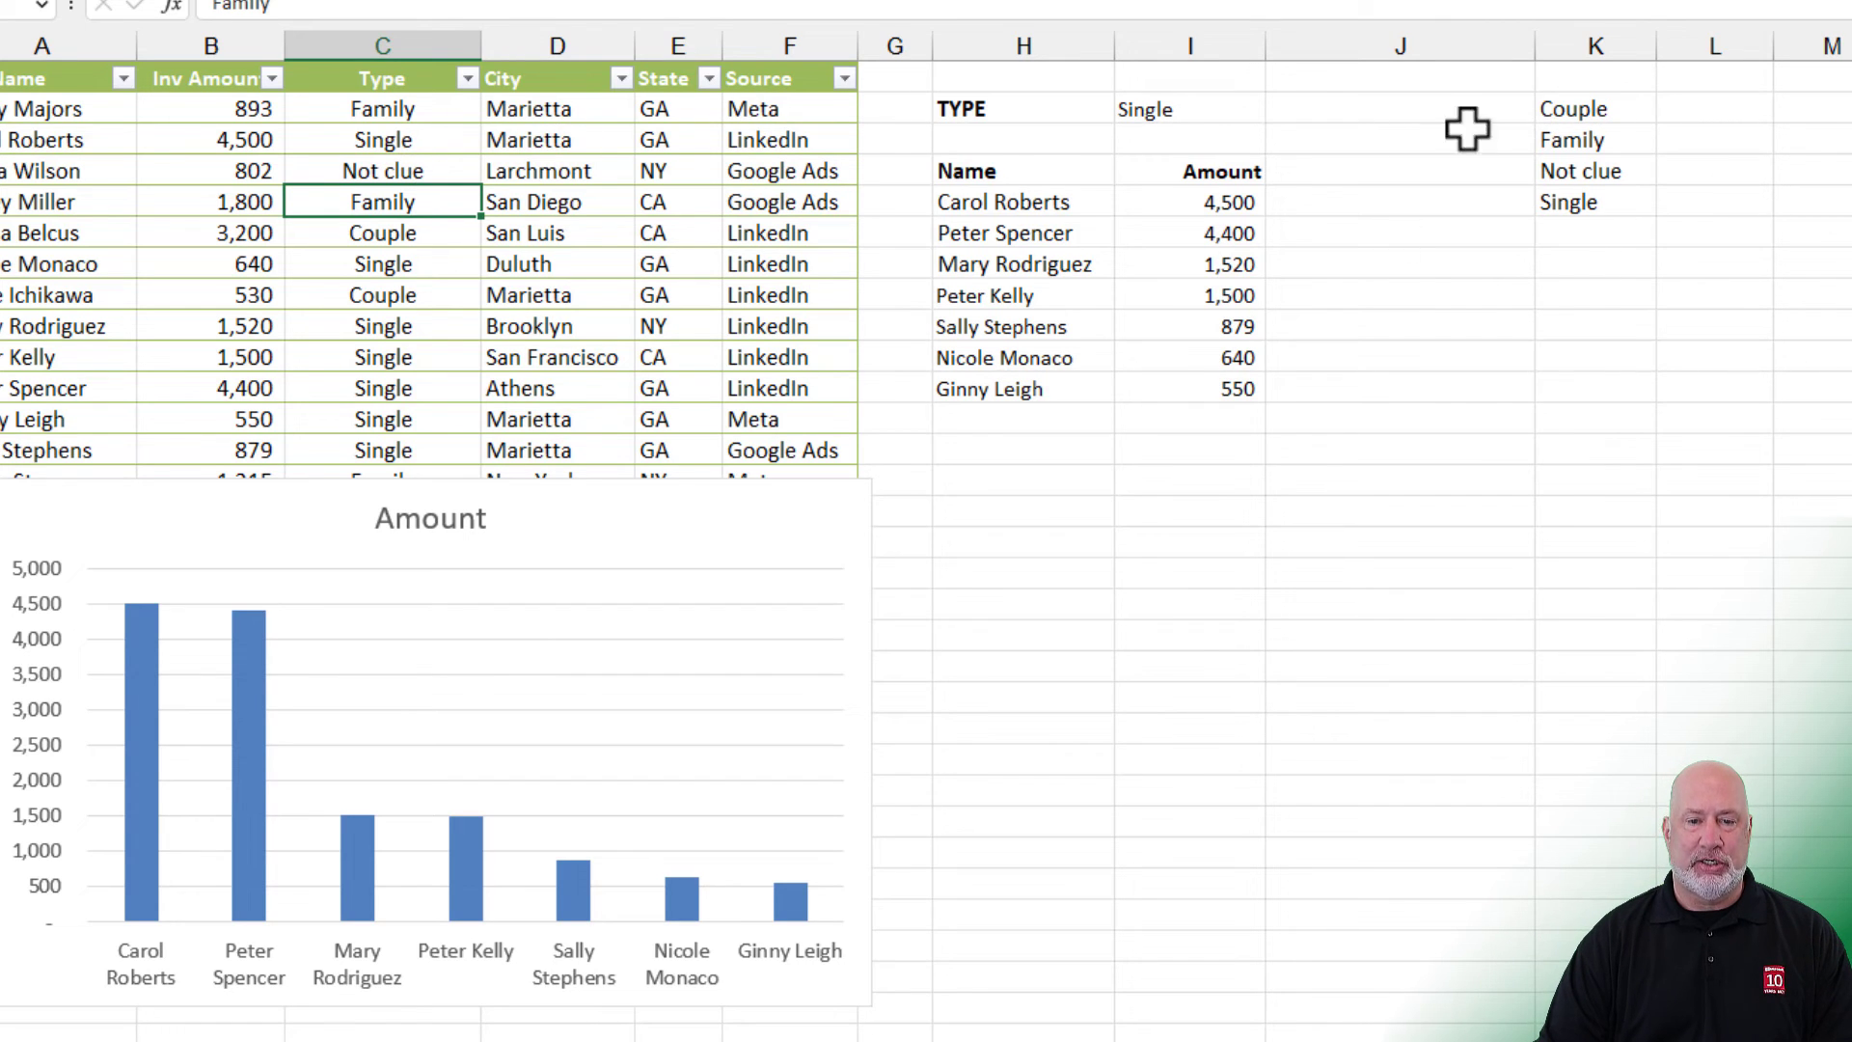
{"action": "left_click", "coordinate": [1275, 107]}
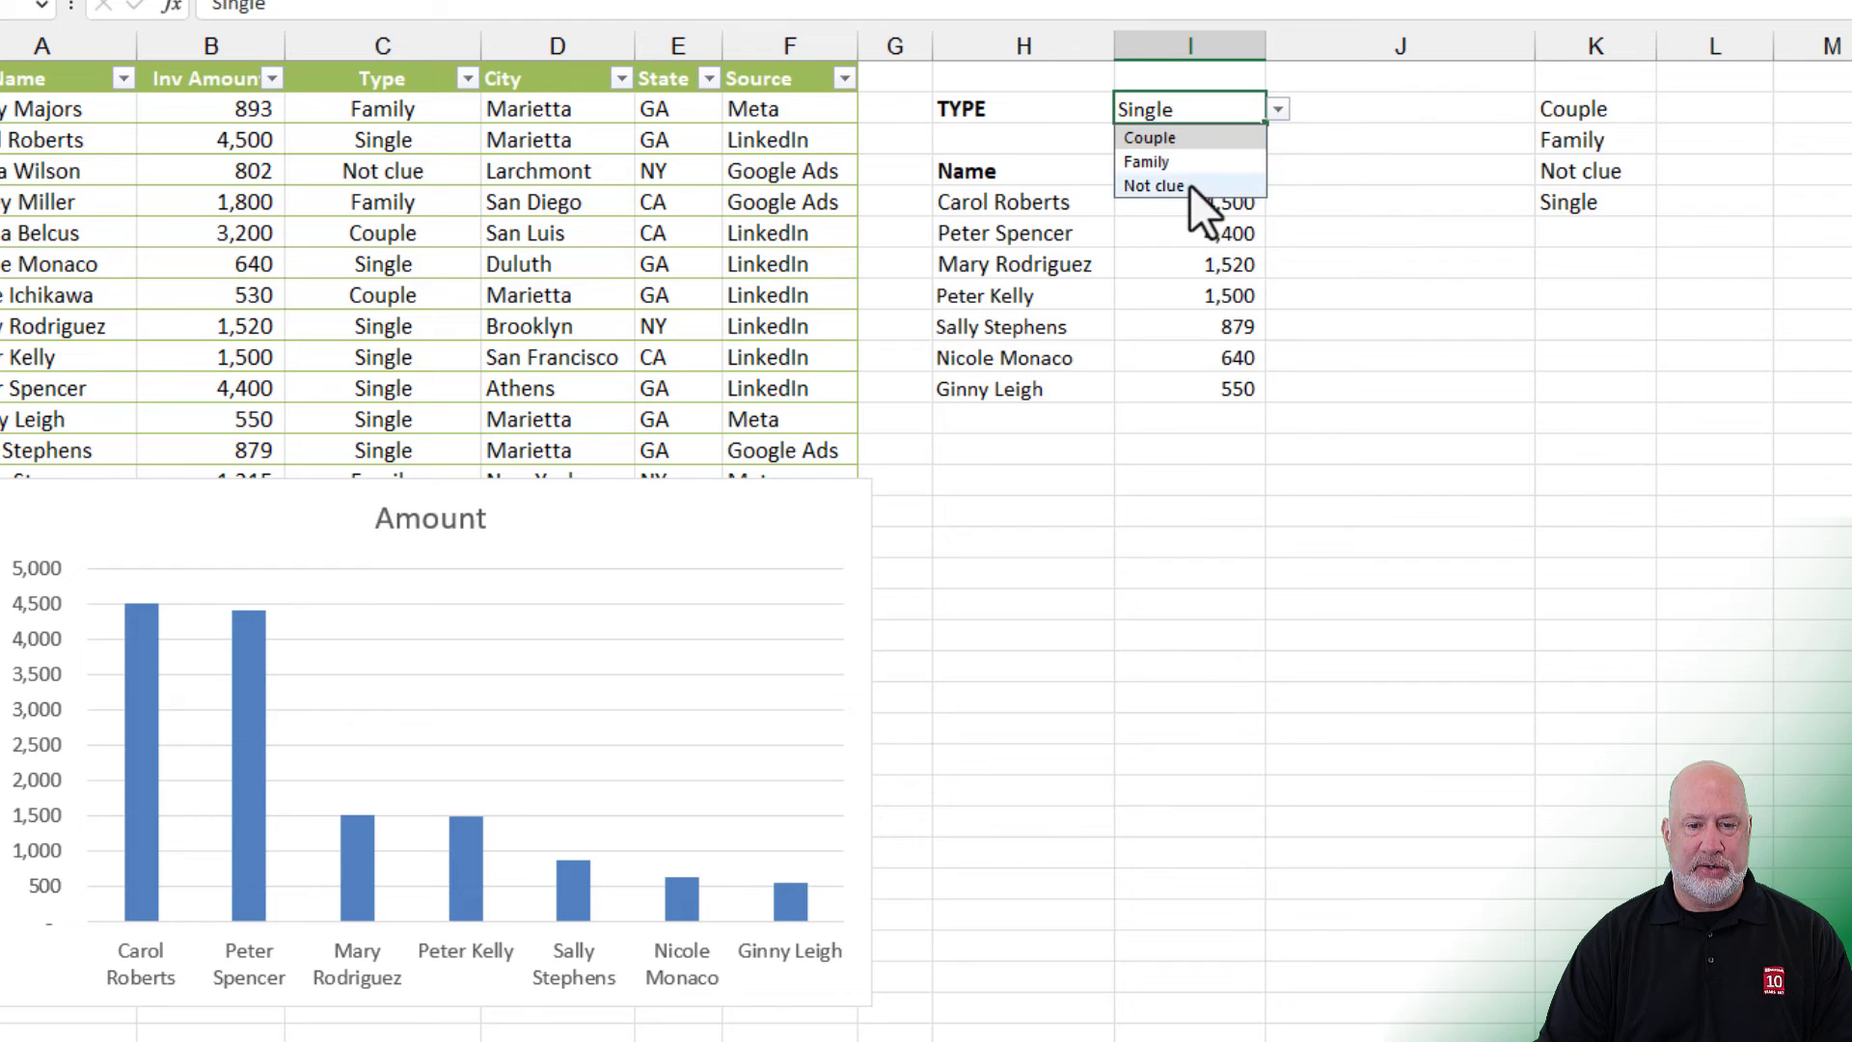
{"action": "left_click", "coordinate": [1155, 184]}
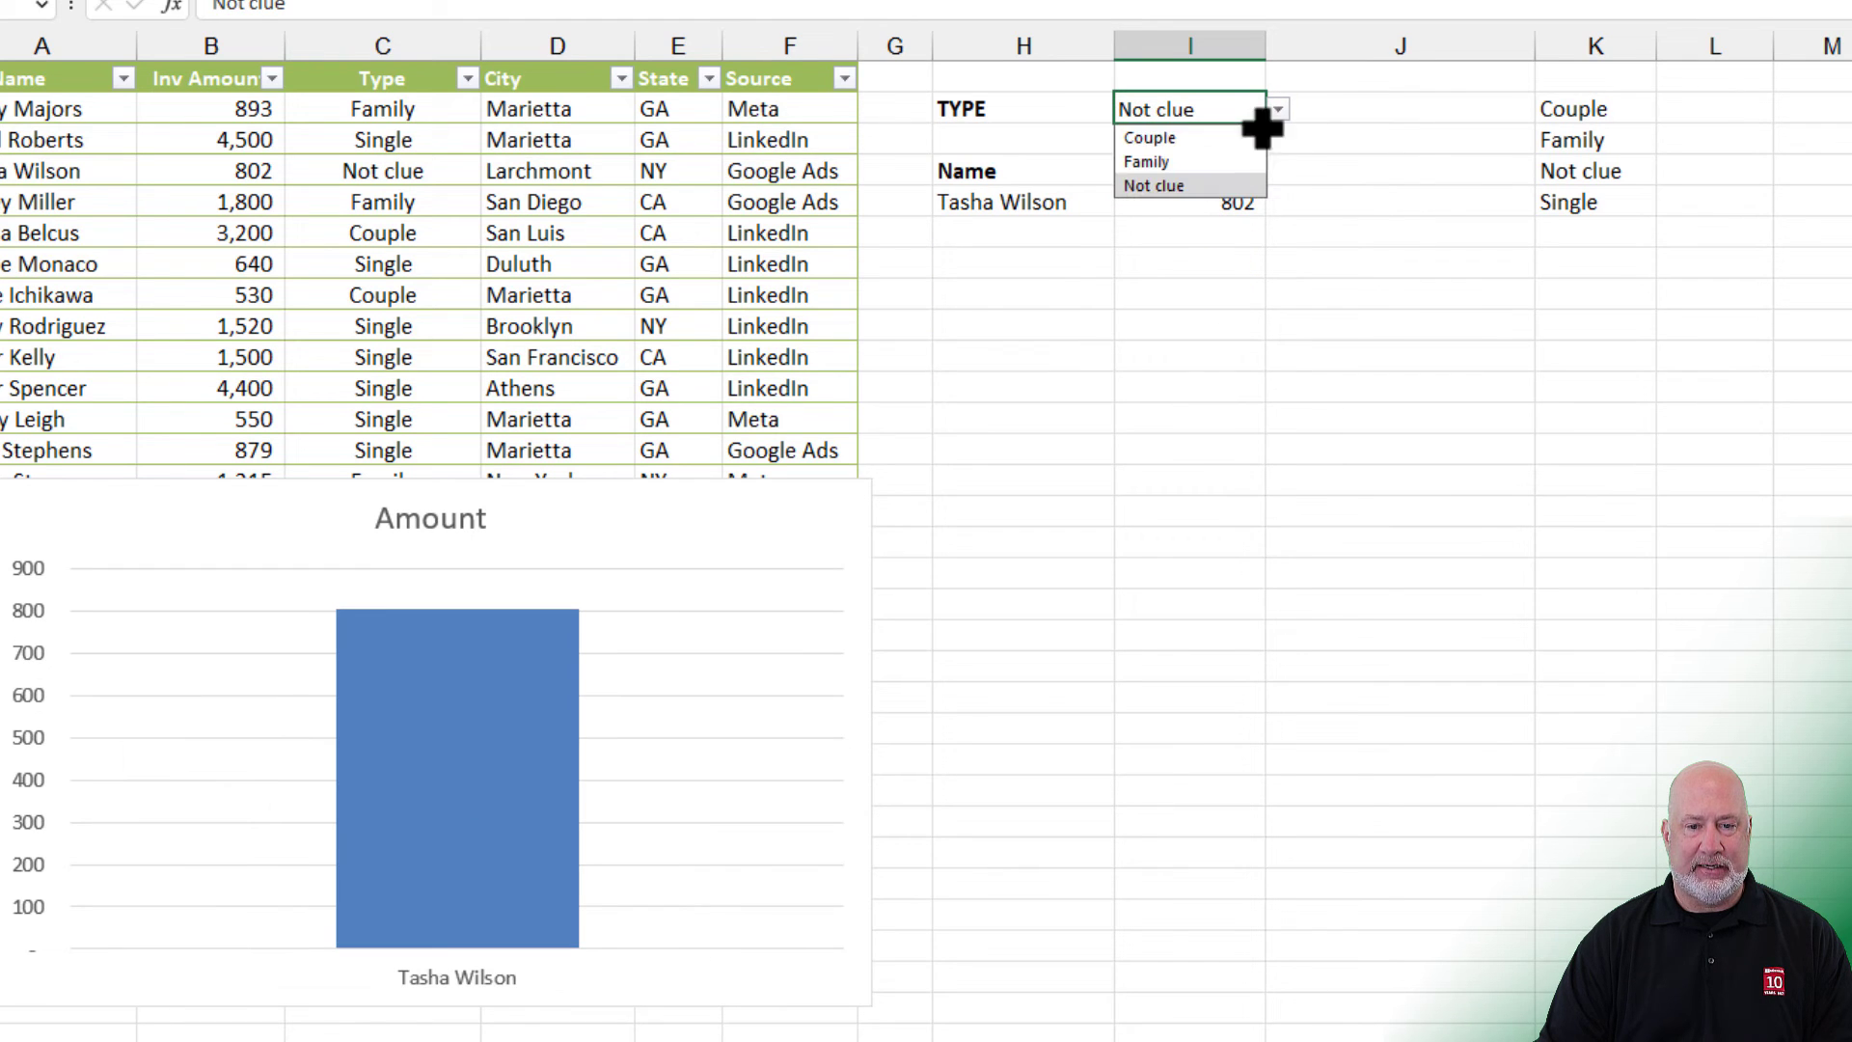
{"action": "mouse_move", "coordinate": [1163, 145]}
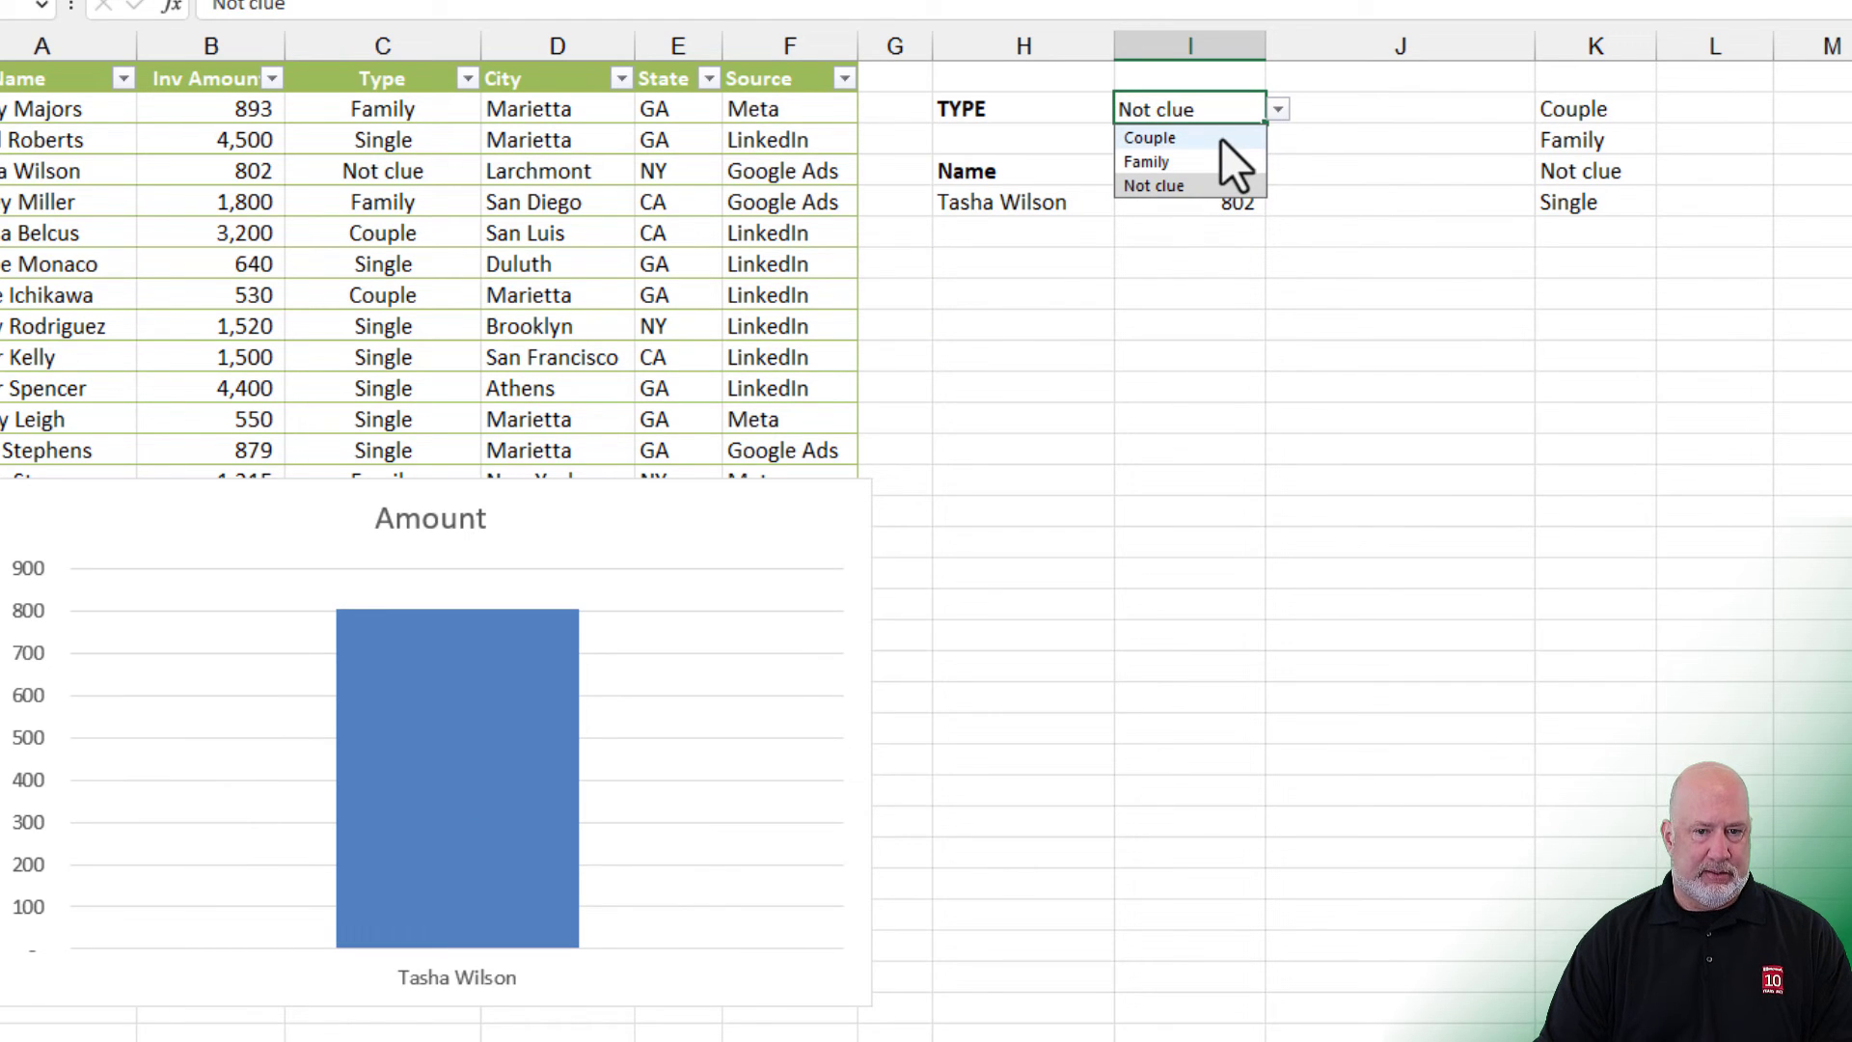
Step: Choose Couple in I2 and return to the changed Type cell in C4
{"action": "left_click", "coordinate": [1150, 137]}
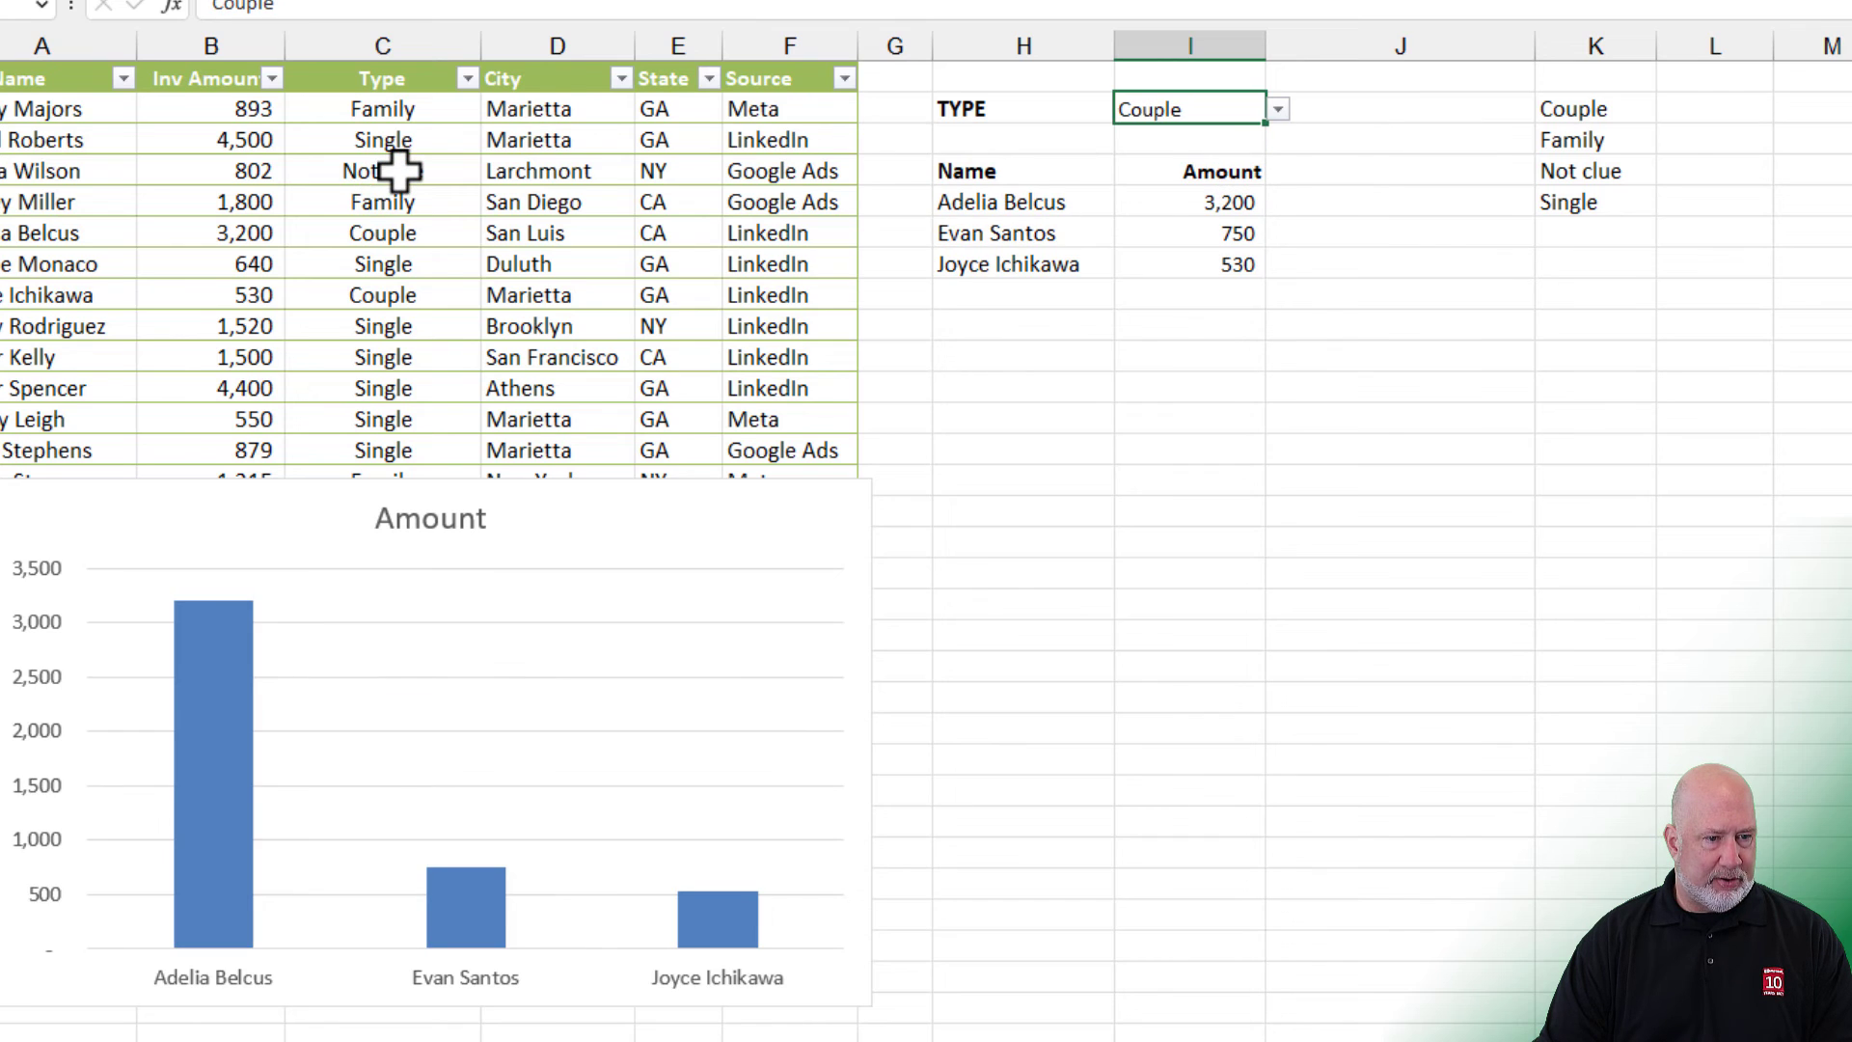
{"action": "left_click", "coordinate": [382, 139]}
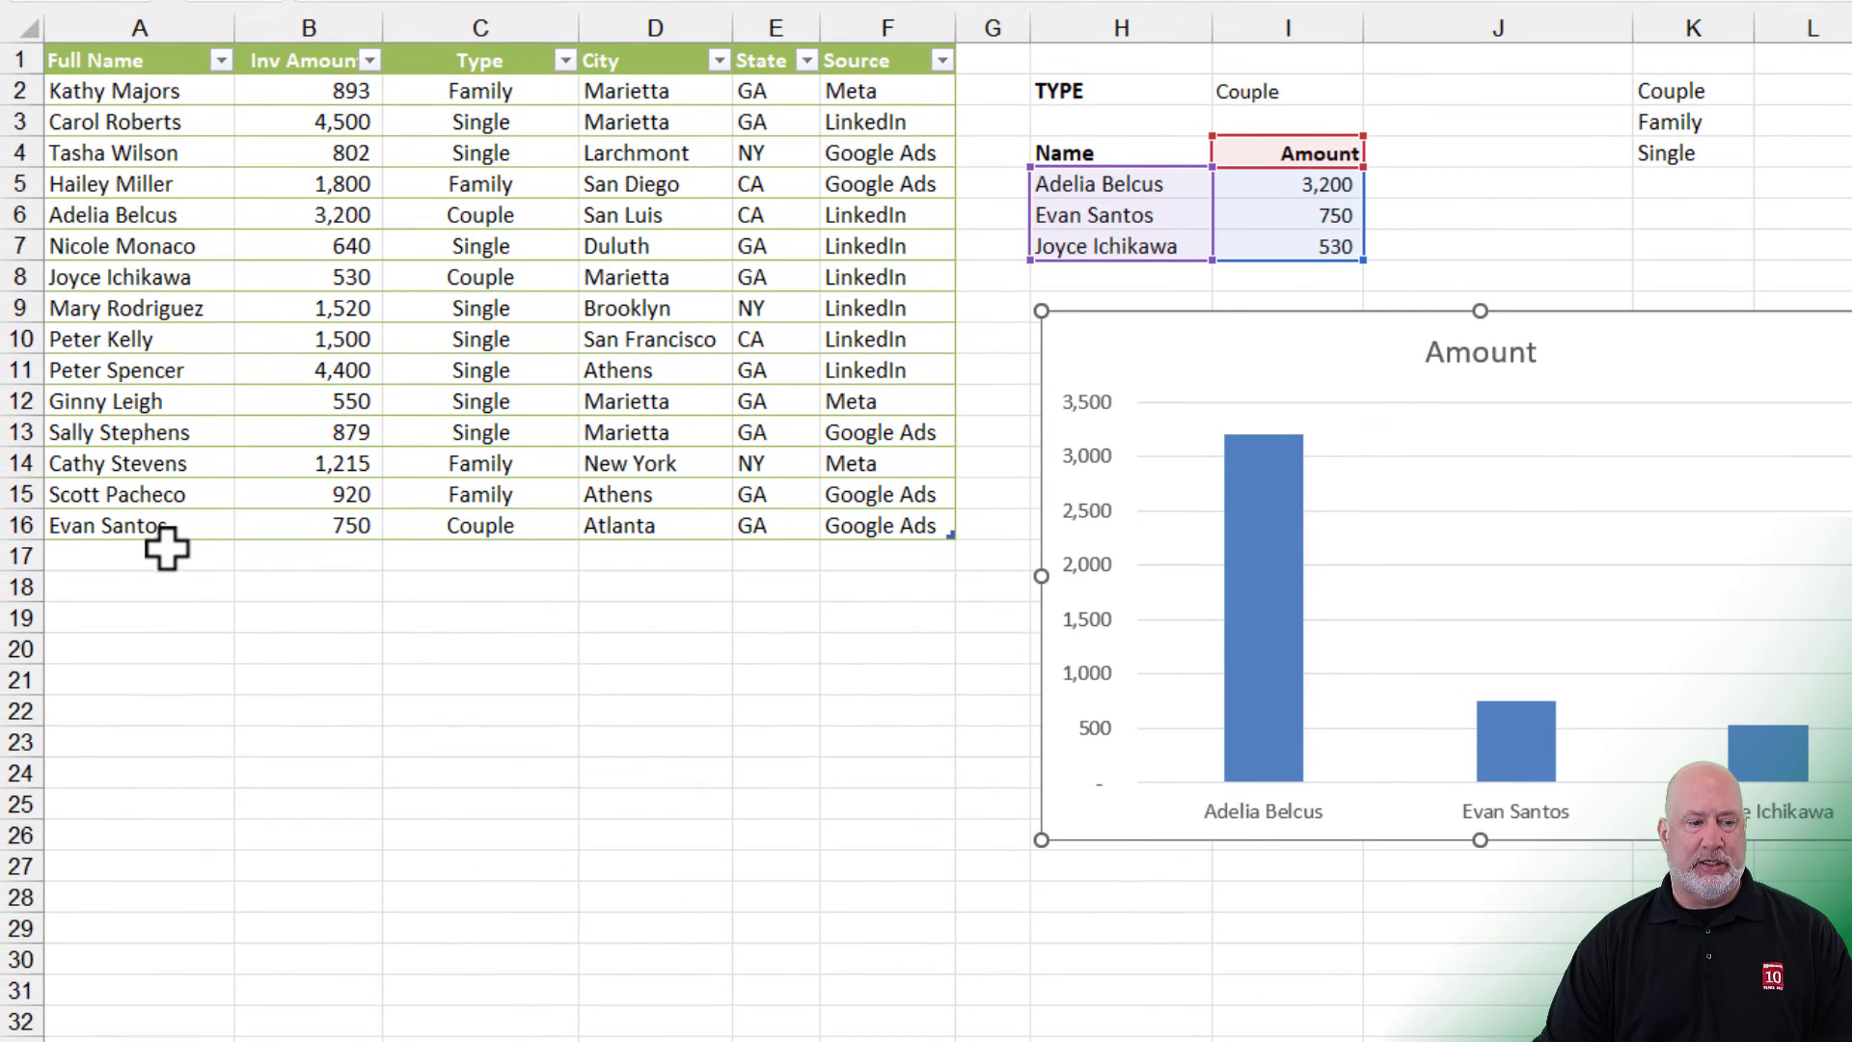
Step: Add row 17: Chris Menard, 5000, Single, Marietta, GA, Google Ads
{"action": "left_click", "coordinate": [125, 555]}
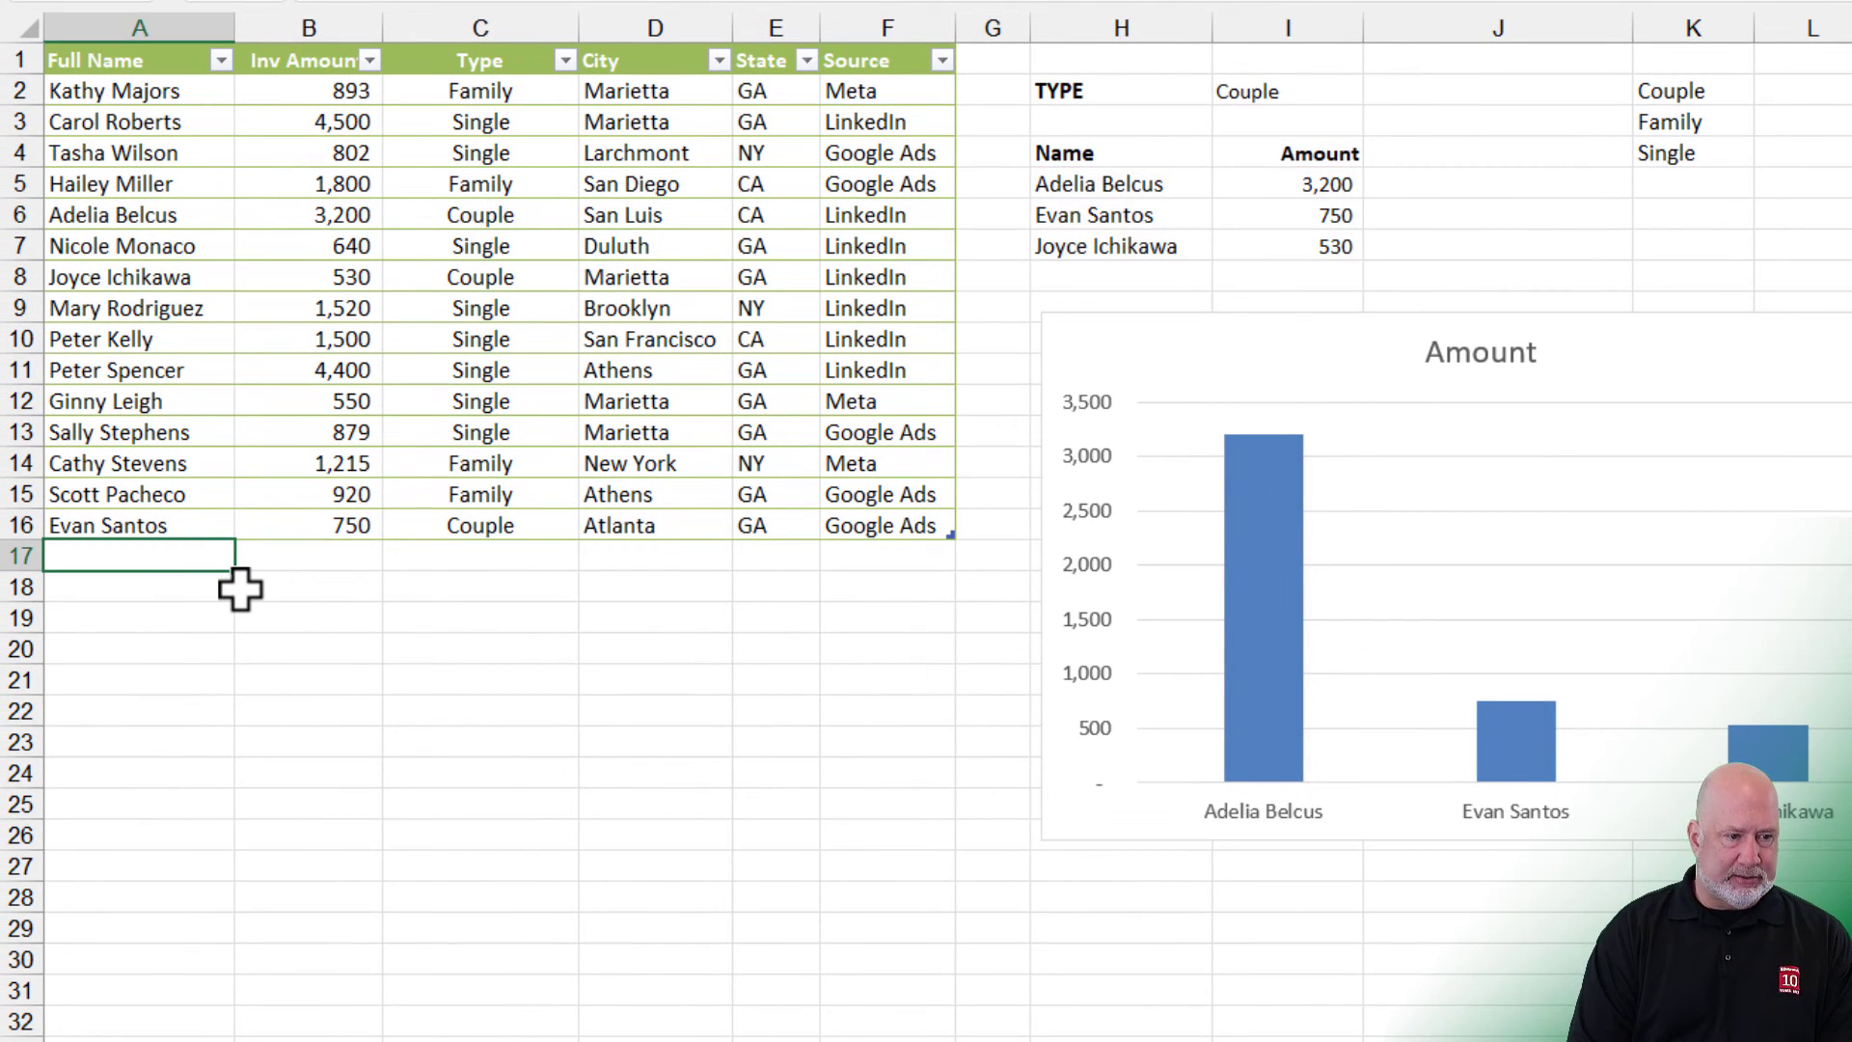
{"action": "type", "text": "Chris Menard"}
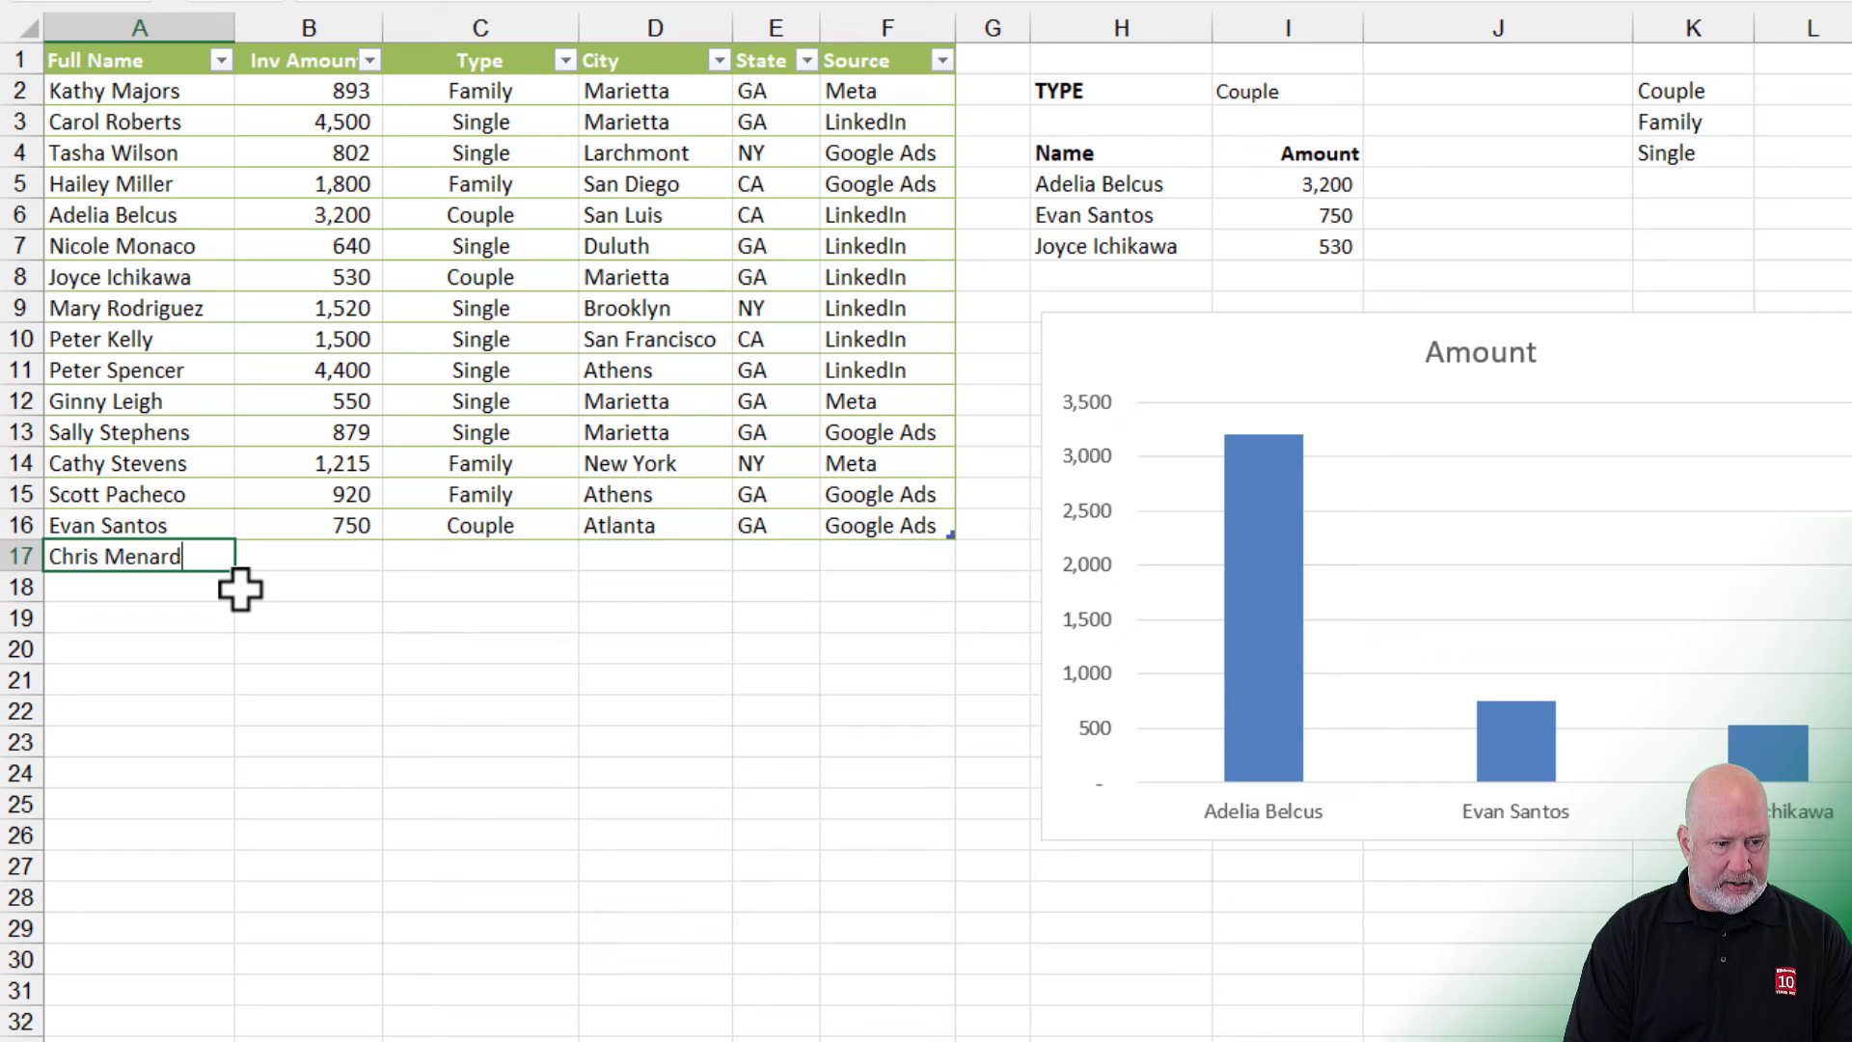
{"action": "type", "text": "5,000"}
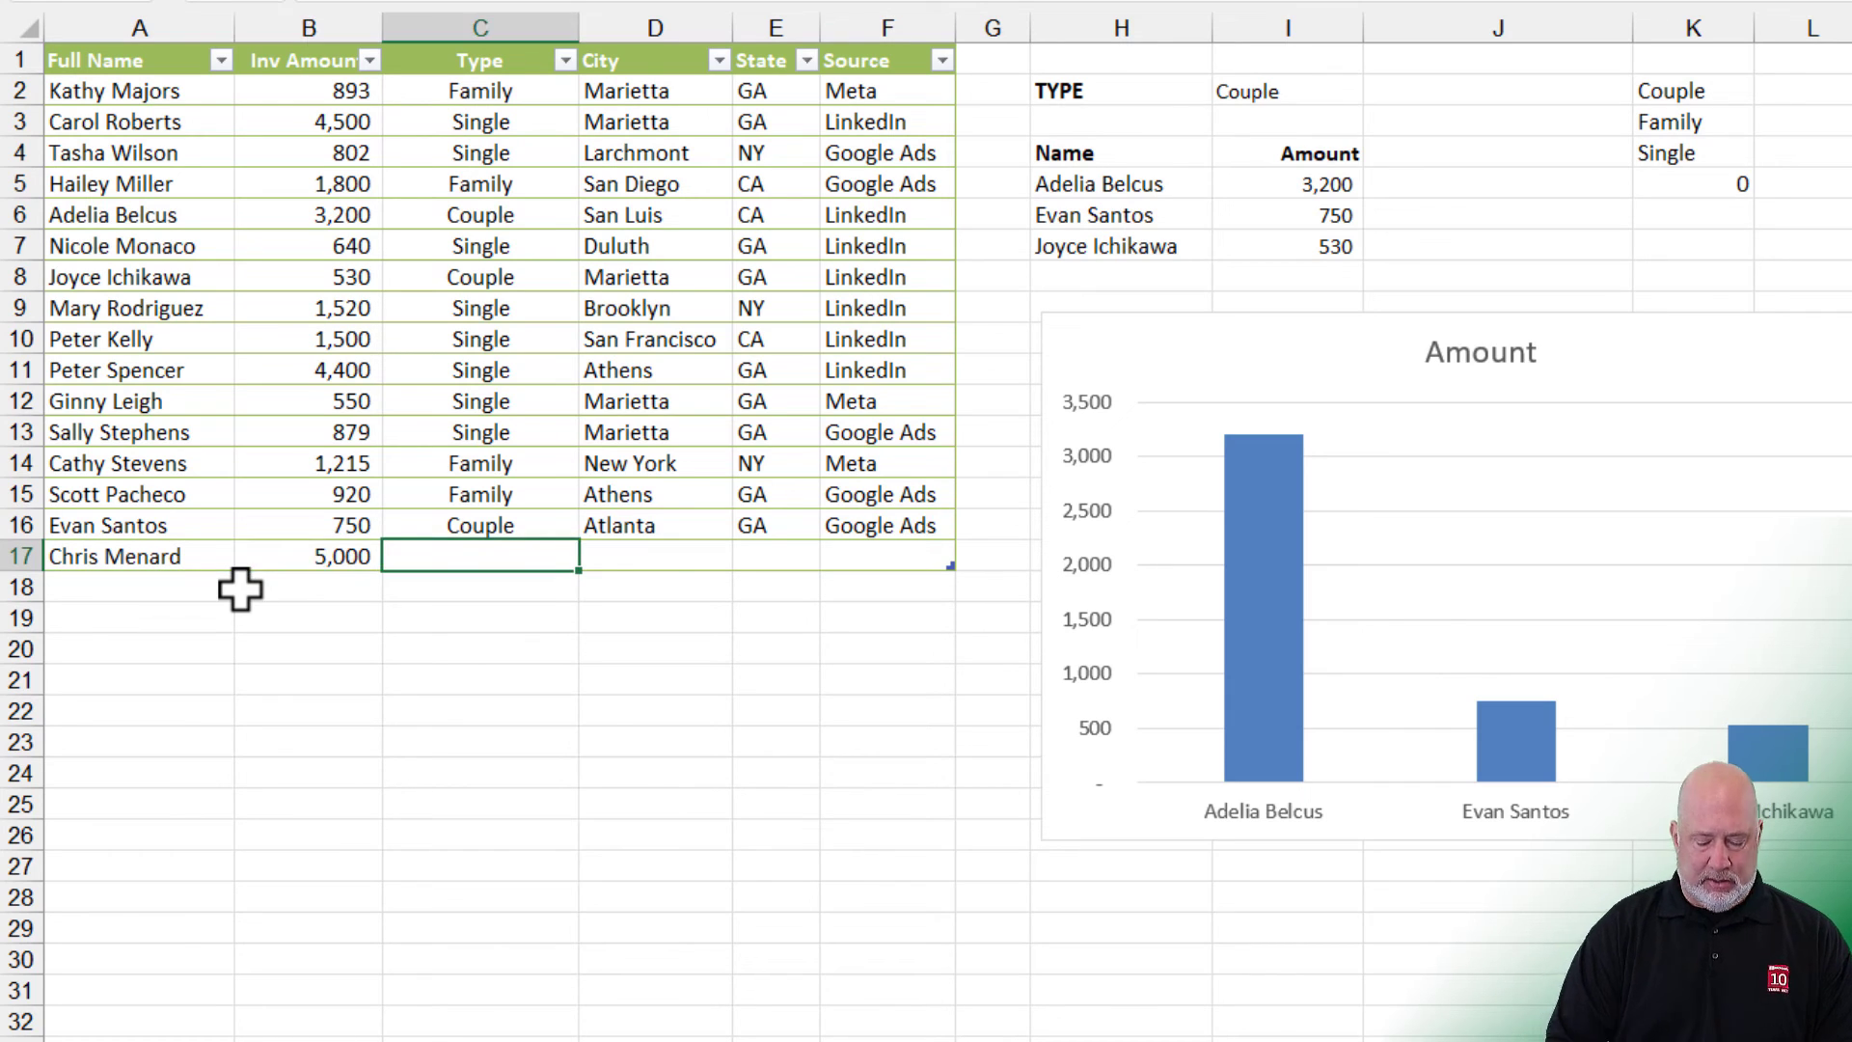
{"action": "type", "text": "Couple"}
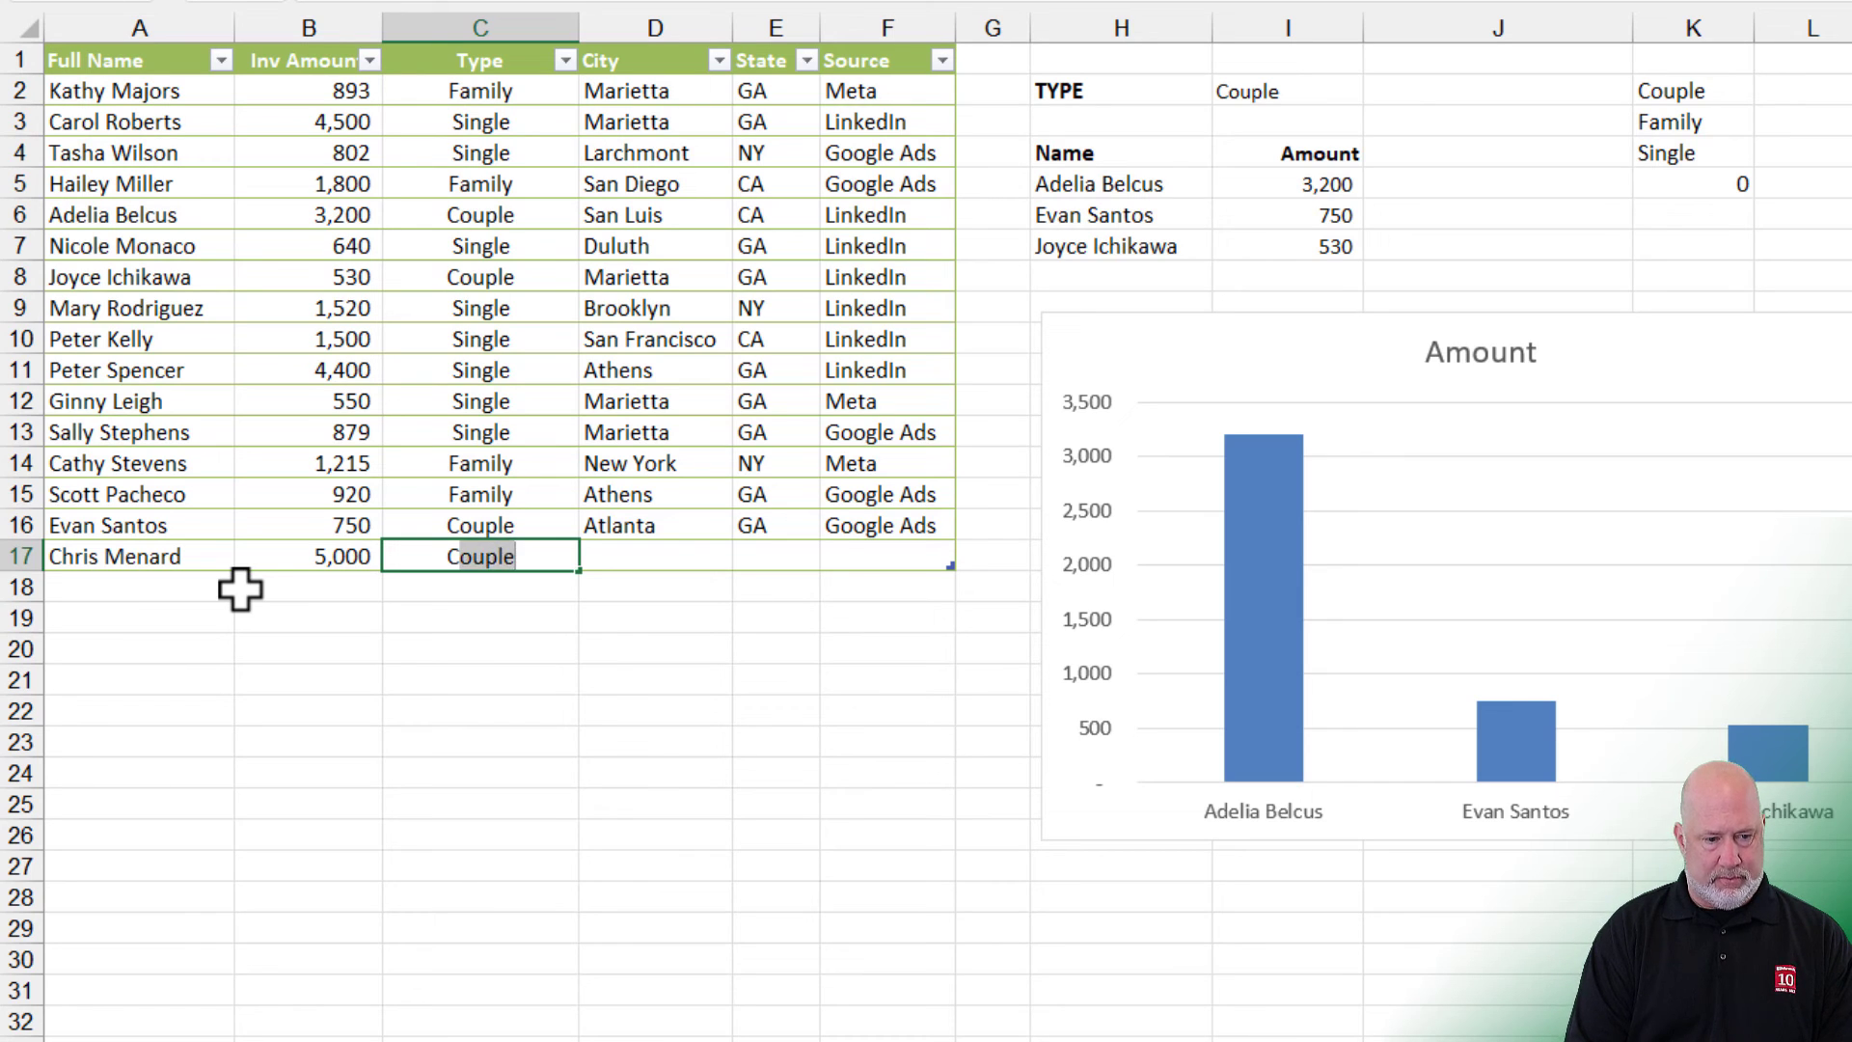
{"action": "type", "text": "Single"}
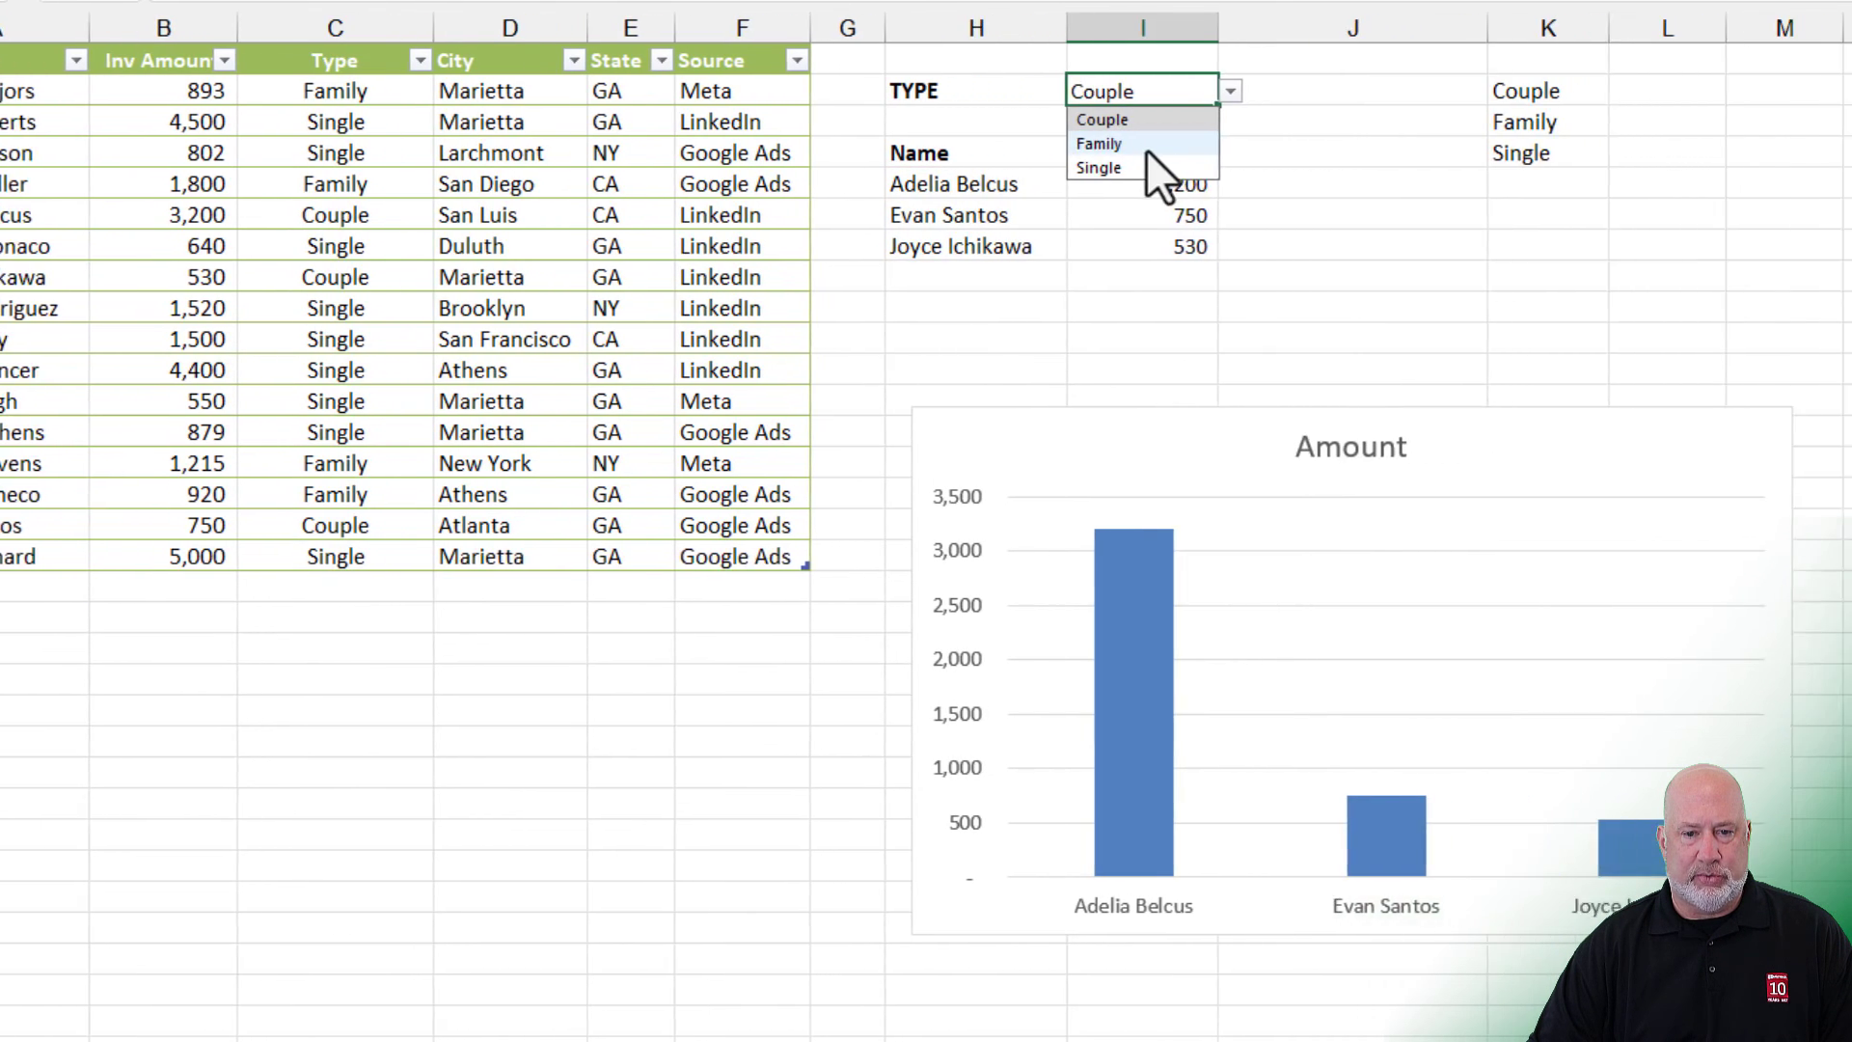
Step: Choose Single in I2 so nine customers list with the new 5,000 investor on top
{"action": "left_click", "coordinate": [1099, 167]}
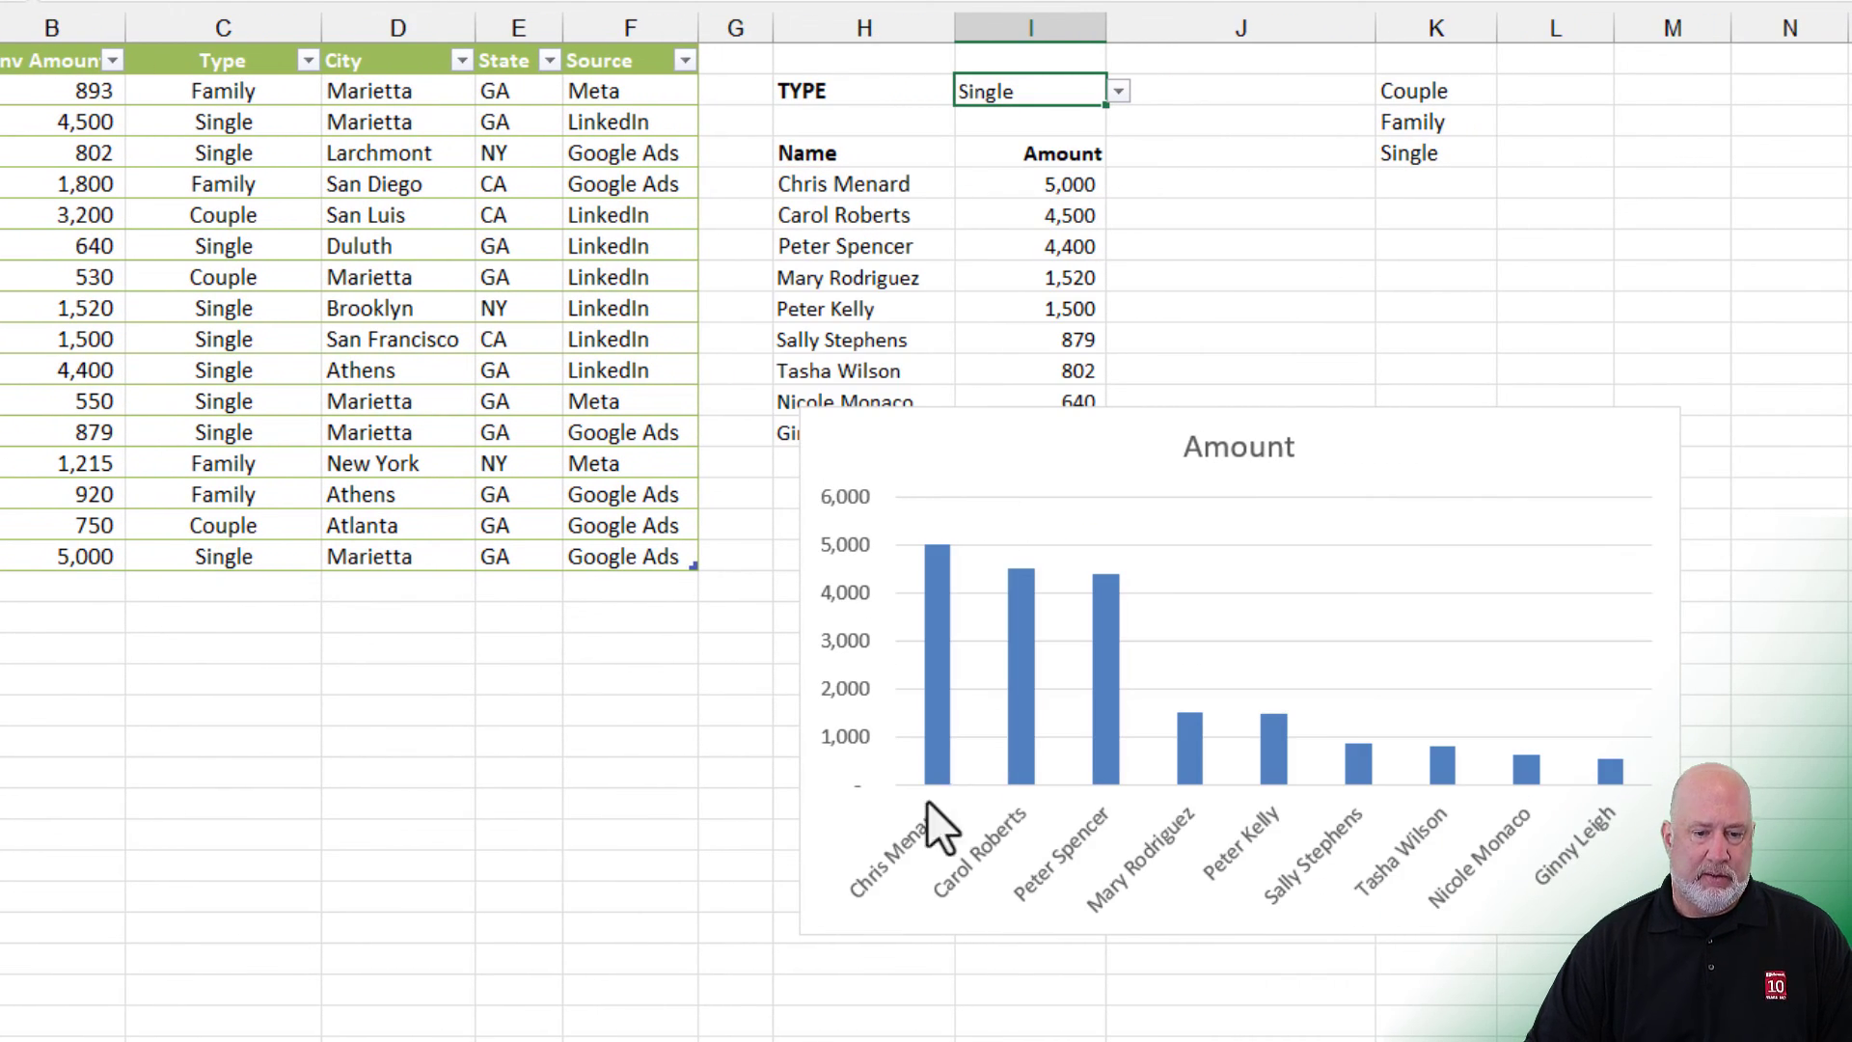
{"action": "mouse_move", "coordinate": [938, 260]}
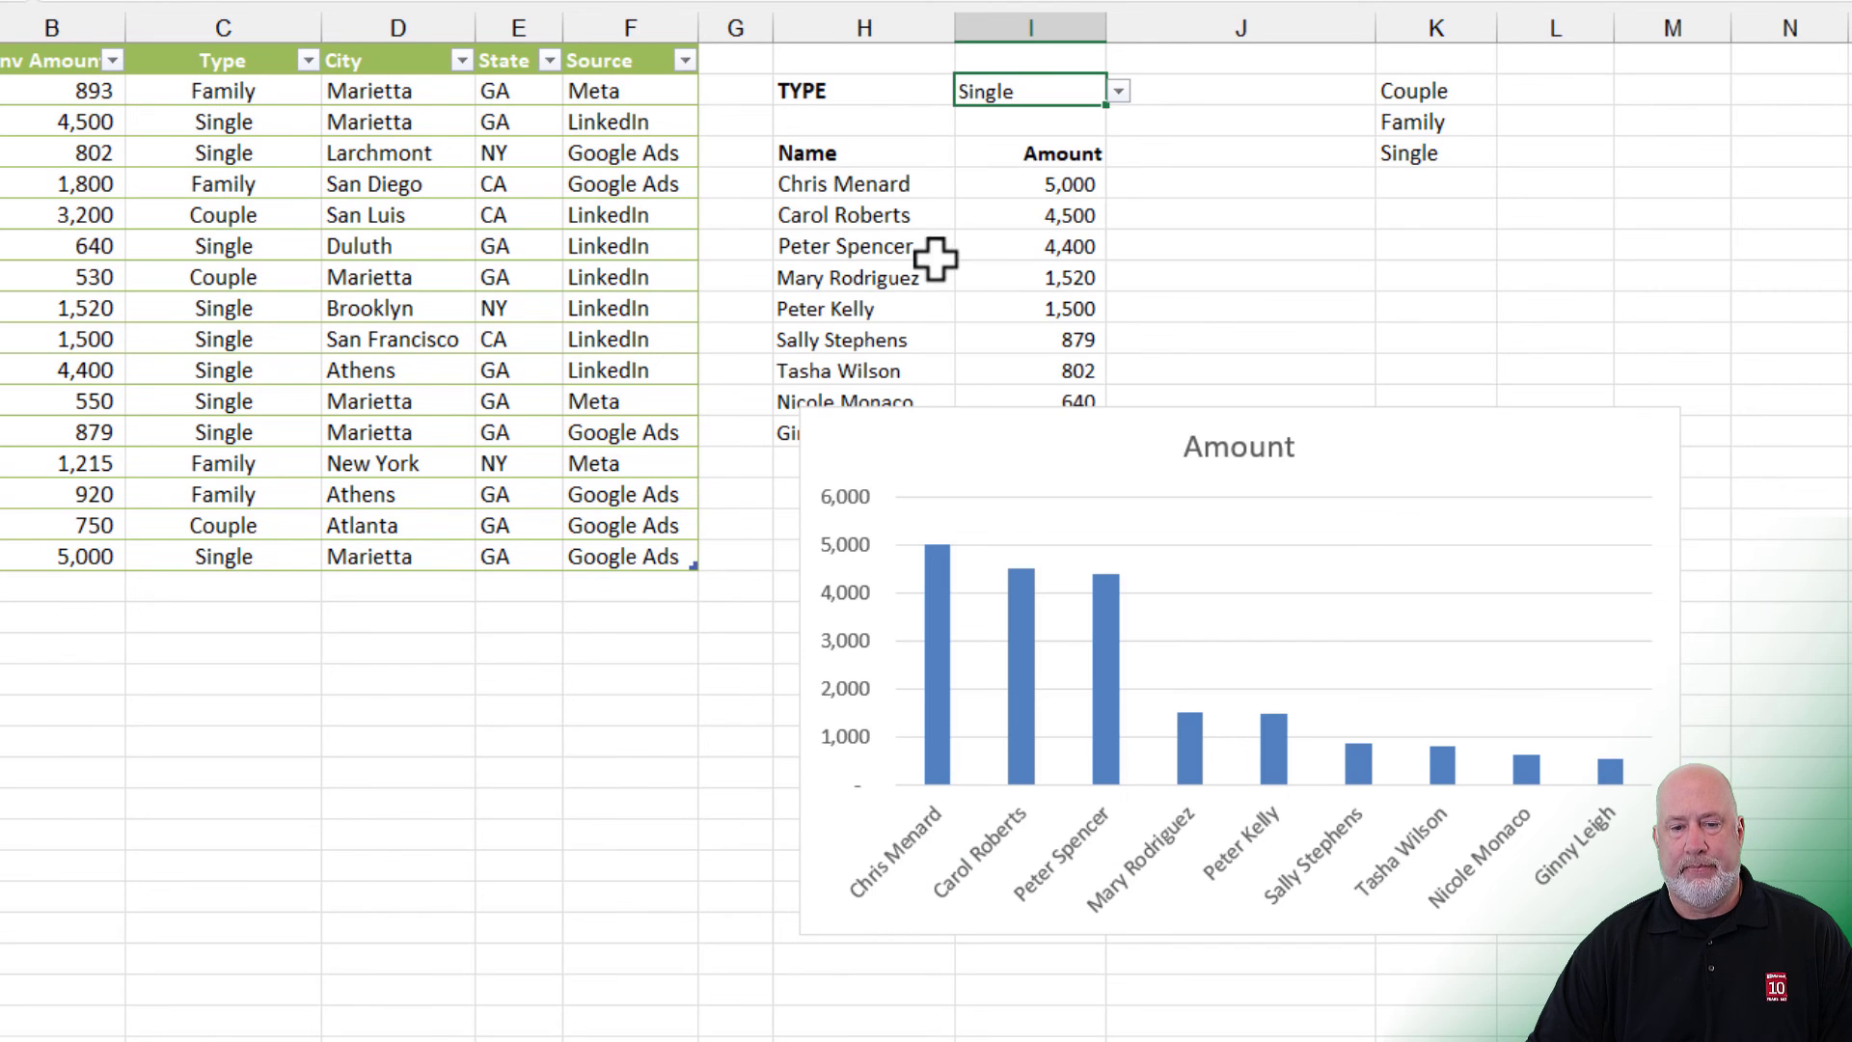